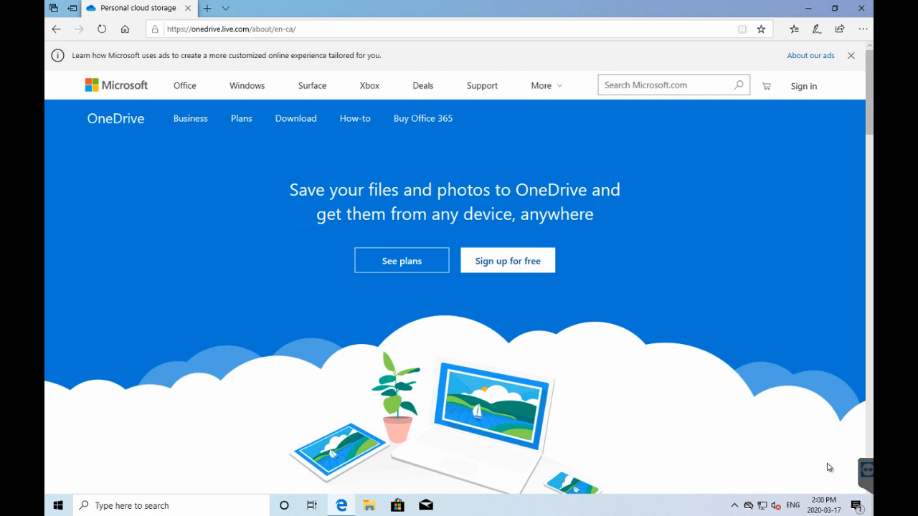
mouse_move(798, 439)
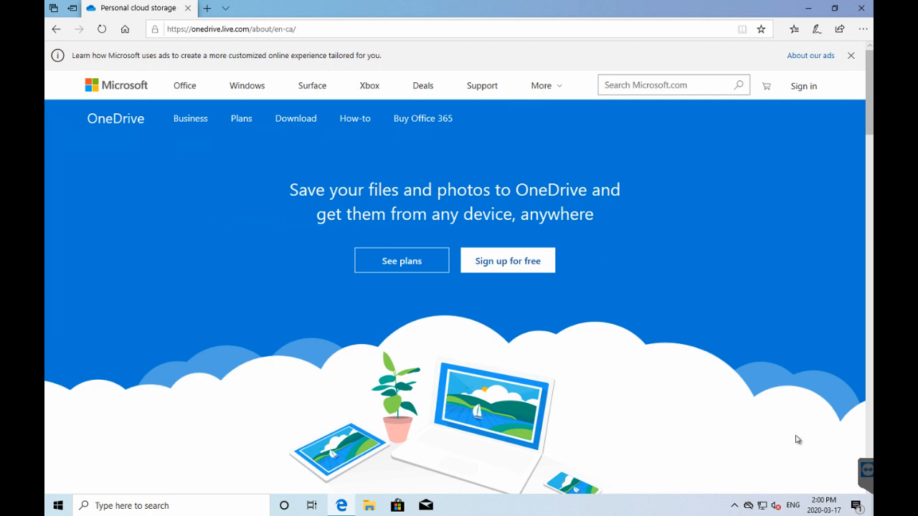
mouse_move(763, 397)
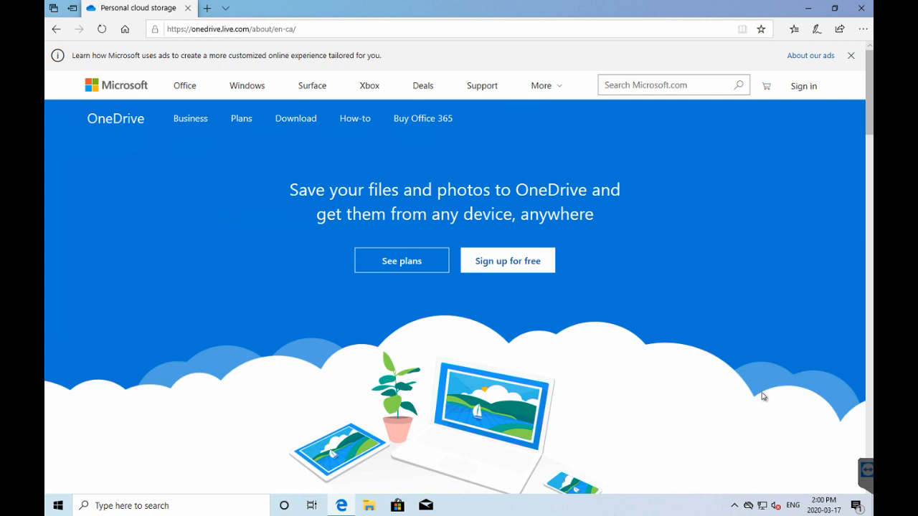
mouse_move(652, 323)
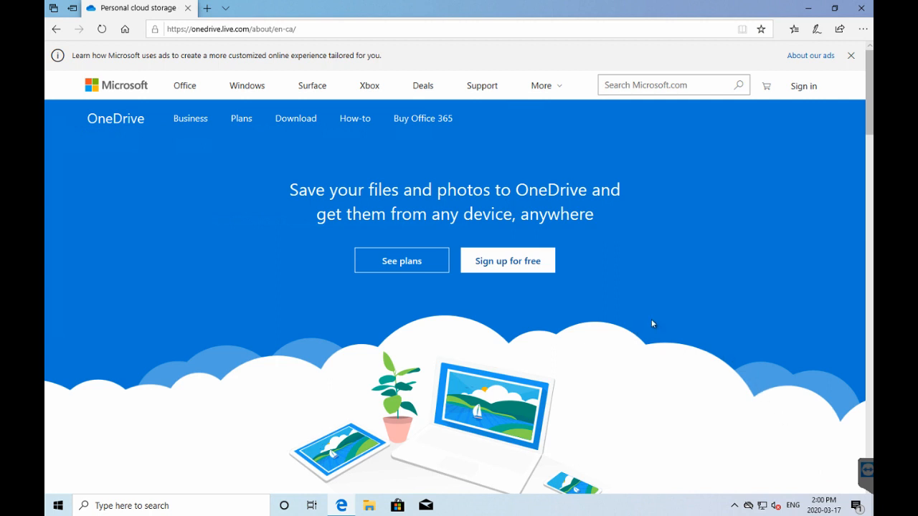
mouse_move(666, 299)
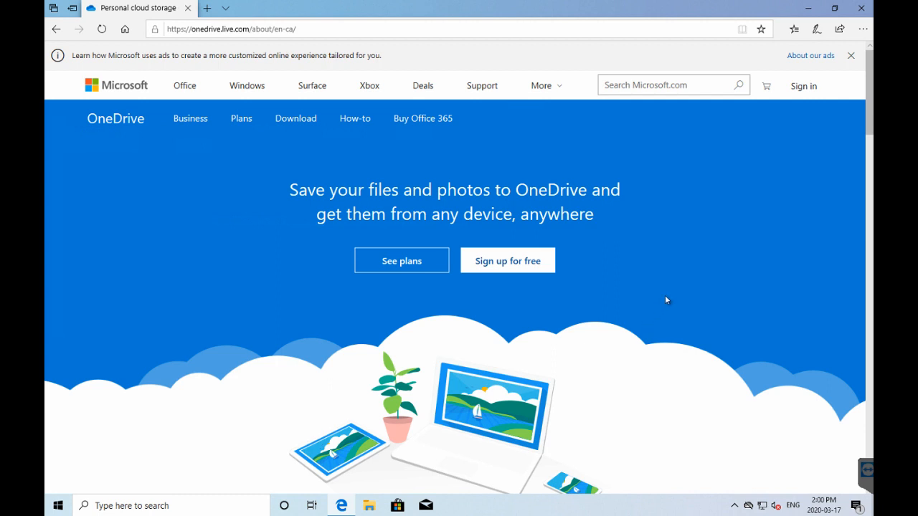
mouse_move(671, 293)
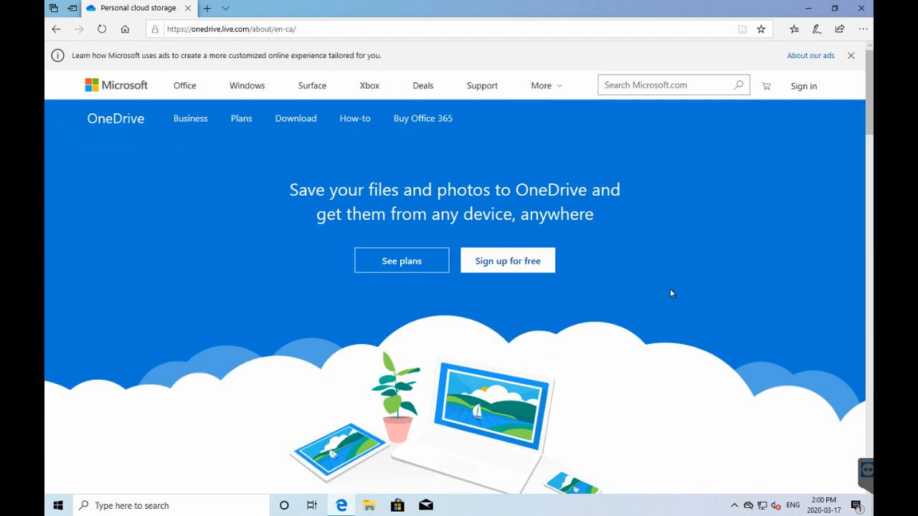
mouse_move(681, 287)
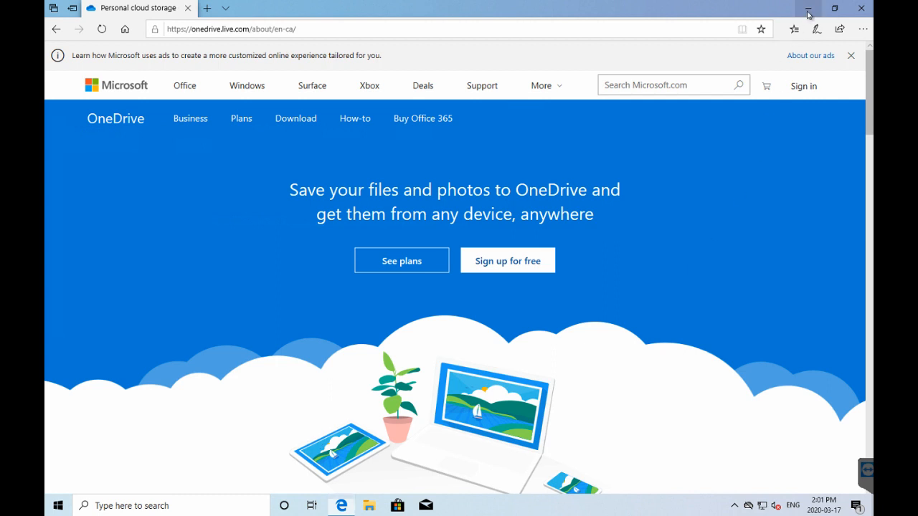
Step: Minimize Edge, then run winver to confirm Windows 10 version 1909 and dismiss it
click(833, 8)
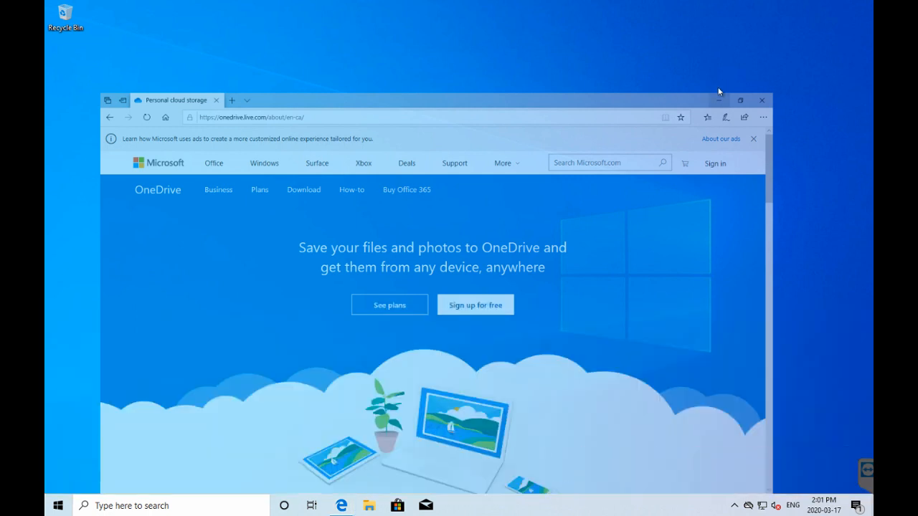
click(717, 100)
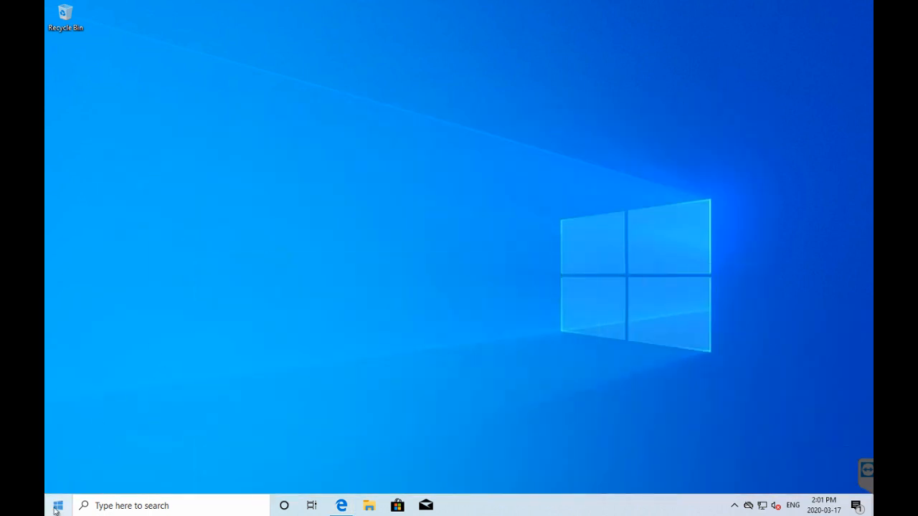
click(57, 505)
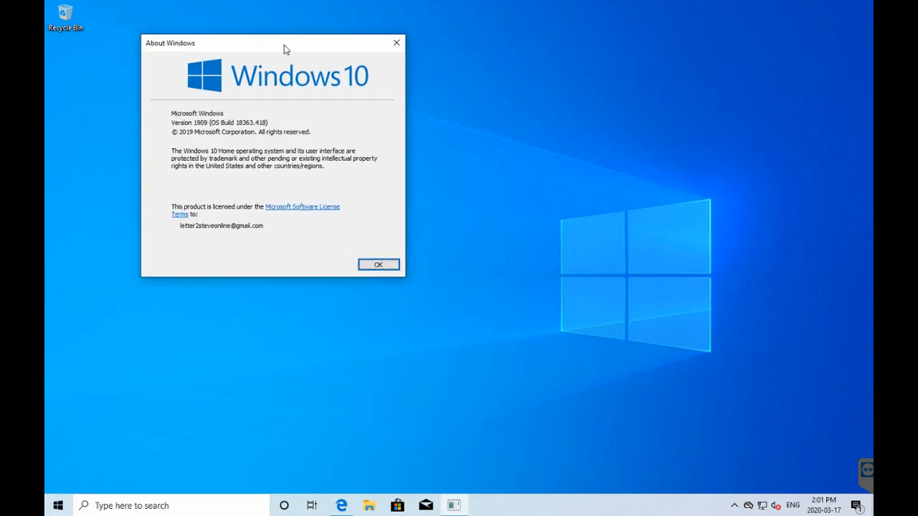
drag(283, 43, 472, 117)
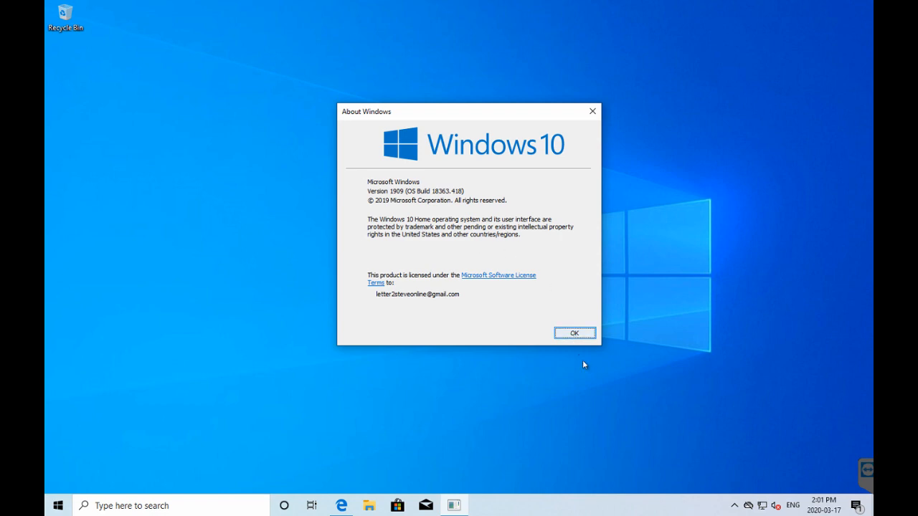
click(574, 332)
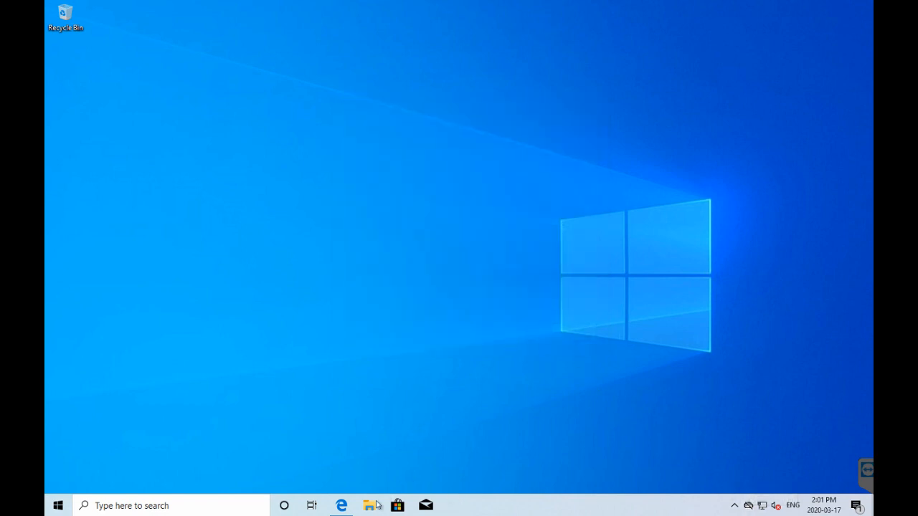
Step: Browse to C:\Users\lette in File Explorer and open its Desktop folder
click(369, 505)
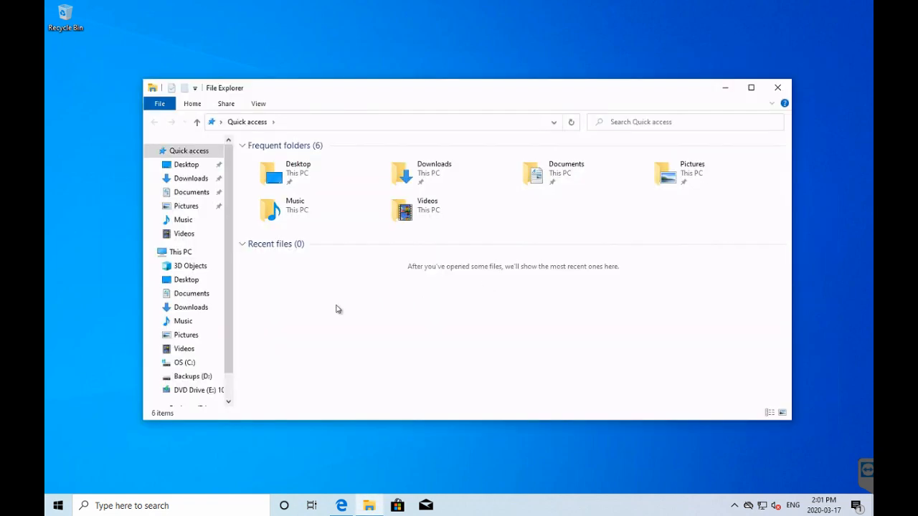
click(184, 362)
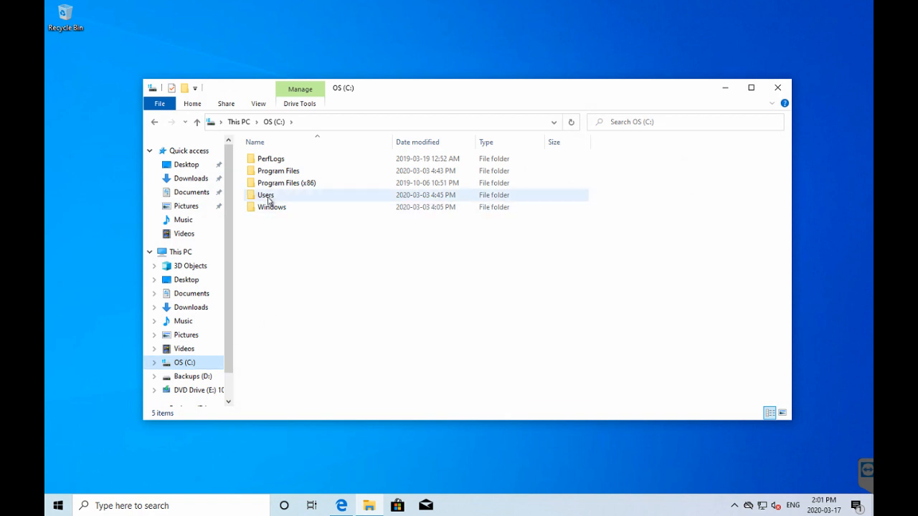
double_click(266, 195)
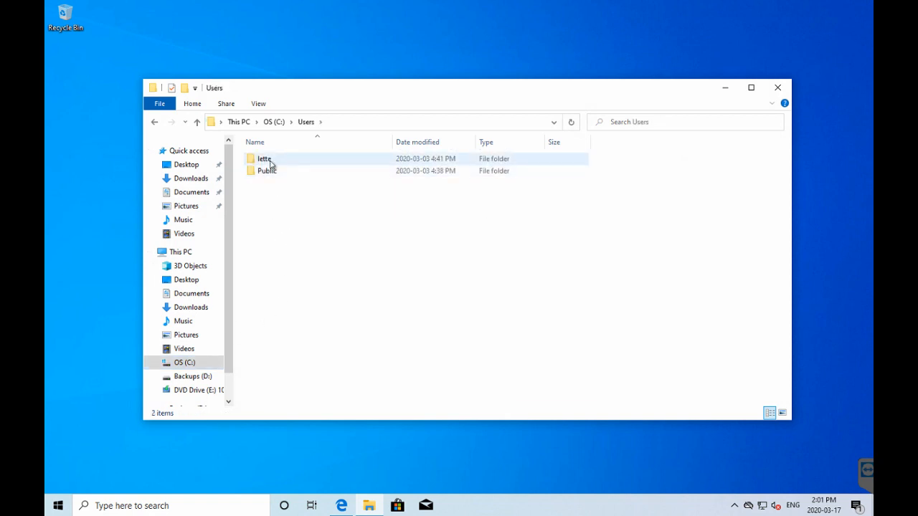
double_click(264, 158)
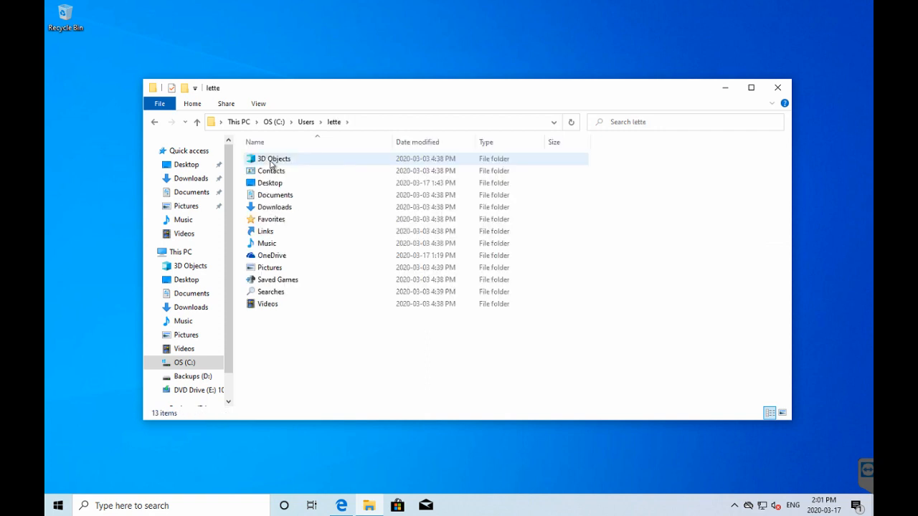
click(270, 183)
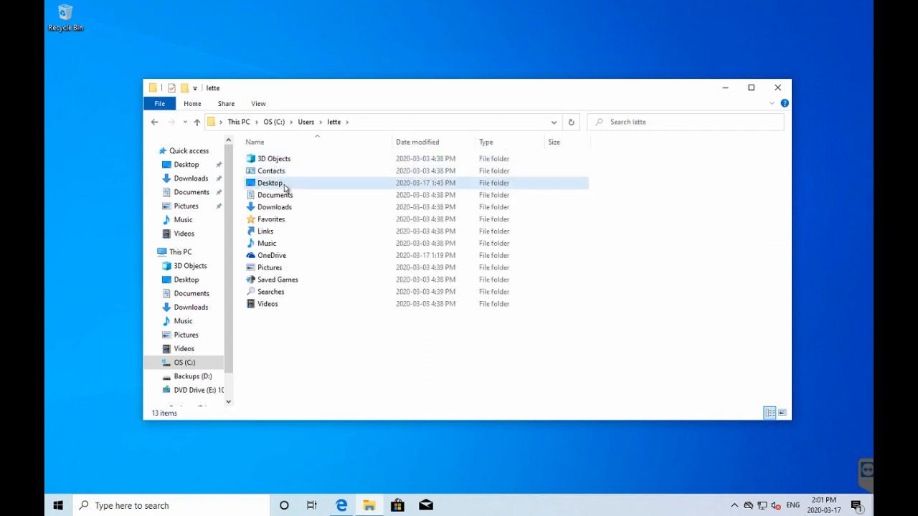
double_click(270, 182)
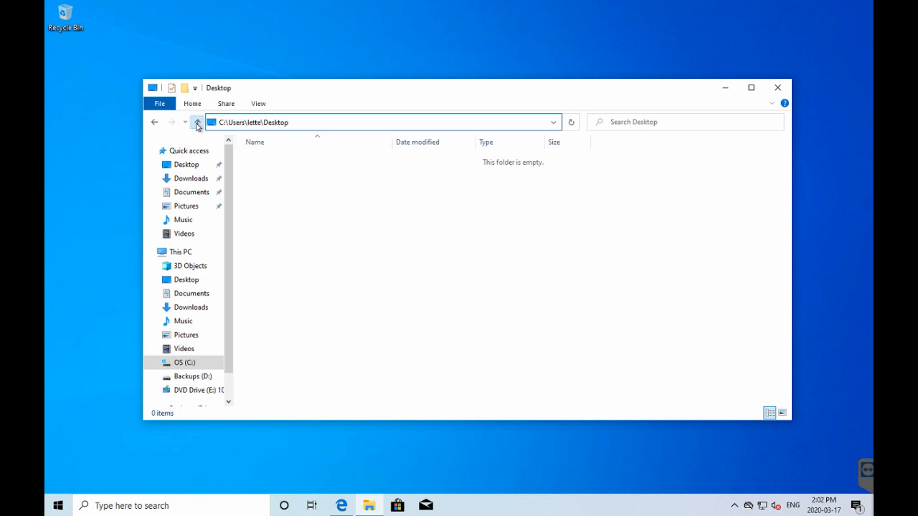
Step: Check the Documents folder and reveal the Pictures folder's full path under lette
click(197, 122)
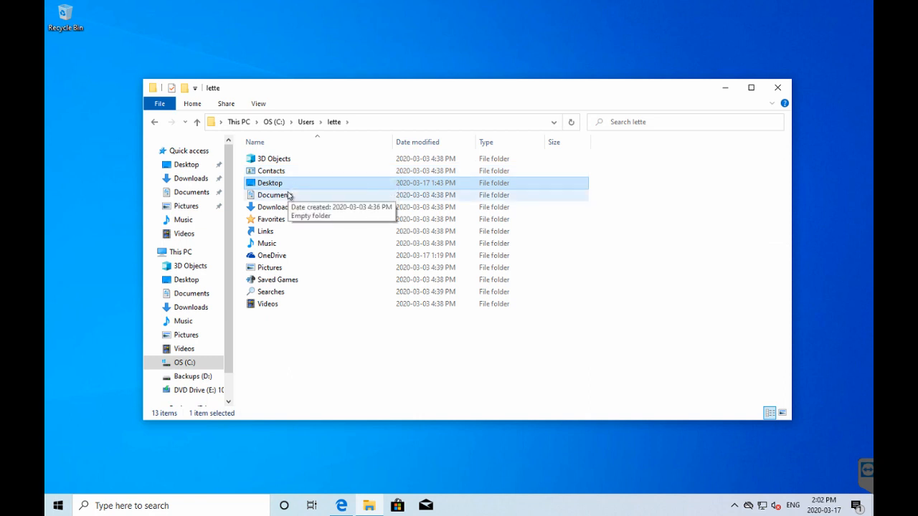
double_click(274, 194)
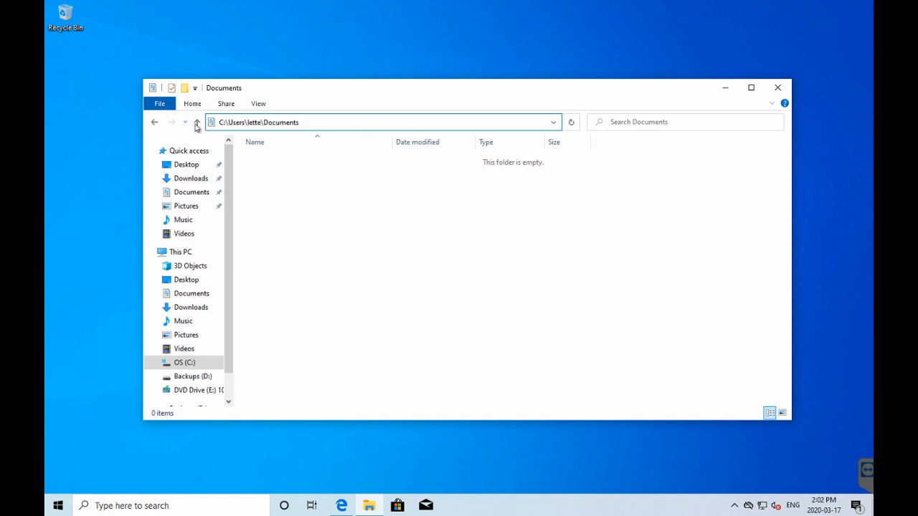
click(197, 122)
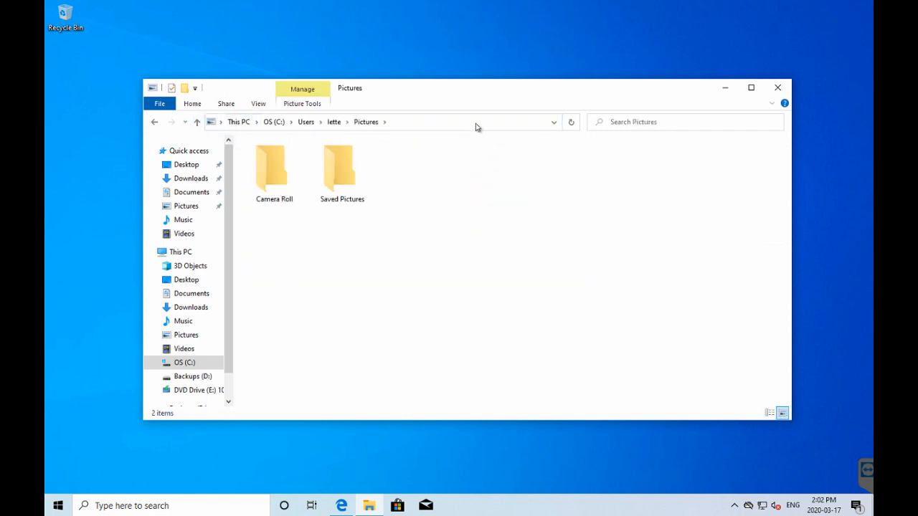
click(473, 122)
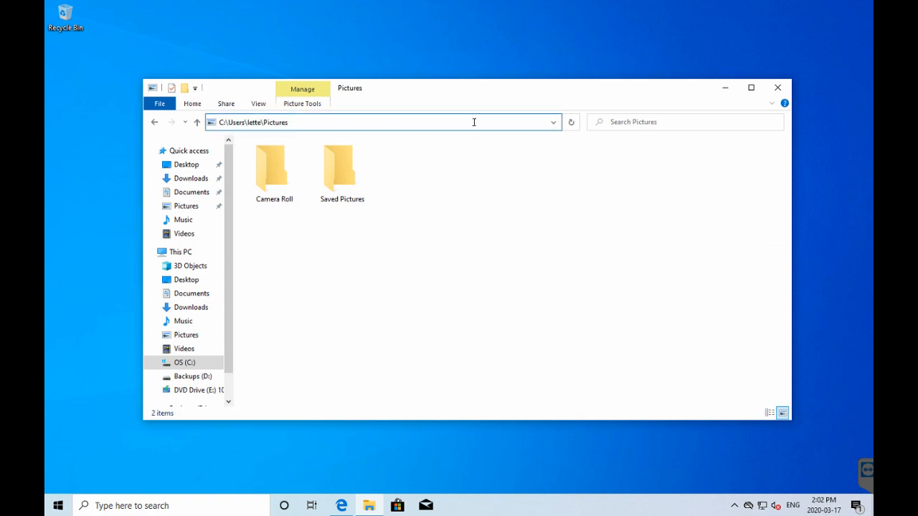
click(196, 122)
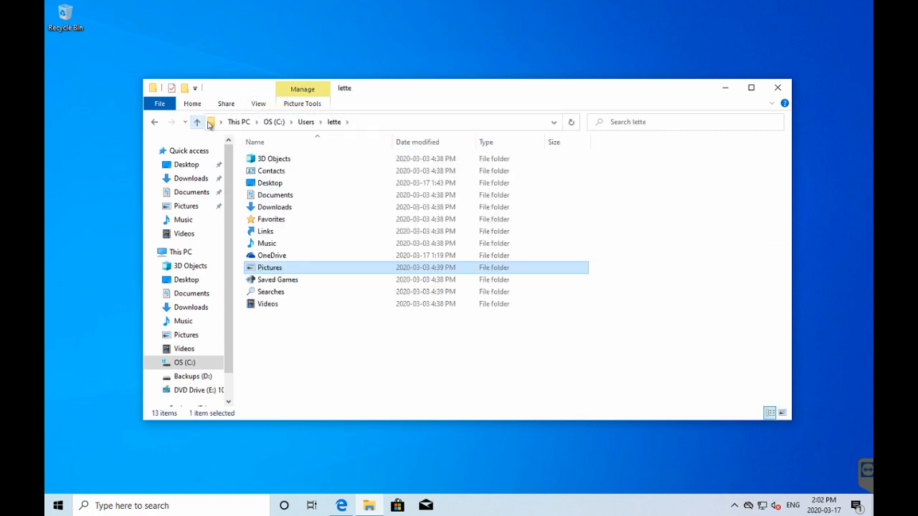
mouse_move(290, 260)
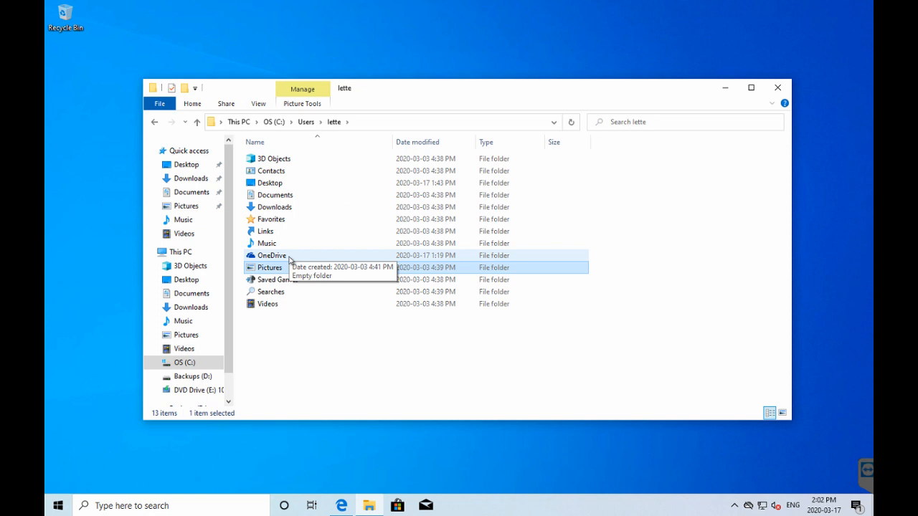
Step: Open the OneDrive folder, dismiss its setup window, and return to lette
double_click(271, 255)
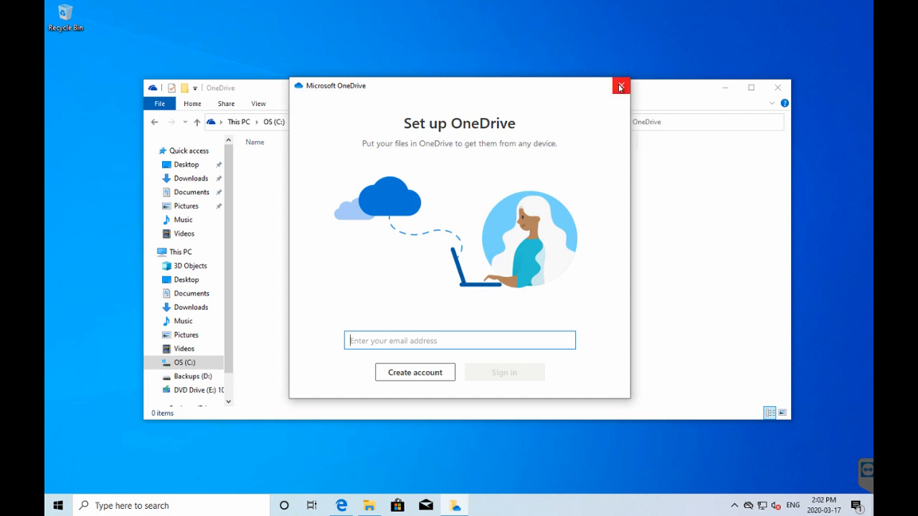
click(620, 86)
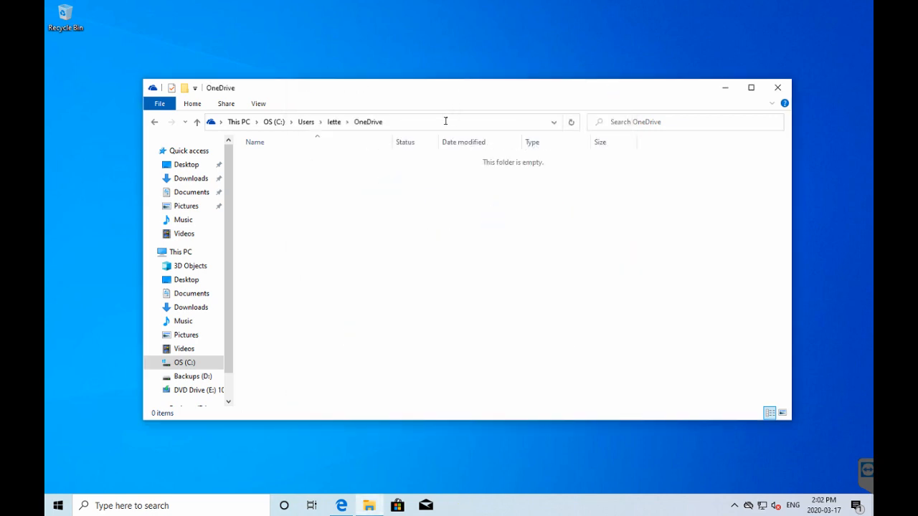
click(444, 121)
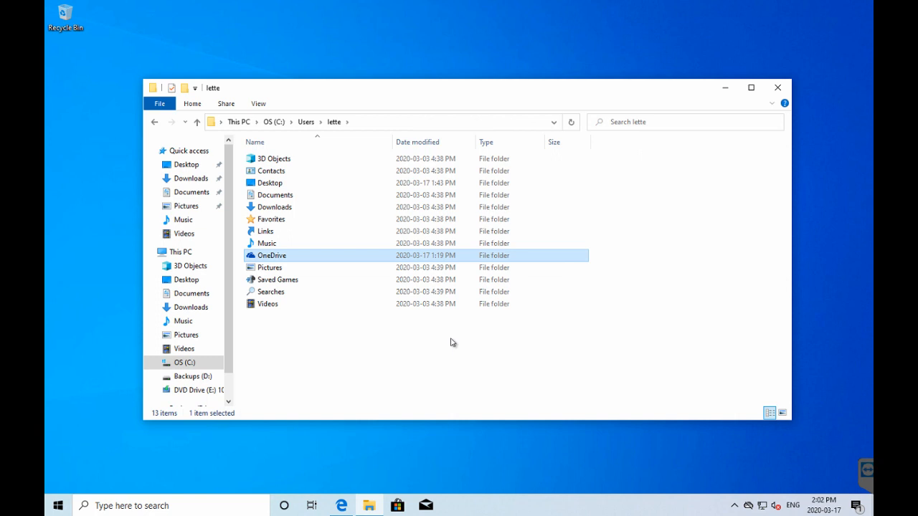
mouse_move(451, 380)
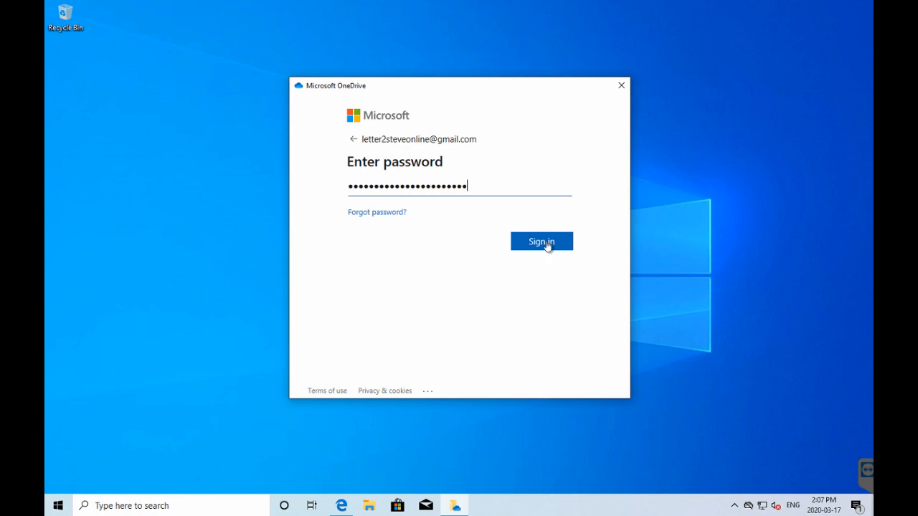
Step: Sign in to OneDrive with the password and reach the OneDrive folder location page
click(541, 241)
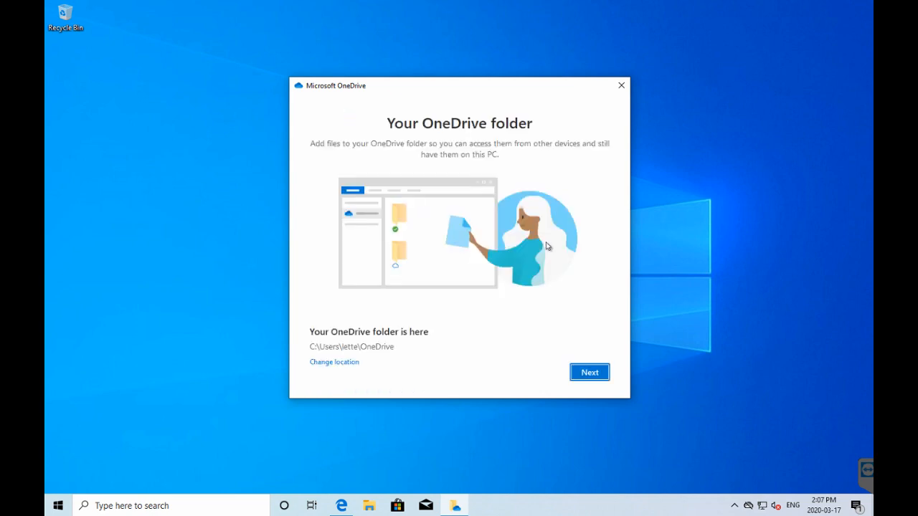
mouse_move(437, 121)
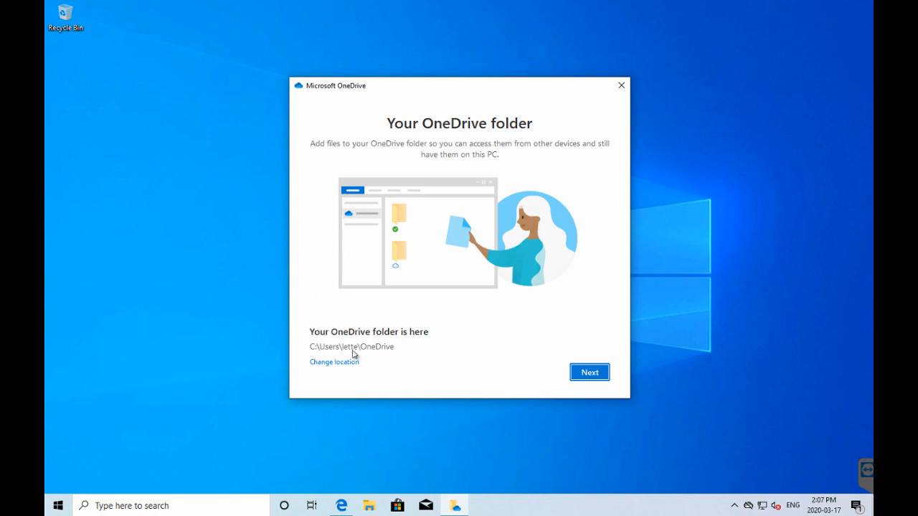
mouse_move(399, 351)
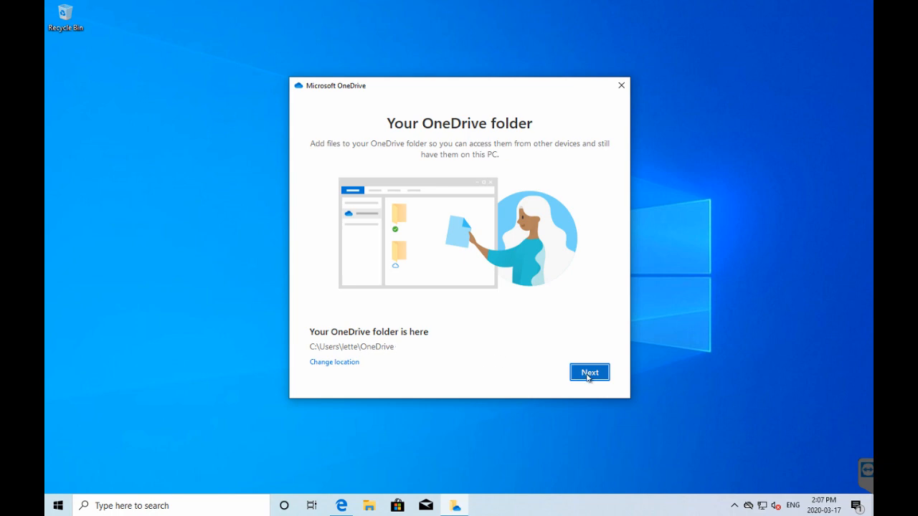
click(589, 372)
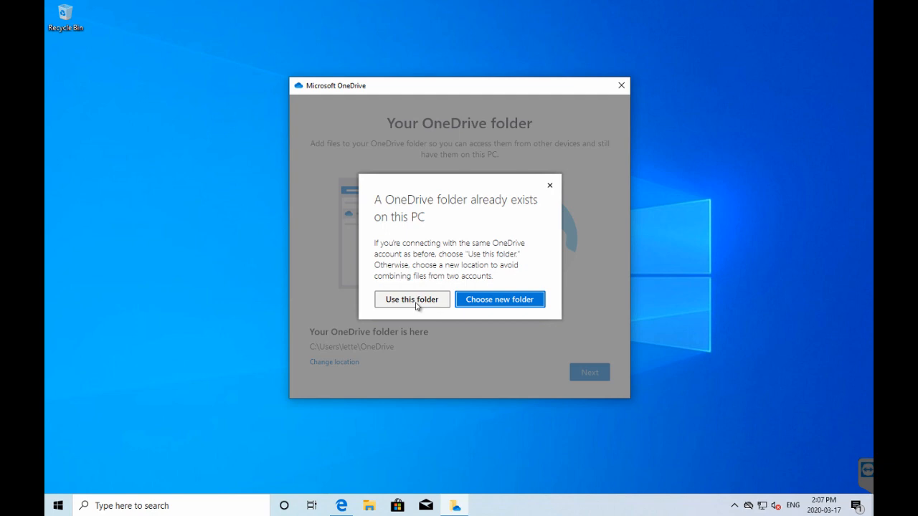
click(411, 298)
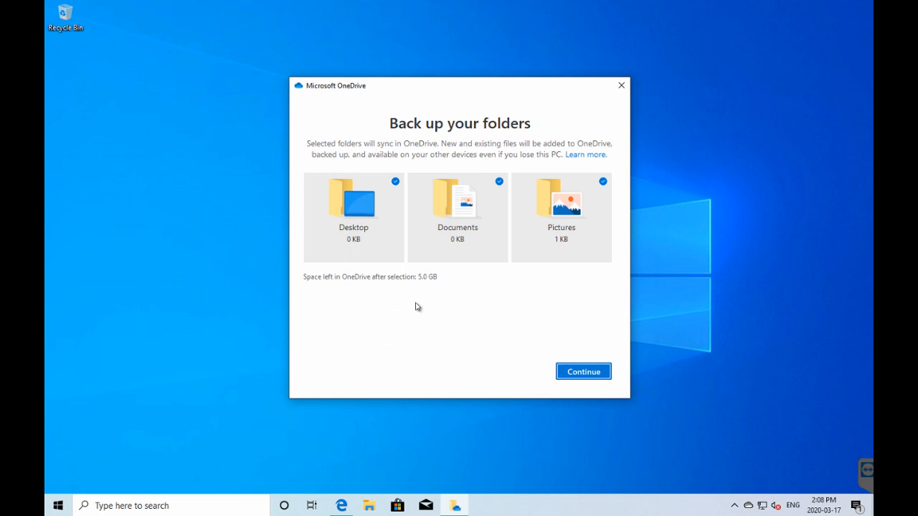
mouse_move(426, 307)
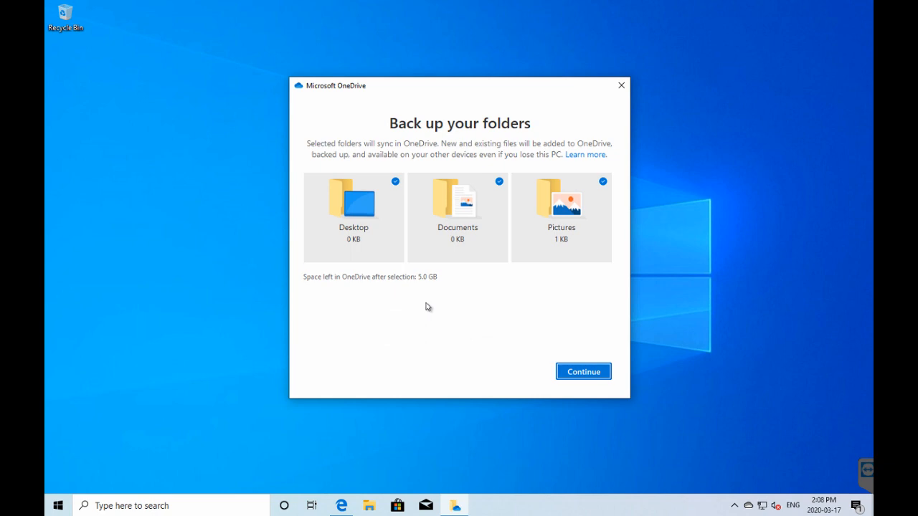
mouse_move(374, 237)
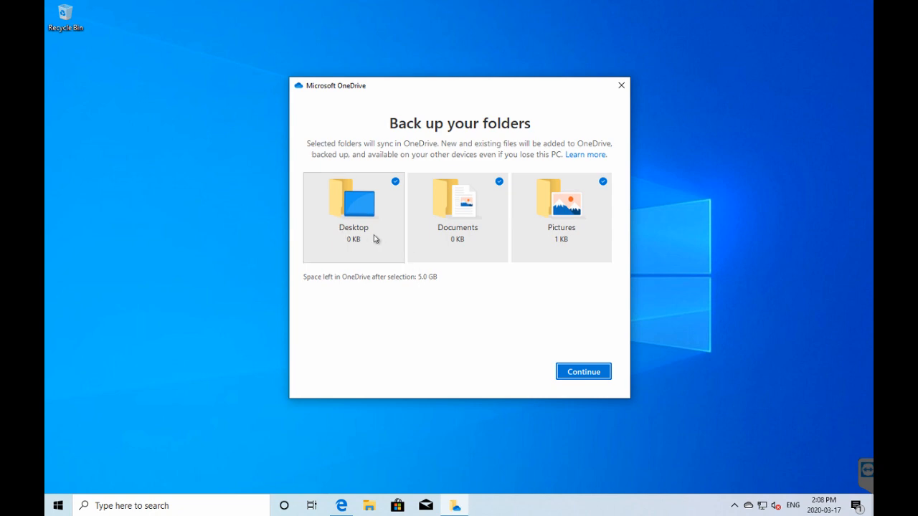
mouse_move(470, 181)
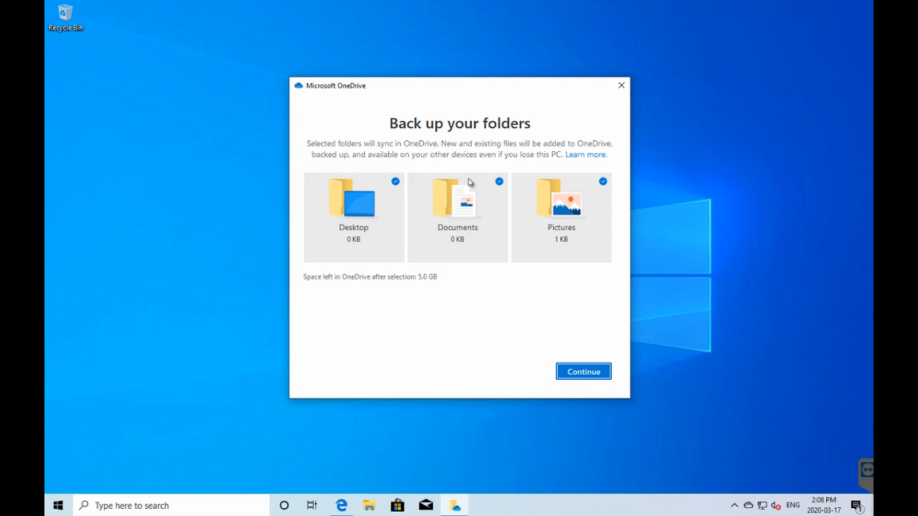
mouse_move(572, 323)
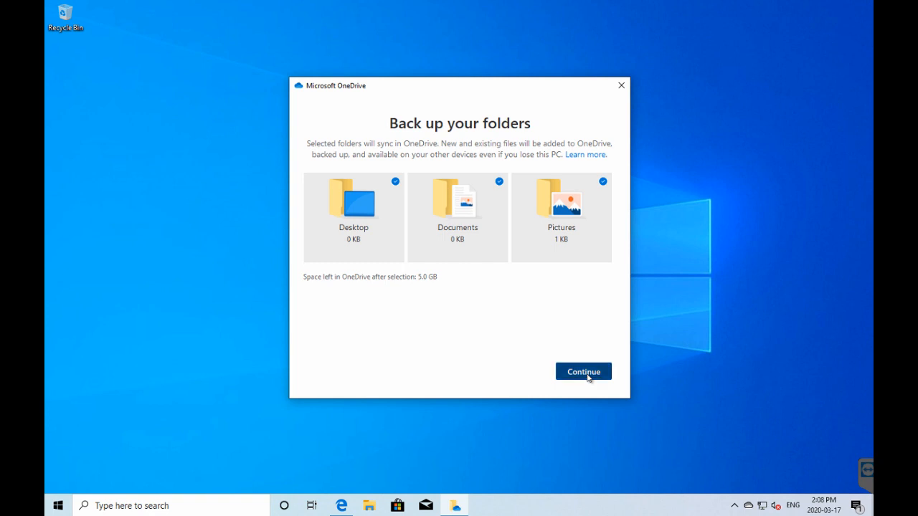
Step: Start backing up Desktop, Documents and Pictures and decline the premium offer
click(583, 371)
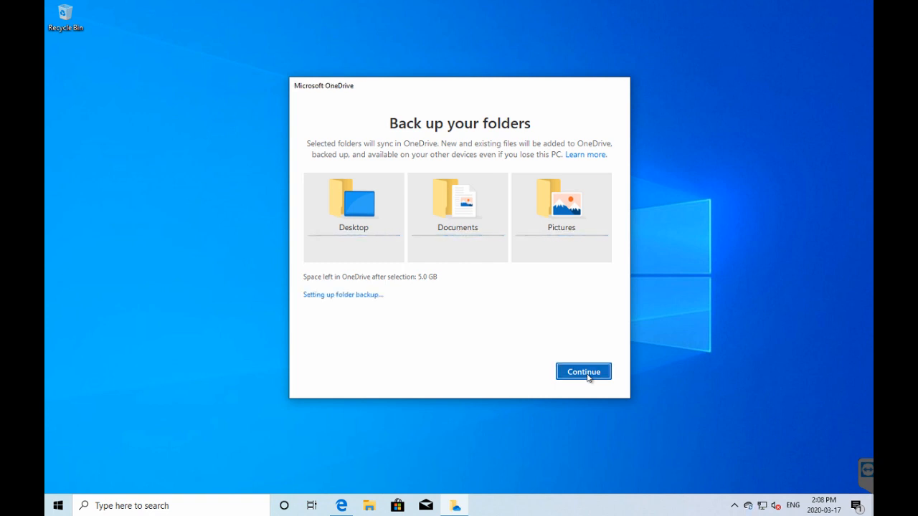
click(583, 371)
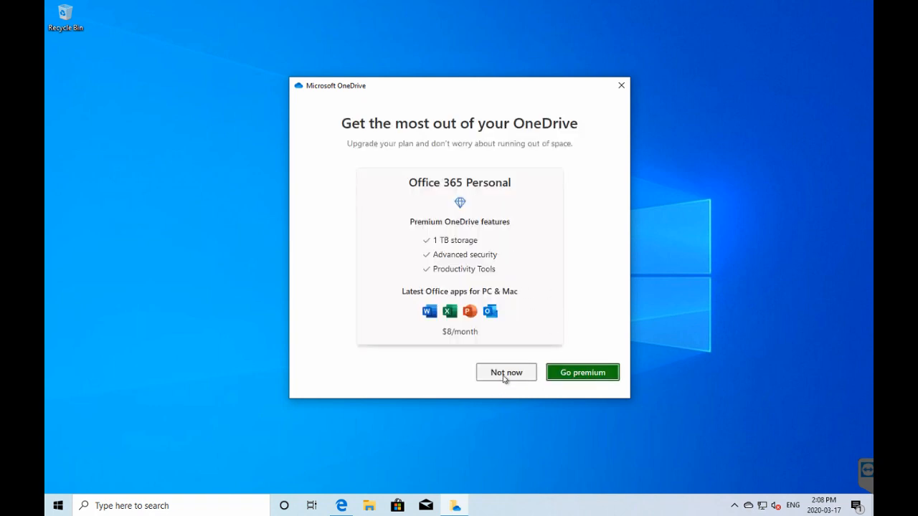
click(506, 372)
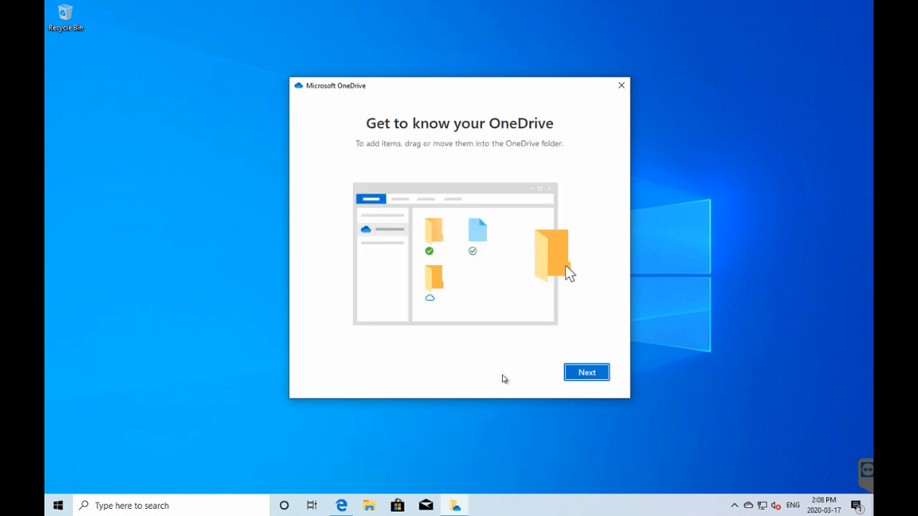
Step: Skip the OneDrive tour pages and postpone getting the mobile app
click(586, 371)
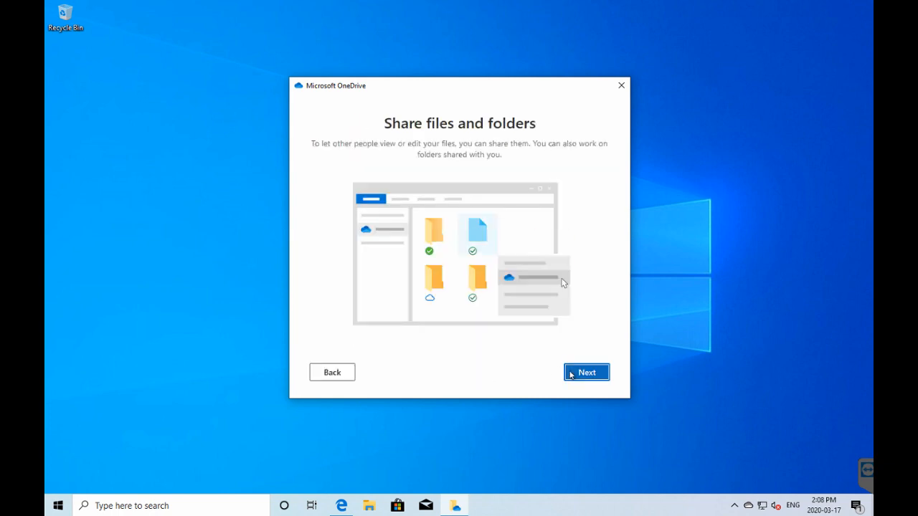
click(586, 372)
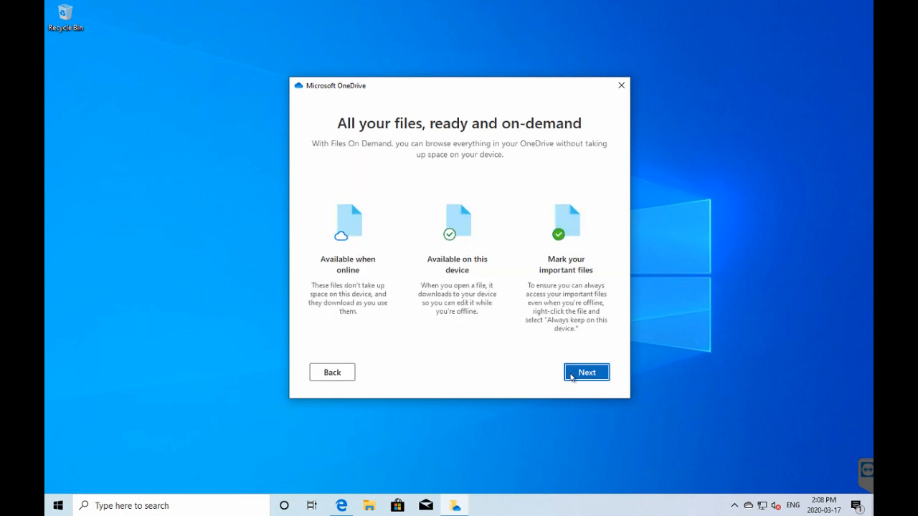
click(586, 371)
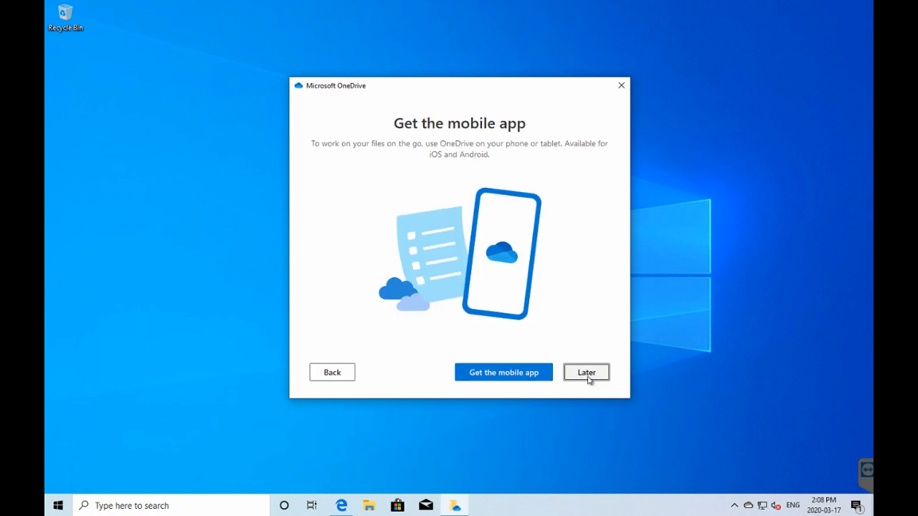
click(585, 371)
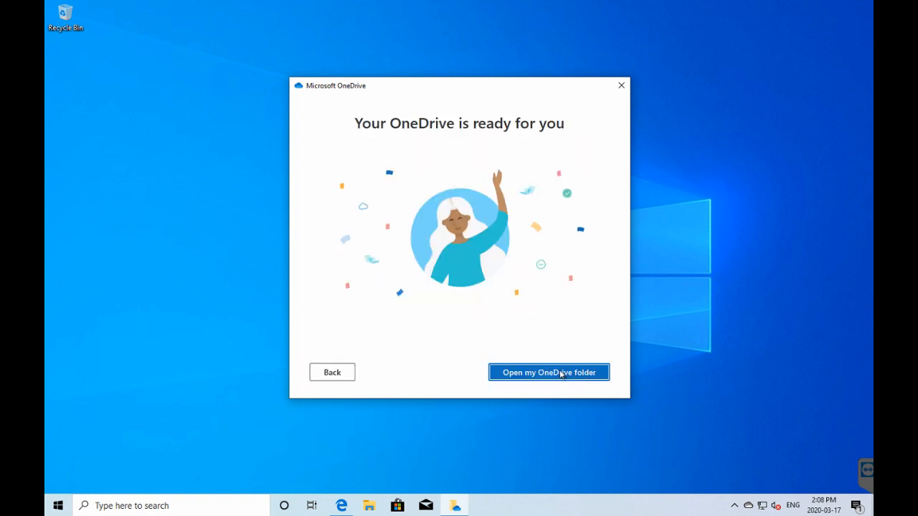
Step: Open the OneDrive folder and view the Desktop folder inside it
click(548, 372)
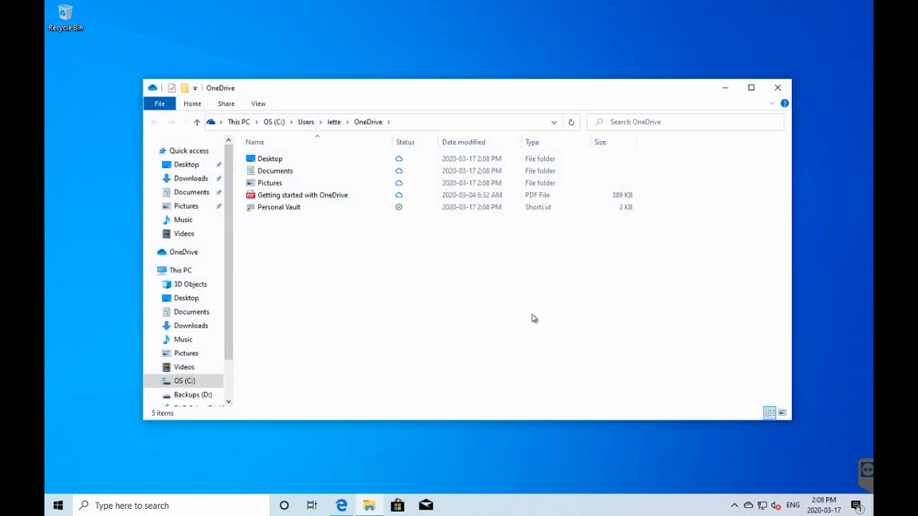
mouse_move(506, 267)
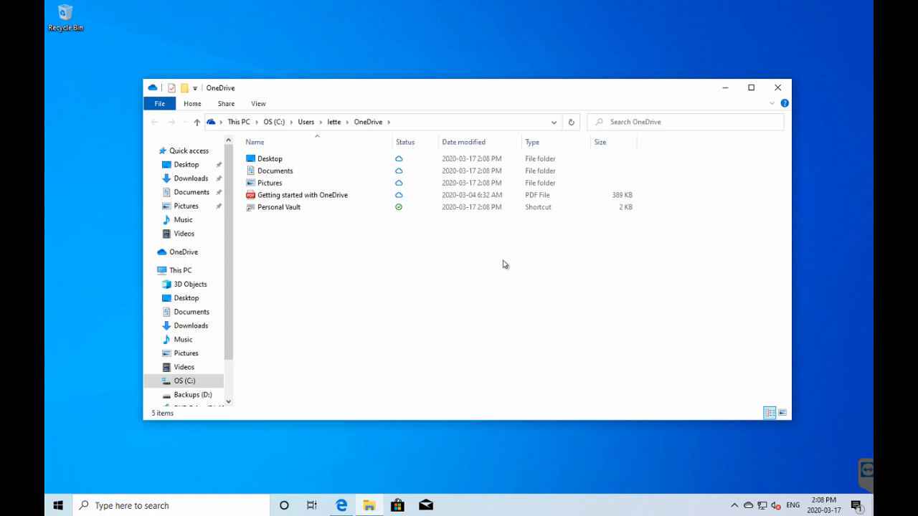
mouse_move(502, 259)
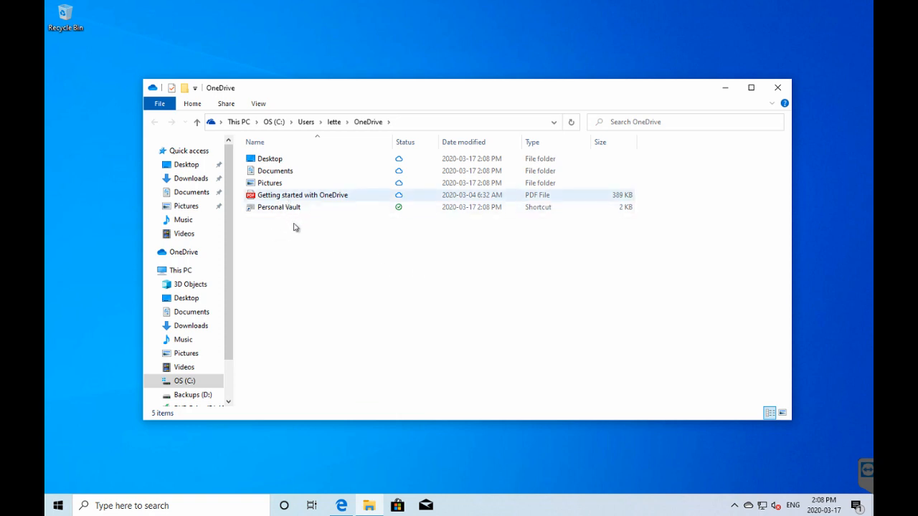
mouse_move(288, 214)
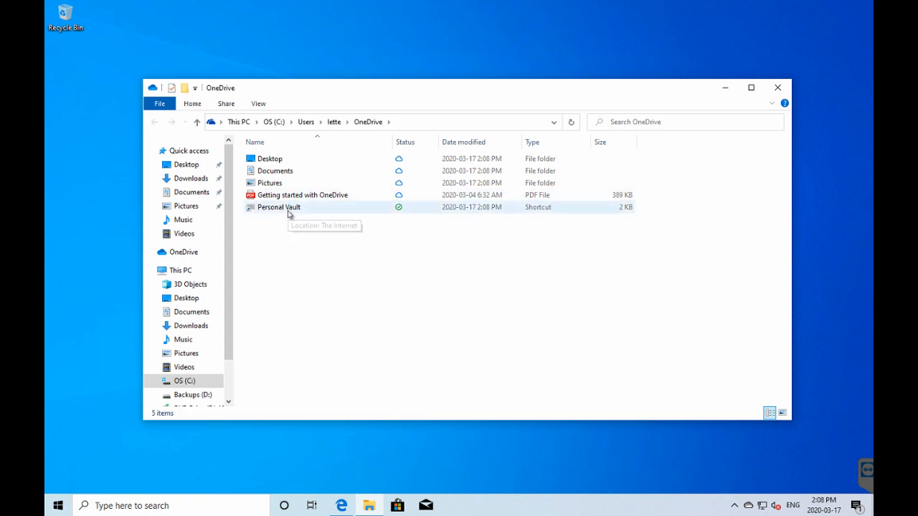
mouse_move(303, 242)
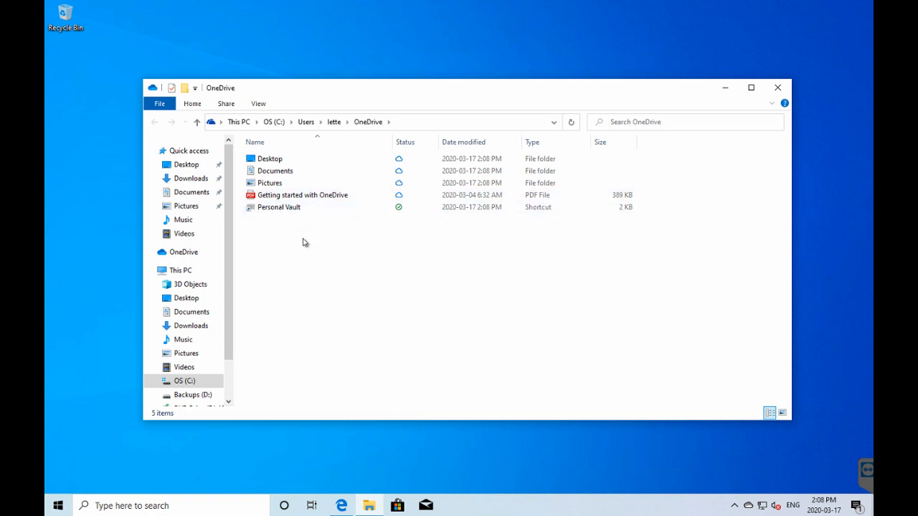
mouse_move(306, 240)
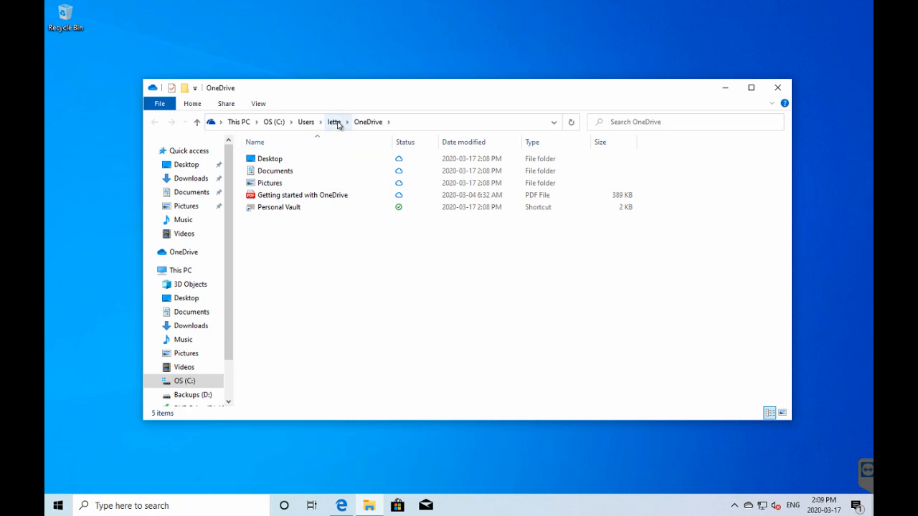
click(269, 158)
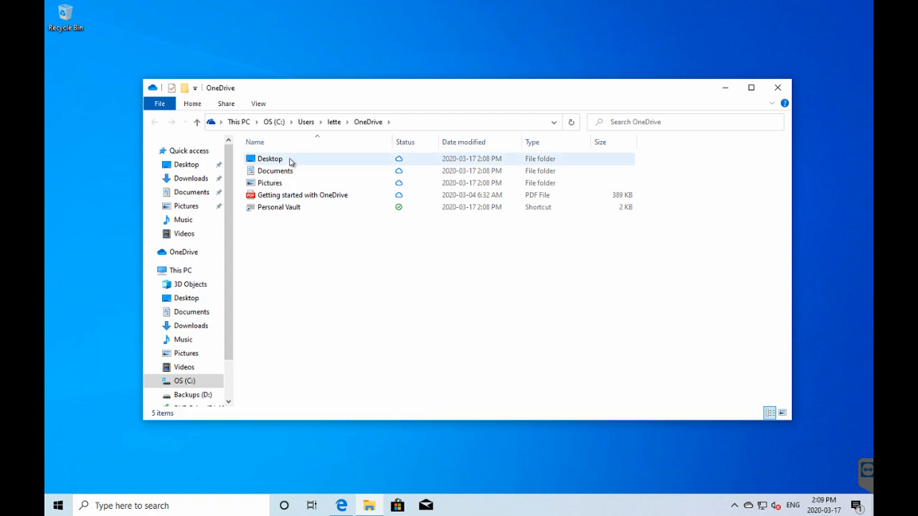
double_click(269, 158)
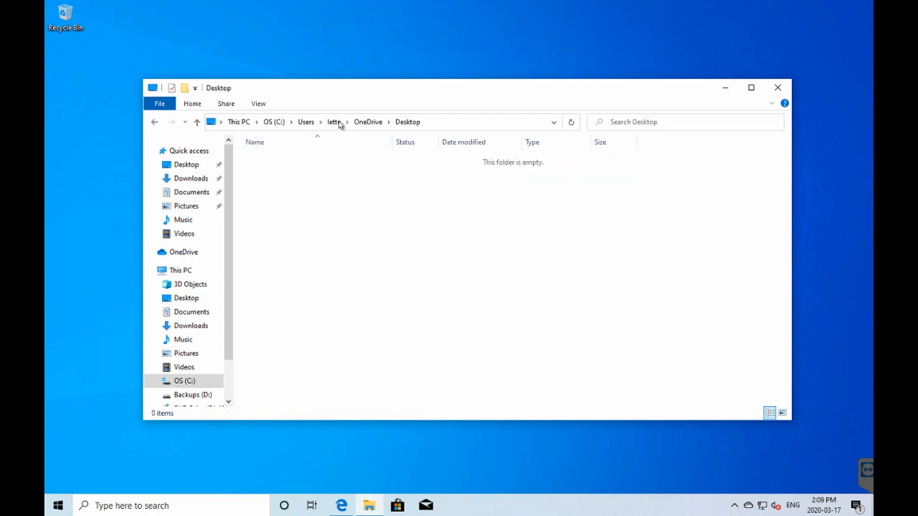
click(333, 121)
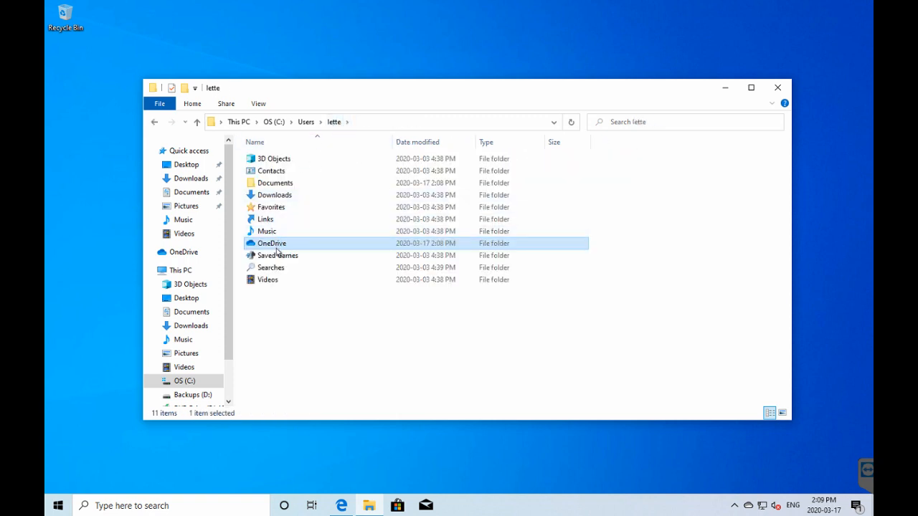
Step: View OneDrive's Pictures folder, then confirm lette's local Documents folder is empty
double_click(272, 243)
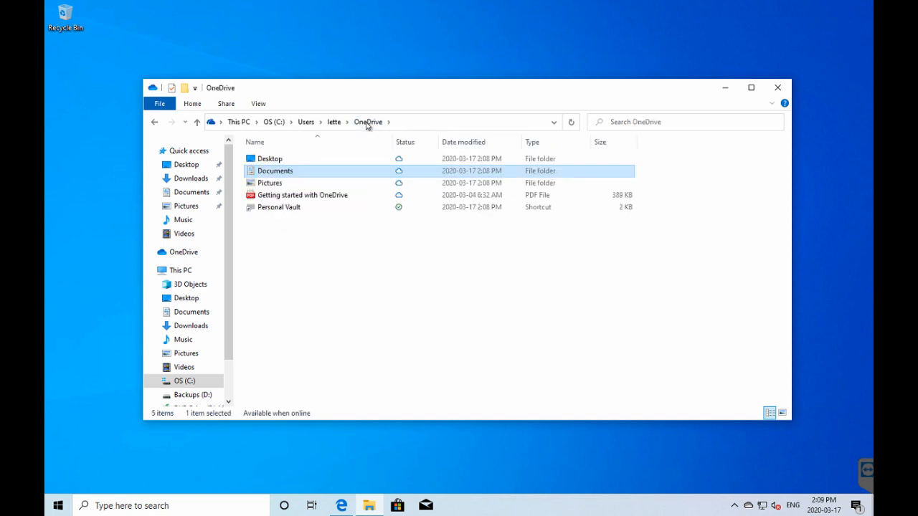
double_click(270, 183)
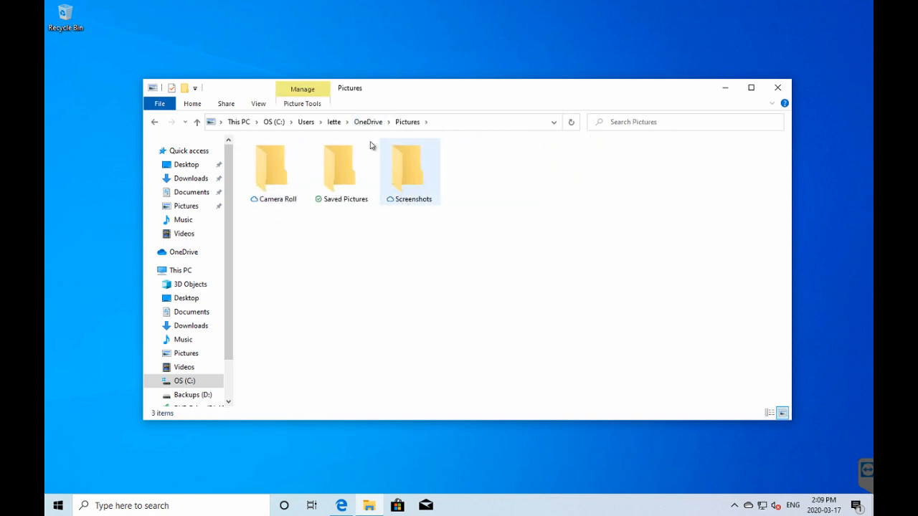
click(334, 121)
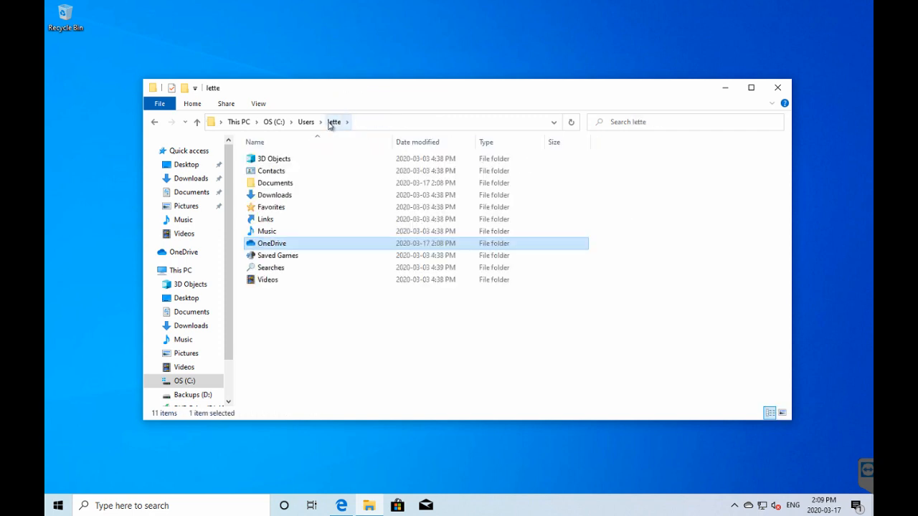
mouse_move(274, 182)
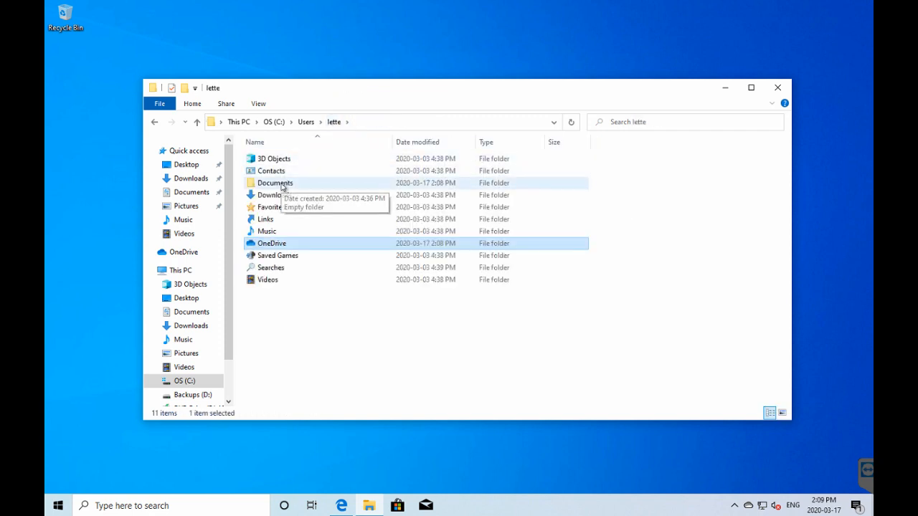
double_click(274, 182)
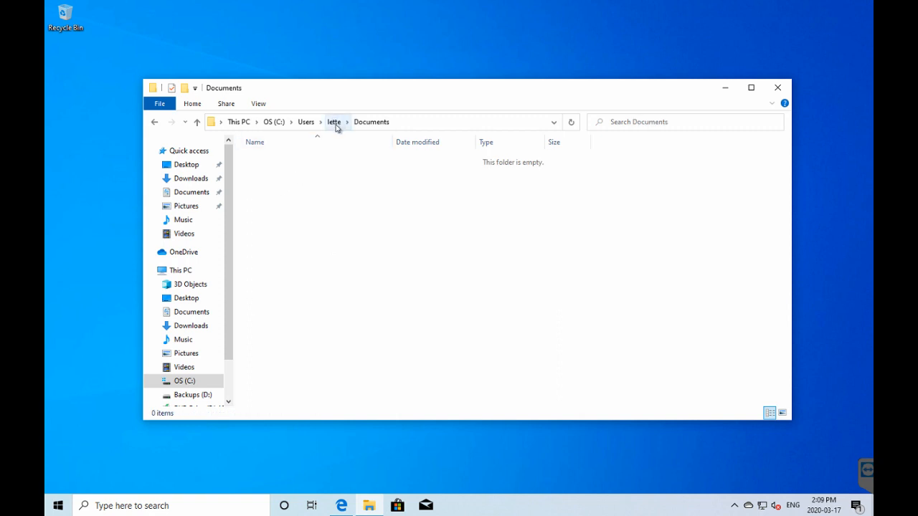
click(334, 121)
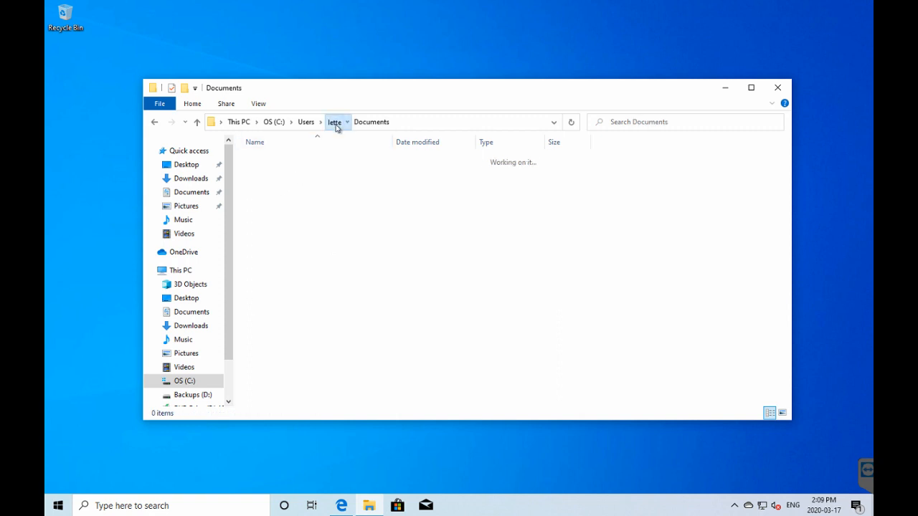
click(334, 121)
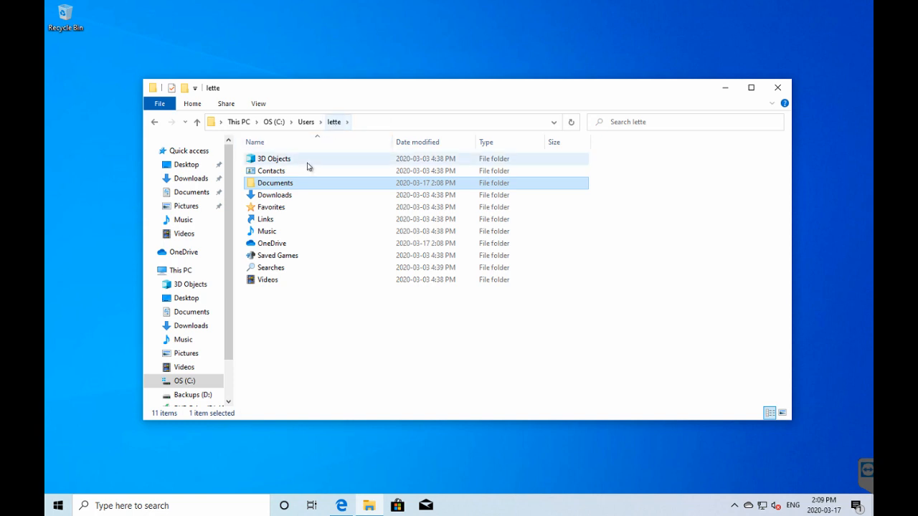
mouse_move(296, 192)
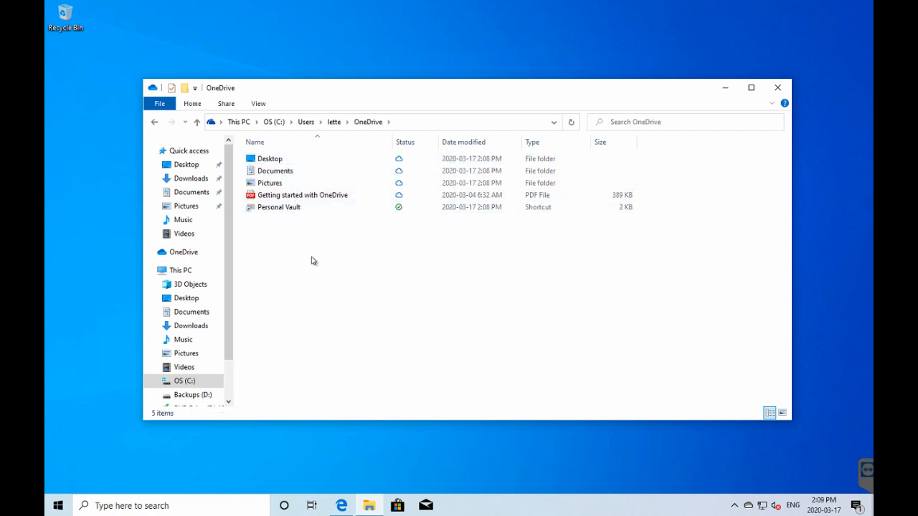
mouse_move(312, 256)
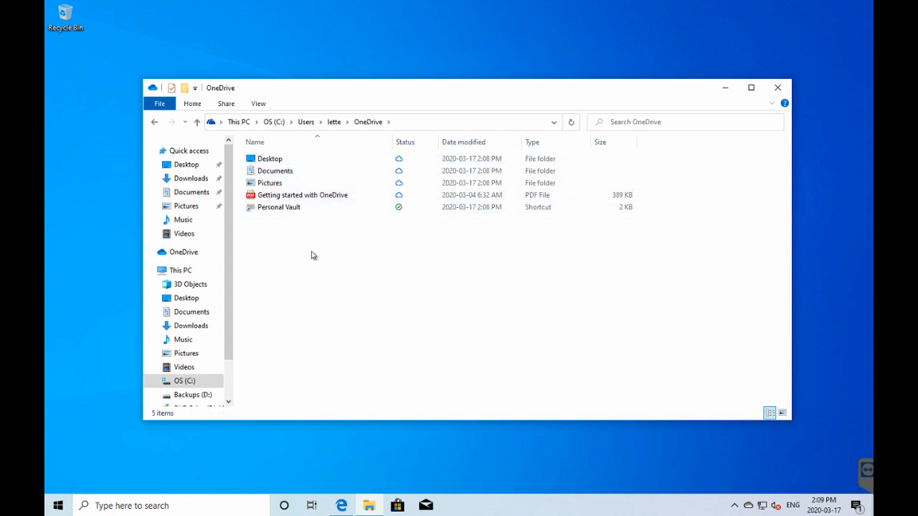
mouse_move(368, 122)
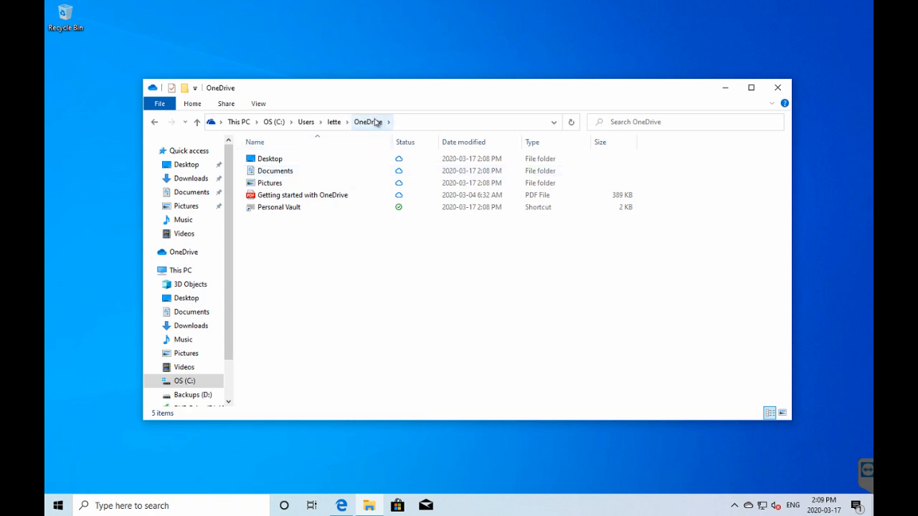
mouse_move(386, 197)
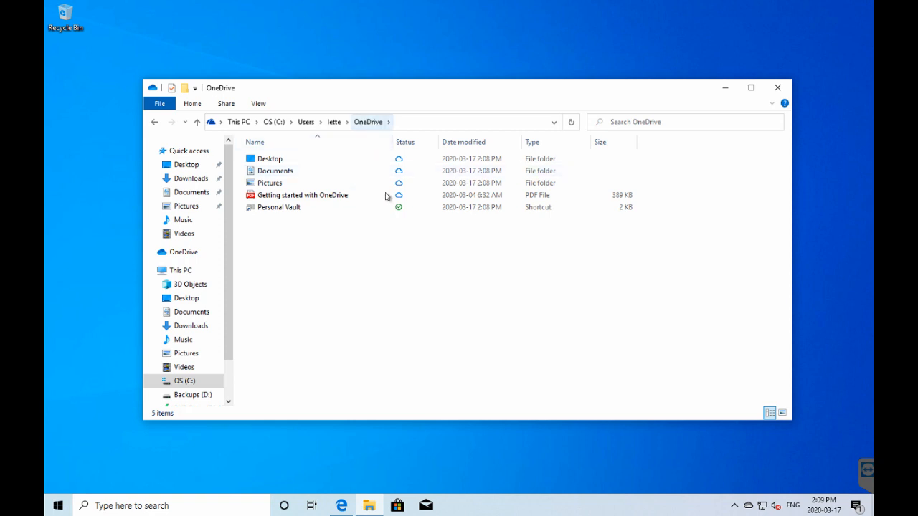
mouse_move(726, 77)
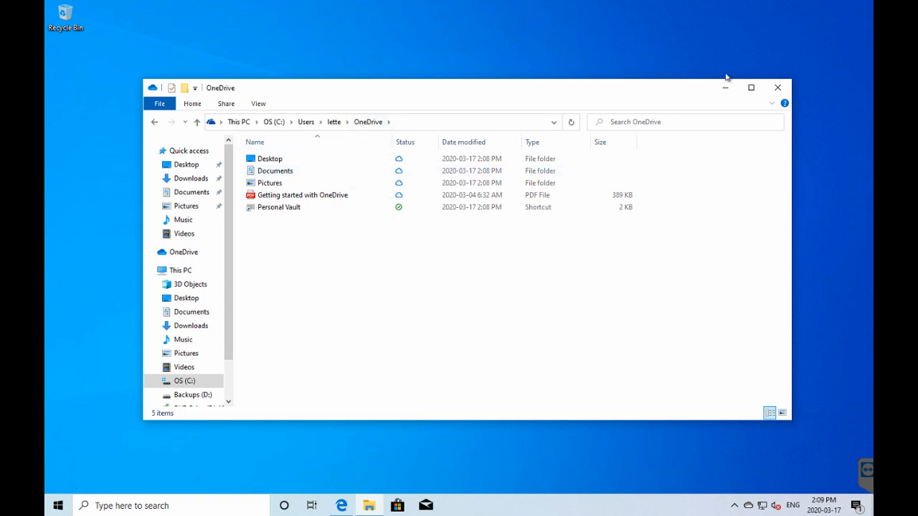
mouse_move(777, 88)
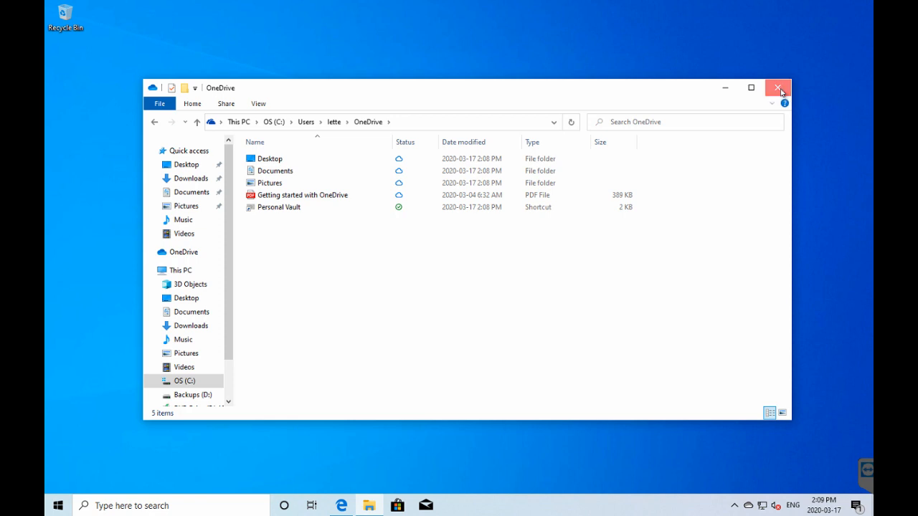
Step: Close the File Explorer window showing the OneDrive folder
click(778, 88)
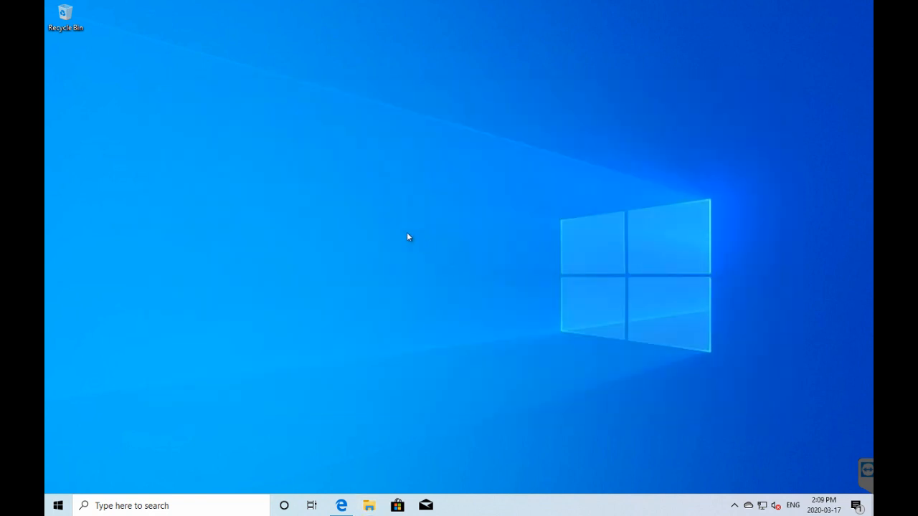
mouse_move(435, 263)
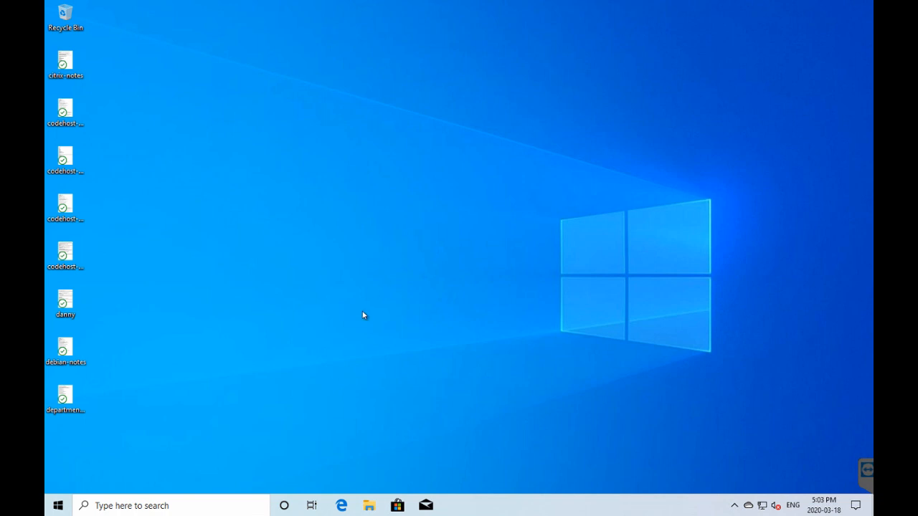
mouse_move(335, 286)
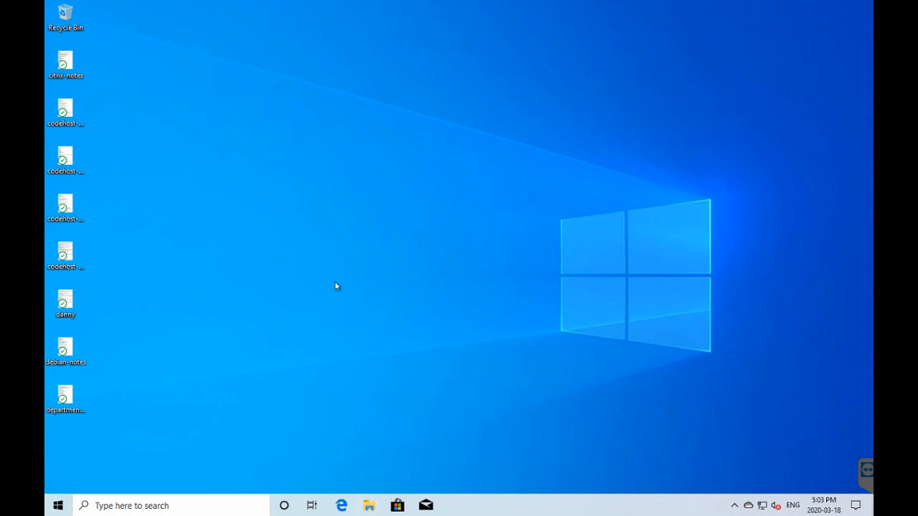
mouse_move(338, 278)
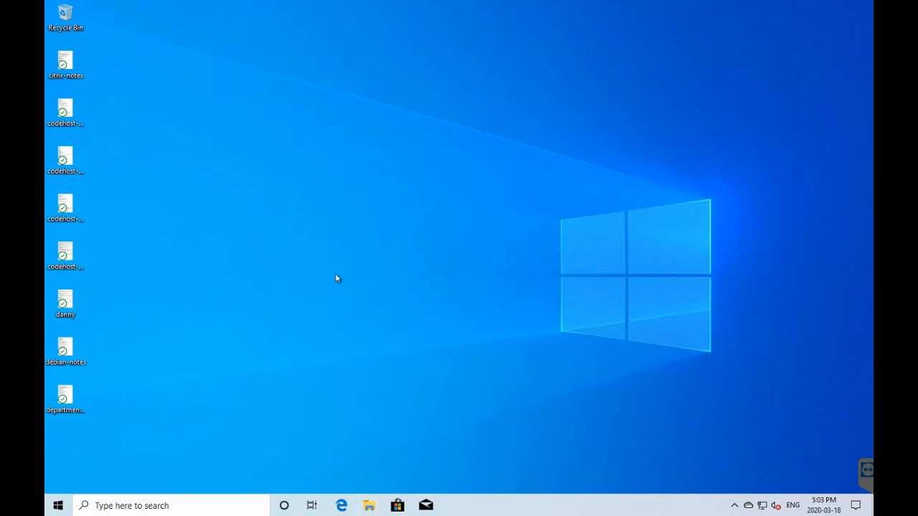
mouse_move(380, 498)
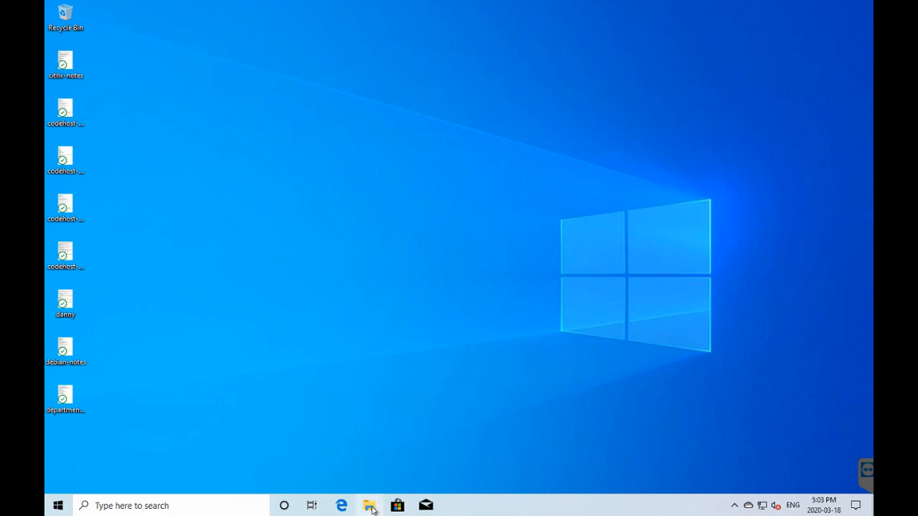
Step: Open a new File Explorer window and view OneDrive, its Desktop and Documents
click(369, 505)
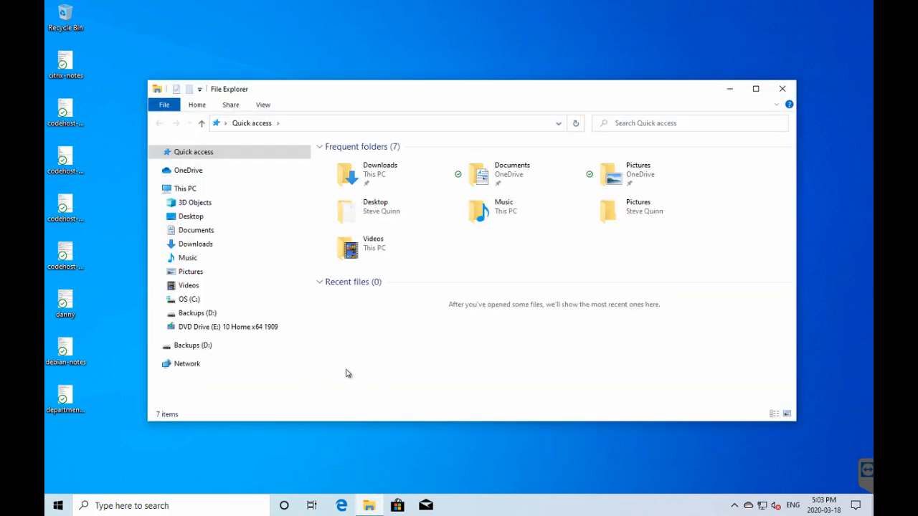
click(187, 169)
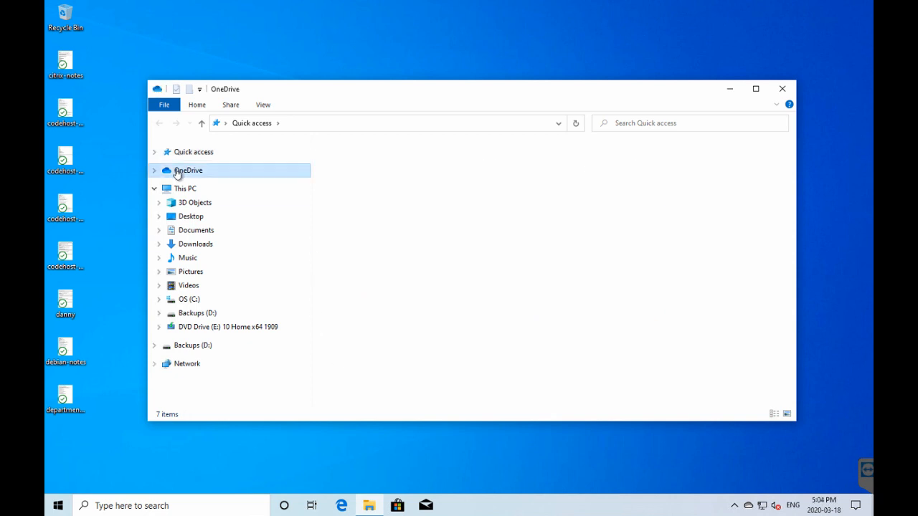
click(188, 170)
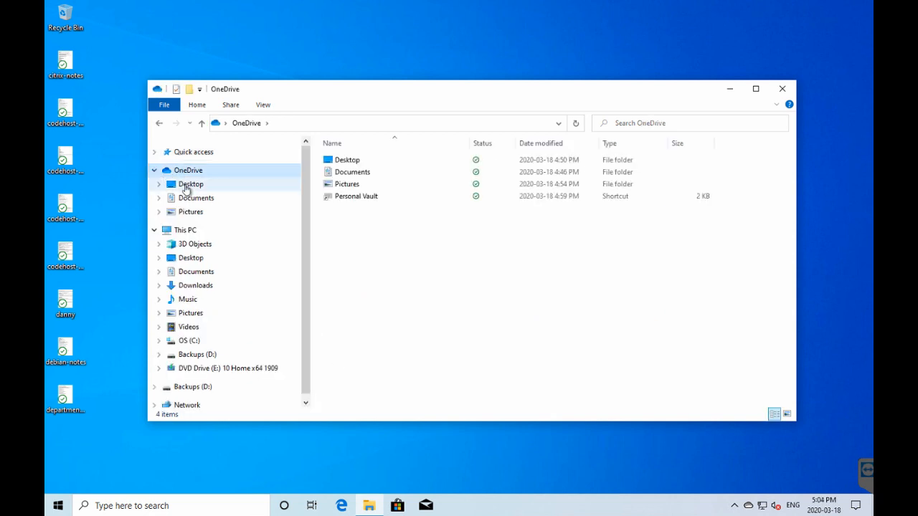
click(196, 198)
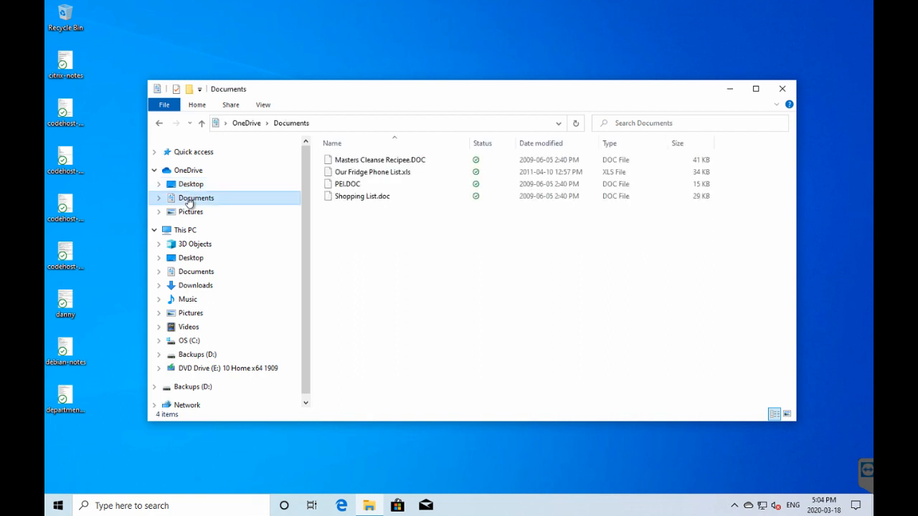
mouse_move(190, 211)
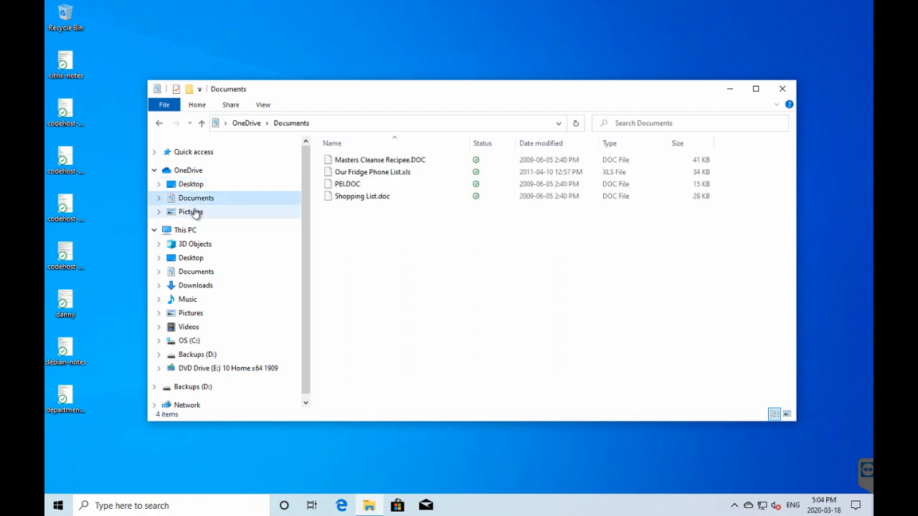
Step: Browse C:\Users\lette, its Desktop and OneDrive Pictures, ending back in lette
click(191, 211)
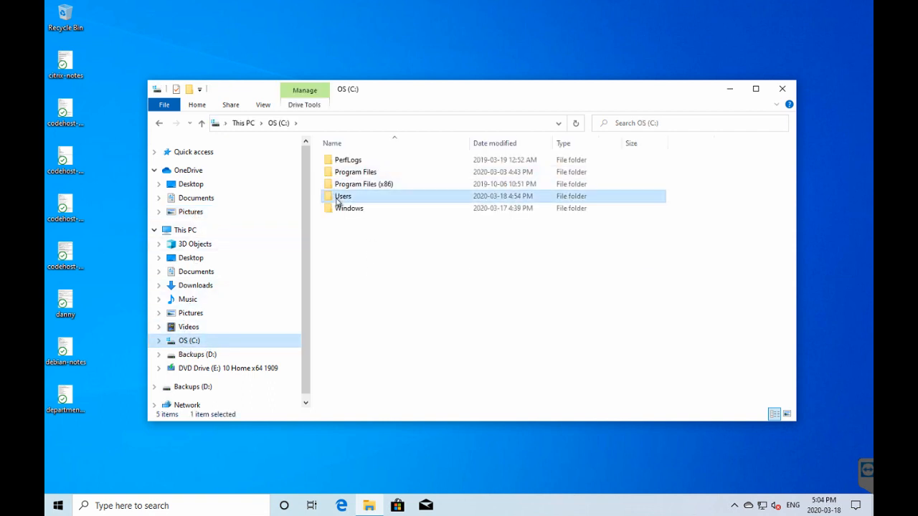
double_click(343, 196)
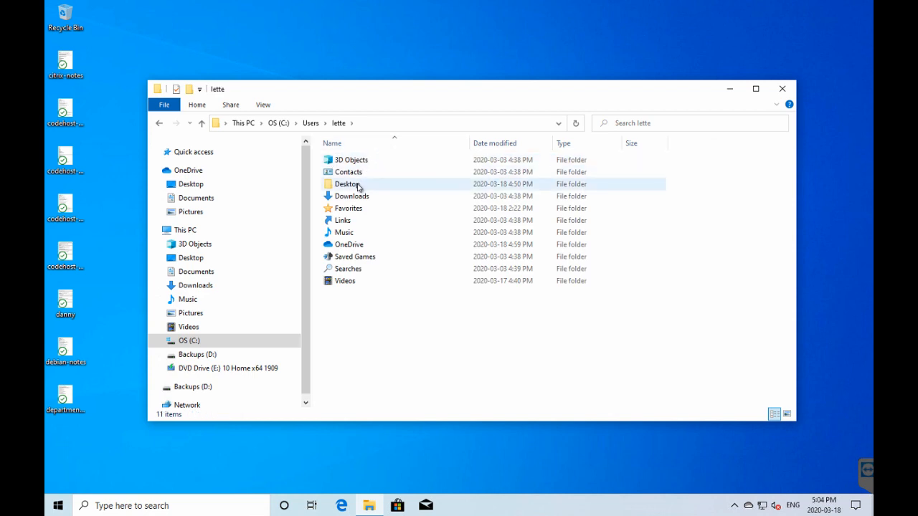
double_click(347, 184)
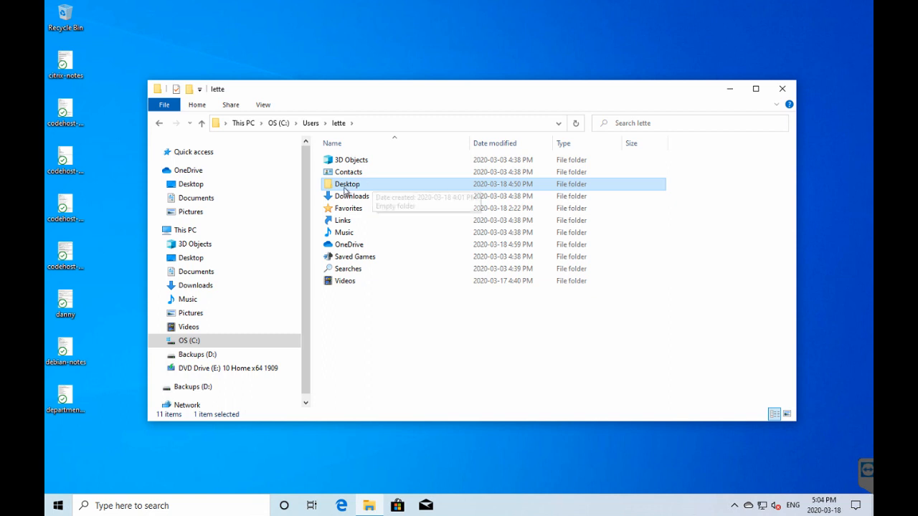
mouse_move(358, 188)
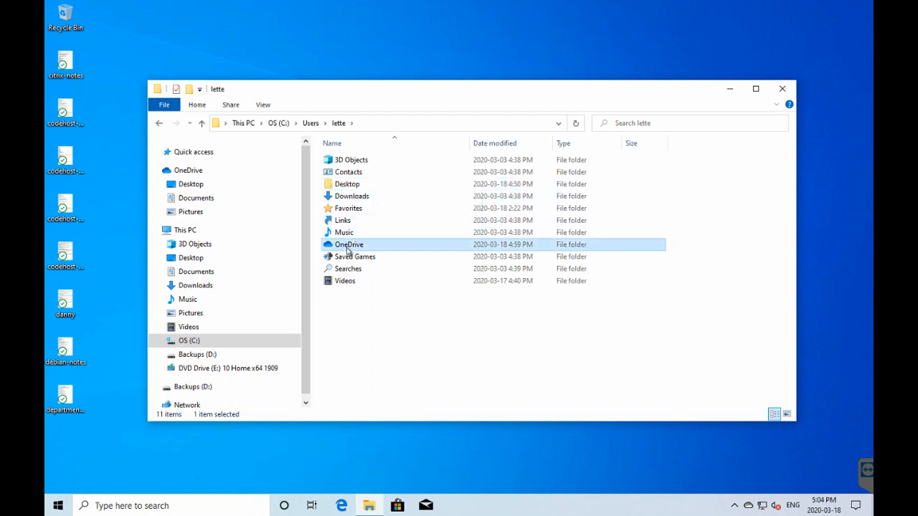
double_click(349, 244)
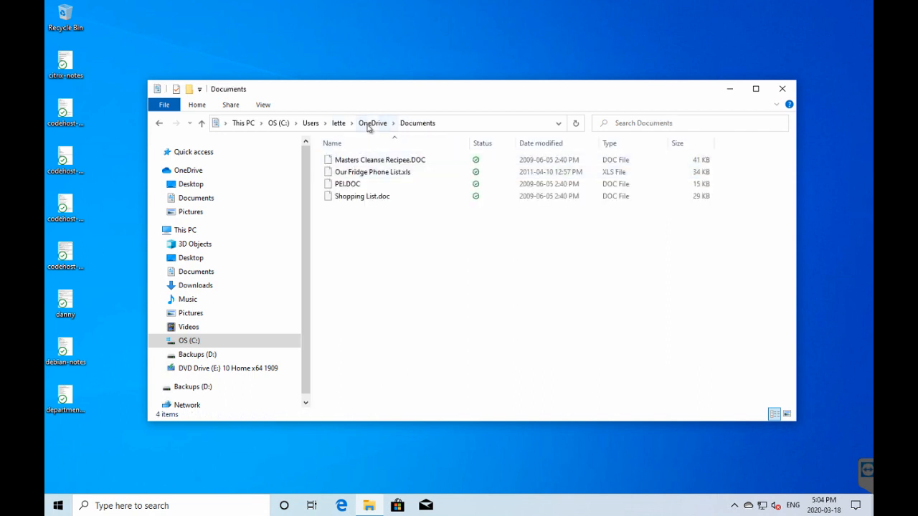
click(190, 212)
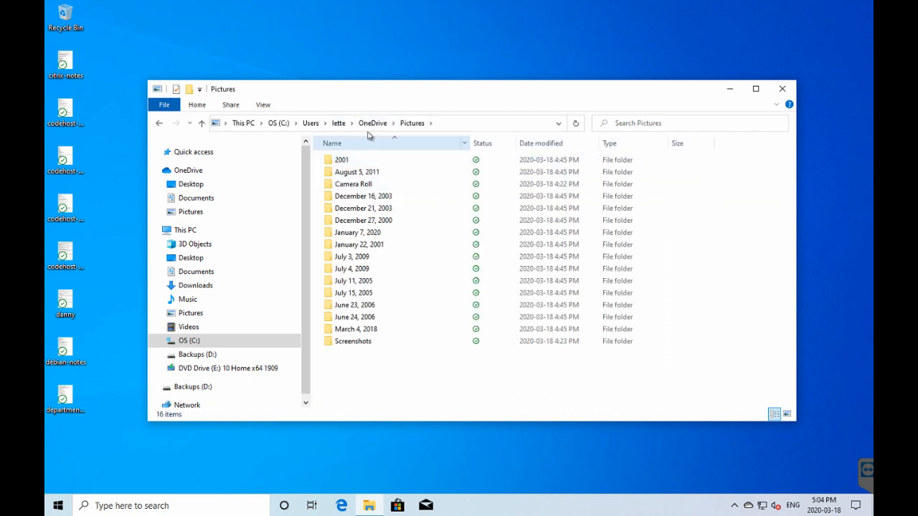
click(338, 123)
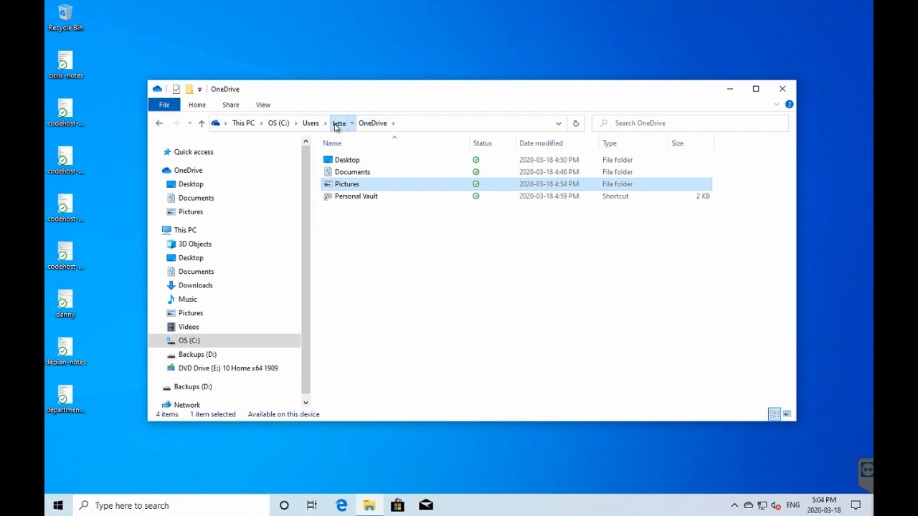
click(338, 122)
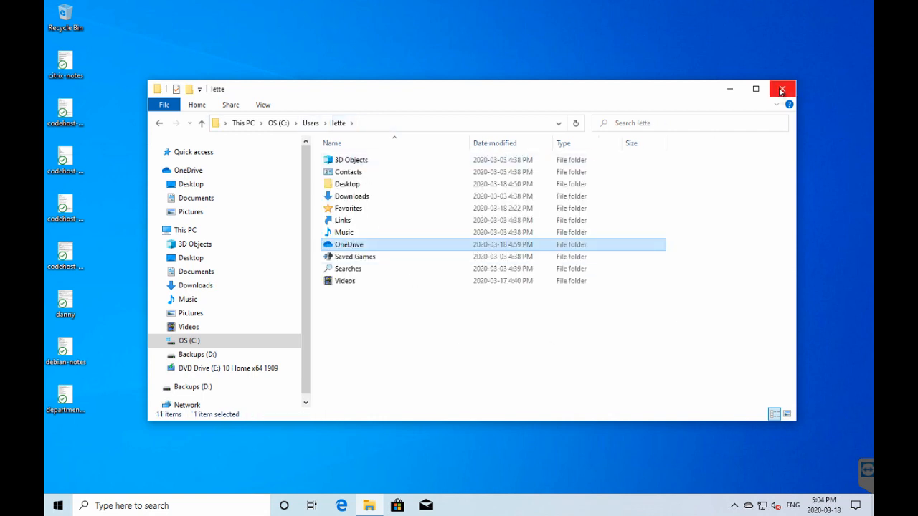
Step: Close the lette folder window in File Explorer
click(782, 89)
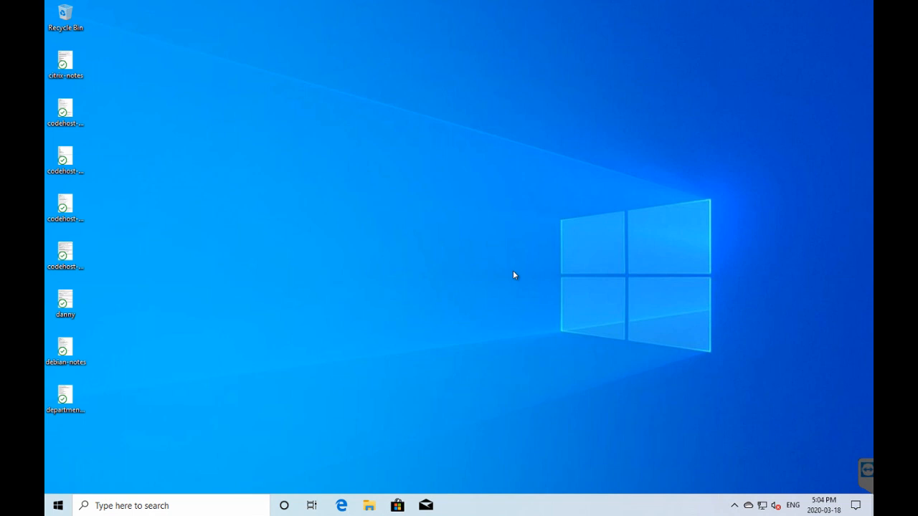
mouse_move(498, 243)
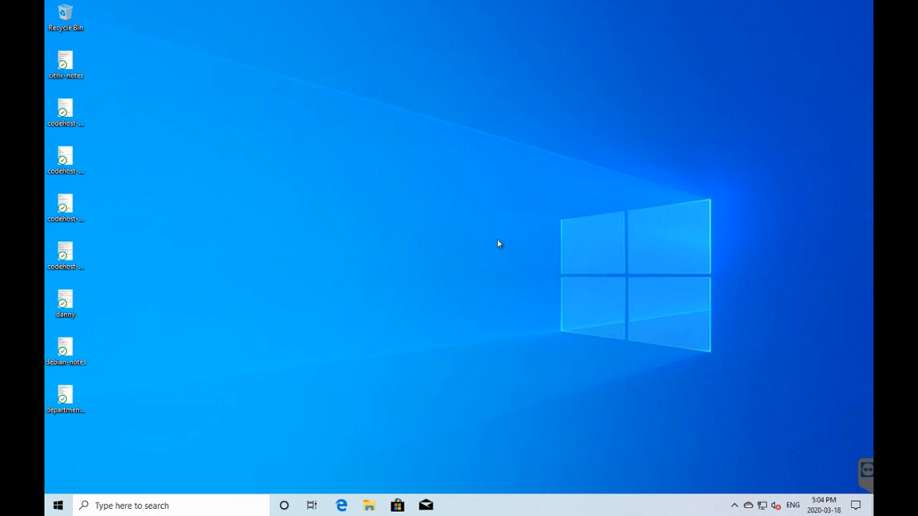
mouse_move(493, 270)
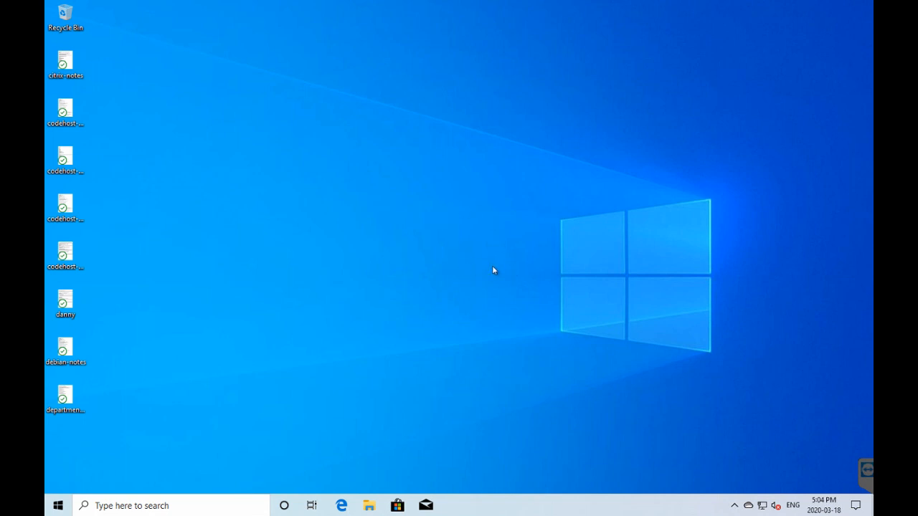
mouse_move(572, 274)
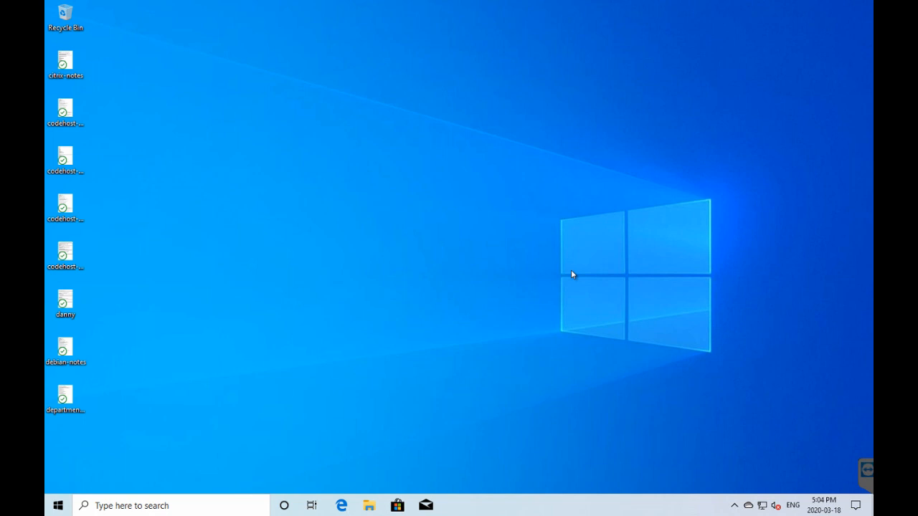
mouse_move(462, 256)
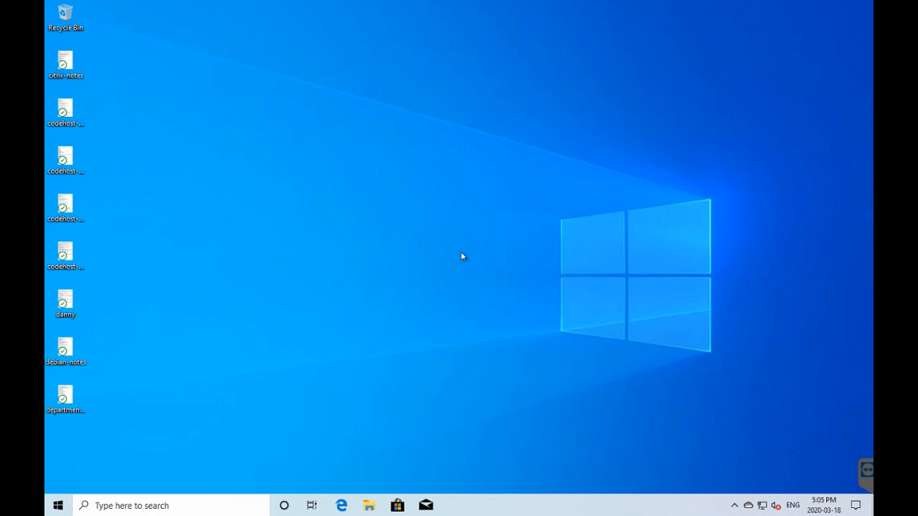
mouse_move(461, 254)
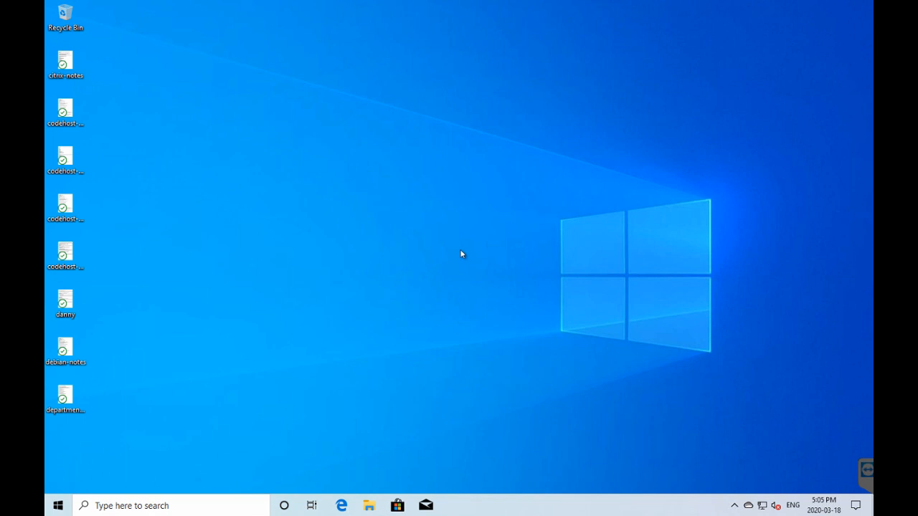
mouse_move(471, 259)
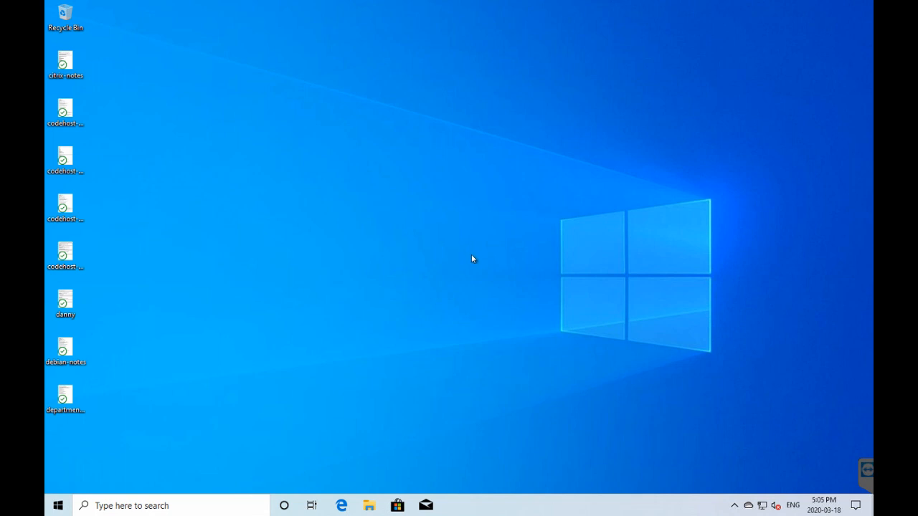
mouse_move(751, 510)
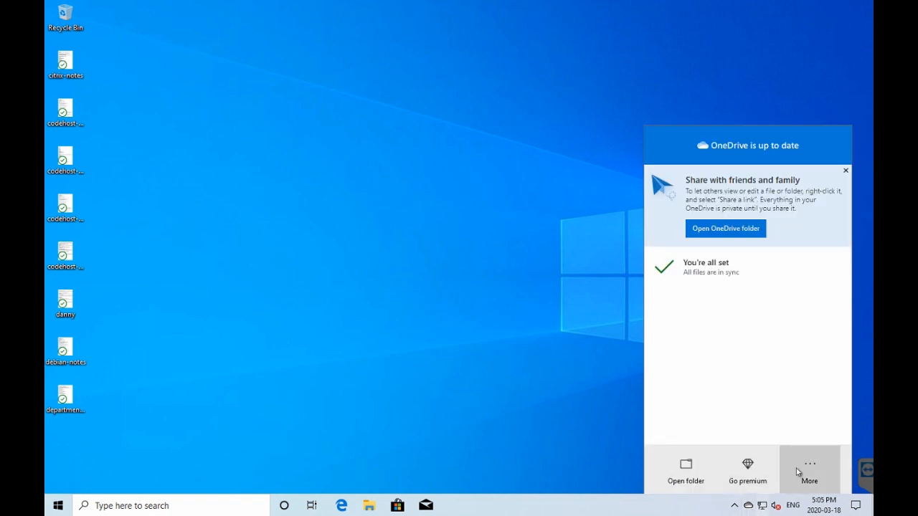
Step: Open OneDrive settings from the tray icon's more-options menu
click(809, 470)
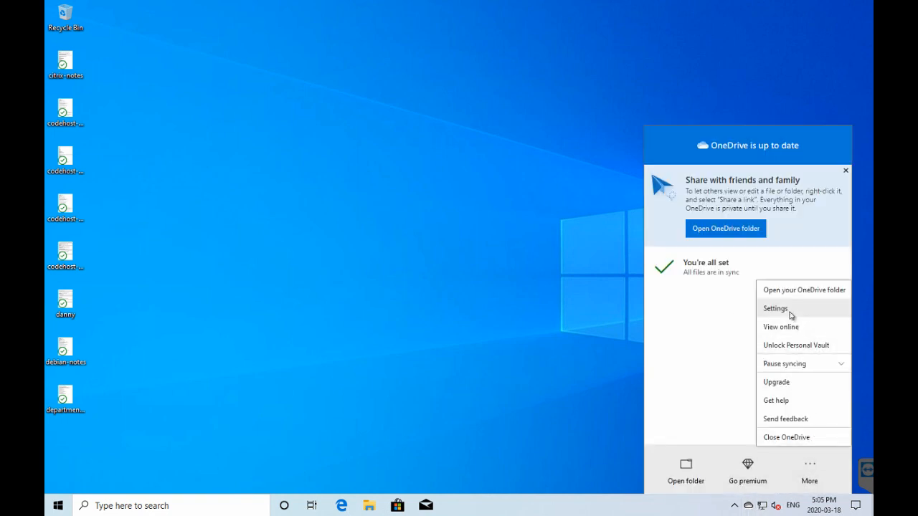
click(774, 308)
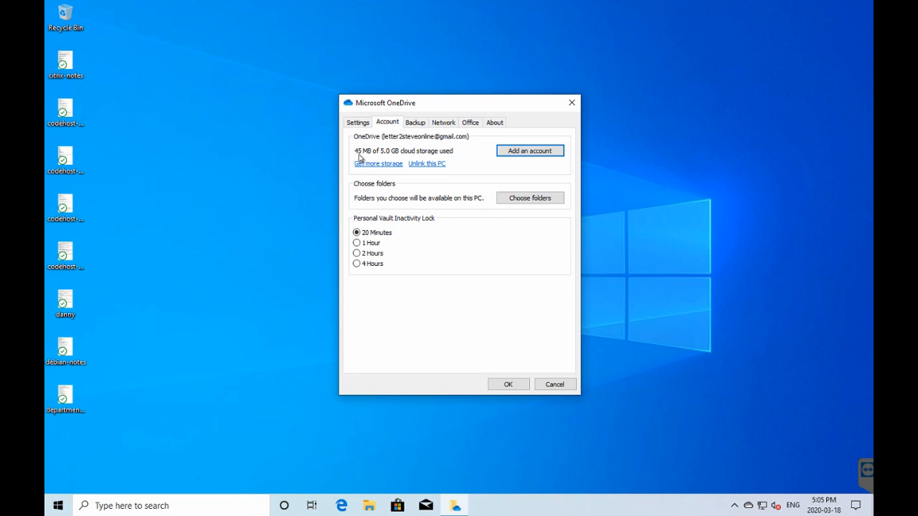
mouse_move(367, 155)
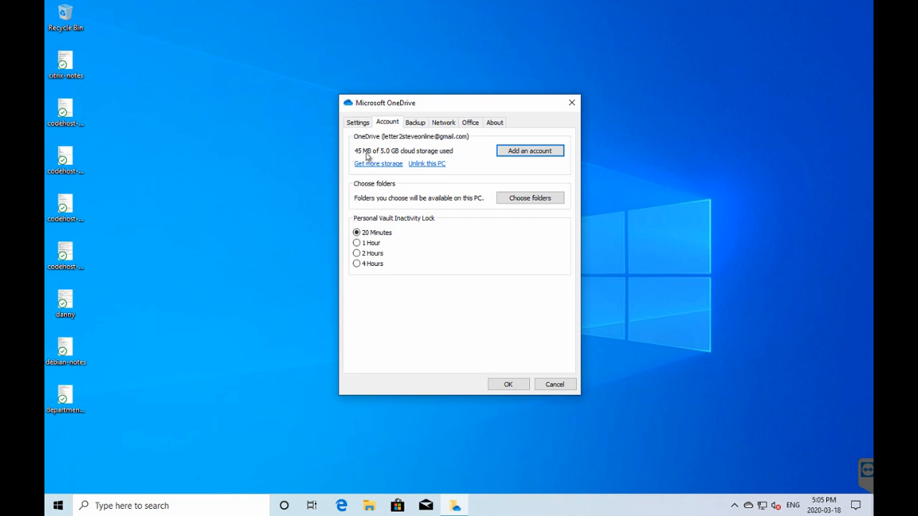
mouse_move(389, 157)
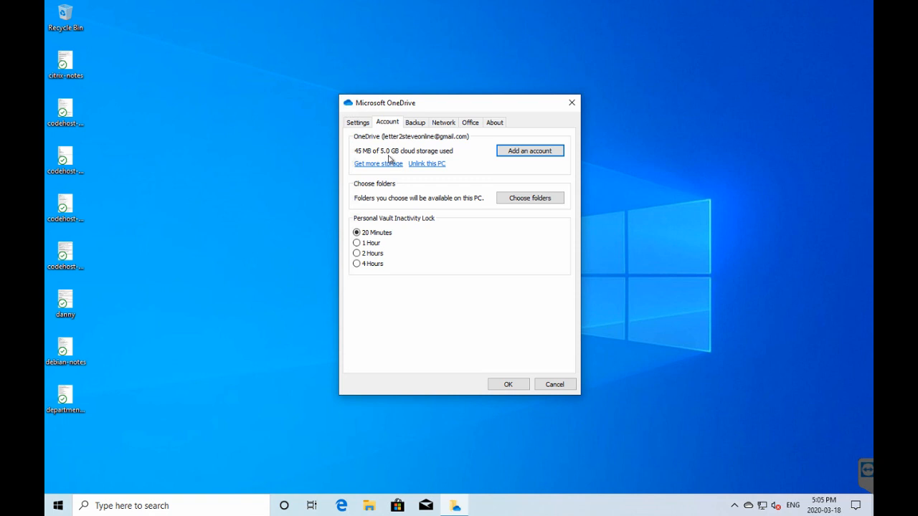
mouse_move(361, 157)
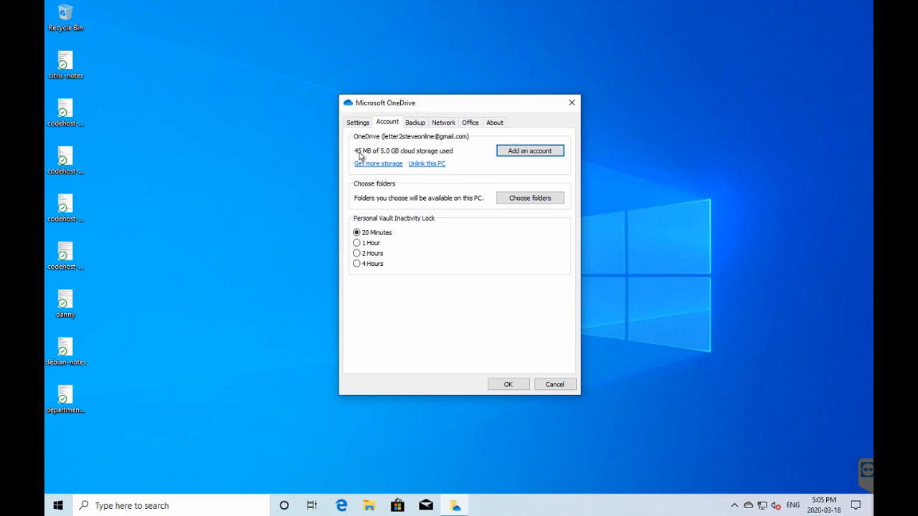
mouse_move(369, 506)
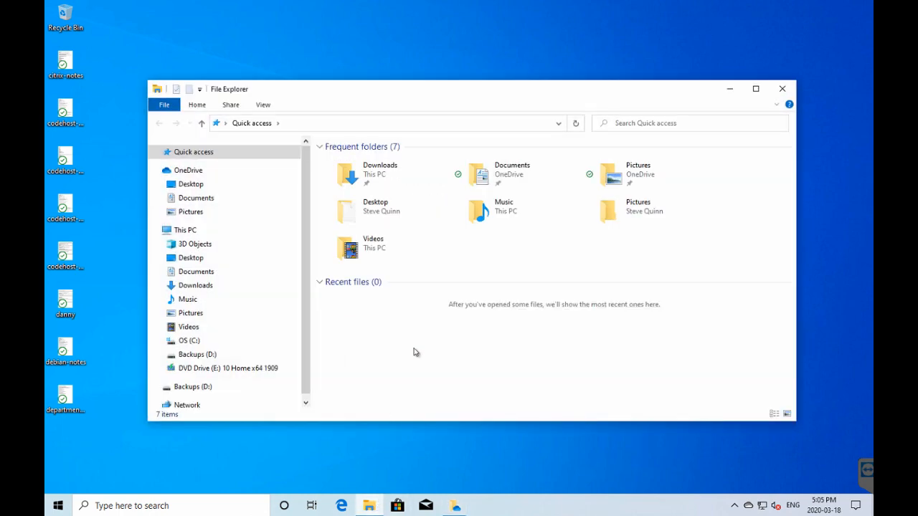
mouse_move(516, 174)
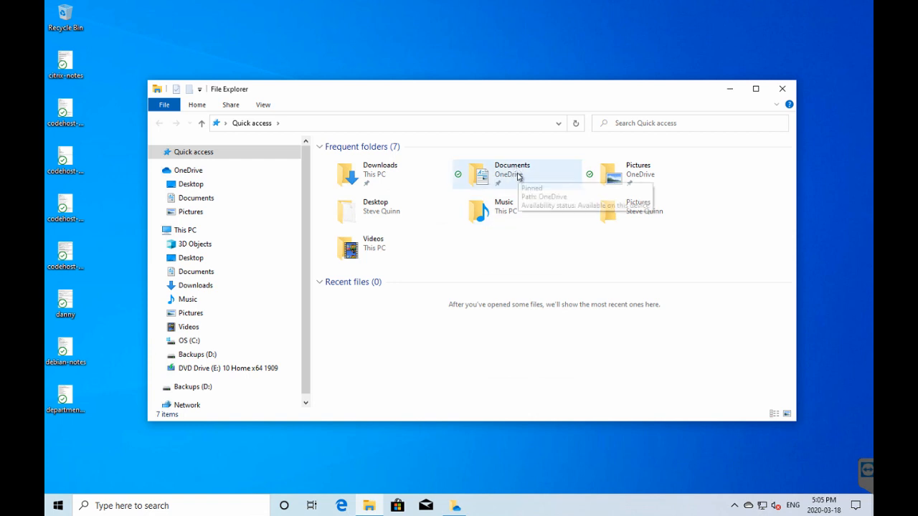
Step: Open Documents from Quick access and reveal its path C:\Users\lette\OneDrive\Documents
double_click(512, 172)
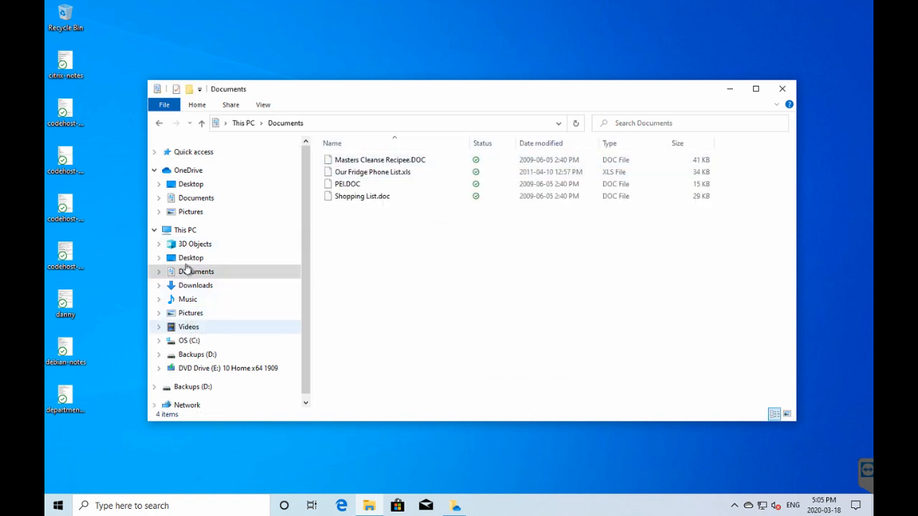
click(196, 197)
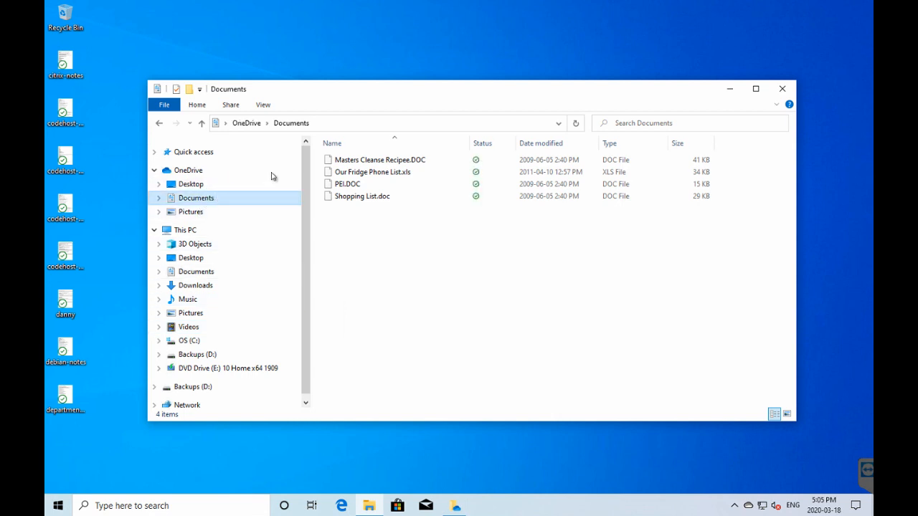
click(394, 123)
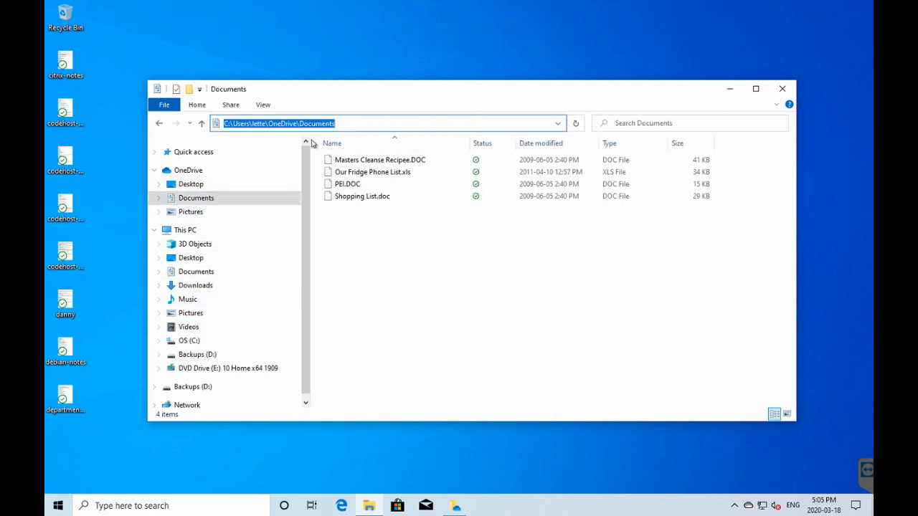
mouse_move(372, 119)
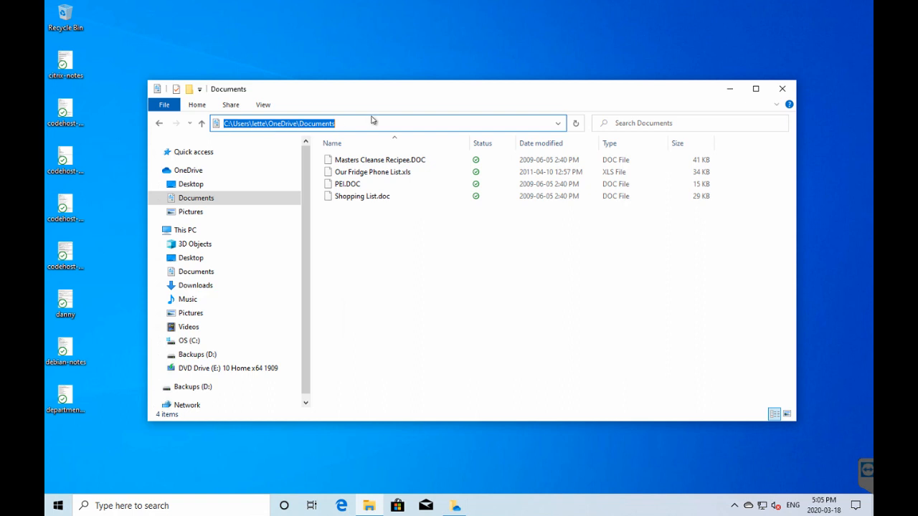
mouse_move(736, 129)
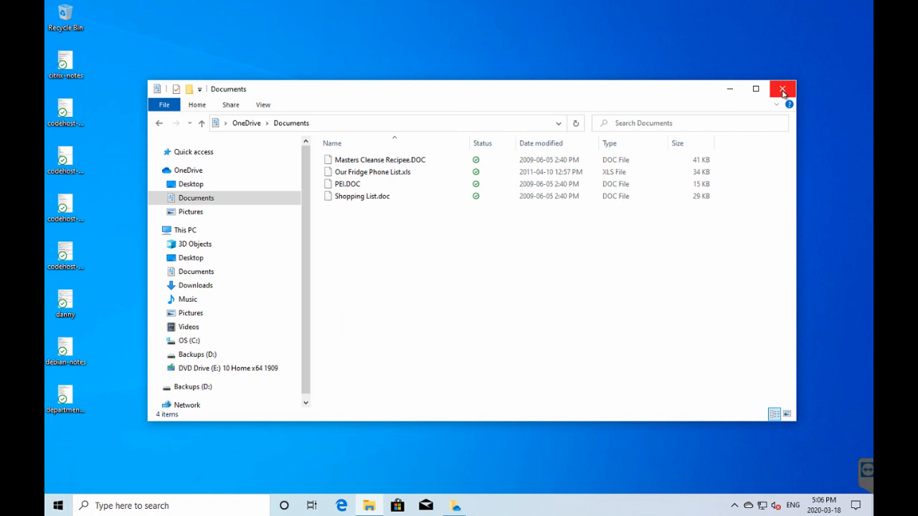
mouse_move(783, 89)
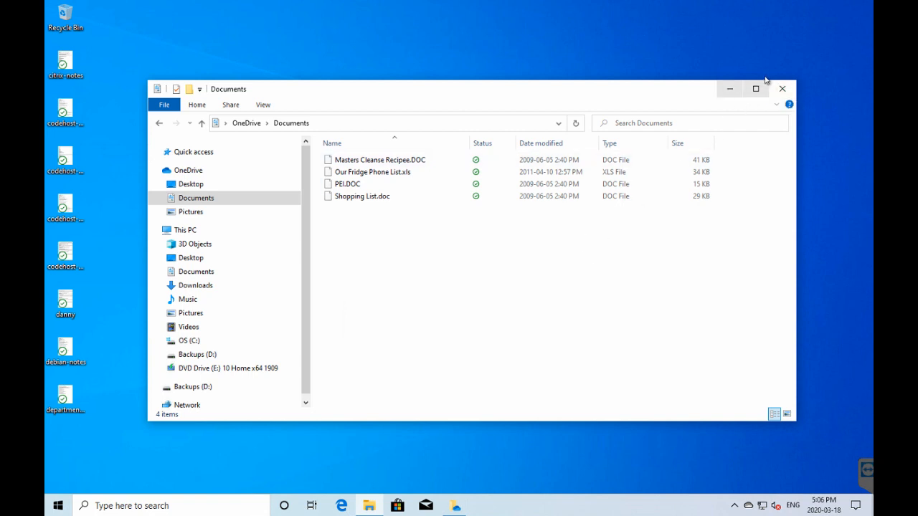
mouse_move(782, 89)
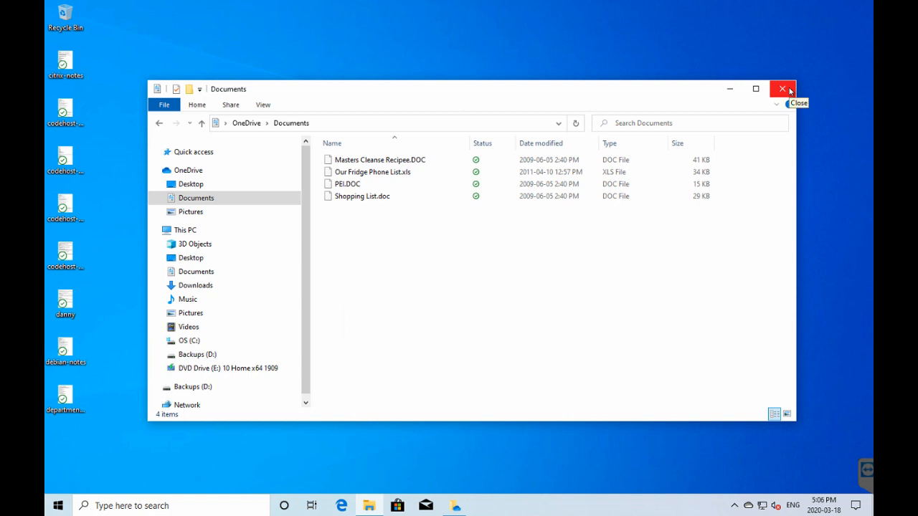
mouse_move(789, 104)
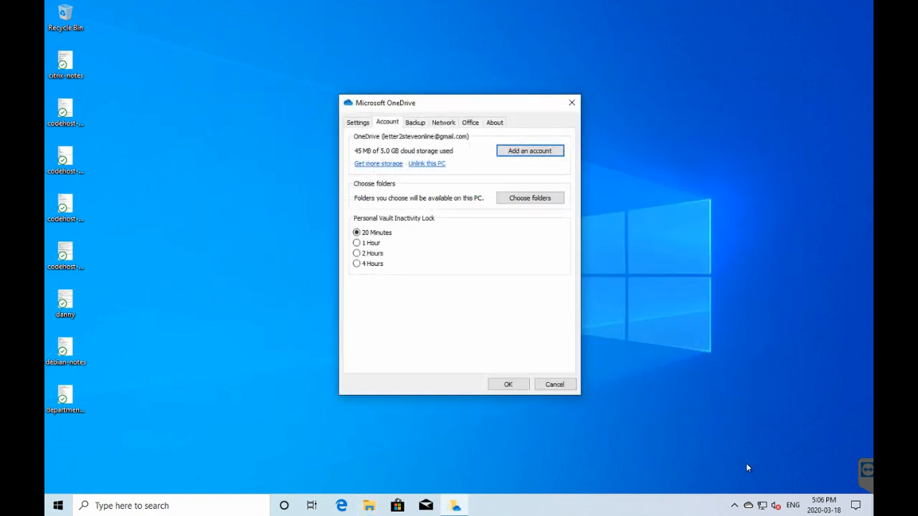
mouse_move(385, 157)
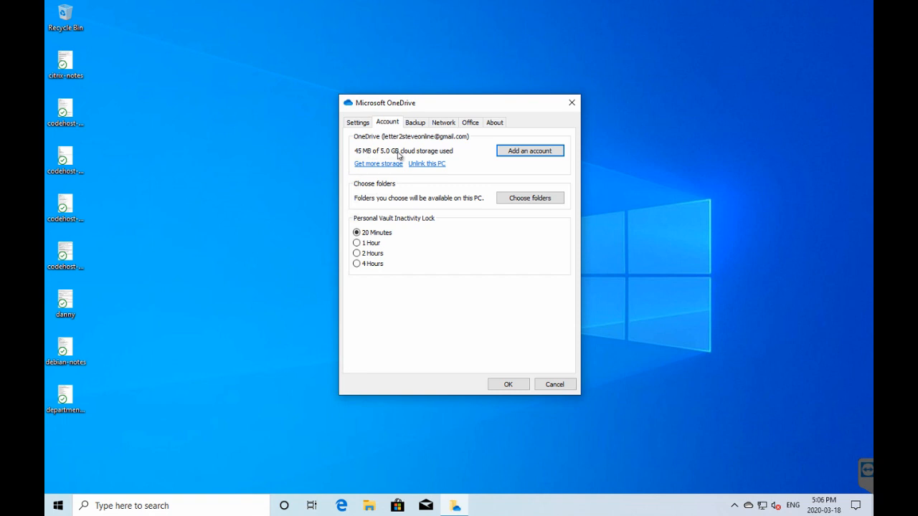
mouse_move(398, 155)
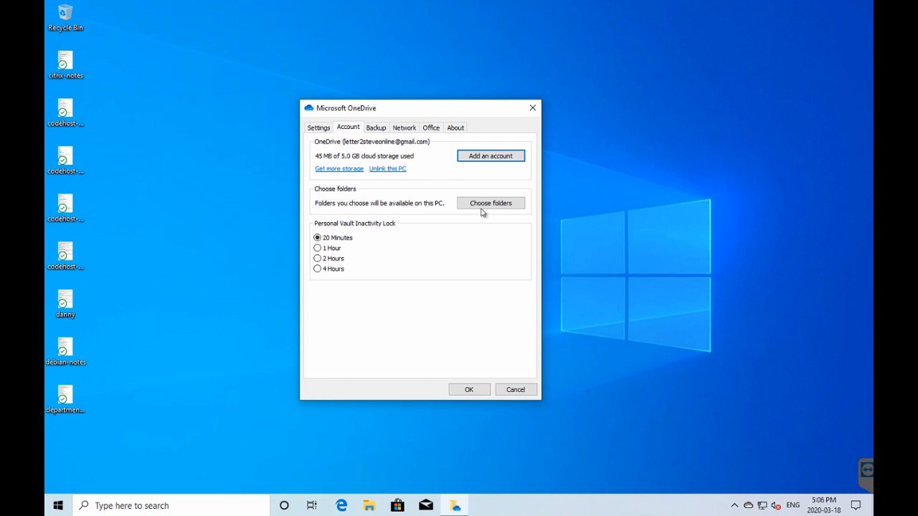
click(489, 203)
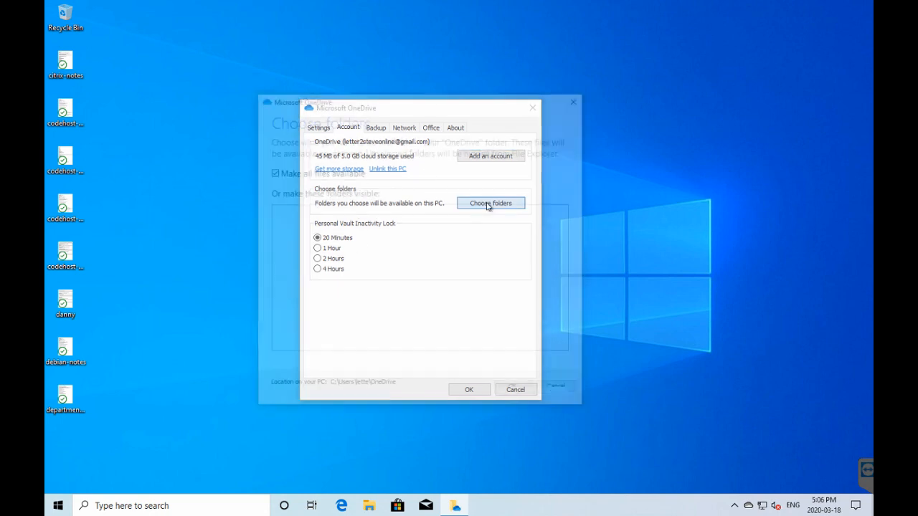
click(491, 202)
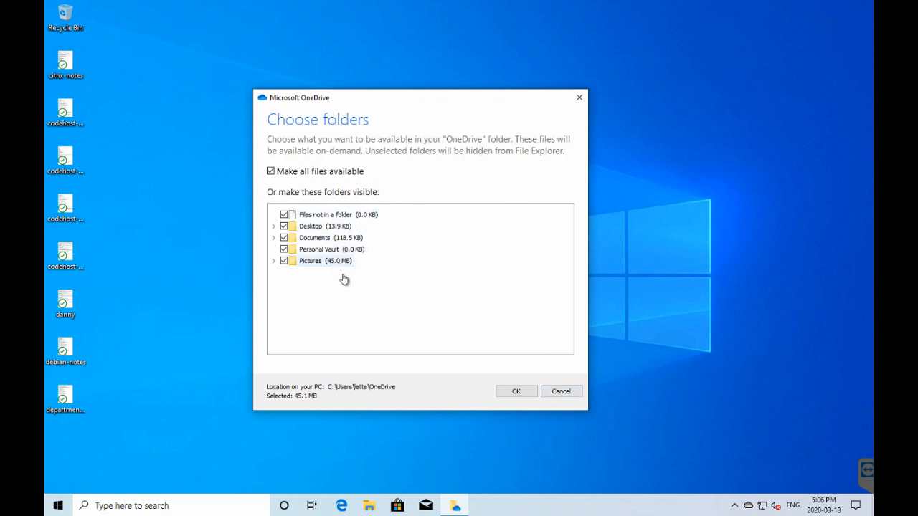
mouse_move(335, 288)
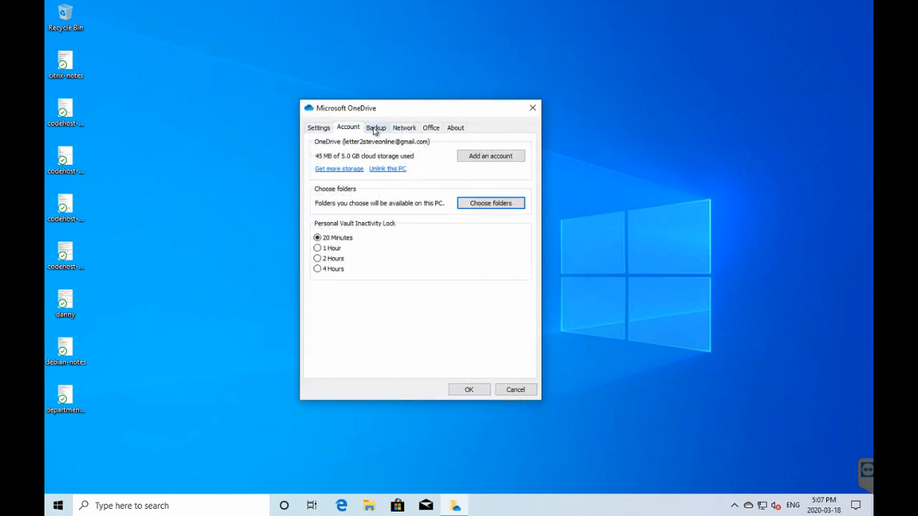
click(376, 127)
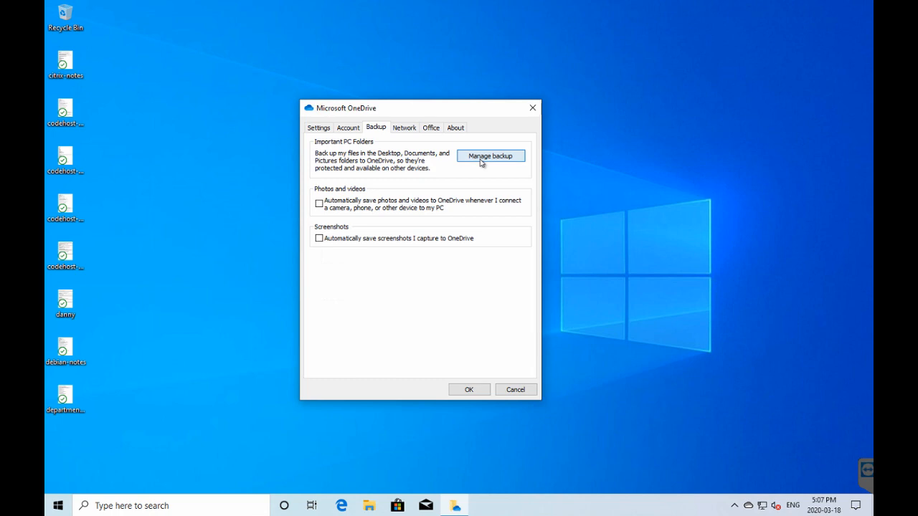
click(490, 156)
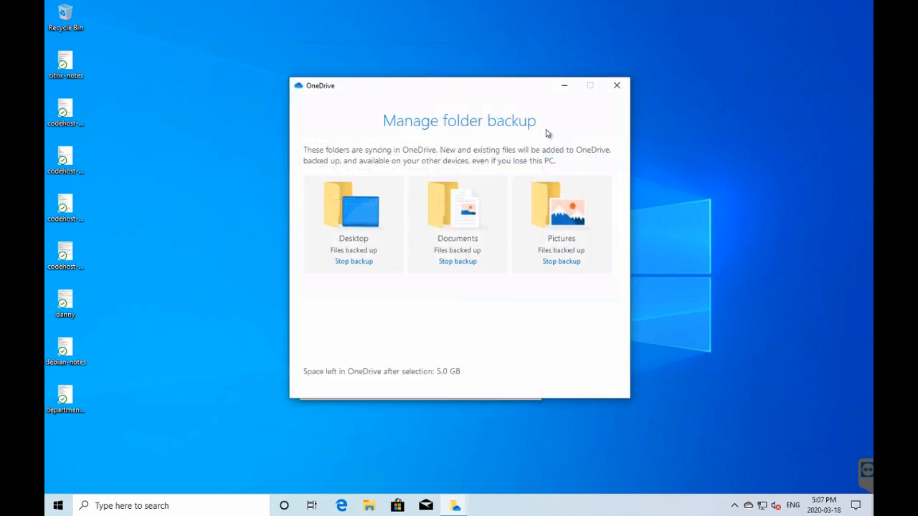
mouse_move(567, 278)
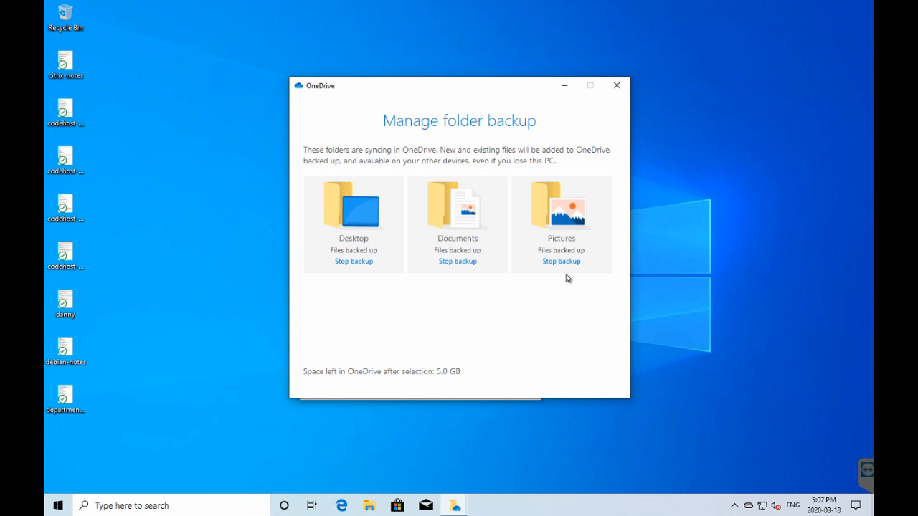
mouse_move(466, 310)
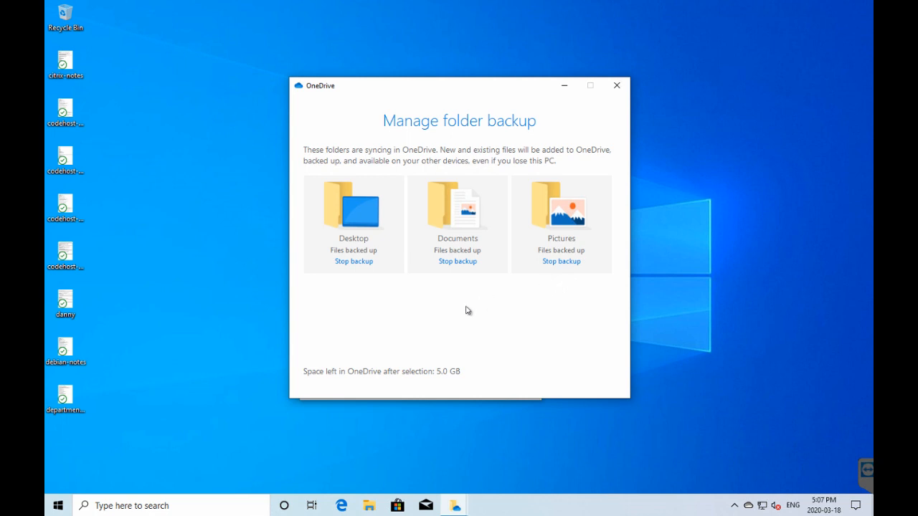
mouse_move(349, 215)
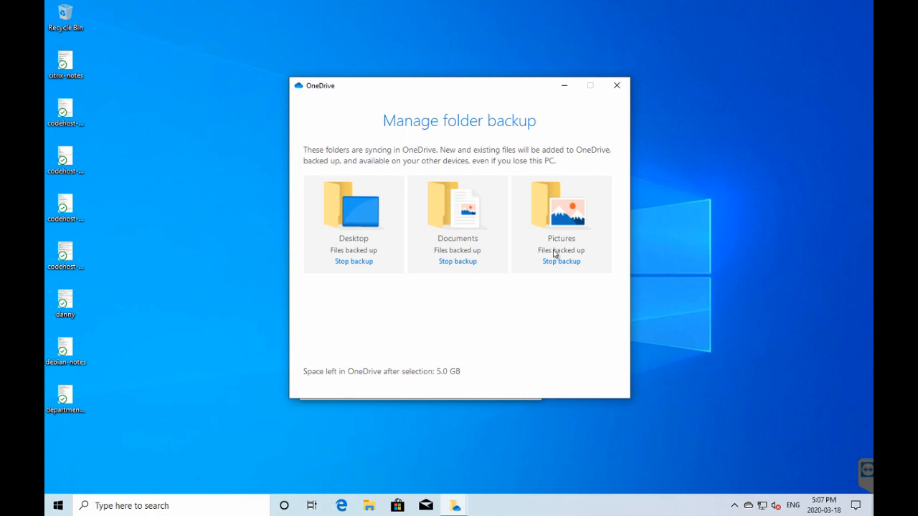
mouse_move(538, 318)
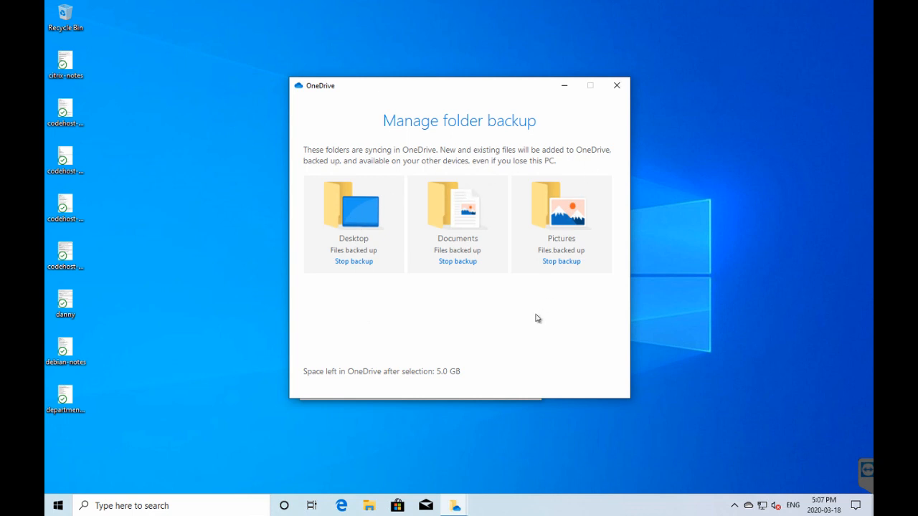
mouse_move(601, 114)
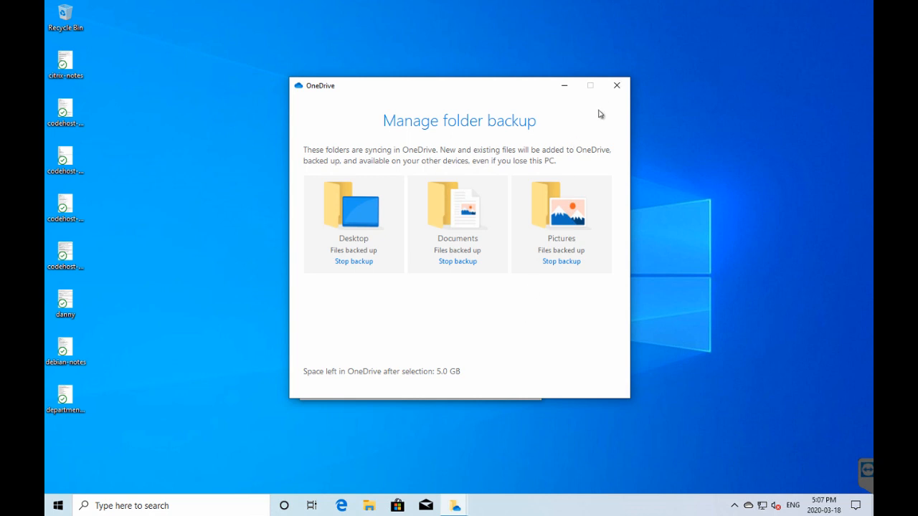
mouse_move(616, 85)
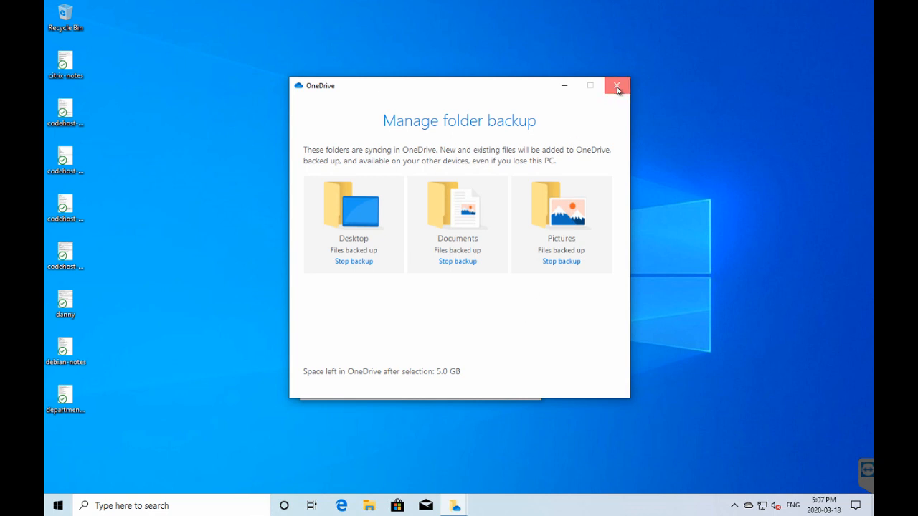
click(616, 85)
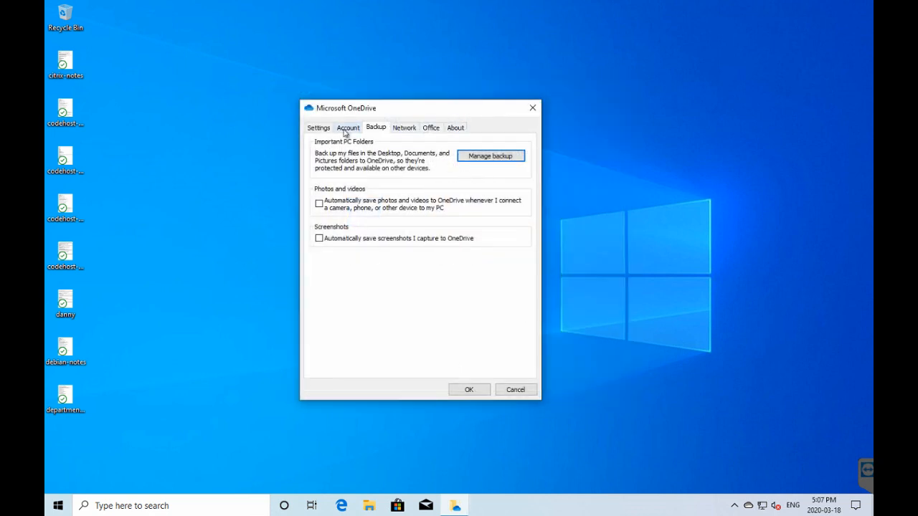
click(348, 127)
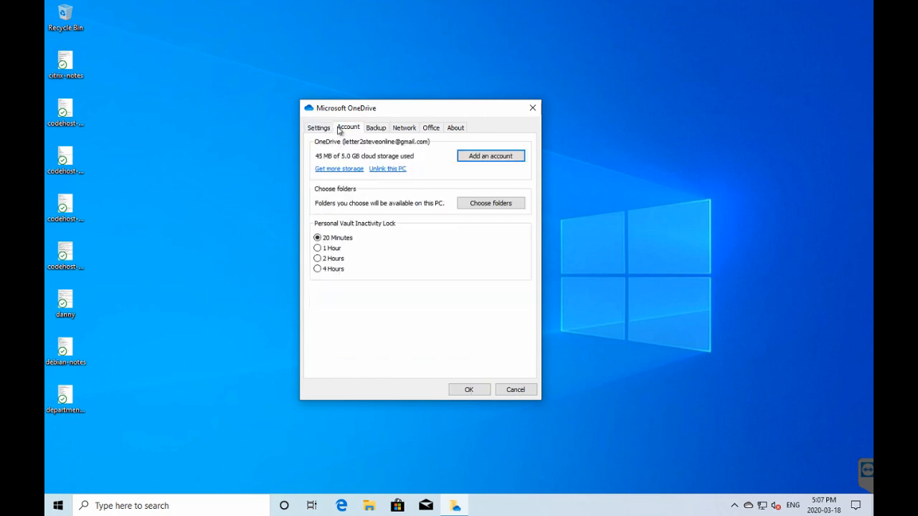
mouse_move(413, 219)
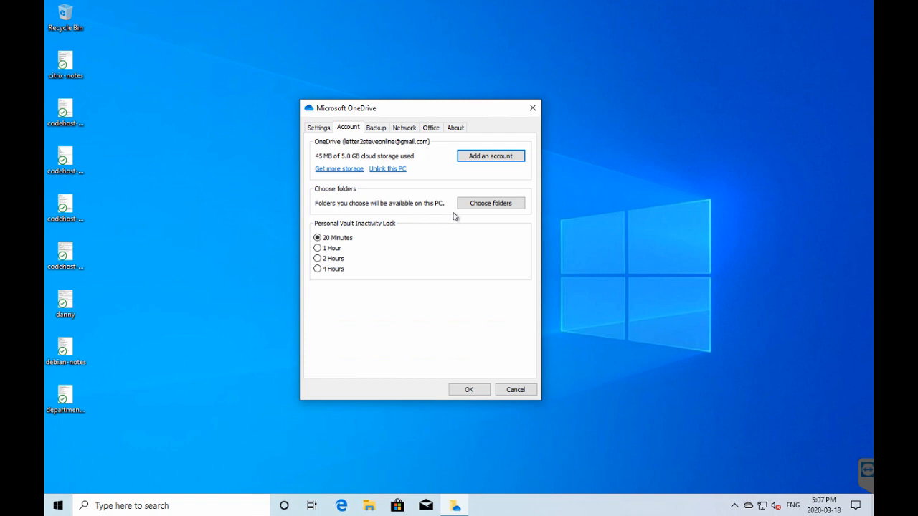
Step: Untick Desktop in OneDrive's synced-folder list, triggering the 'Can't stop syncing folder' warning
click(490, 203)
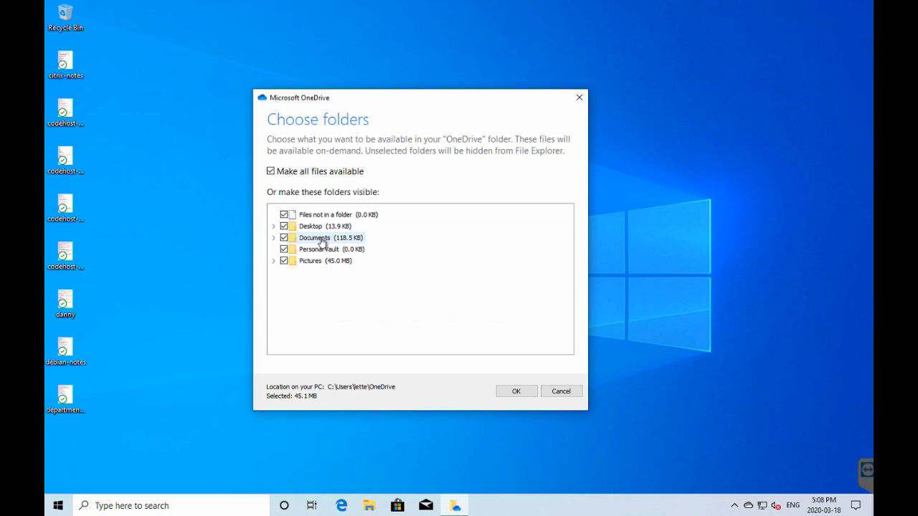
mouse_move(334, 238)
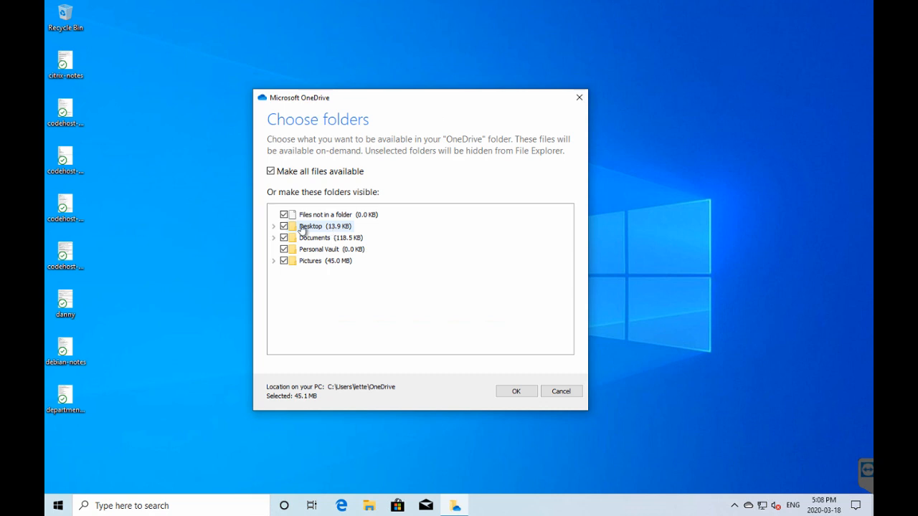
click(284, 226)
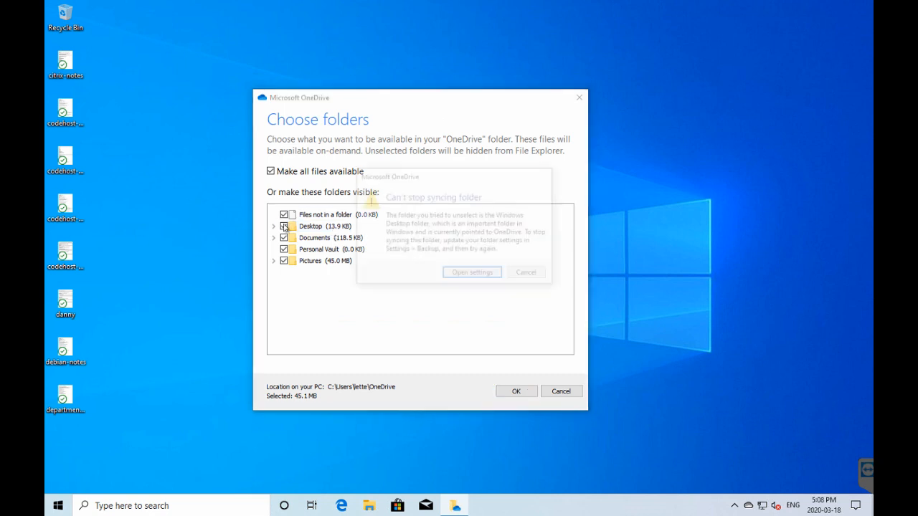
click(284, 226)
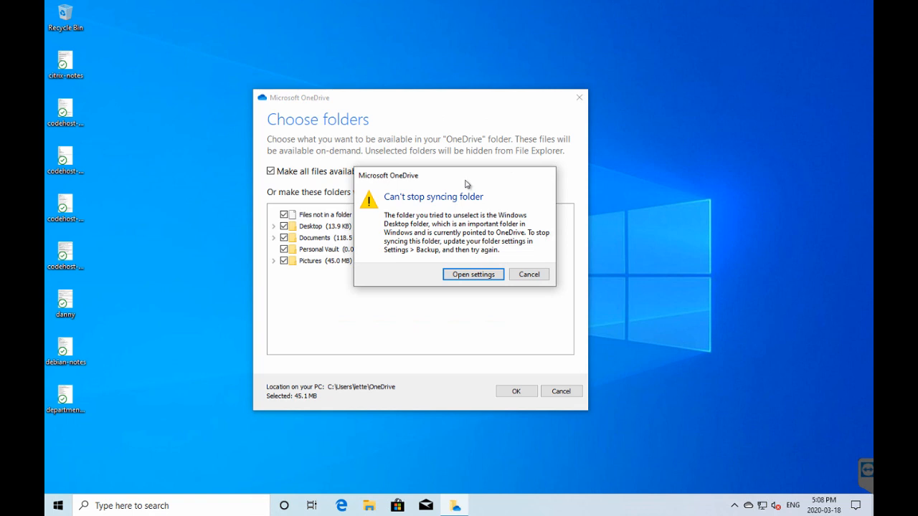
mouse_move(439, 227)
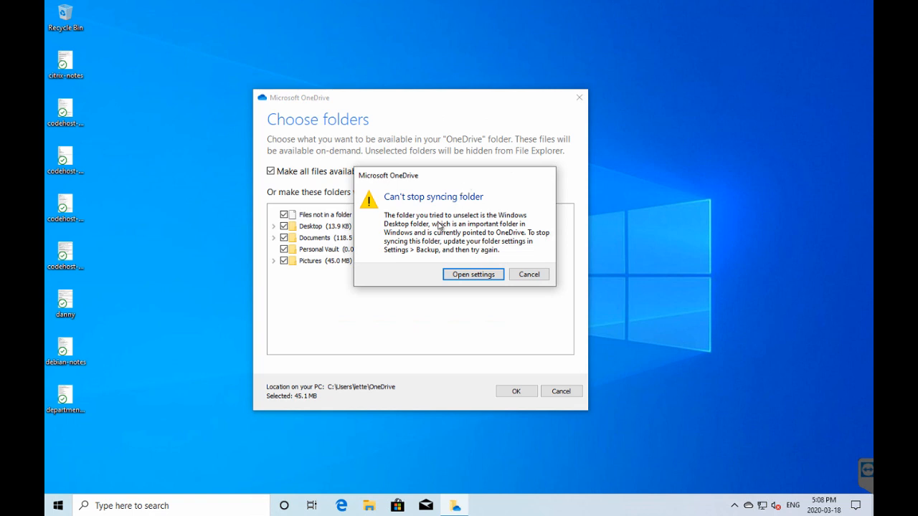
mouse_move(433, 236)
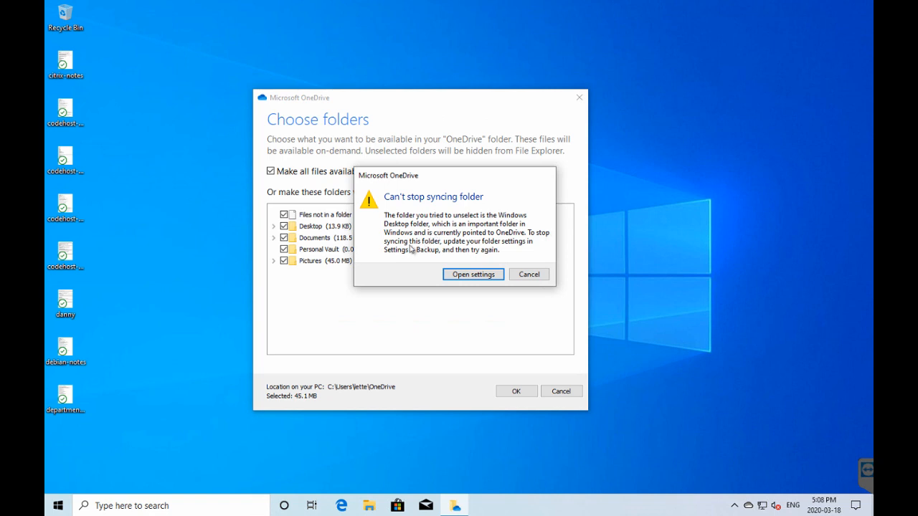
mouse_move(423, 243)
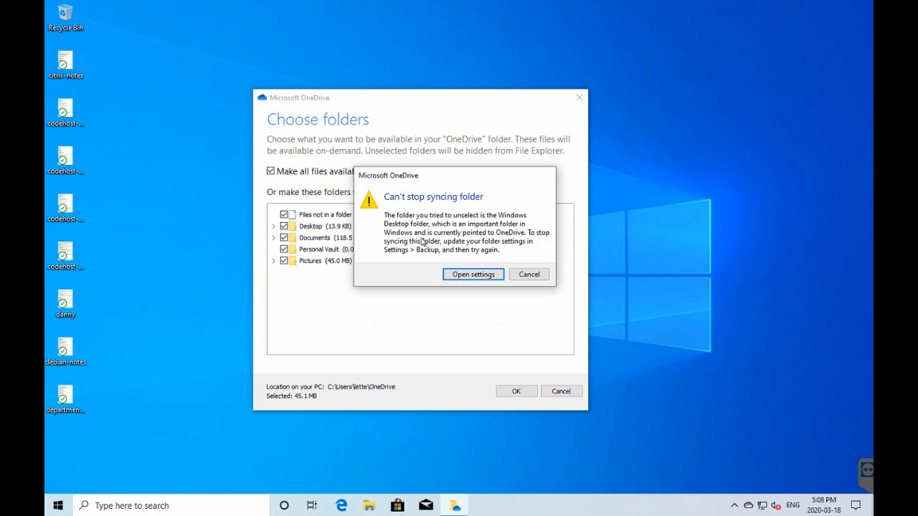
mouse_move(423, 248)
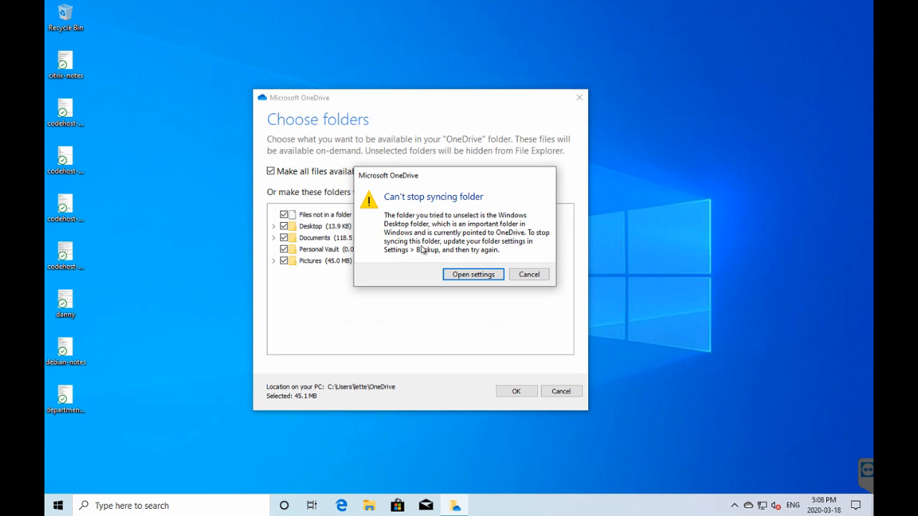
mouse_move(434, 260)
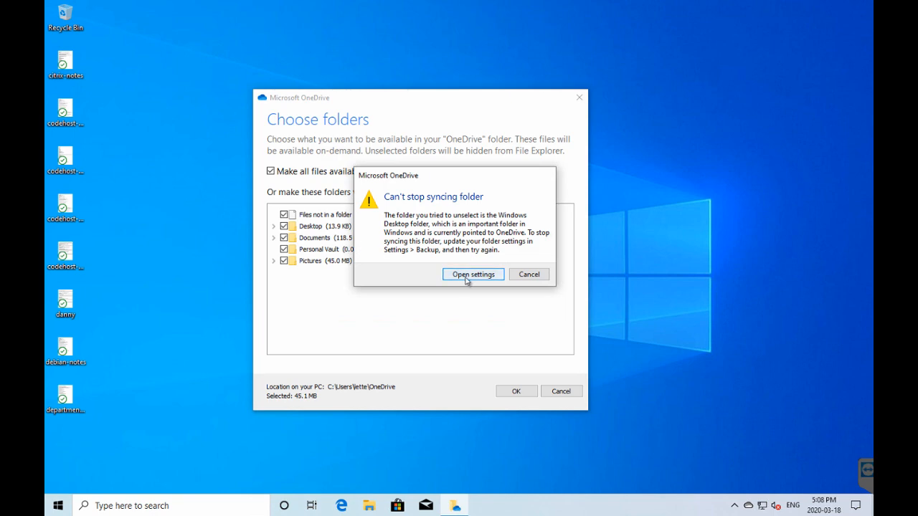
Step: Open folder backup settings from the warning and choose Stop backup under Desktop
click(472, 274)
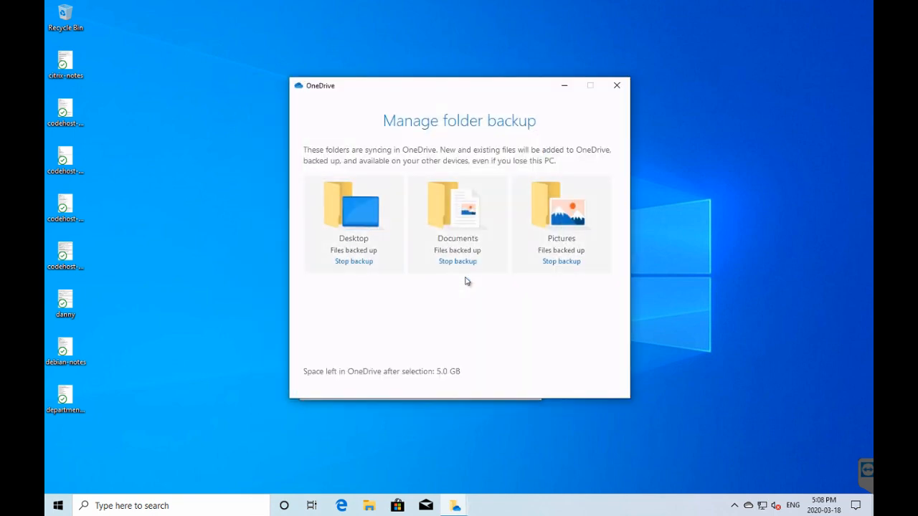
mouse_move(456, 81)
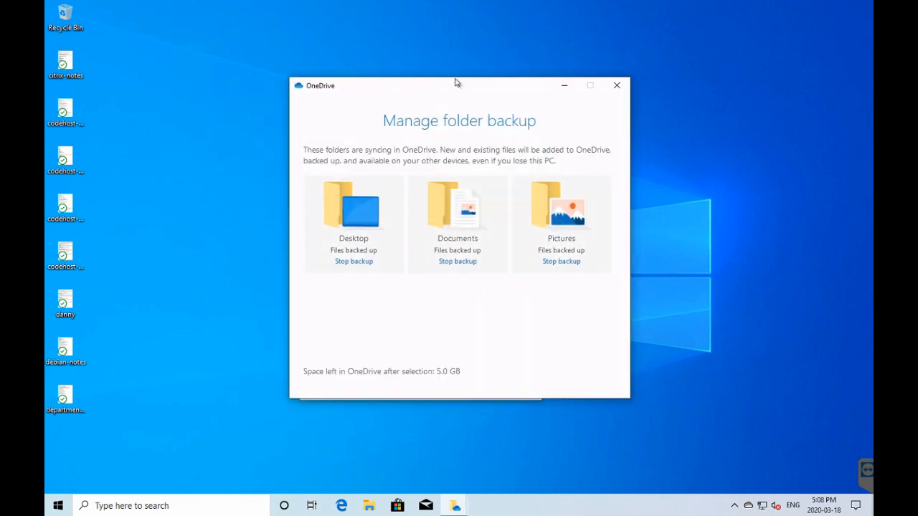
mouse_move(516, 308)
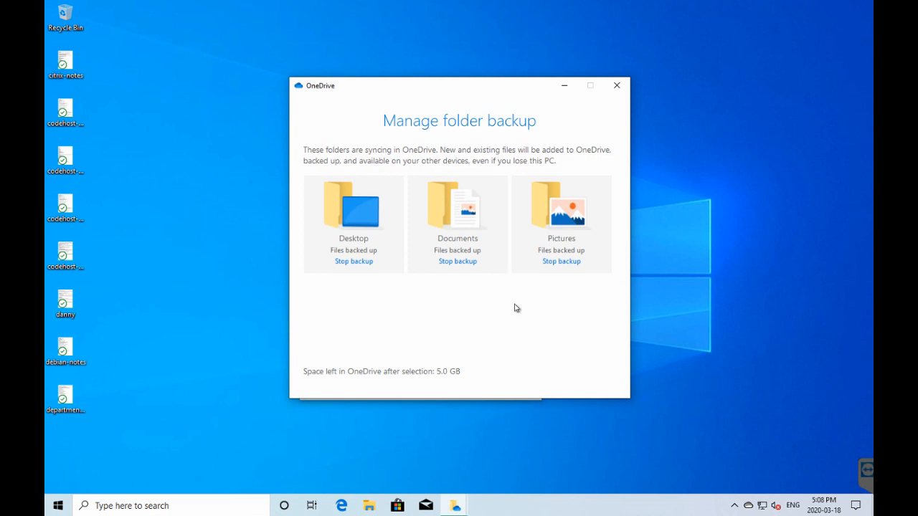
mouse_move(421, 331)
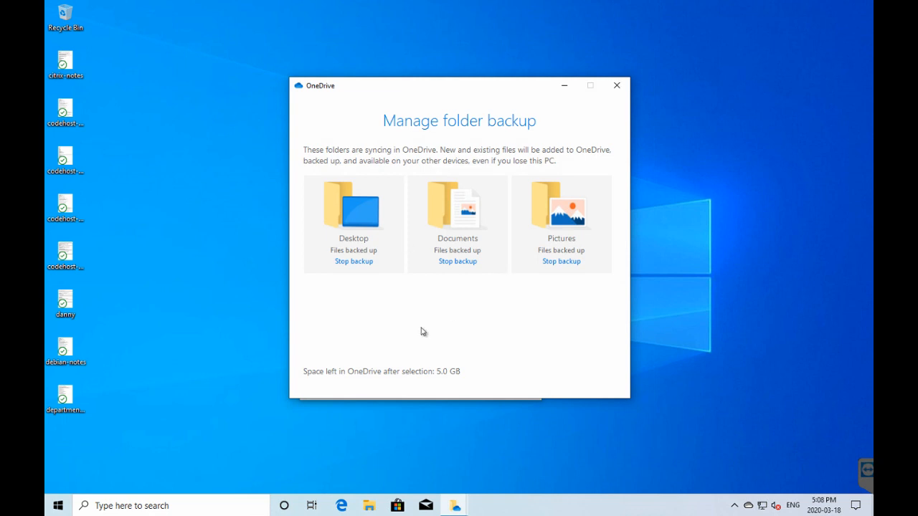
mouse_move(353, 263)
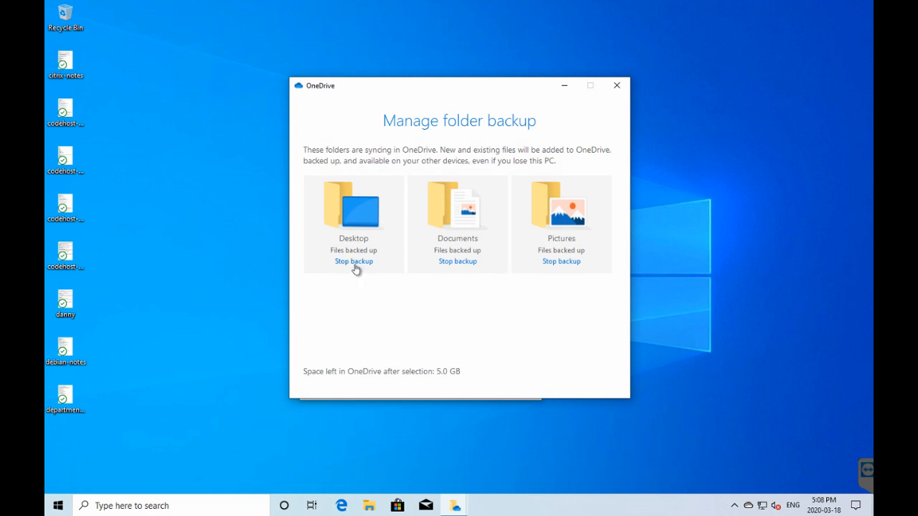
mouse_move(359, 265)
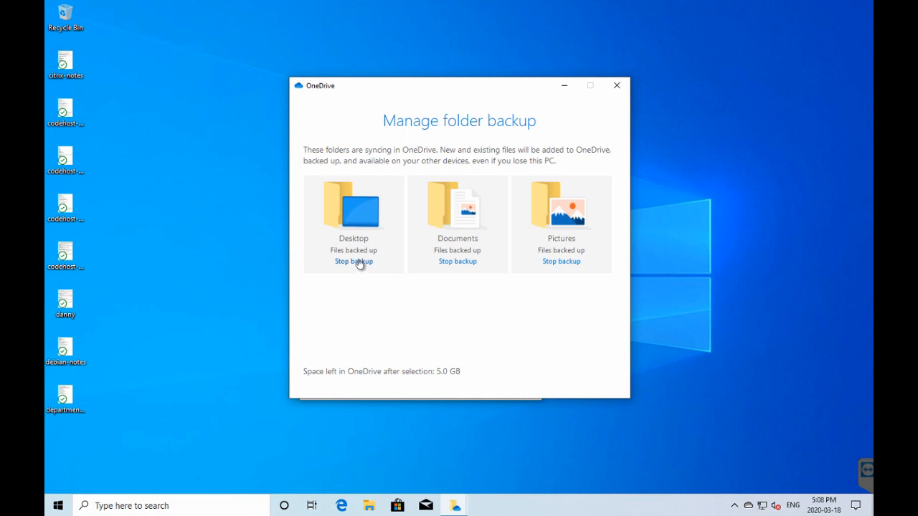
mouse_move(356, 259)
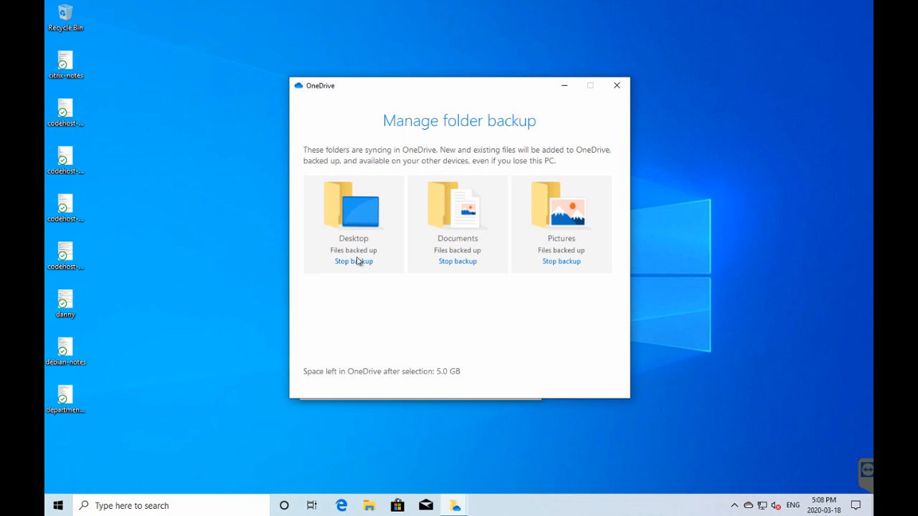
click(353, 261)
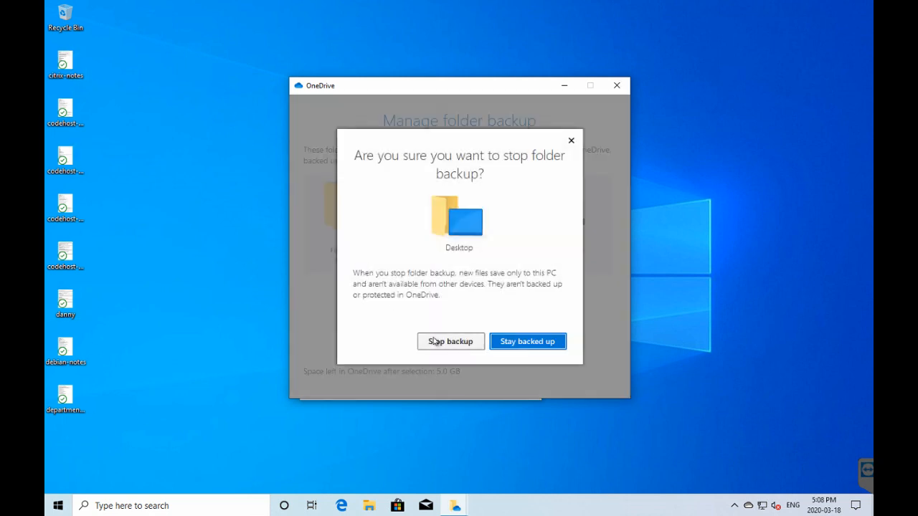
mouse_move(351, 266)
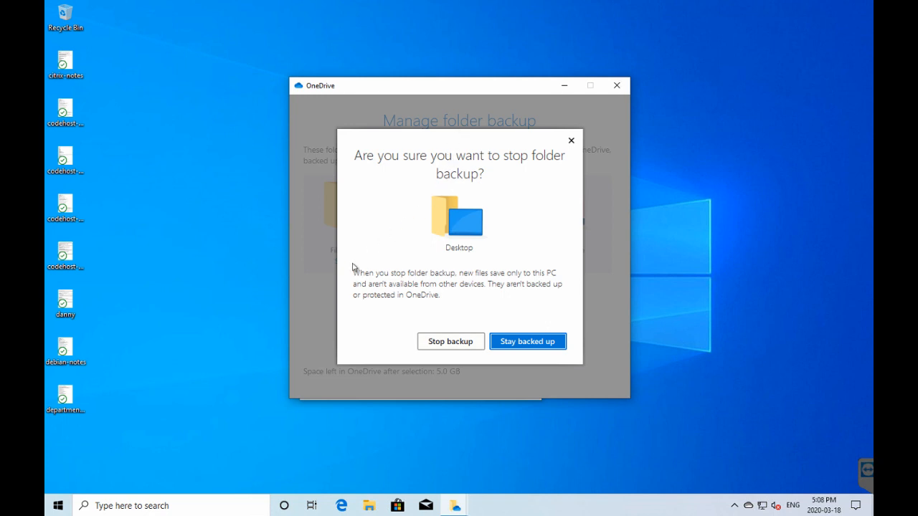
mouse_move(419, 281)
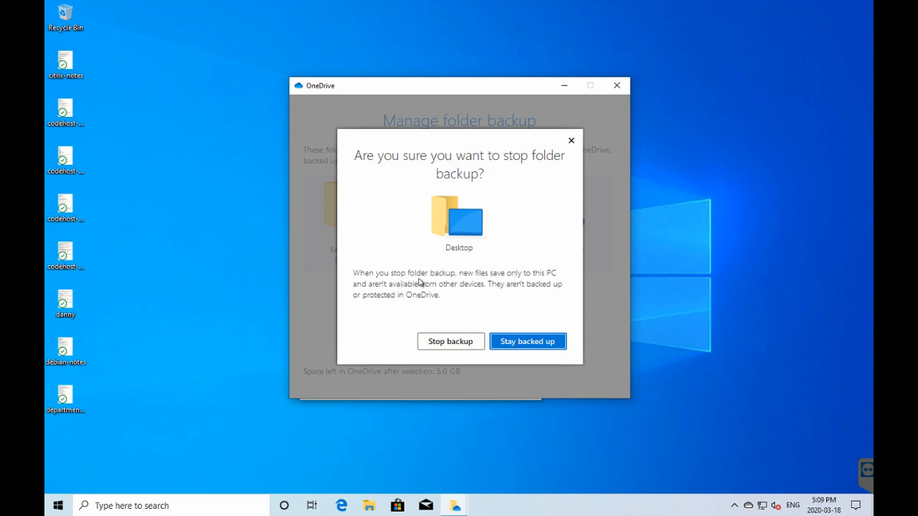
mouse_move(483, 285)
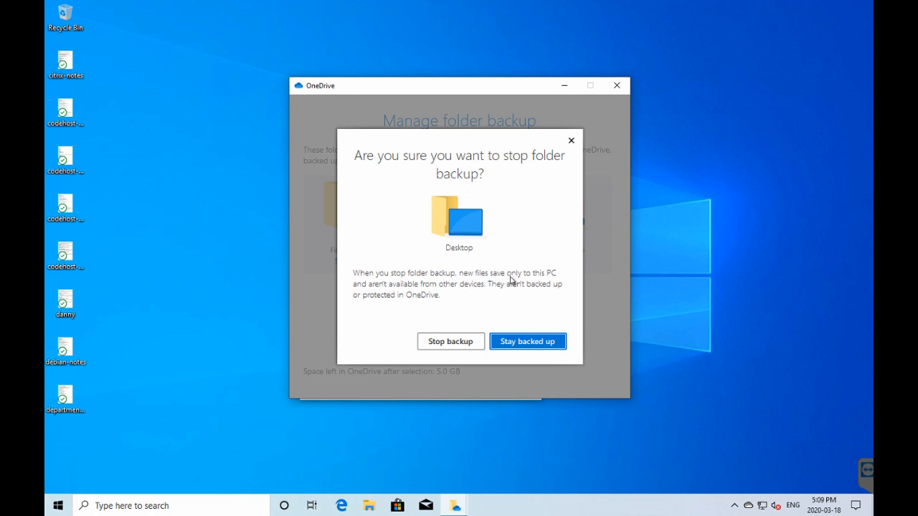
mouse_move(387, 294)
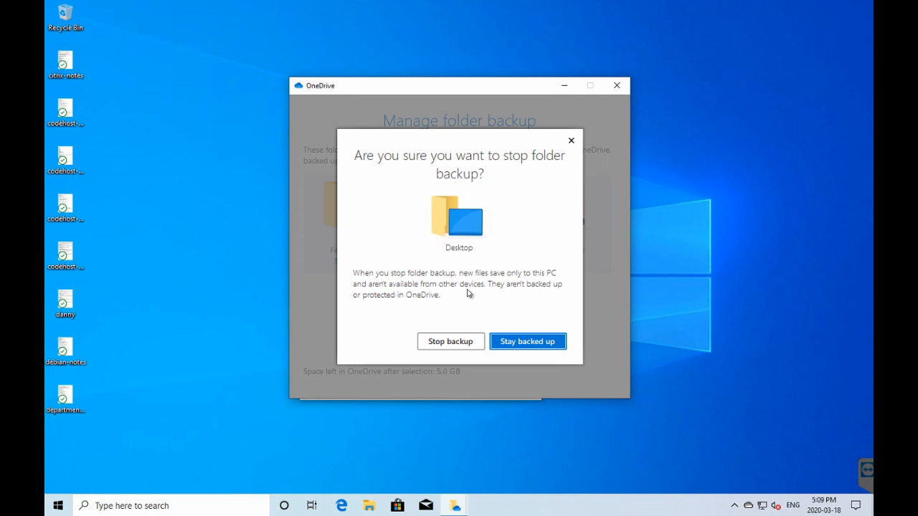
mouse_move(489, 301)
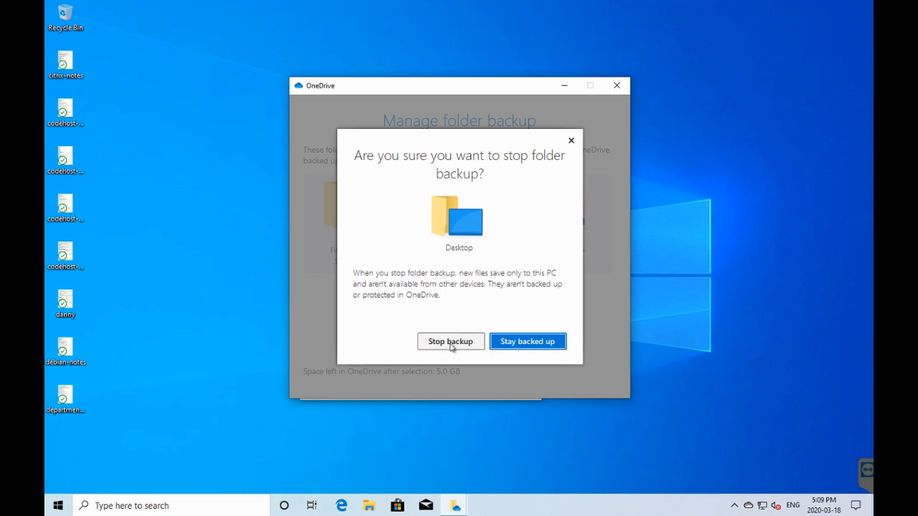
Step: Confirm Stop backup for the Desktop folder in the 'Are you sure' dialog
click(450, 340)
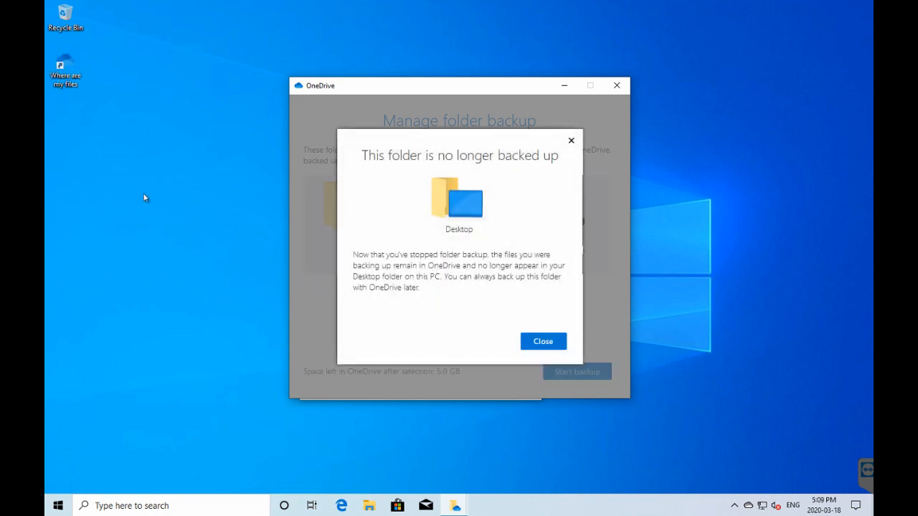
mouse_move(332, 269)
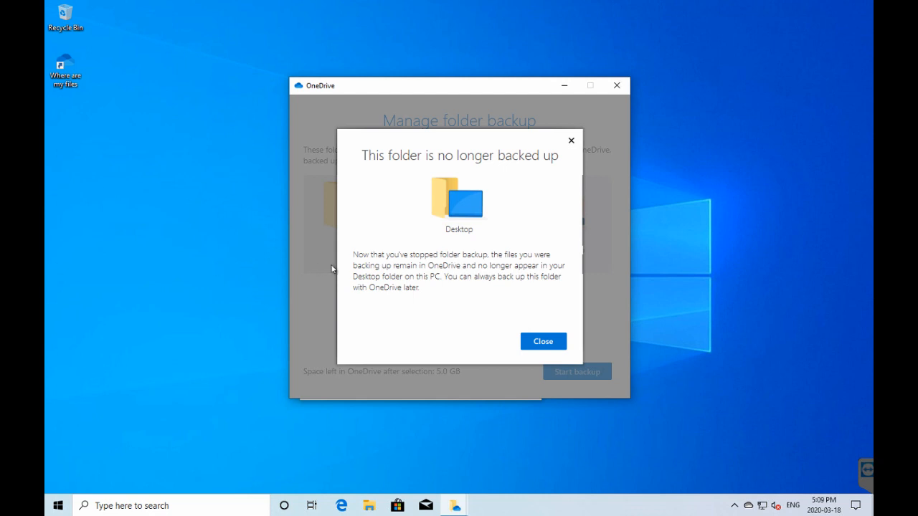
mouse_move(111, 131)
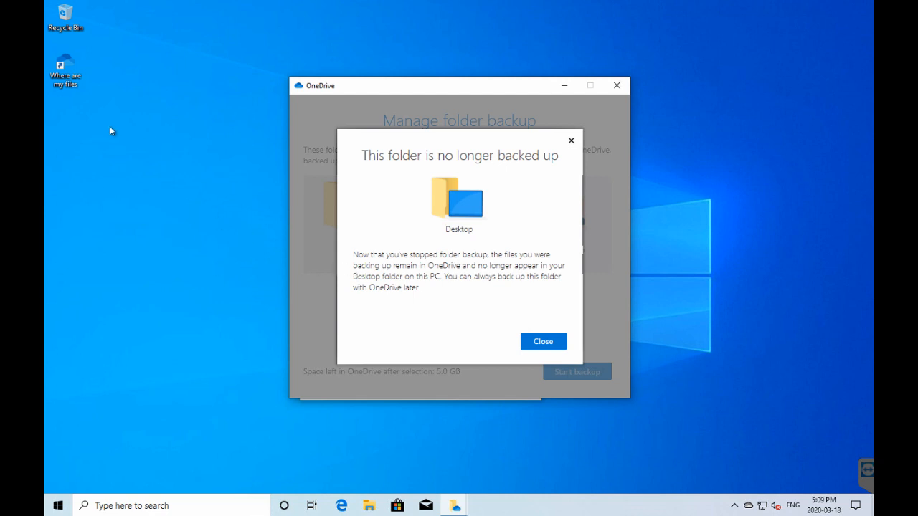
mouse_move(331, 286)
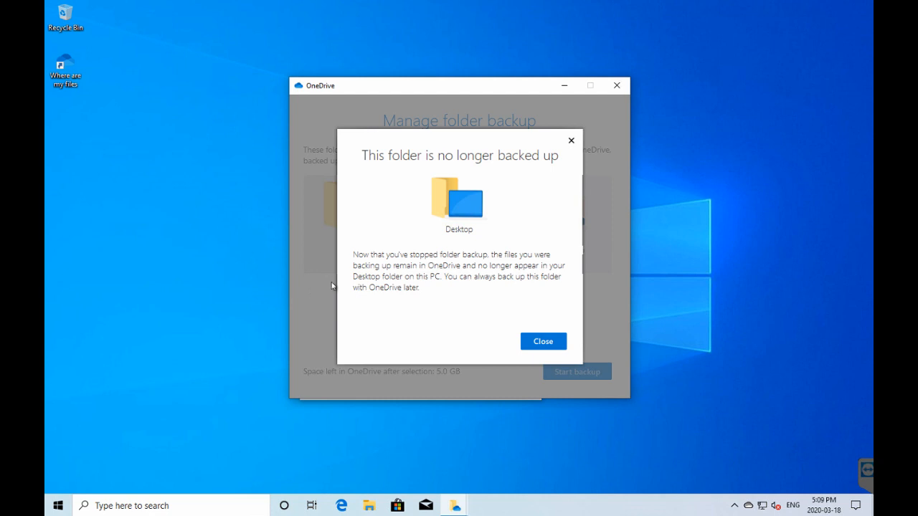
mouse_move(453, 265)
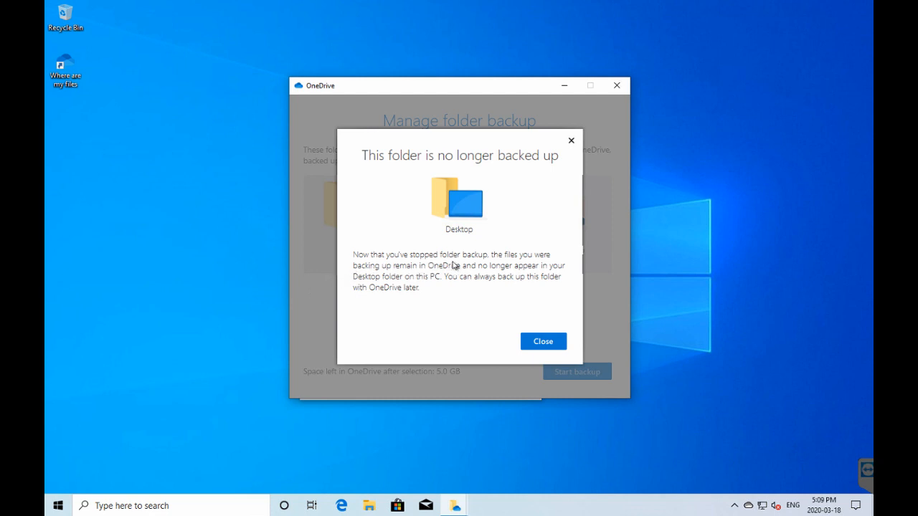
mouse_move(466, 266)
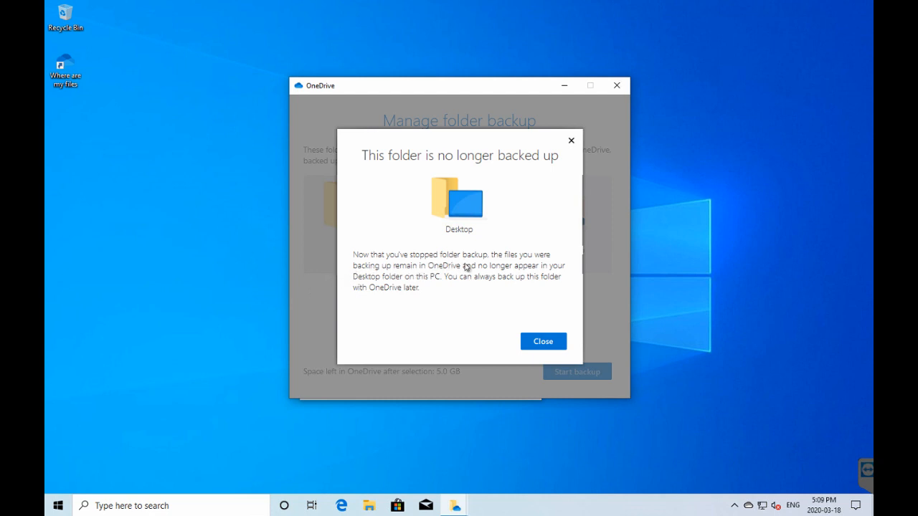
mouse_move(408, 277)
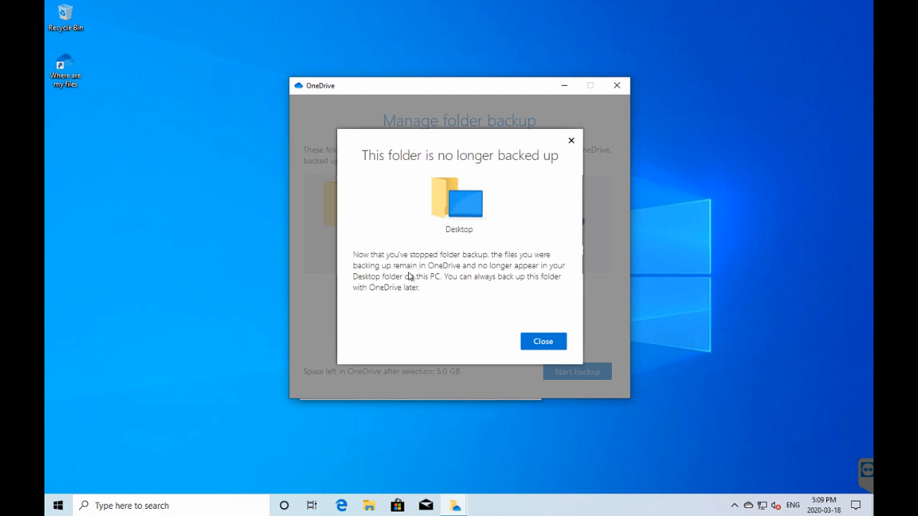
mouse_move(453, 272)
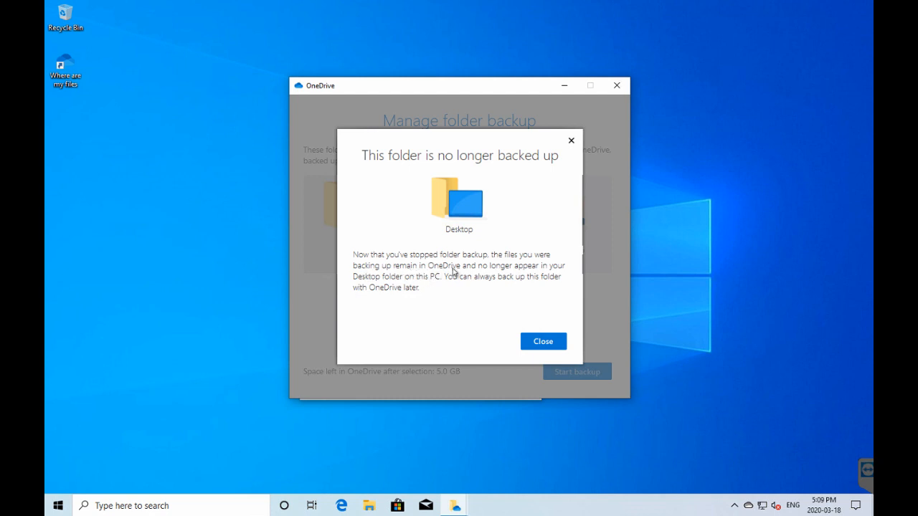
mouse_move(458, 274)
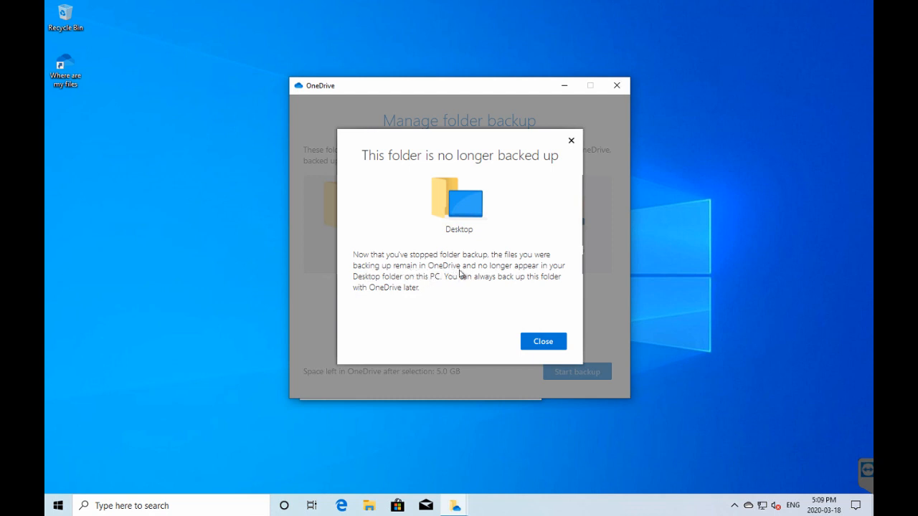
mouse_move(346, 278)
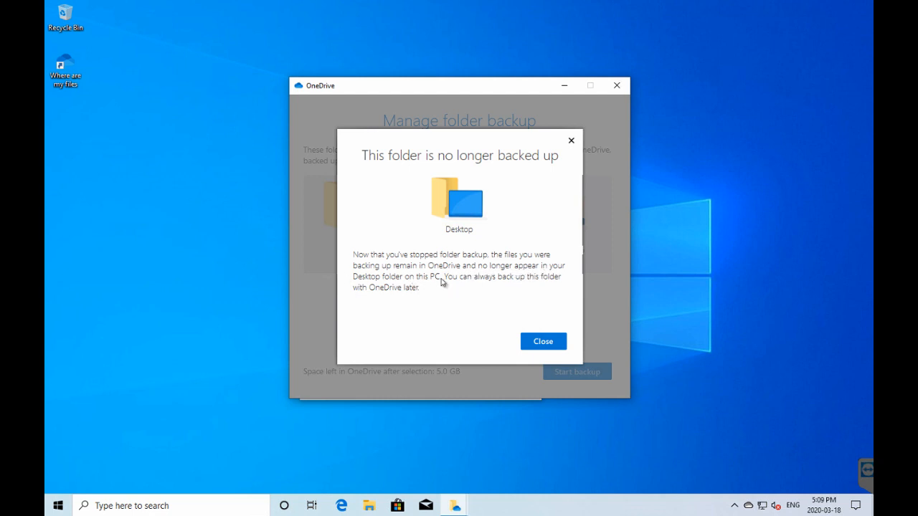
mouse_move(533, 285)
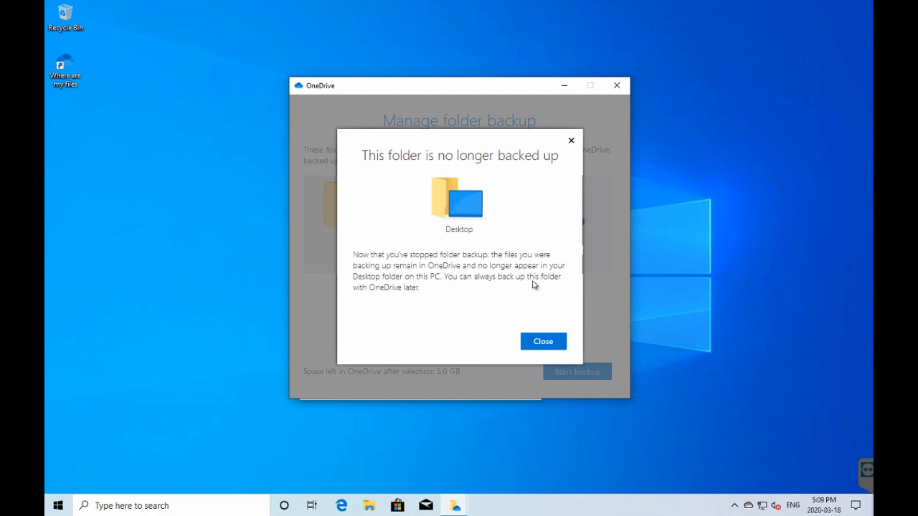
mouse_move(472, 314)
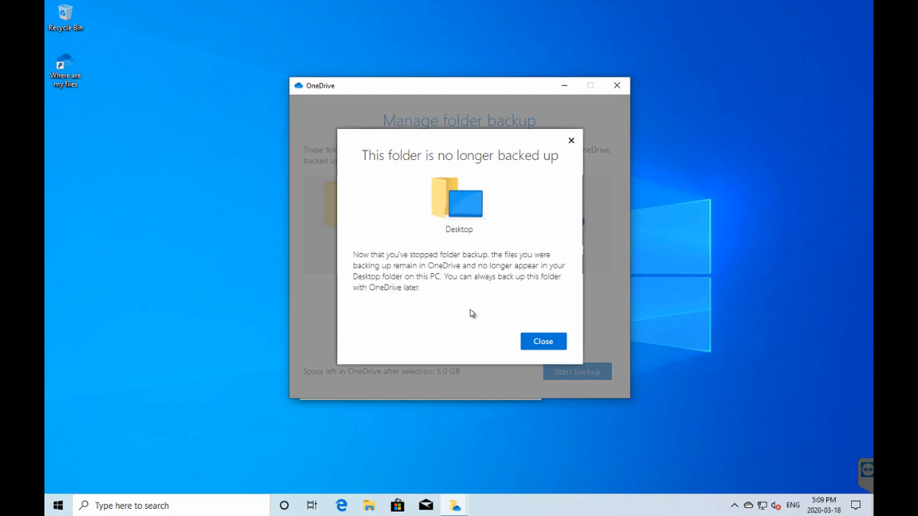
Step: Dismiss the notice and reveal the path C:\Users\lette\OneDrive\Desktop in the address bar
click(543, 340)
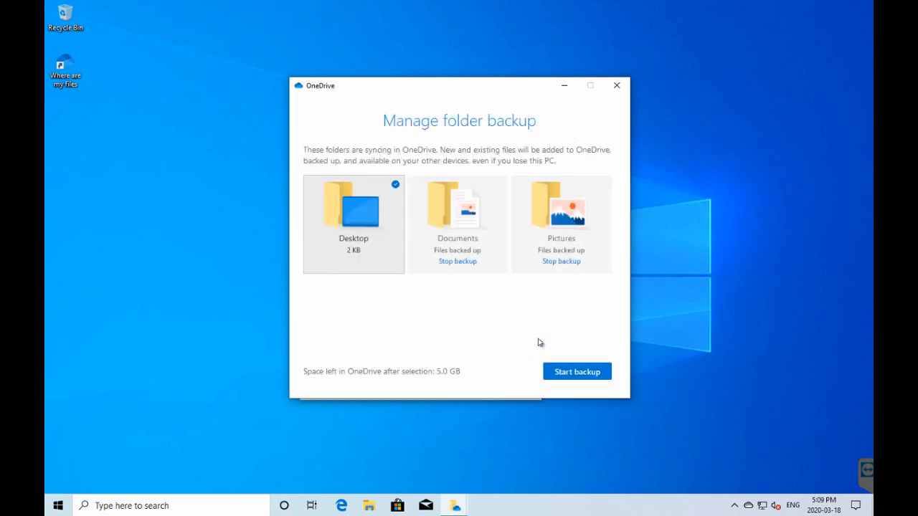
mouse_move(204, 187)
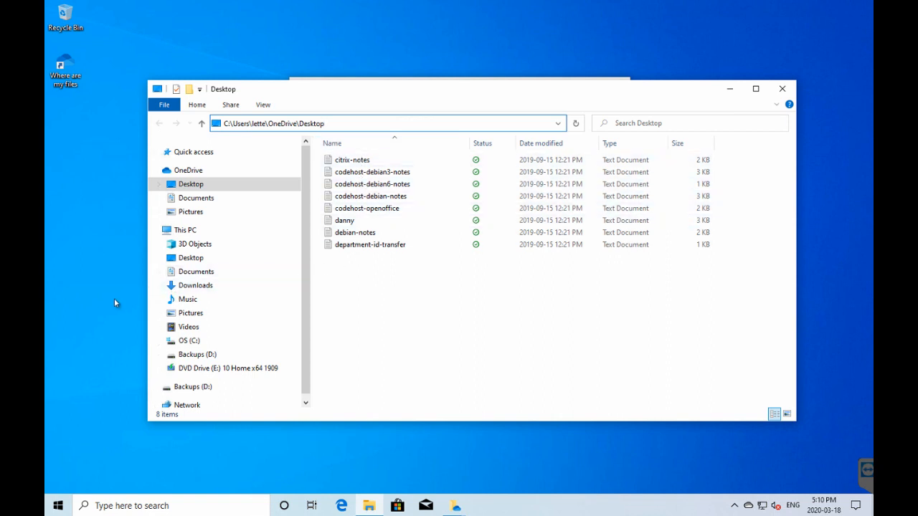
click(387, 124)
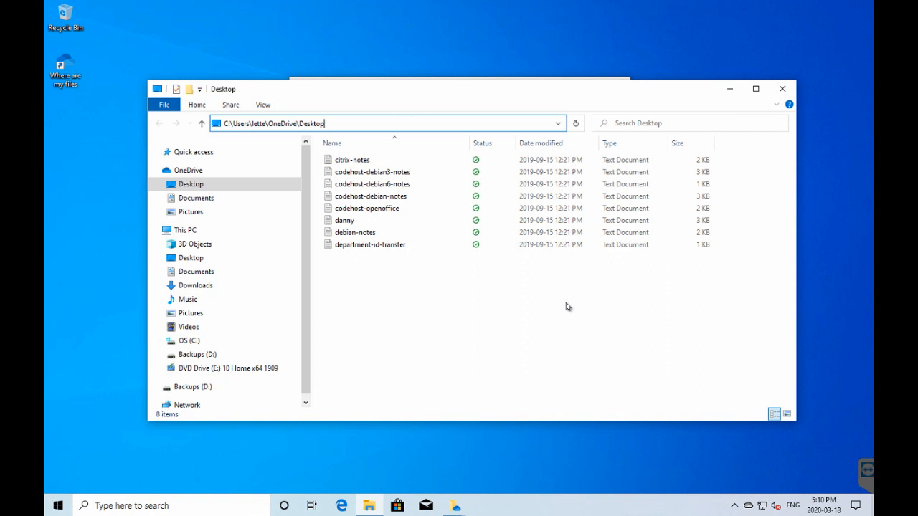
click(366, 208)
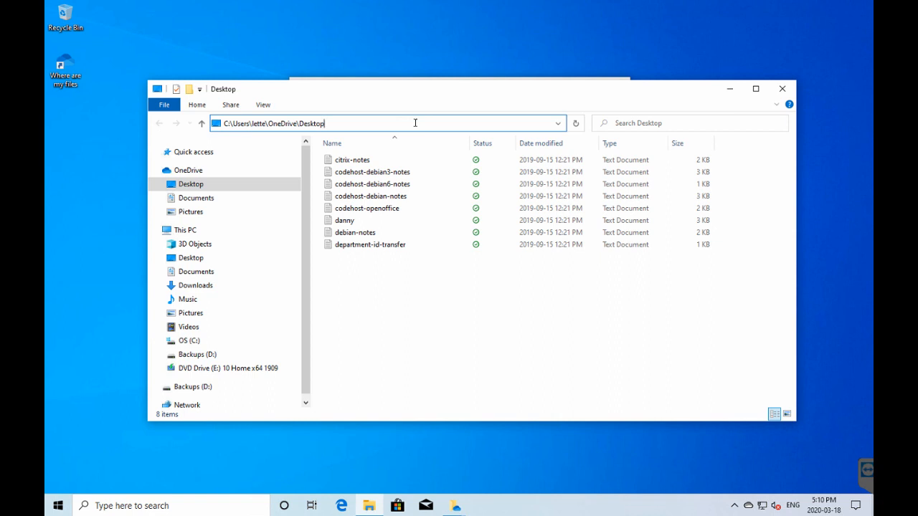
click(352, 159)
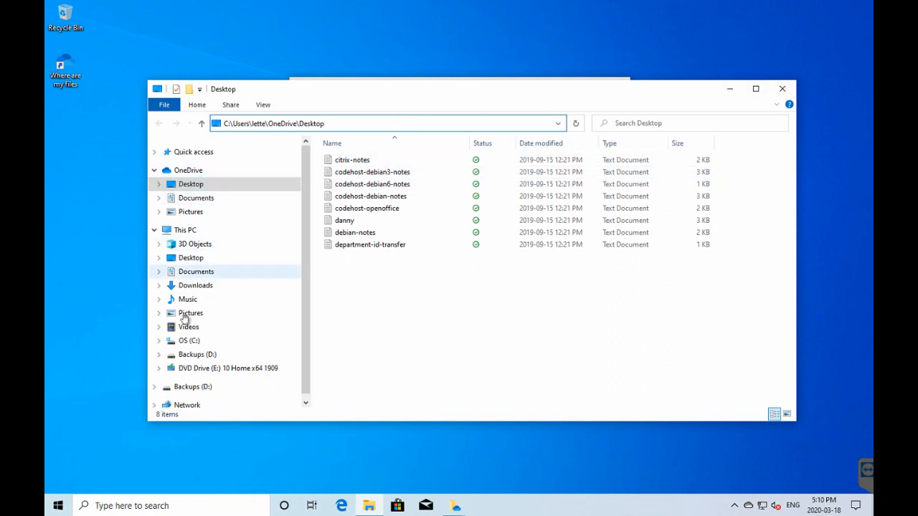
Step: Check the local Desktop under C:\Users\lette, then reopen OneDrive's Desktop with its eight notes
click(187, 341)
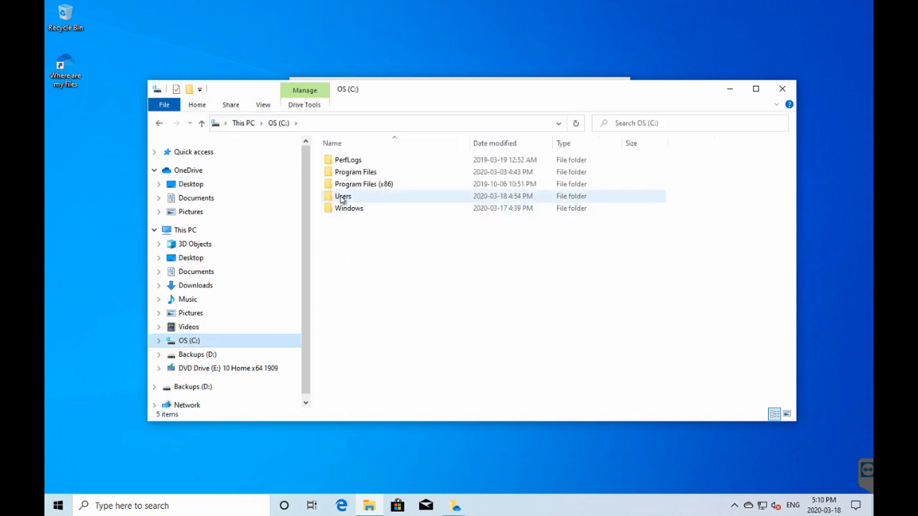
double_click(342, 196)
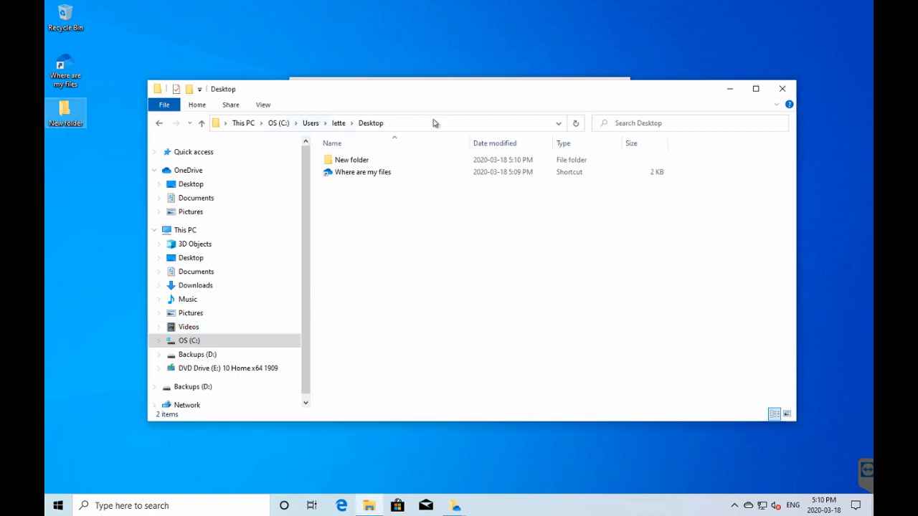
click(338, 122)
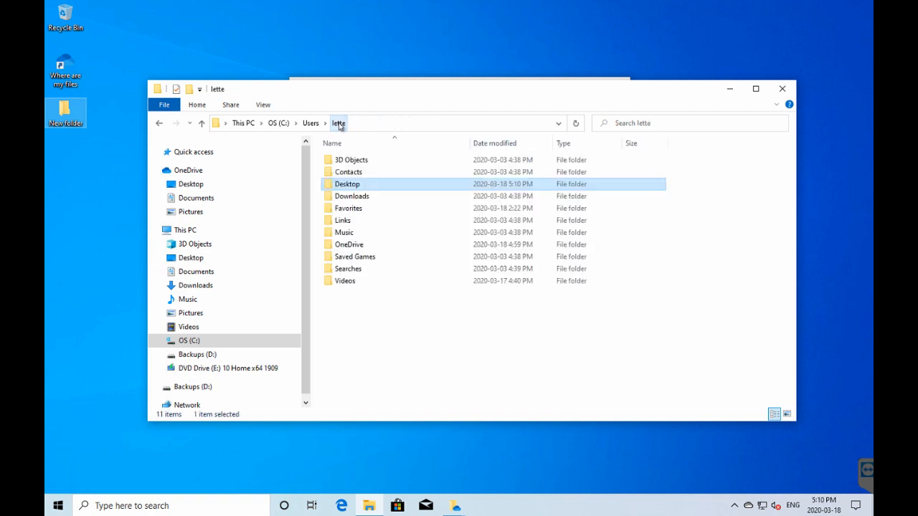
double_click(349, 243)
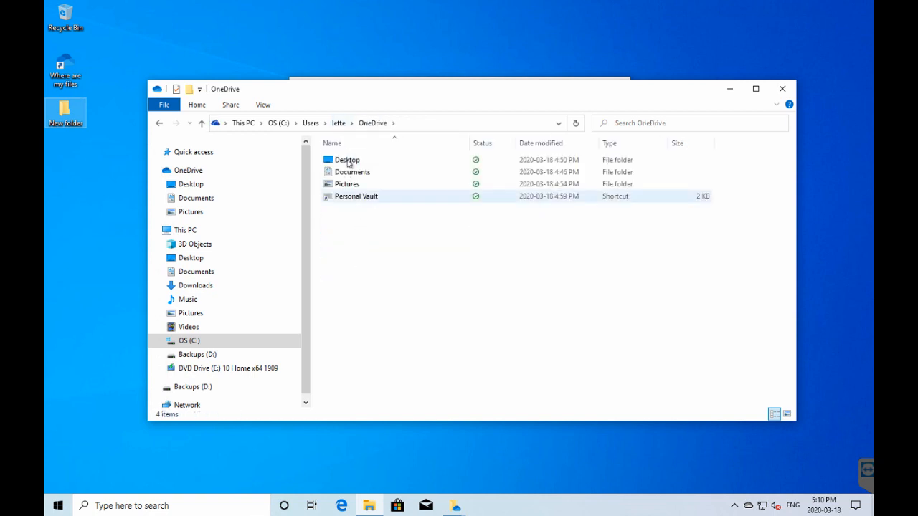
double_click(347, 160)
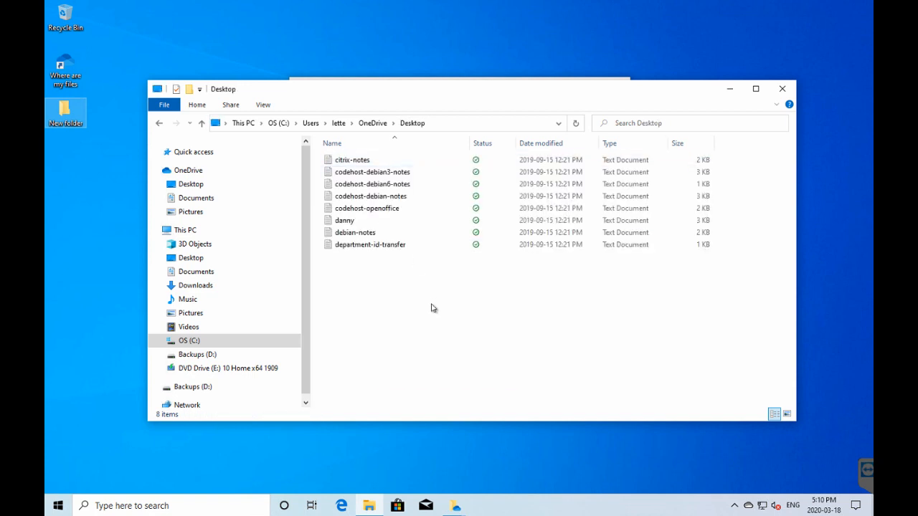
mouse_move(429, 330)
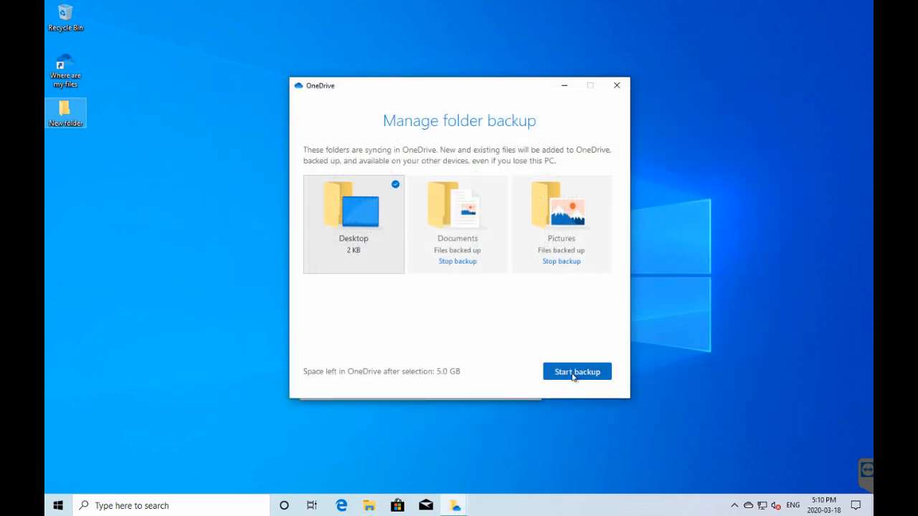
Step: Start backing up the Desktop folder and dismiss the backup-started message
click(577, 371)
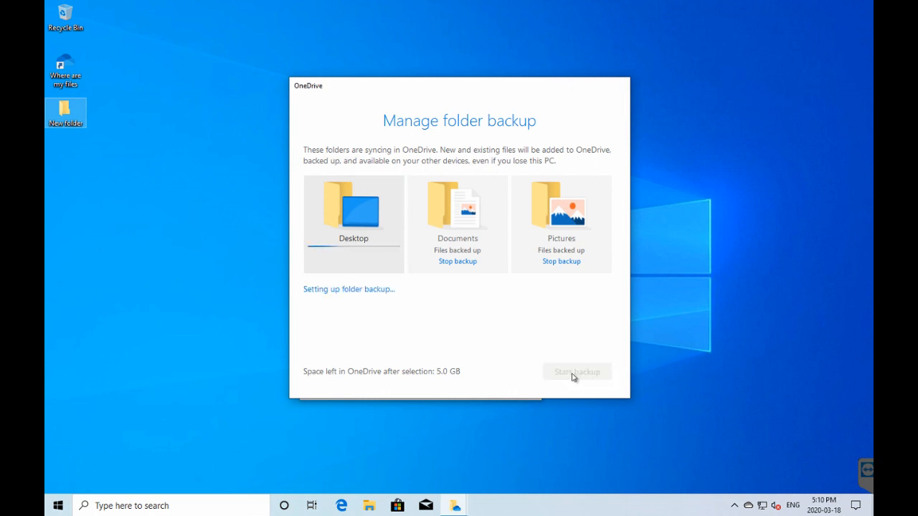
click(576, 371)
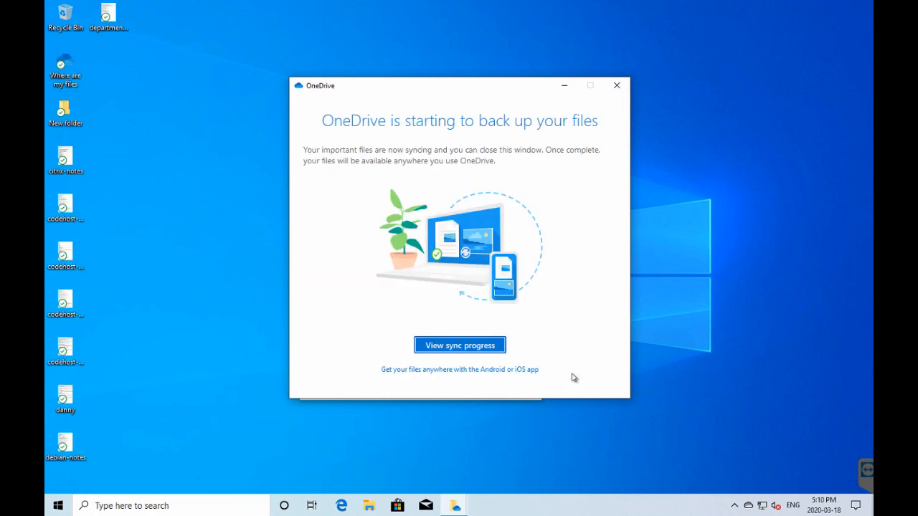
mouse_move(172, 461)
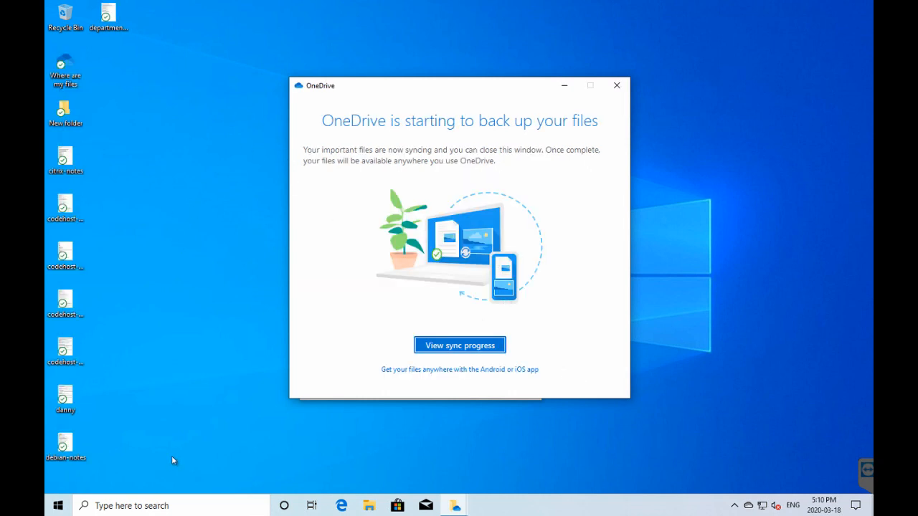
mouse_move(529, 185)
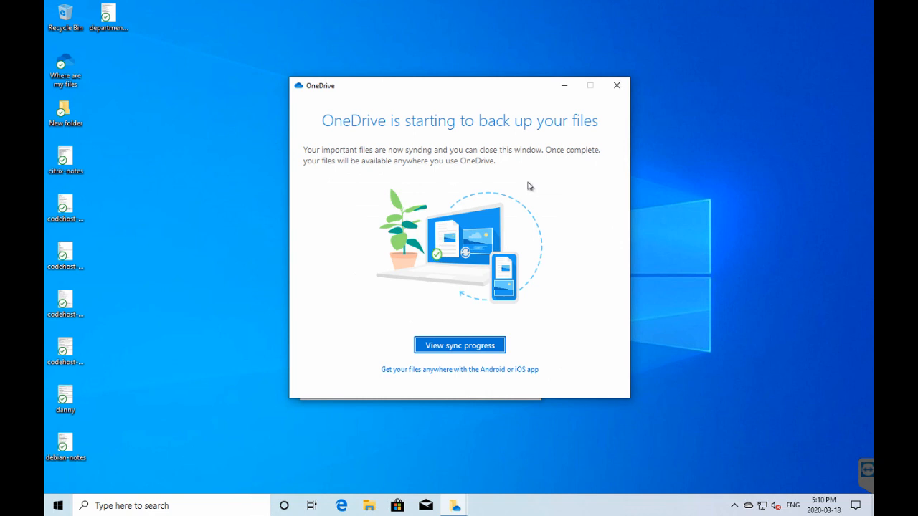
mouse_move(615, 86)
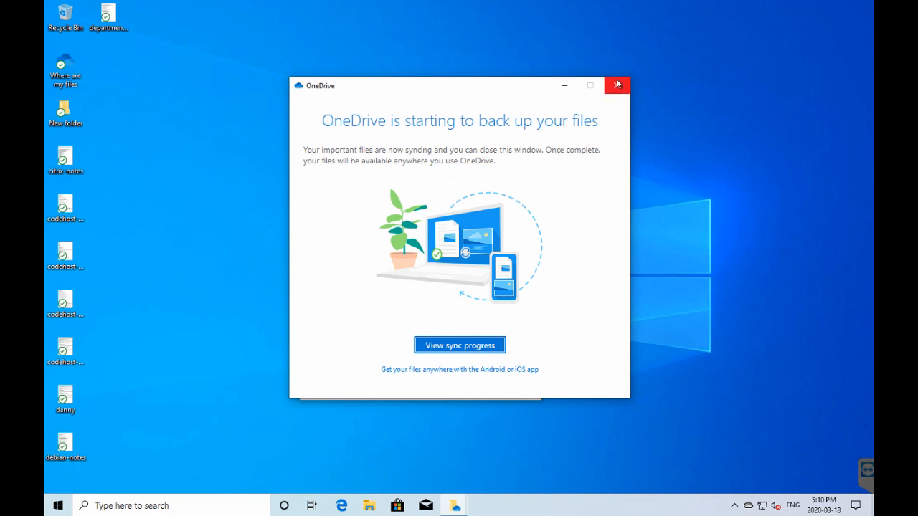
click(615, 85)
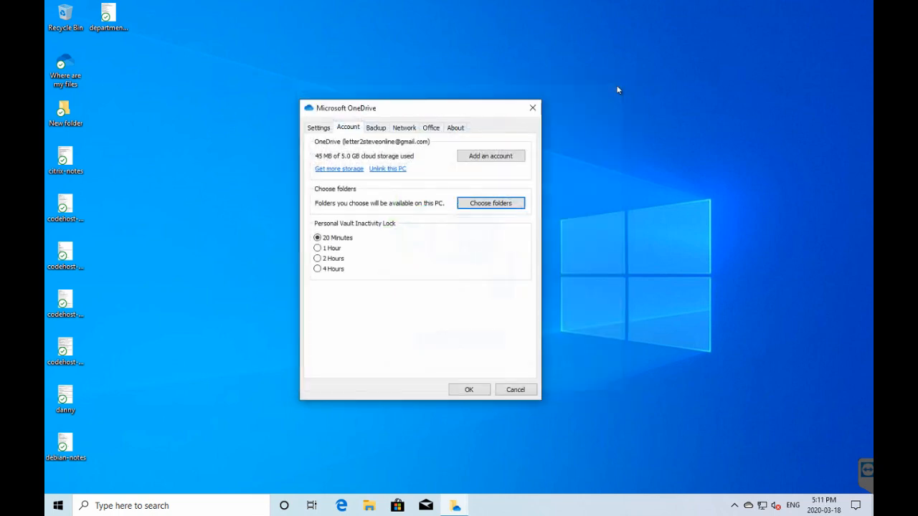
Step: From the Backup tab's Manage backup, choose Stop backup under Desktop
click(376, 127)
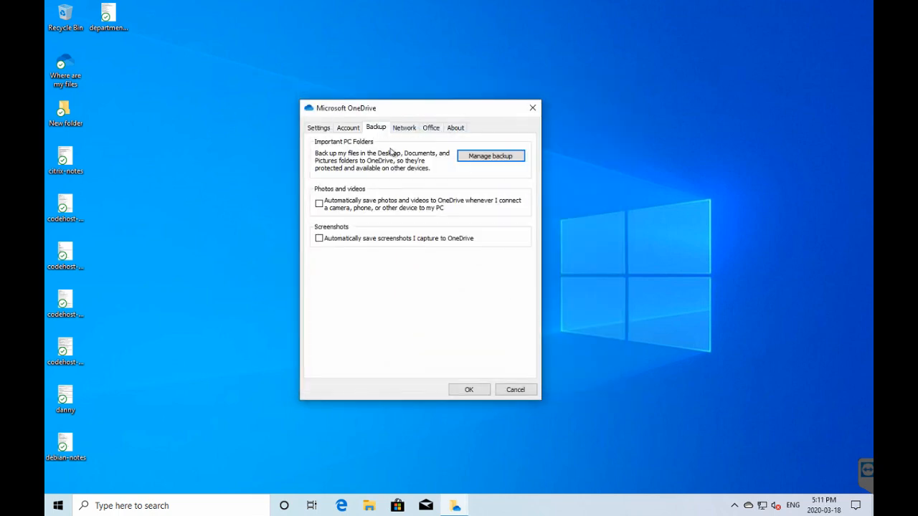
click(490, 155)
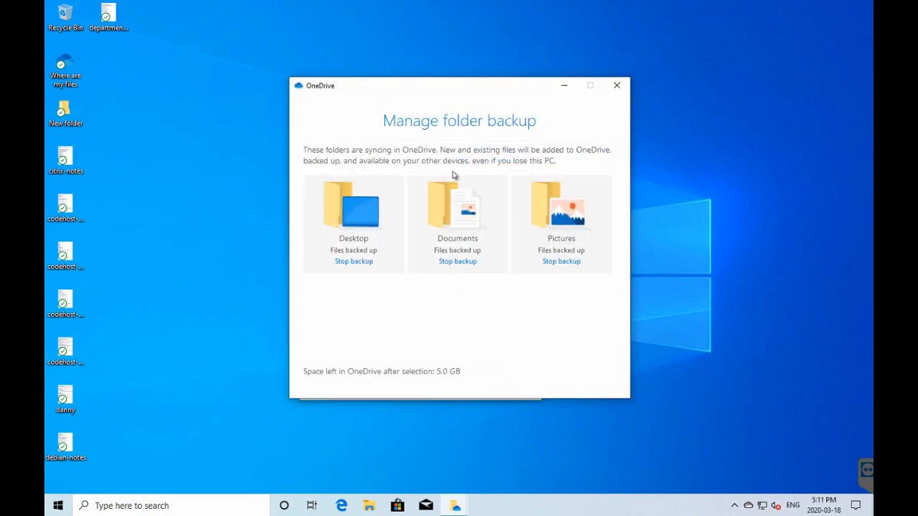
click(353, 261)
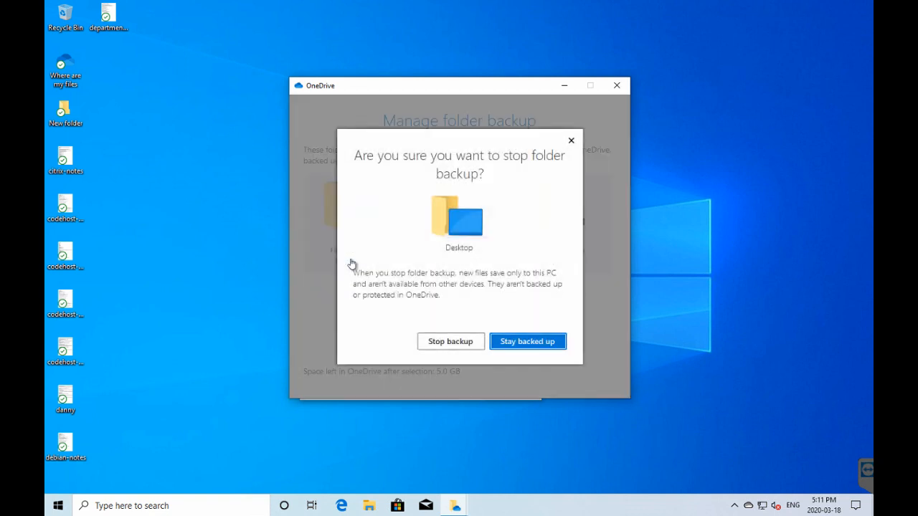
mouse_move(450, 341)
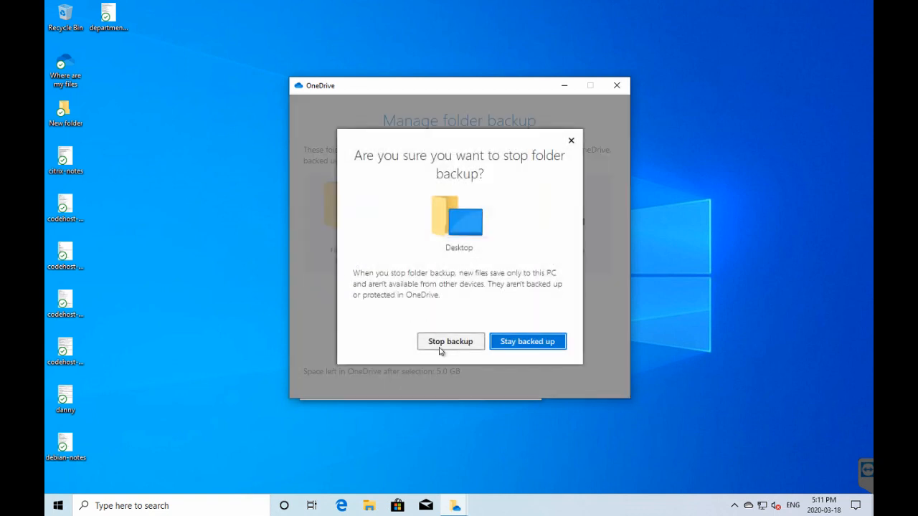
mouse_move(492, 294)
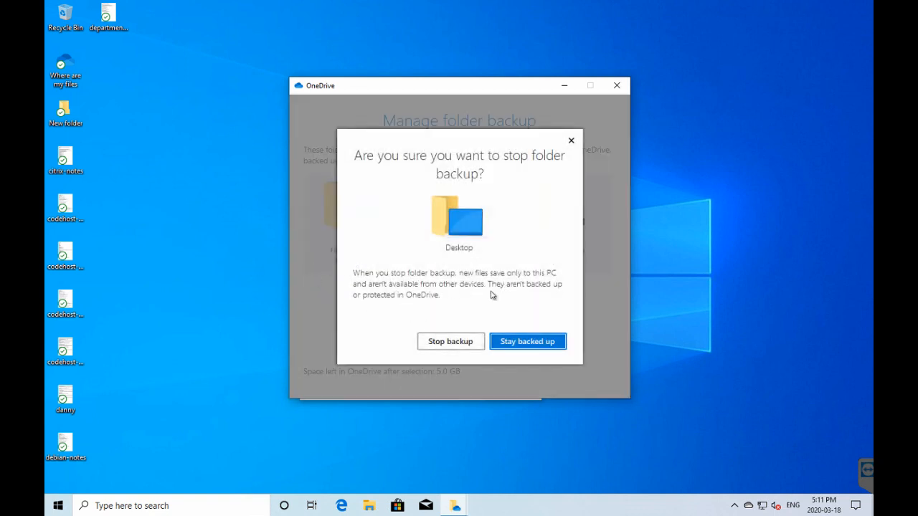
Step: Confirm stopping Desktop backup, dismiss the notice, and start Desktop backup again
click(449, 341)
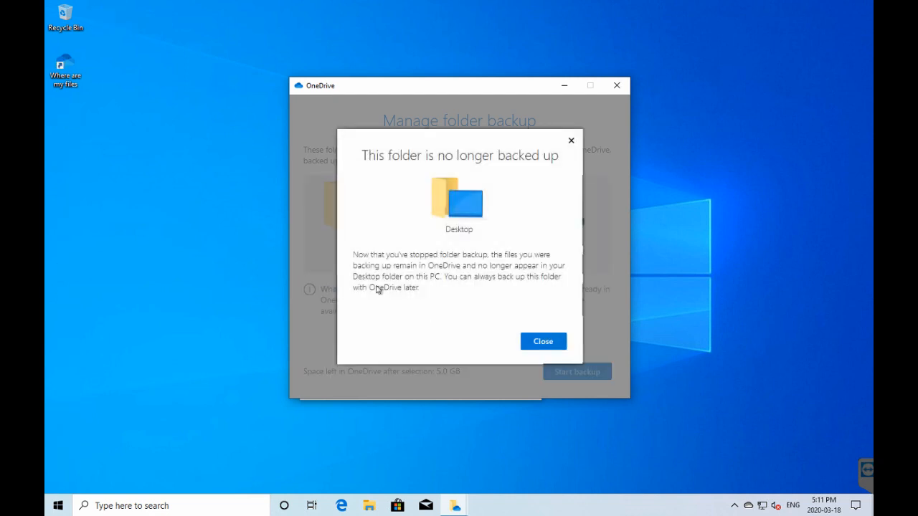
mouse_move(440, 265)
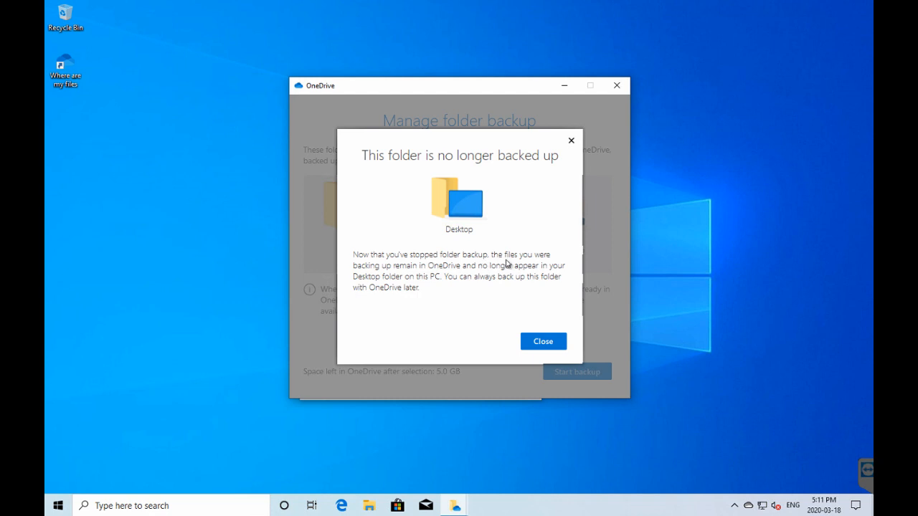
mouse_move(392, 271)
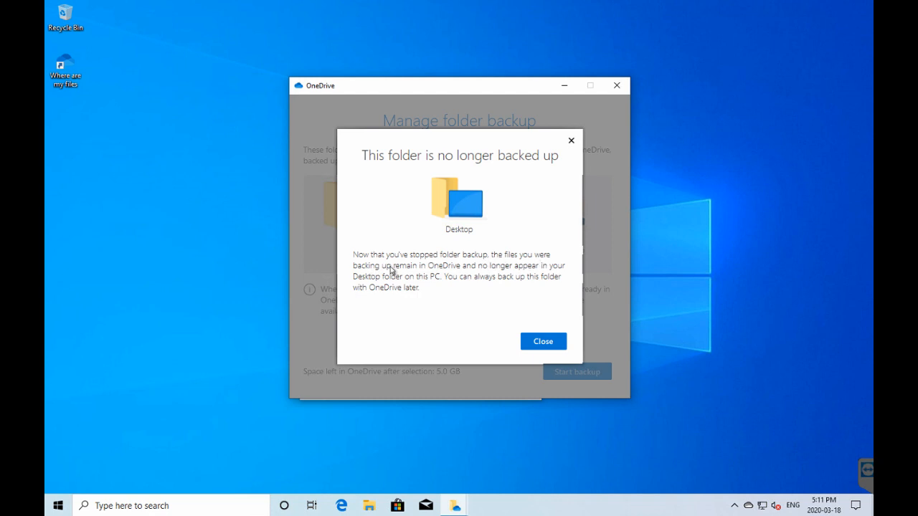
mouse_move(449, 273)
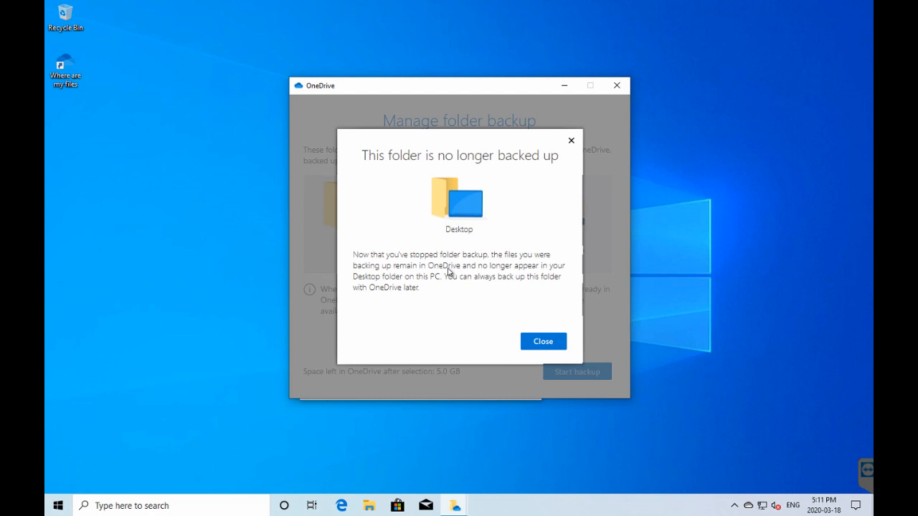
mouse_move(464, 272)
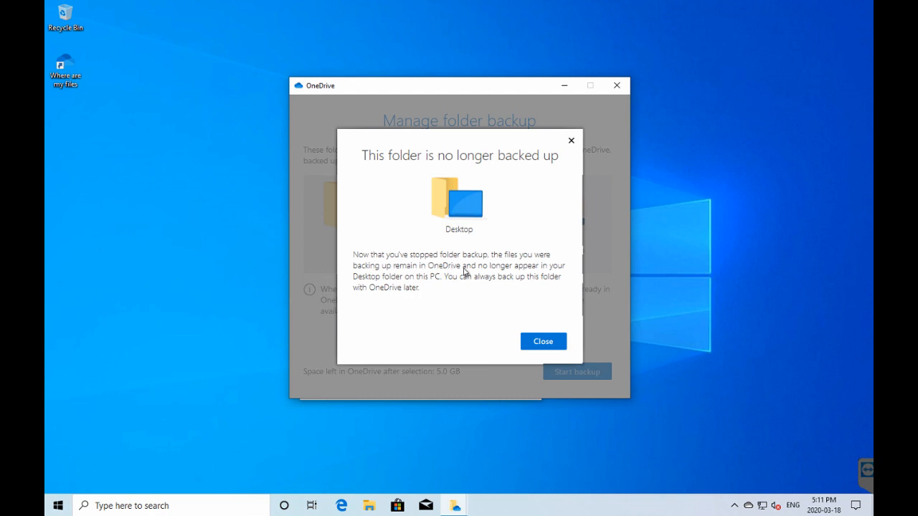
mouse_move(475, 274)
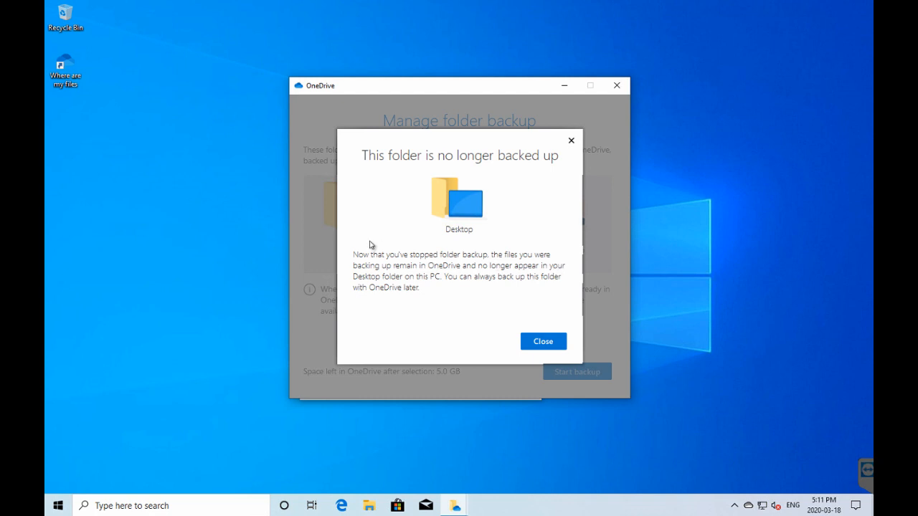
mouse_move(432, 285)
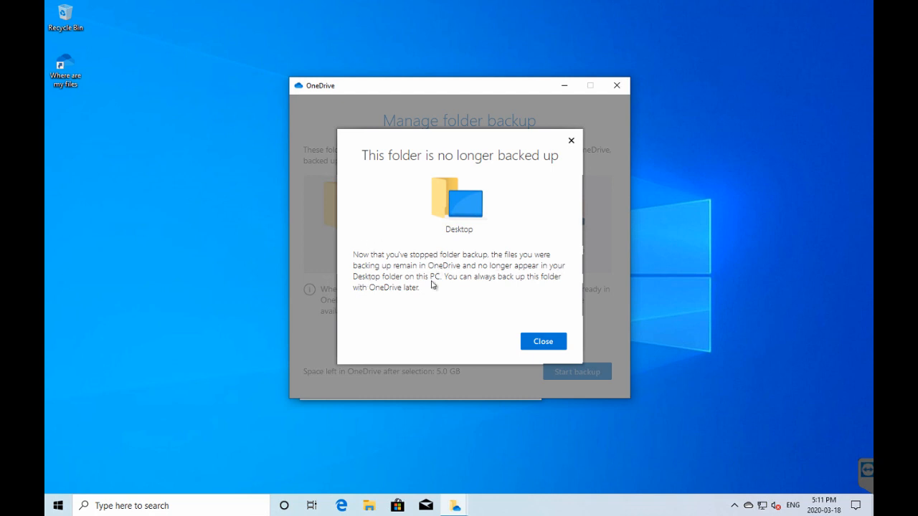
mouse_move(539, 287)
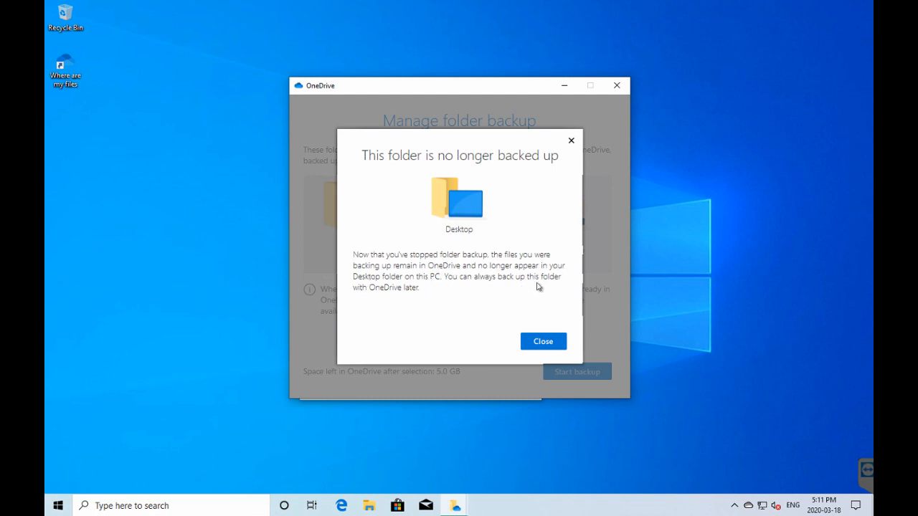
mouse_move(419, 301)
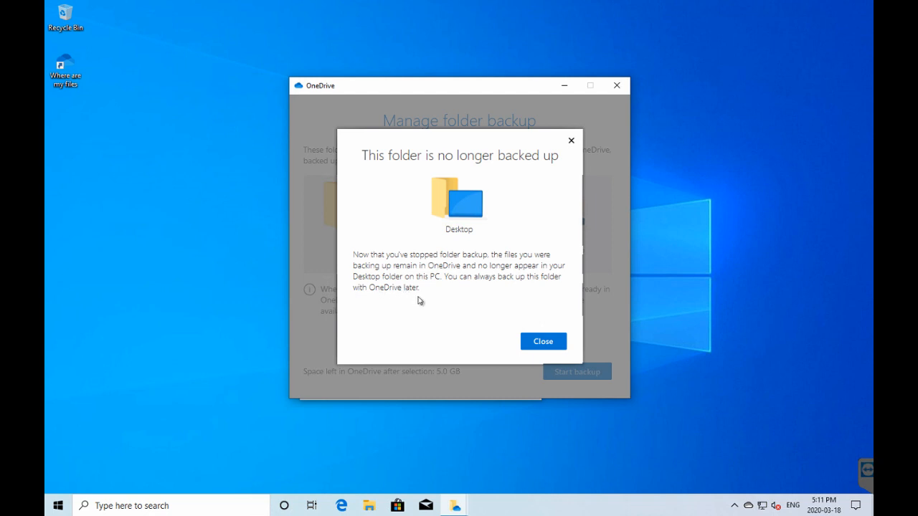
click(542, 340)
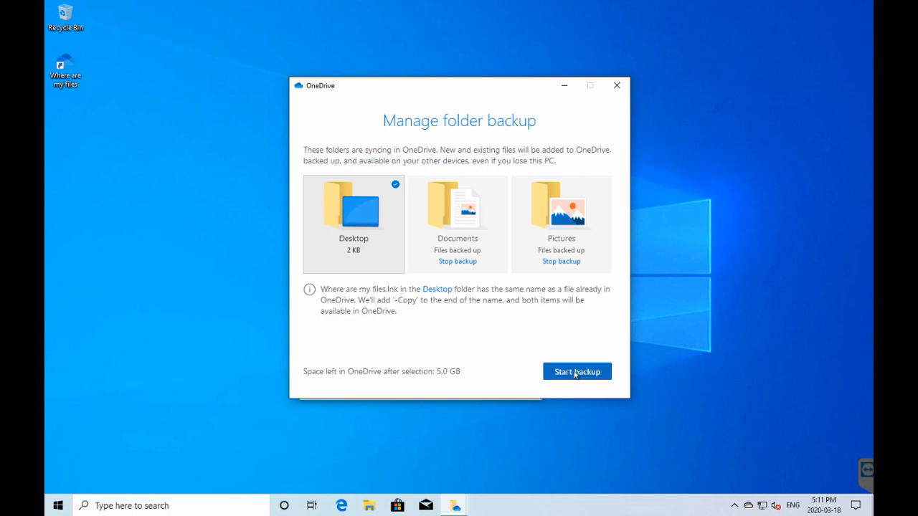
click(576, 370)
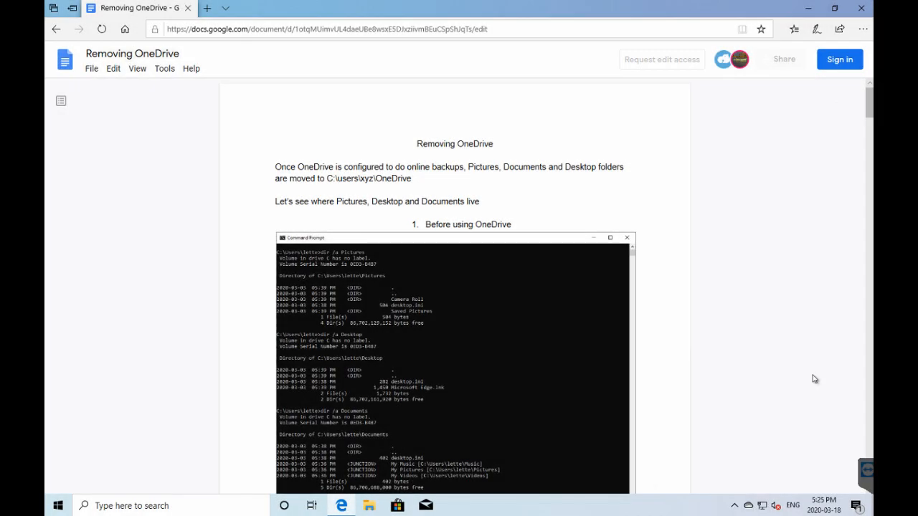
mouse_move(482, 148)
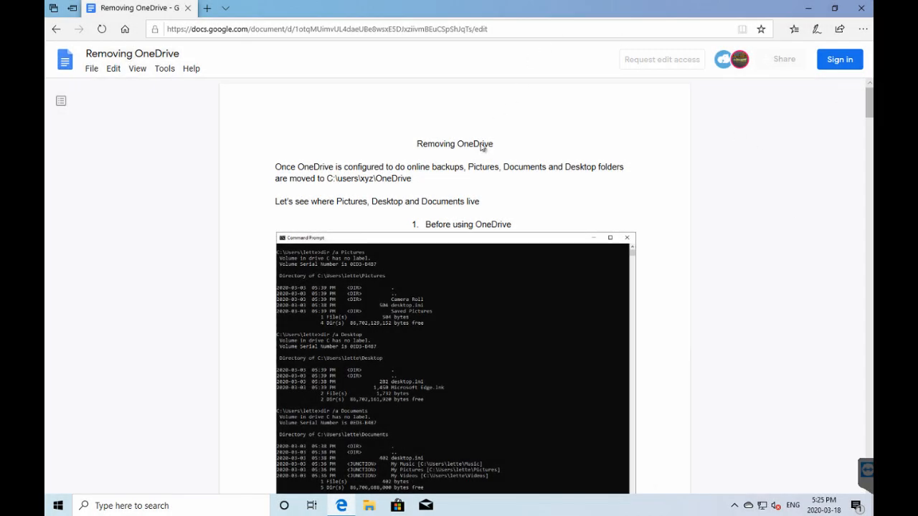
mouse_move(468, 139)
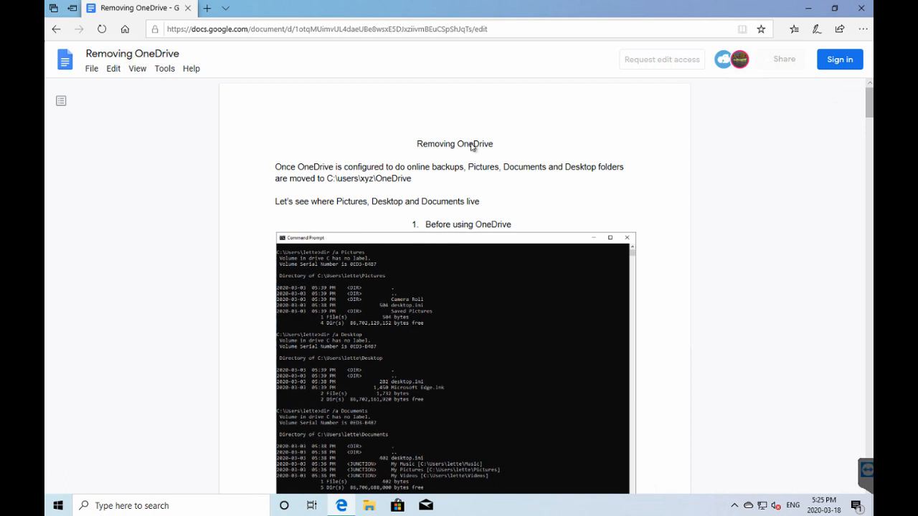
mouse_move(490, 143)
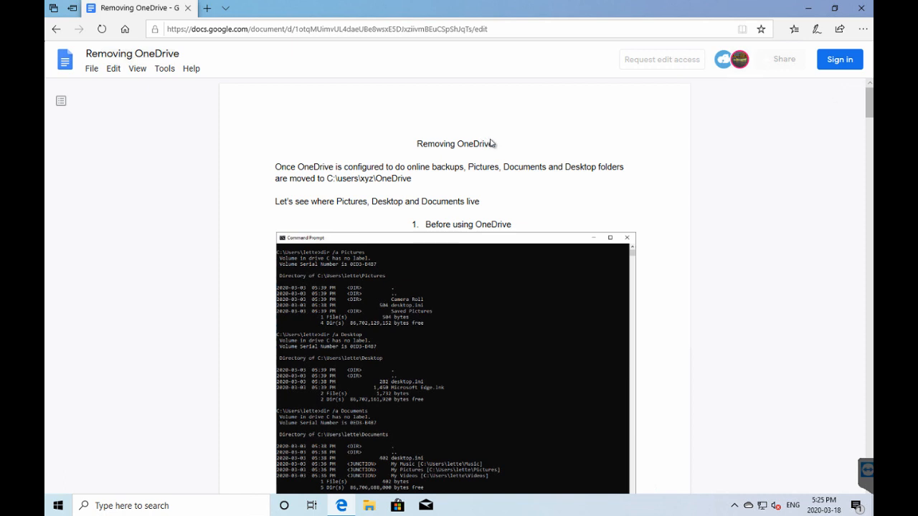
mouse_move(493, 147)
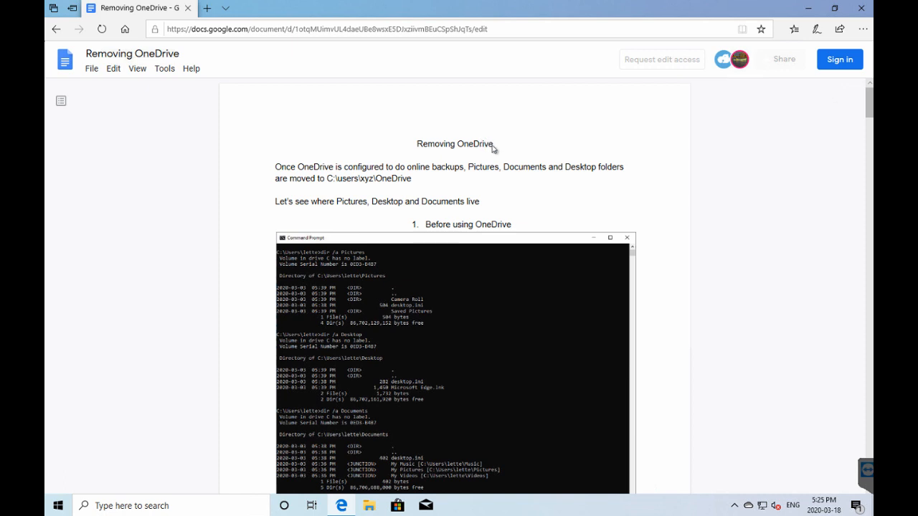
mouse_move(509, 157)
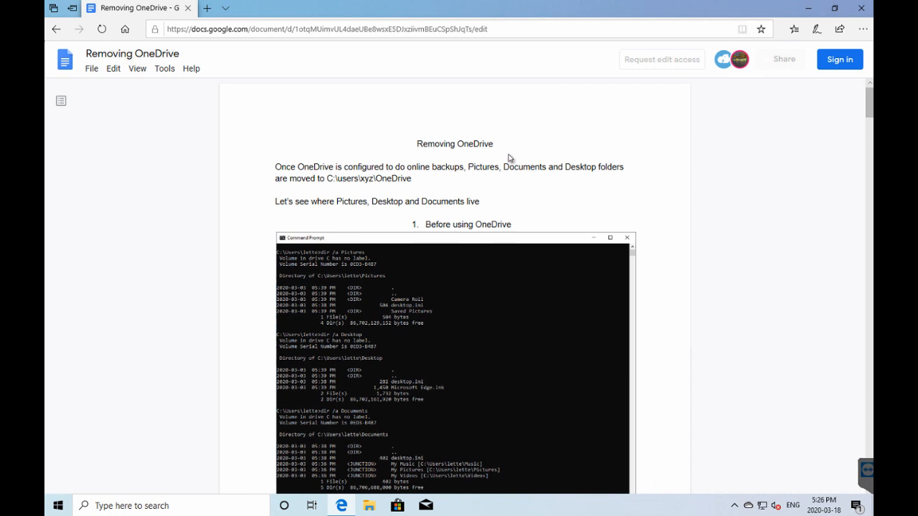
mouse_move(543, 149)
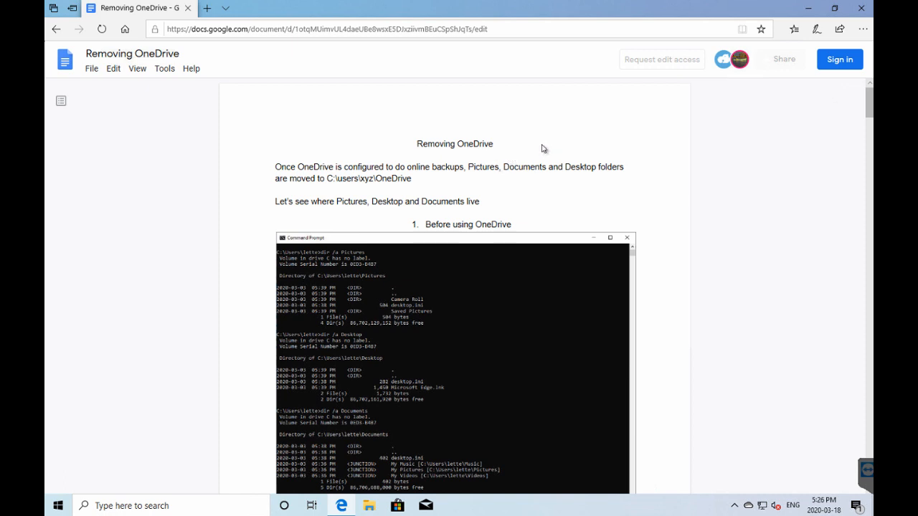
mouse_move(473, 148)
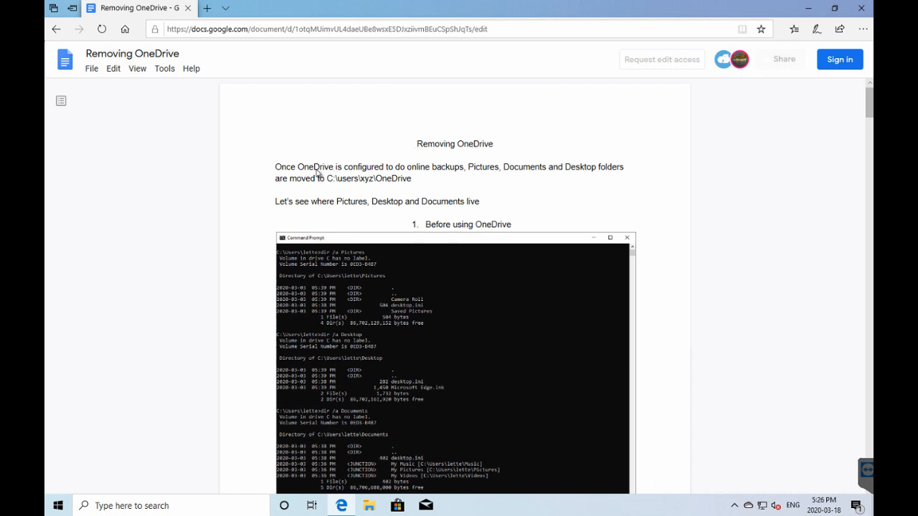
mouse_move(495, 175)
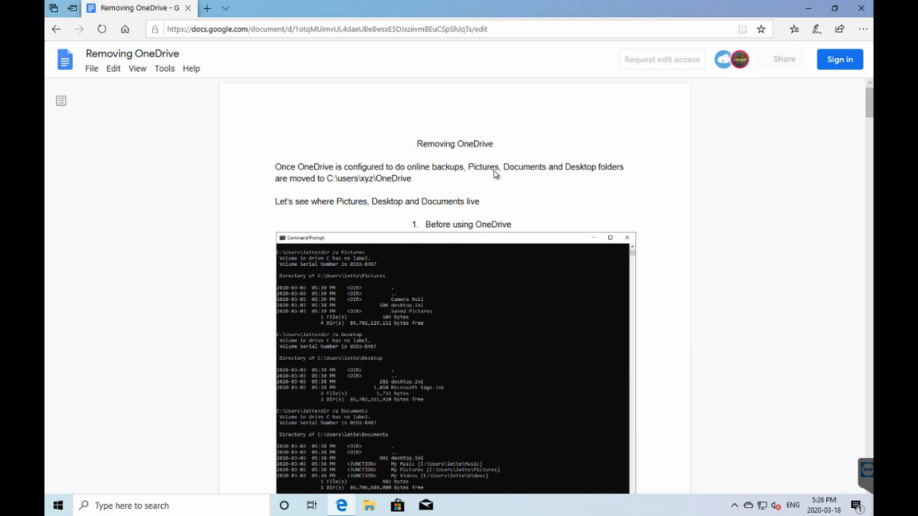
mouse_move(448, 174)
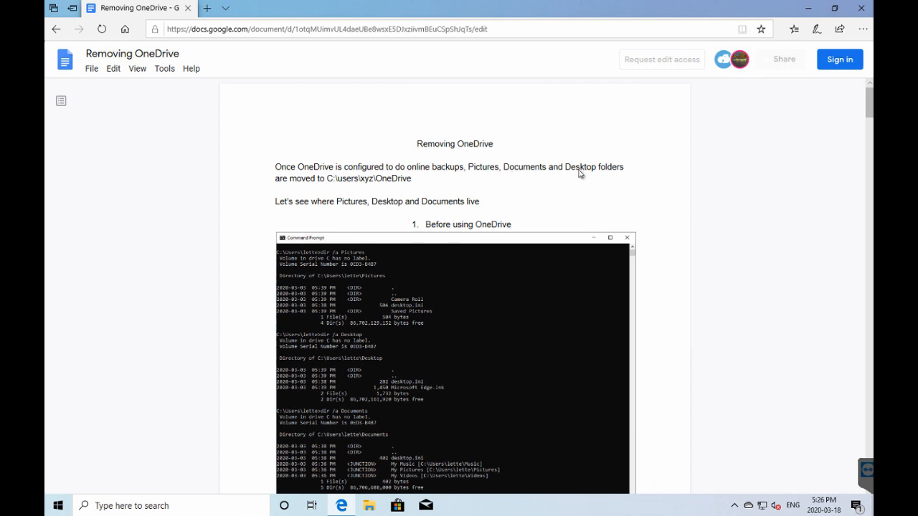
mouse_move(385, 172)
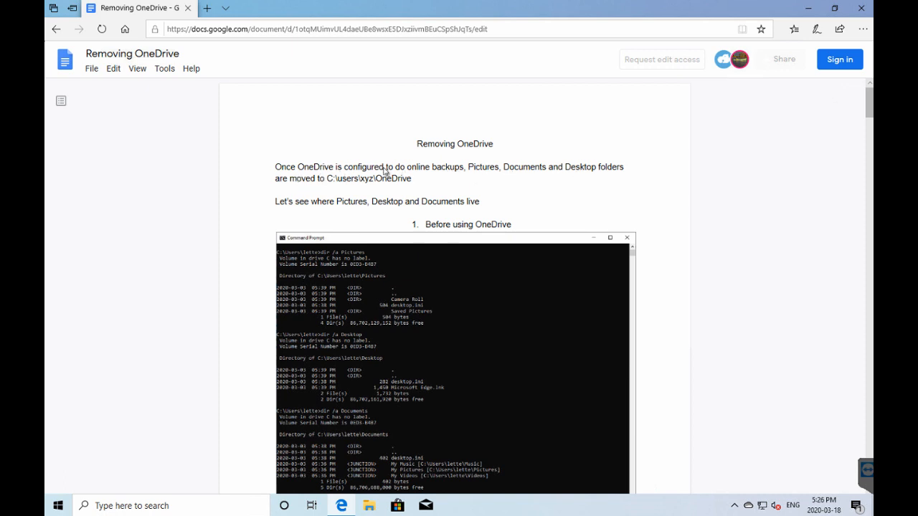
mouse_move(373, 185)
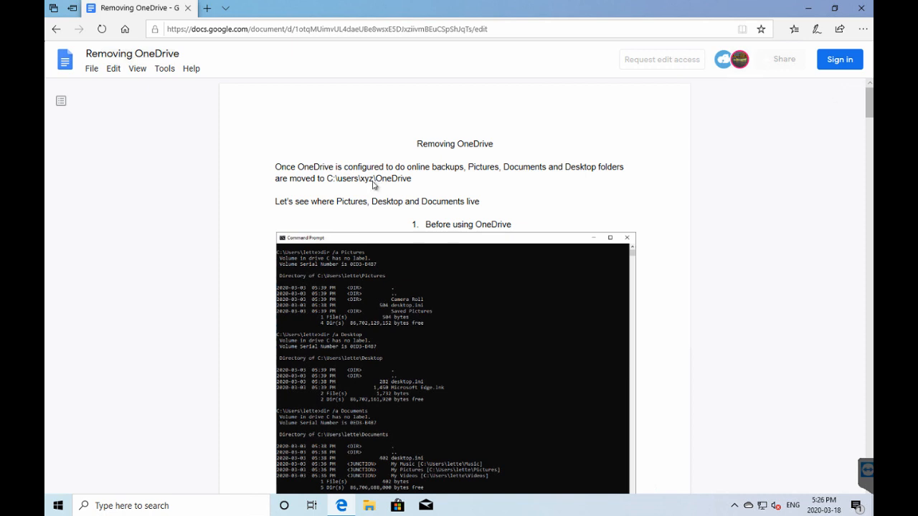
mouse_move(817, 94)
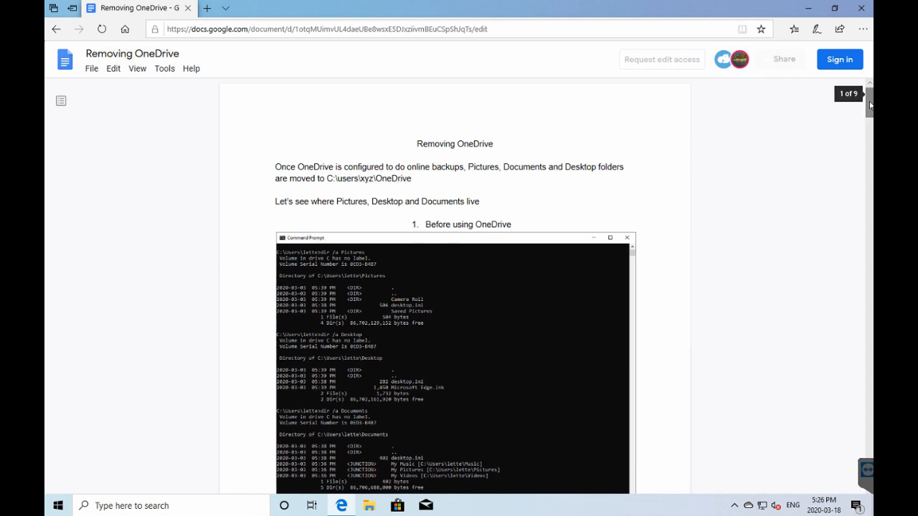
Step: Scroll the Removing OneDrive guide down to the five-step removal process list
scroll(down, 3)
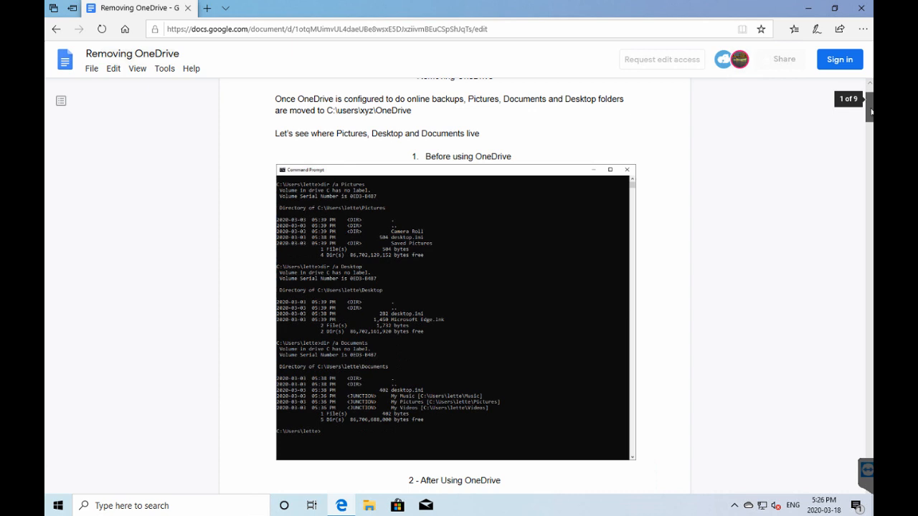
scroll(down, 3)
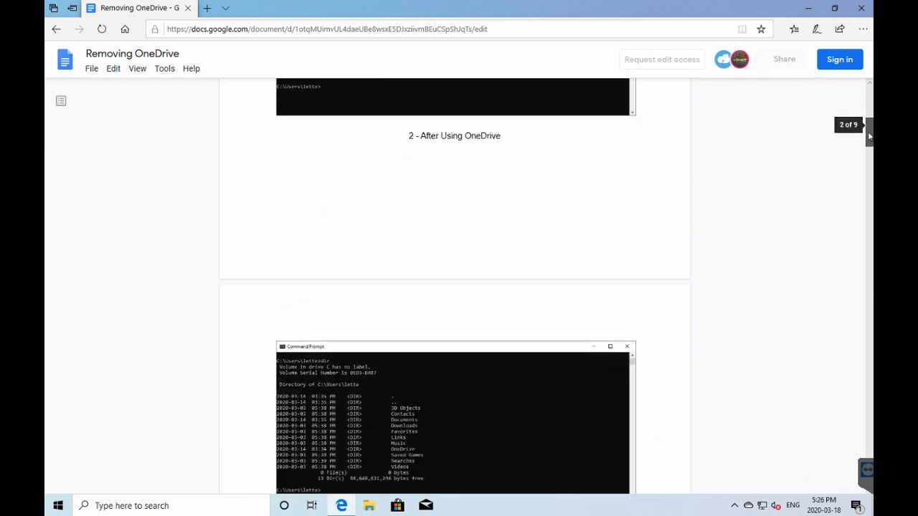
scroll(down, 3)
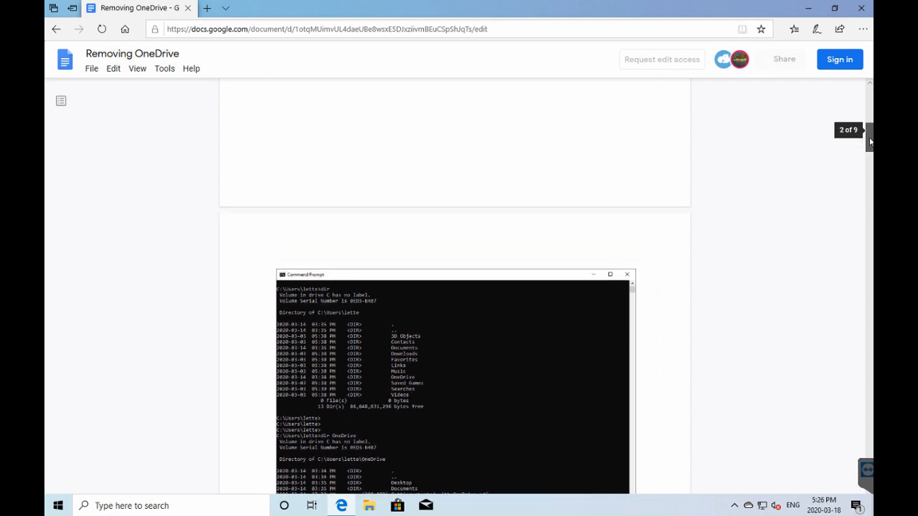
scroll(down, 3)
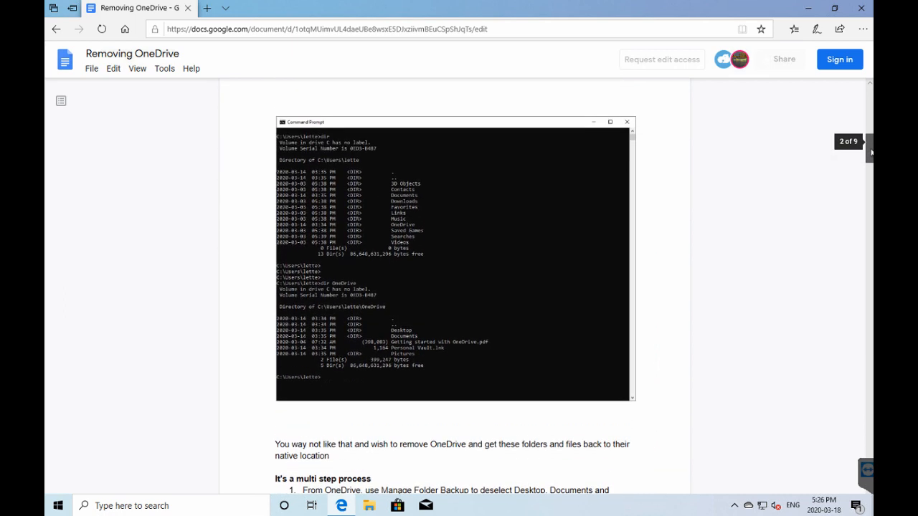
scroll(down, 3)
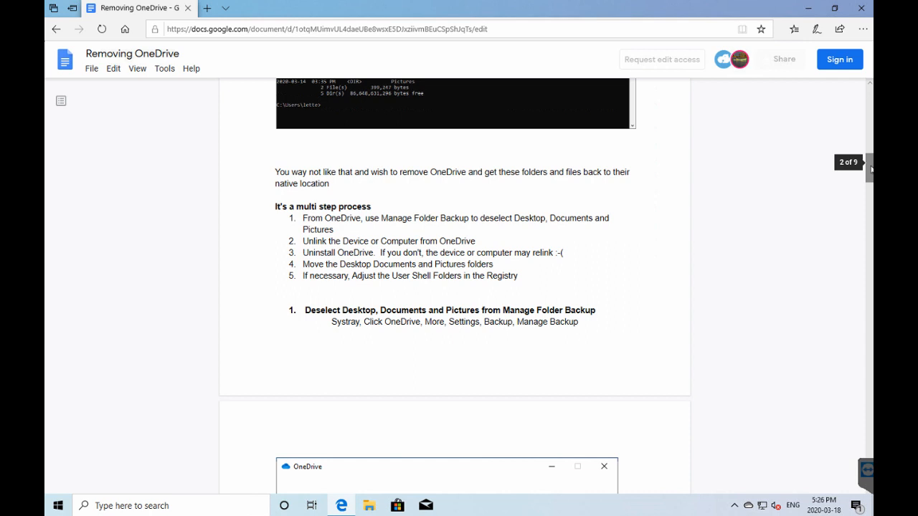
mouse_move(322, 206)
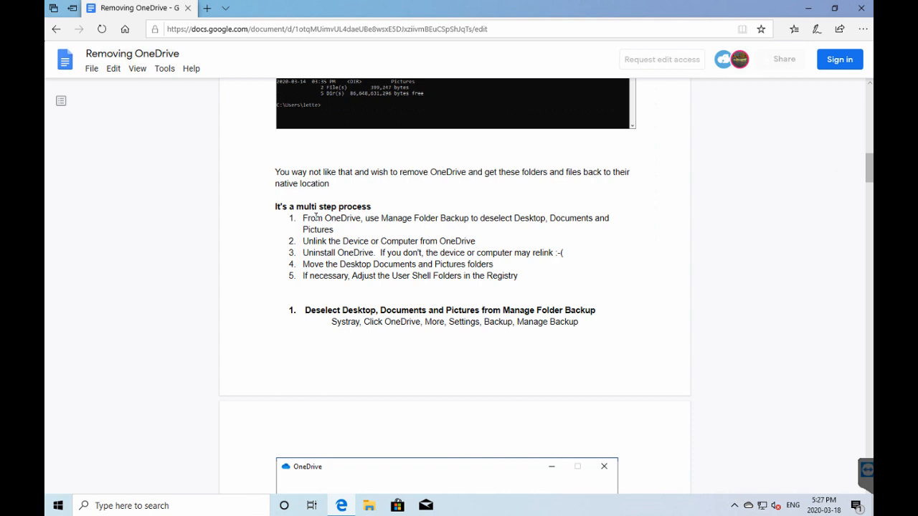
mouse_move(529, 215)
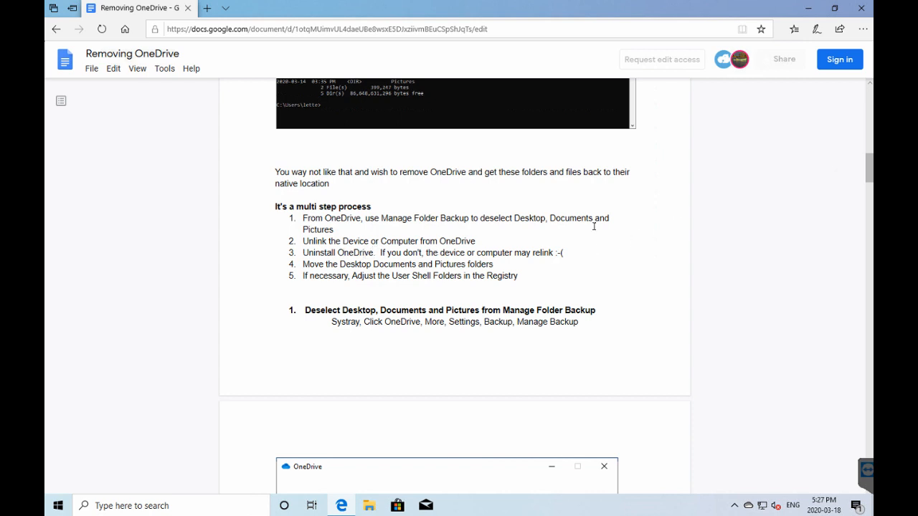
mouse_move(819, 179)
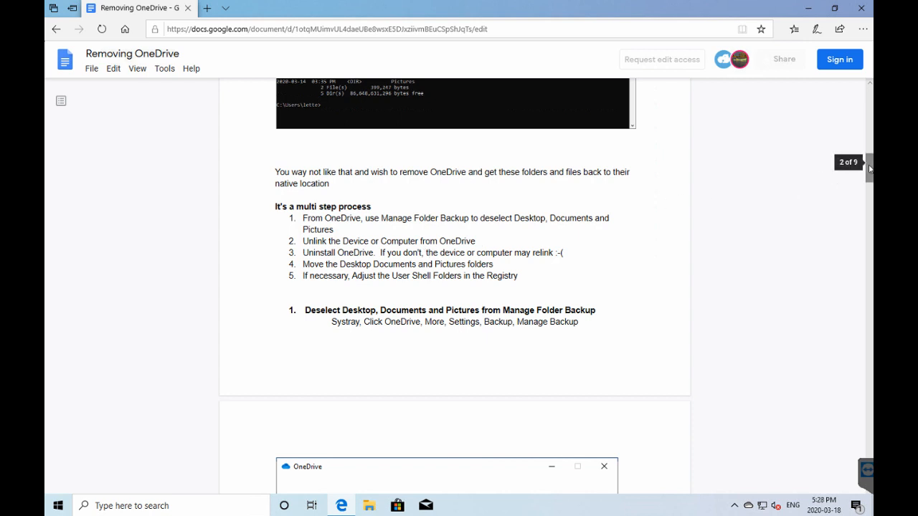
Step: Scroll past the folder backup and Unlink screenshots to step 3, Uninstall OneDrive
scroll(down, 3)
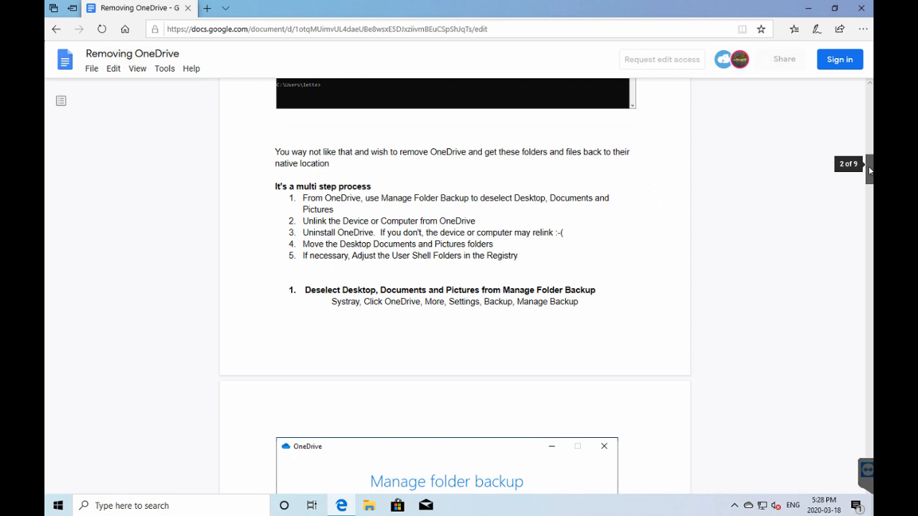
mouse_move(869, 172)
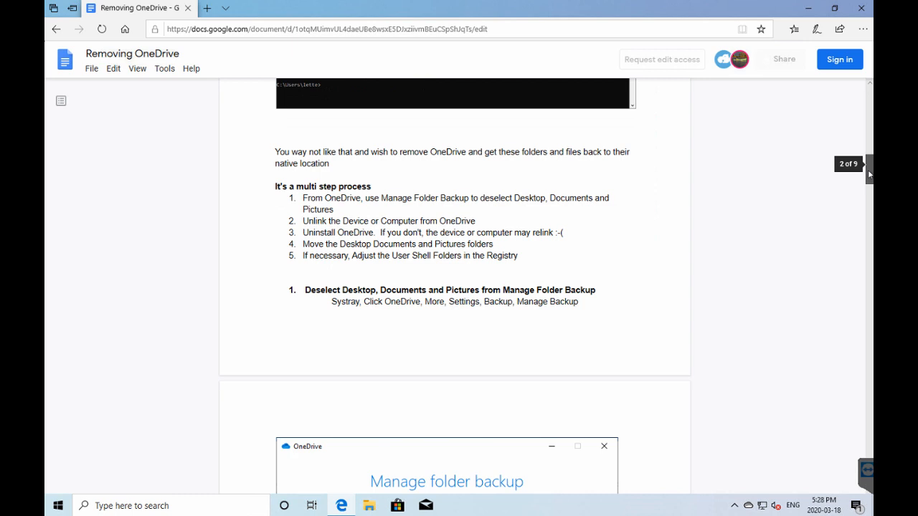
scroll(down, 3)
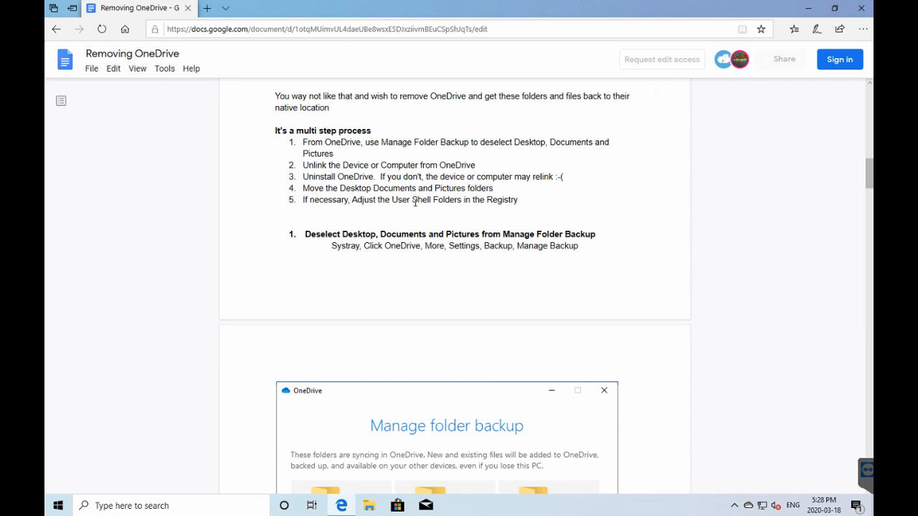
mouse_move(409, 152)
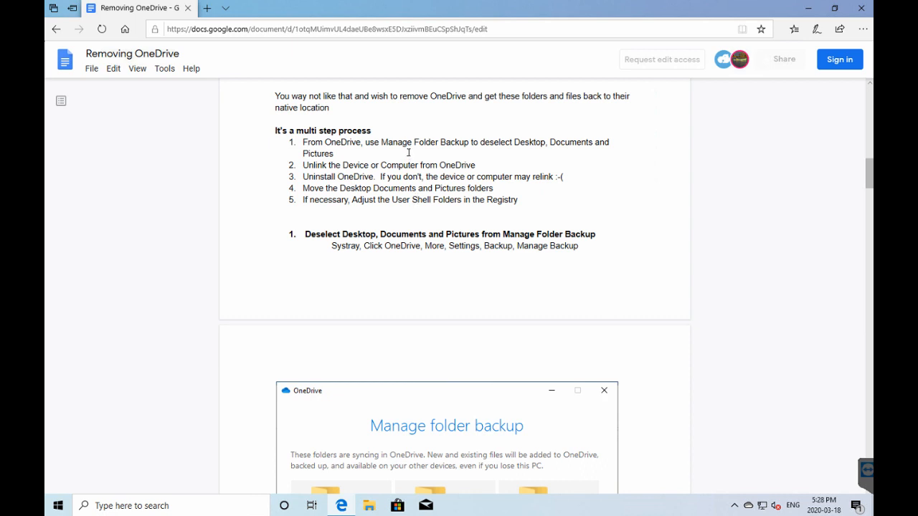
mouse_move(398, 196)
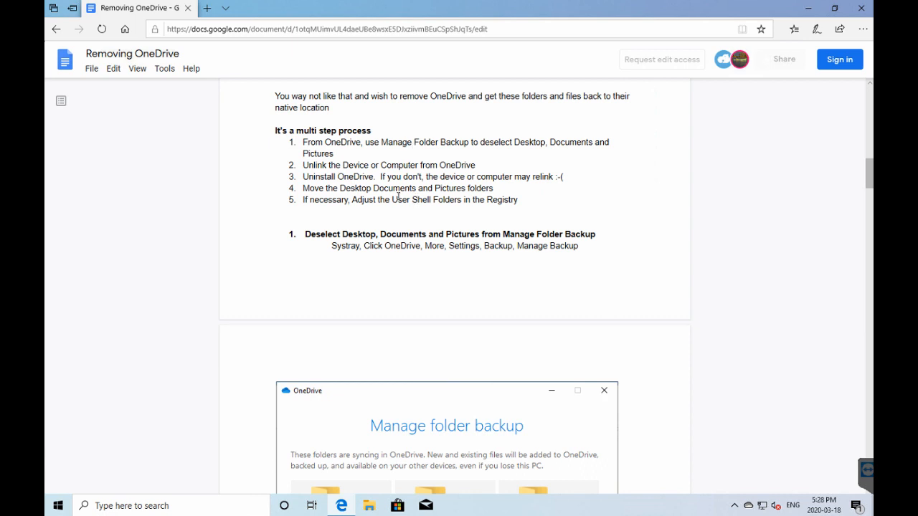
mouse_move(396, 202)
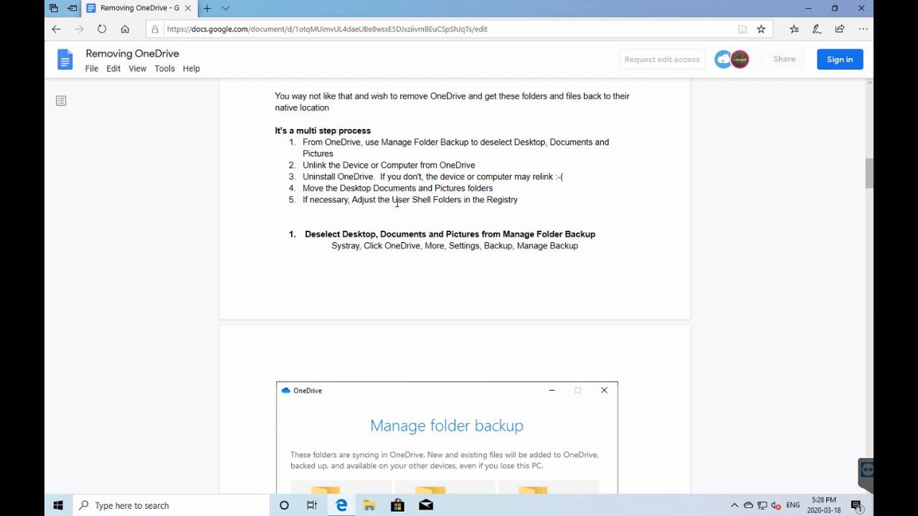
mouse_move(637, 184)
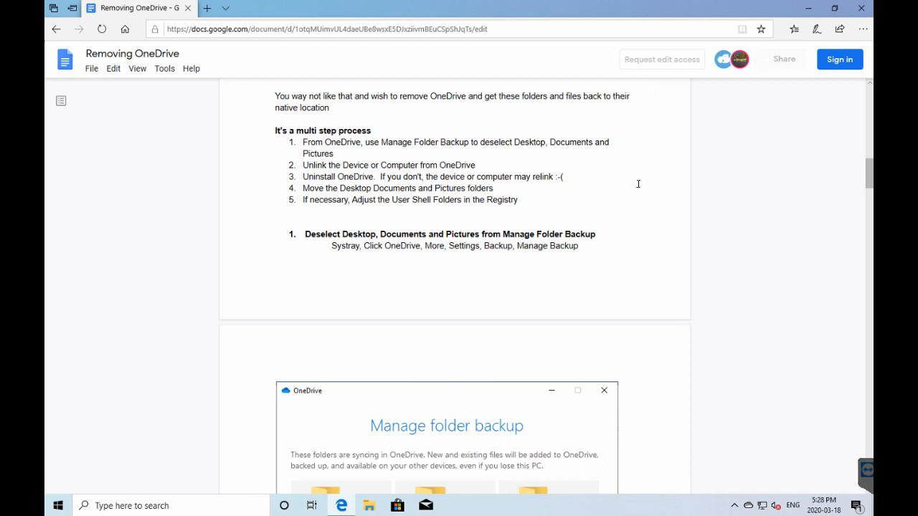
scroll(down, 3)
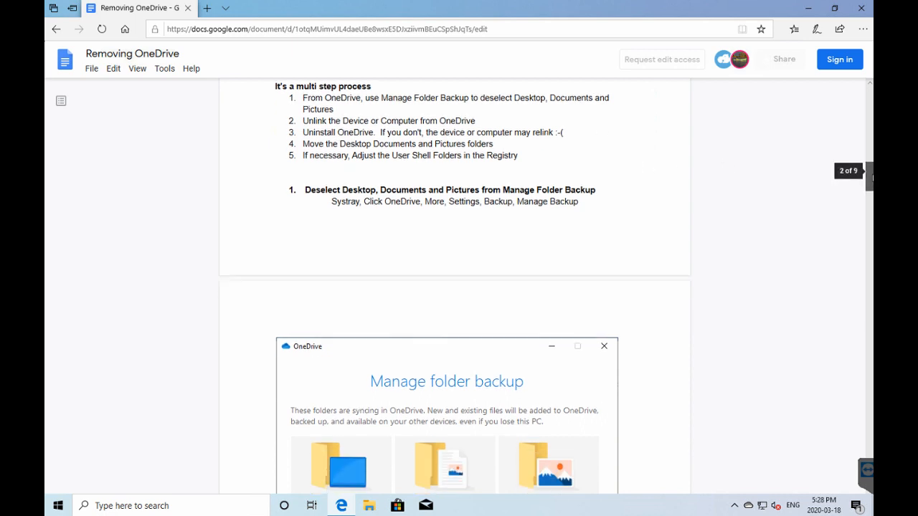
scroll(down, 3)
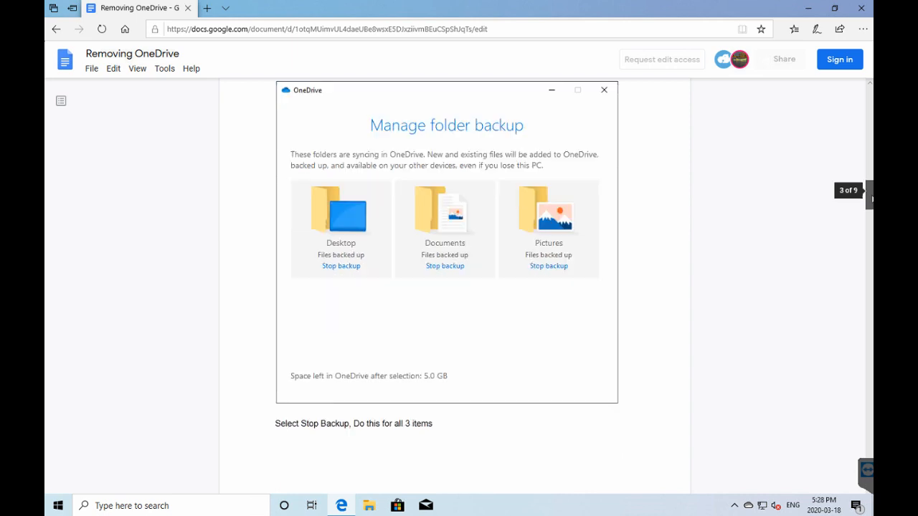
click(341, 266)
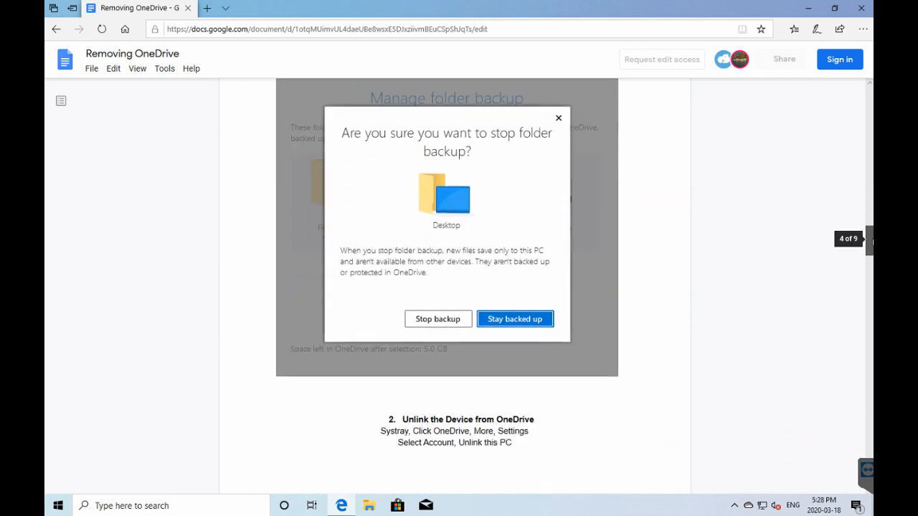
click(514, 318)
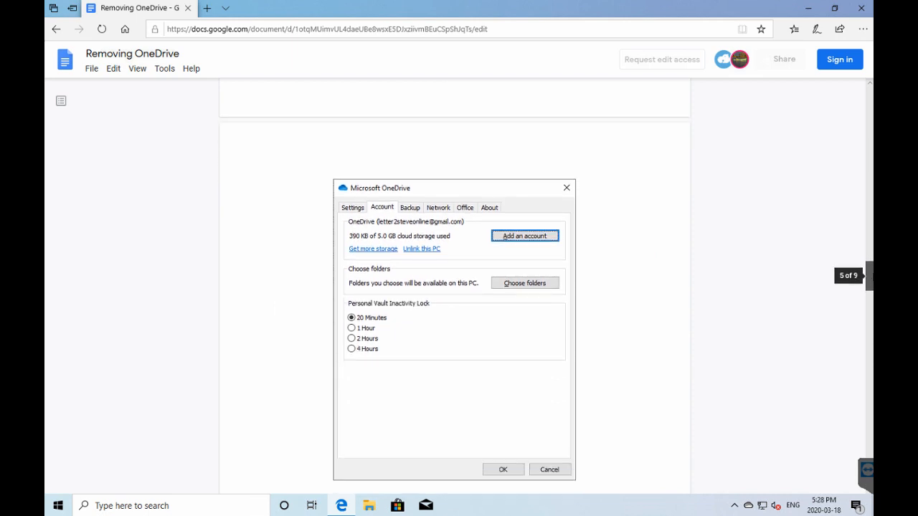
click(422, 248)
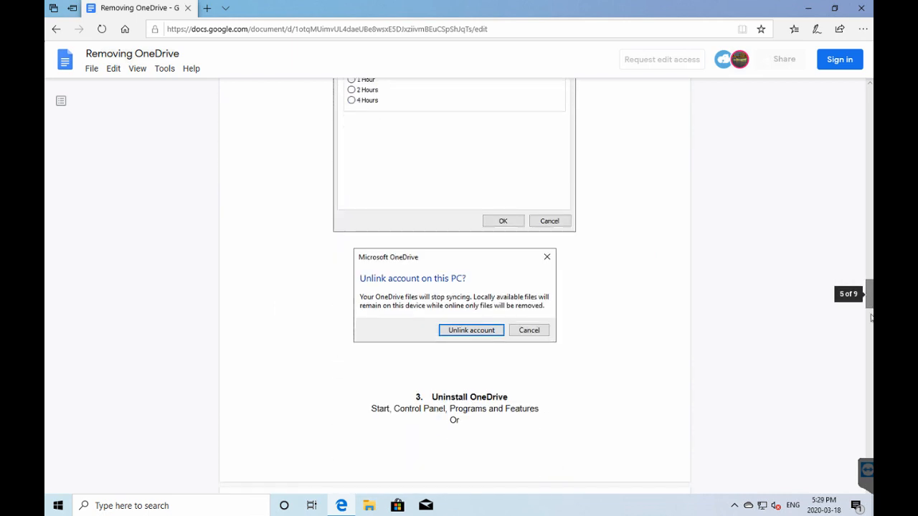
Step: Read through step 5's registry screenshots, then open OneDrive's tray status panel
scroll(down, 3)
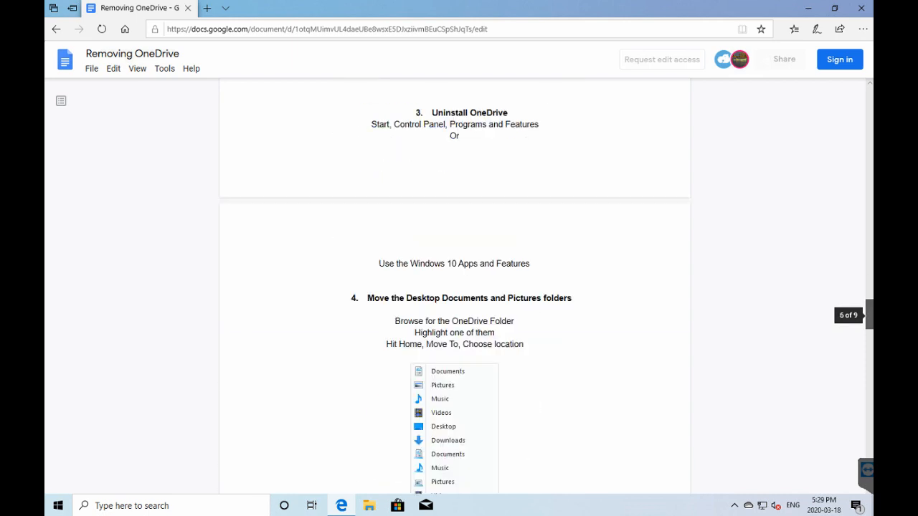
scroll(down, 3)
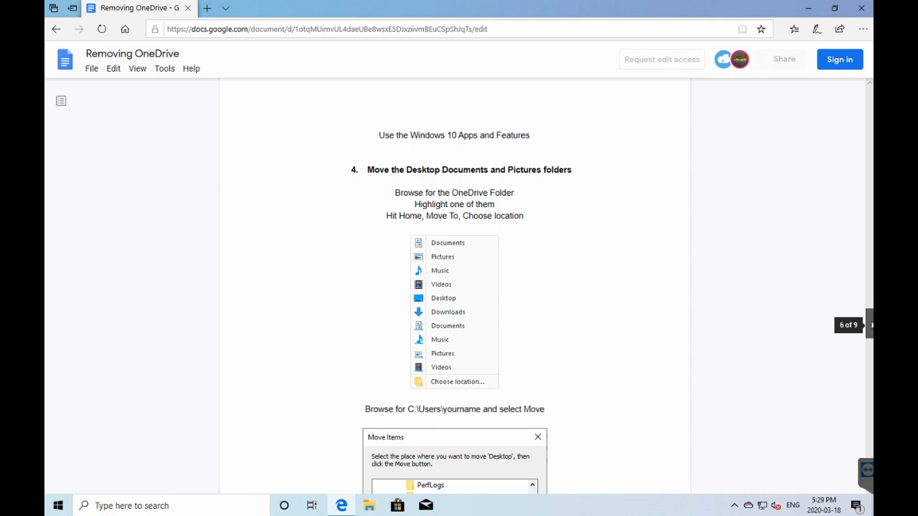
mouse_move(668, 175)
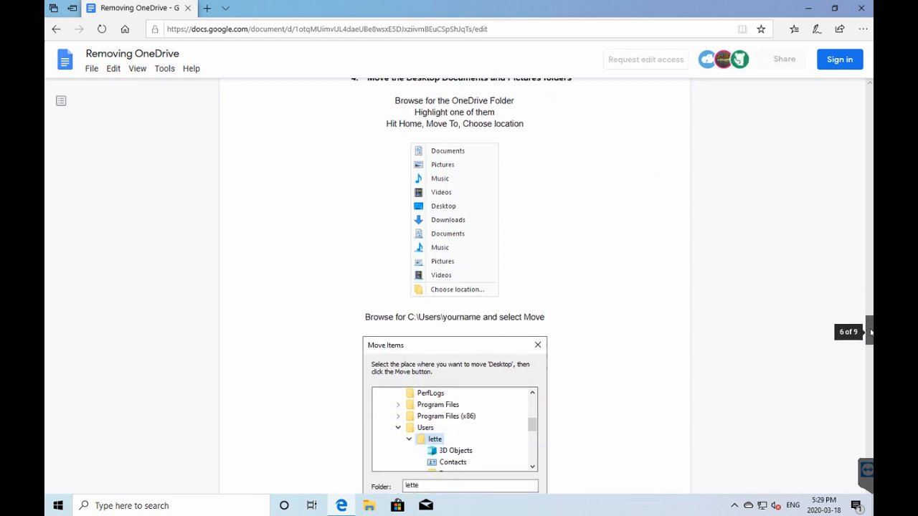
scroll(down, 3)
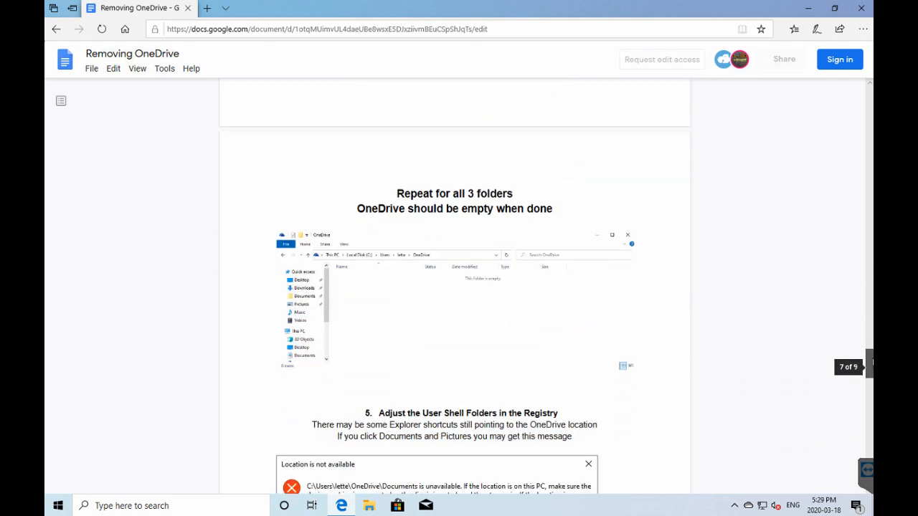
scroll(down, 3)
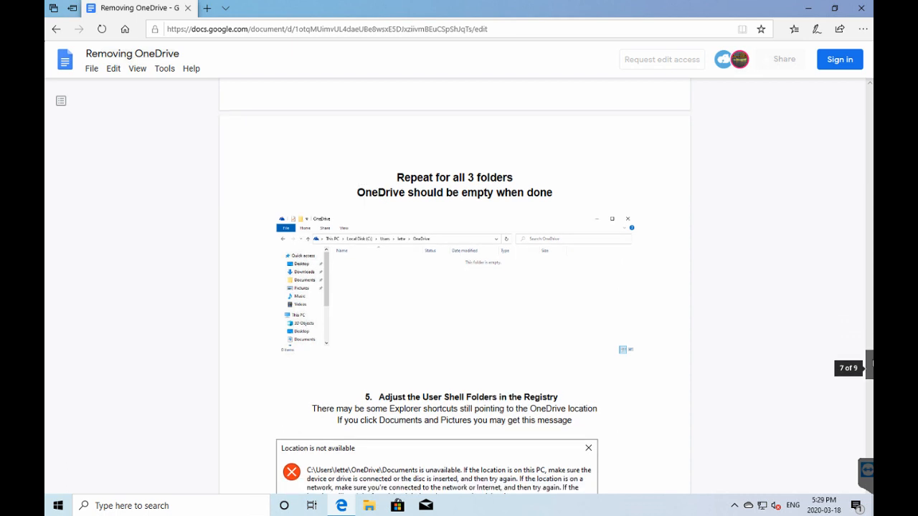
scroll(down, 3)
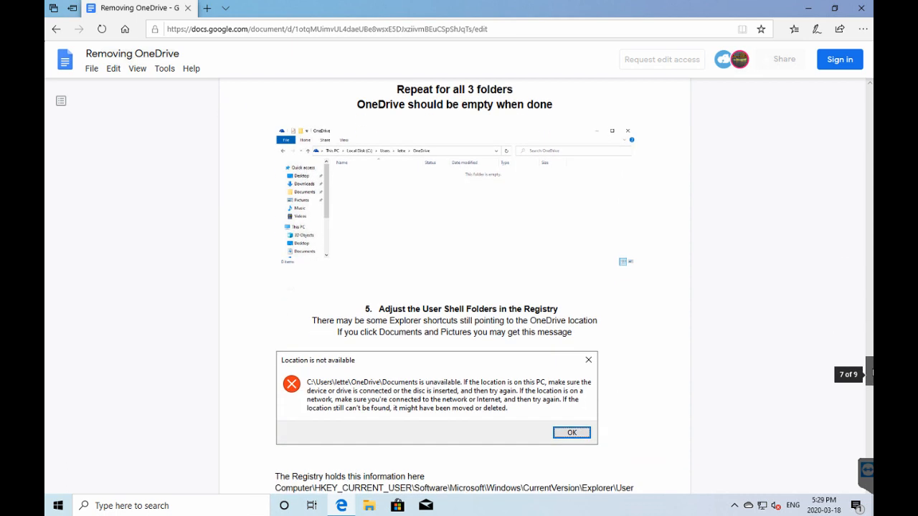
scroll(down, 3)
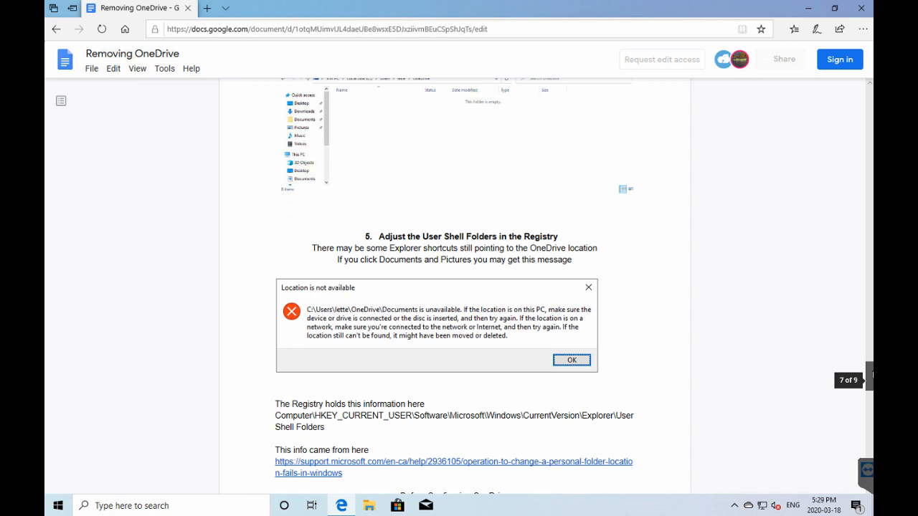
scroll(down, 3)
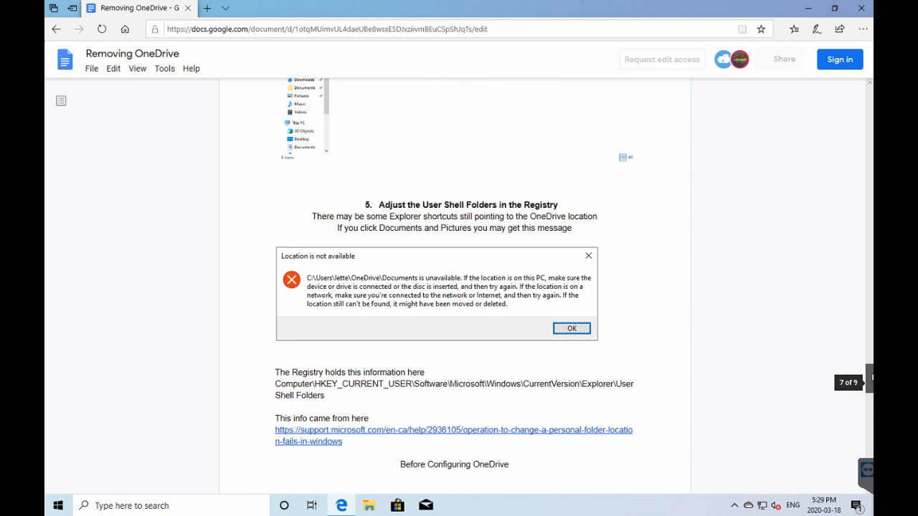
scroll(down, 3)
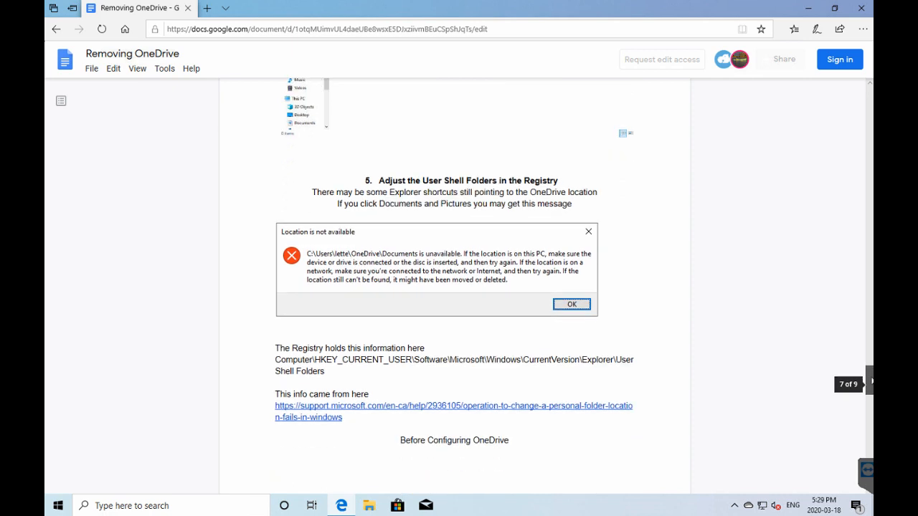
scroll(down, 3)
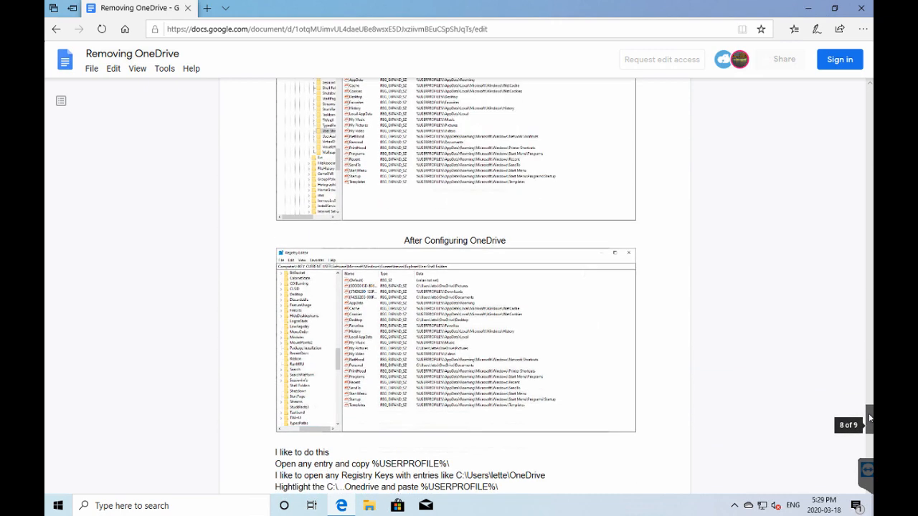
scroll(down, 3)
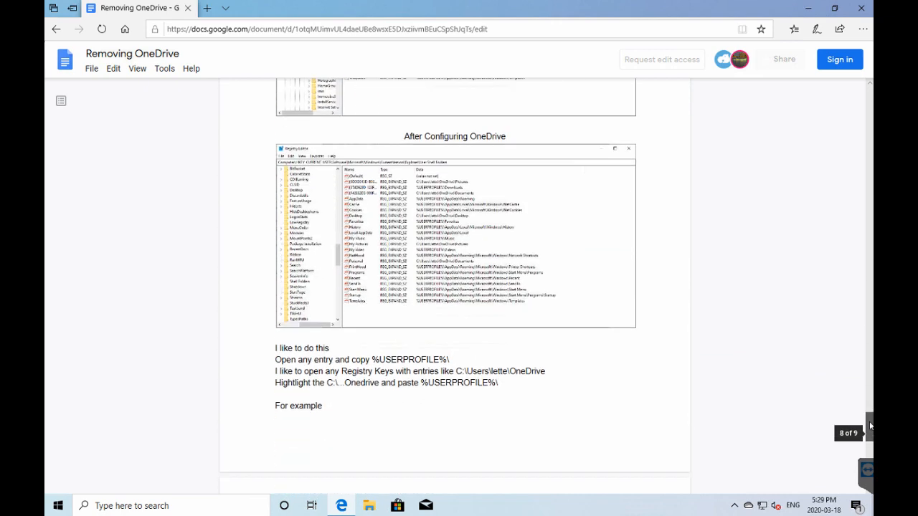
scroll(down, 3)
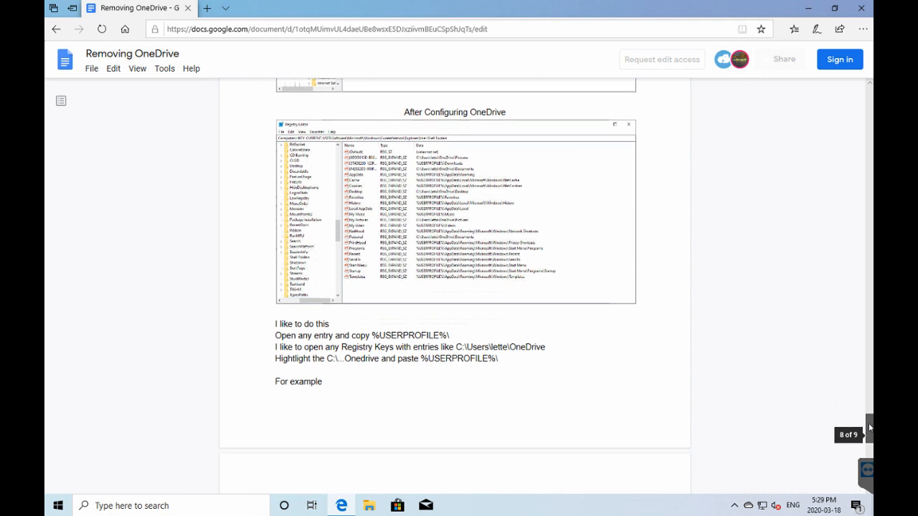
scroll(down, 3)
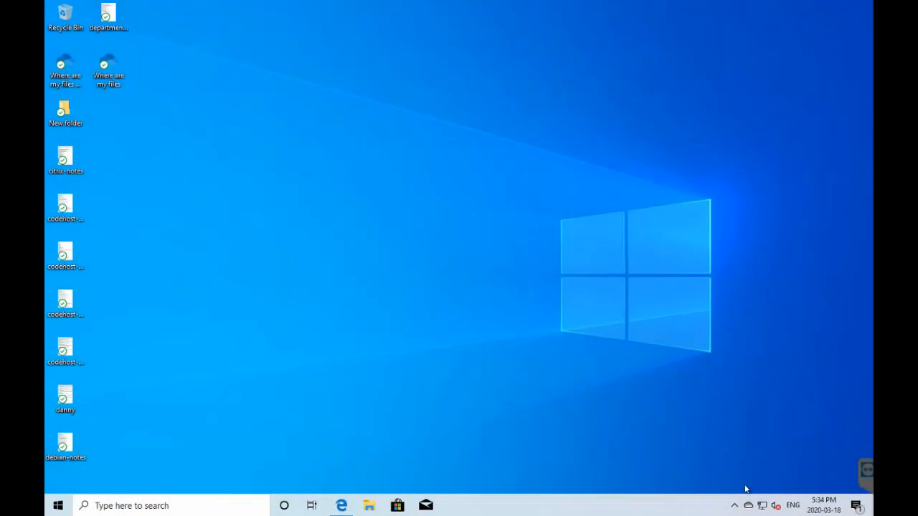
click(748, 505)
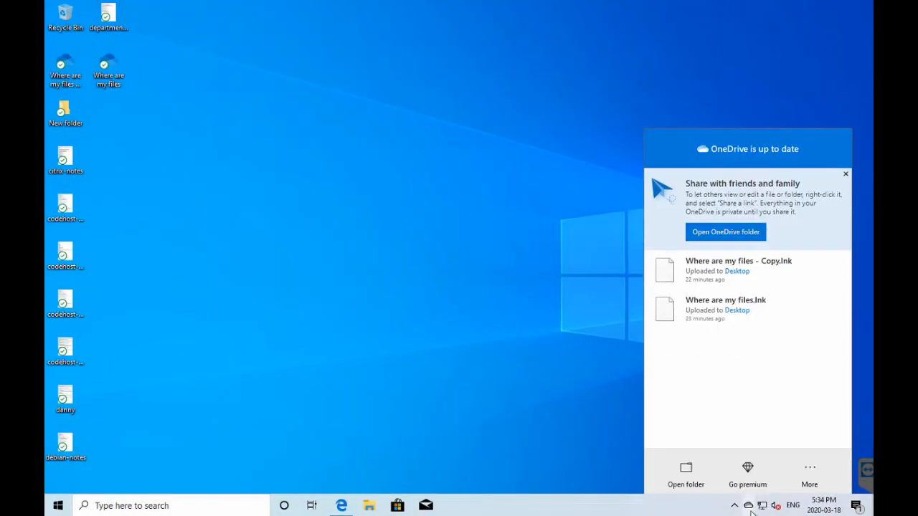
Step: Bring up OneDrive's Manage backup window from Settings' Backup tab, showing Desktop, Documents, Pictures
click(809, 473)
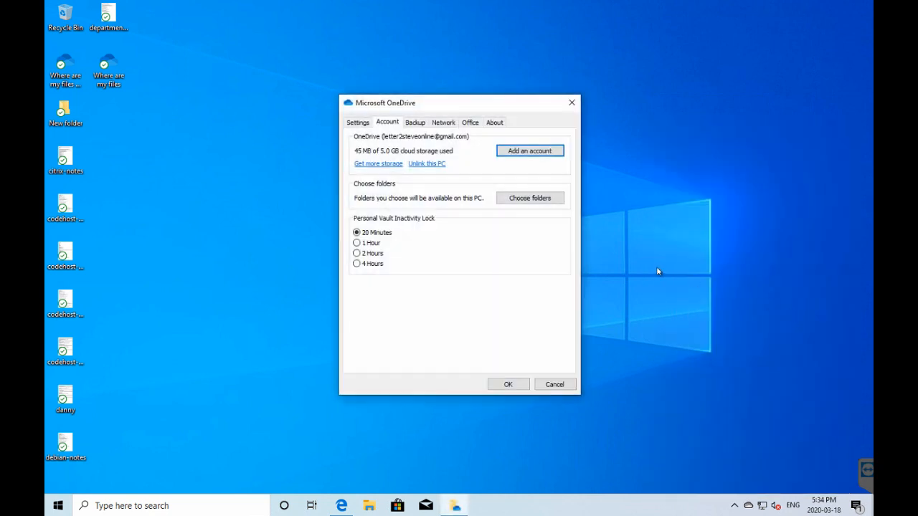
mouse_move(416, 122)
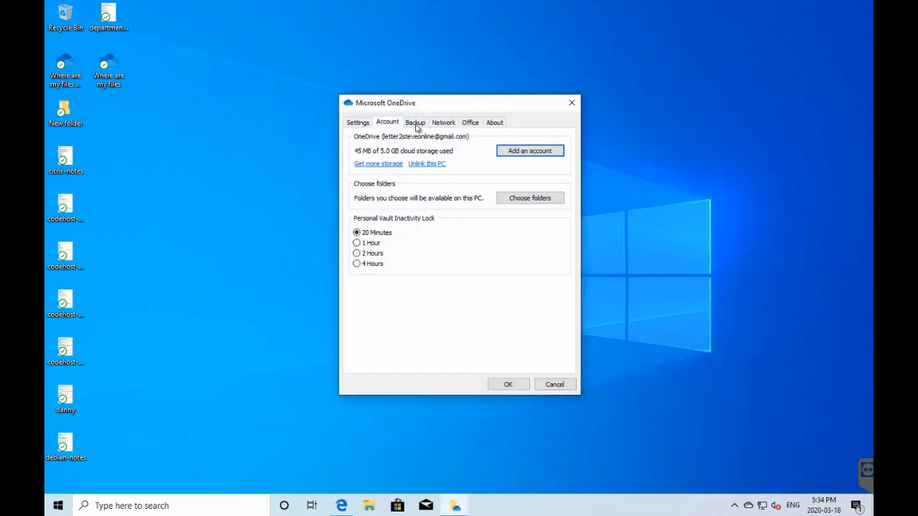
click(415, 122)
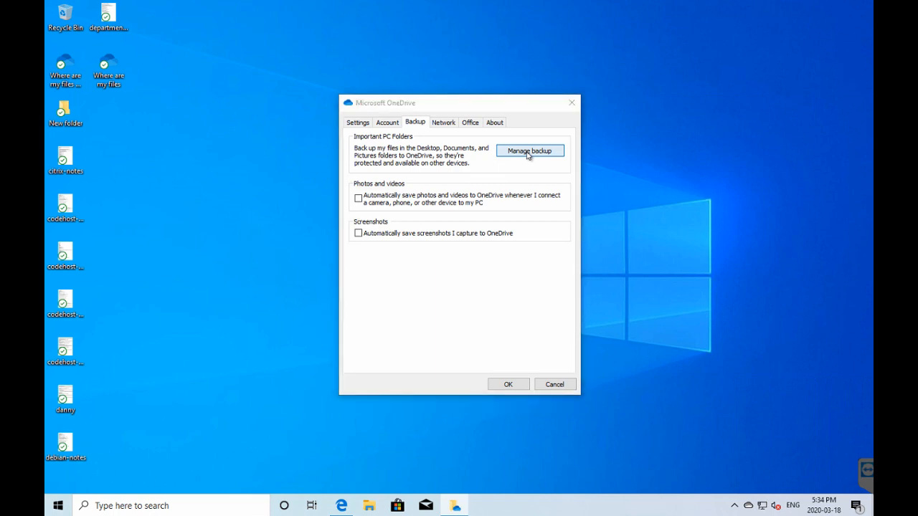
click(529, 151)
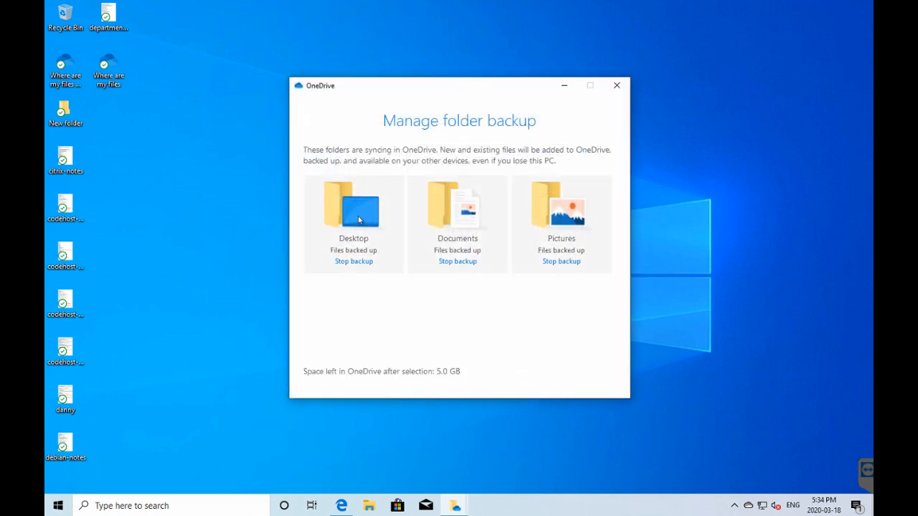
mouse_move(362, 266)
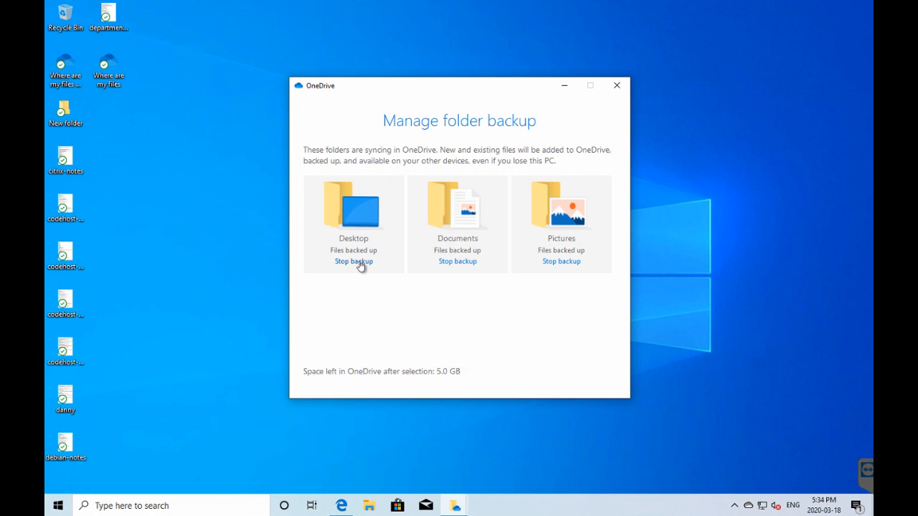
Step: Stop OneDrive backup for Desktop, Documents and Pictures, confirming and dismissing each notice
click(352, 261)
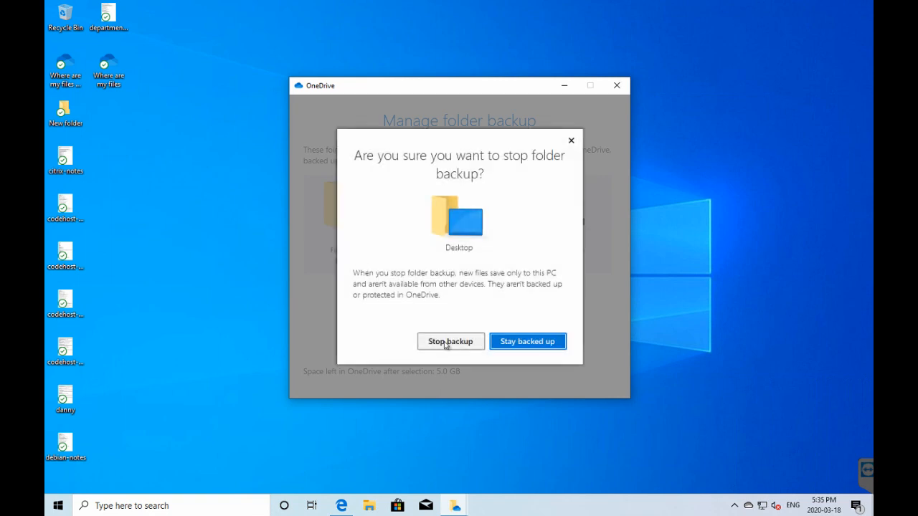
click(450, 340)
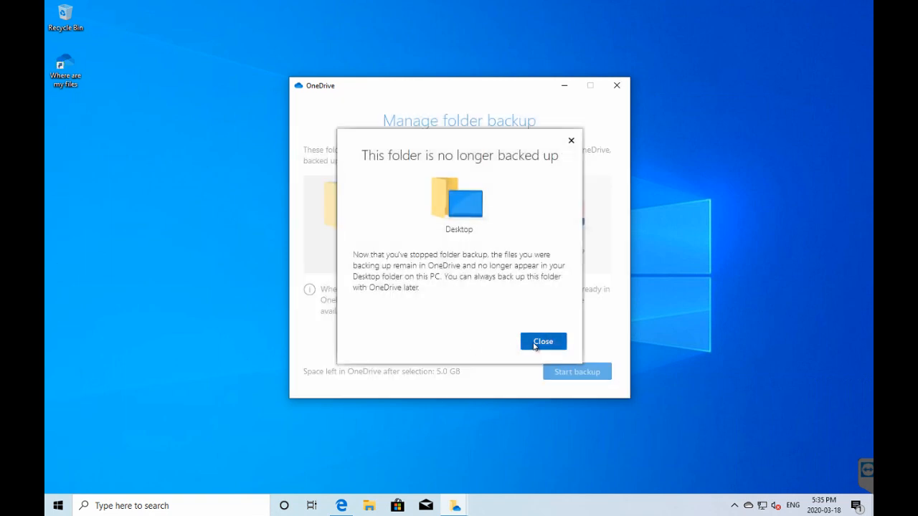
click(543, 341)
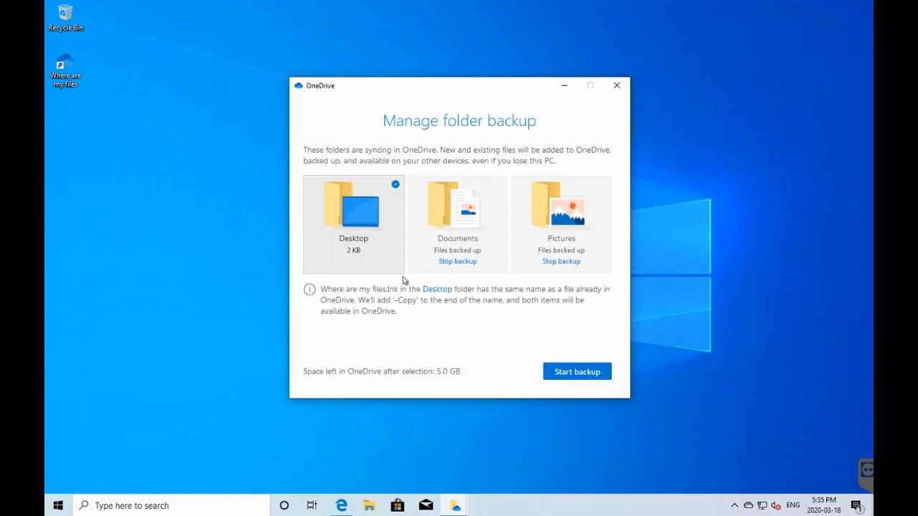
click(458, 261)
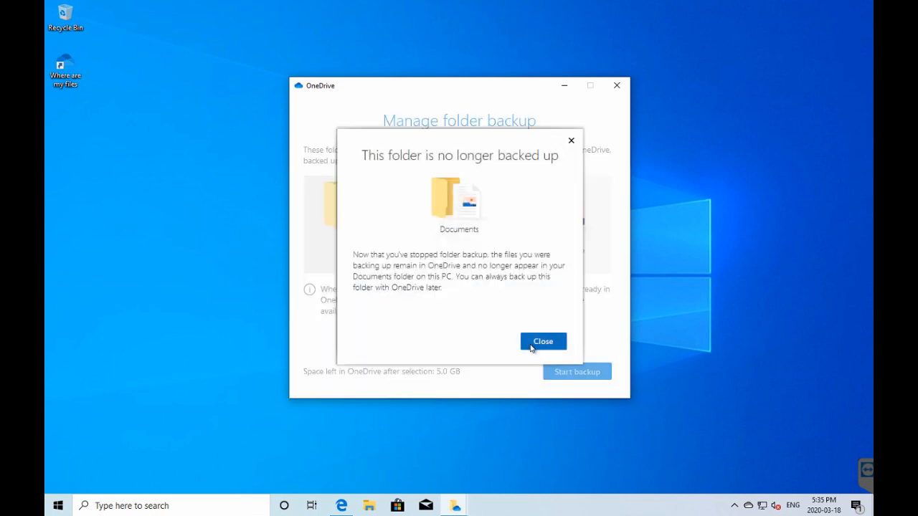
click(543, 340)
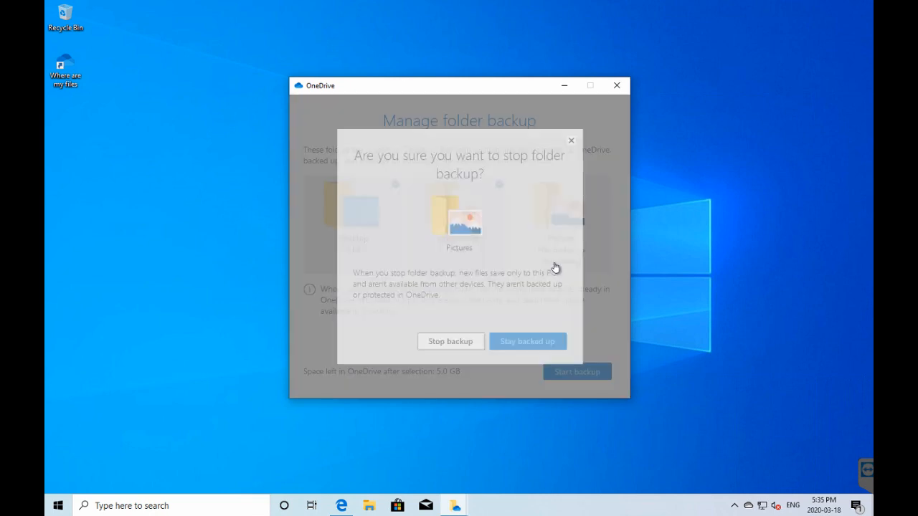
click(450, 340)
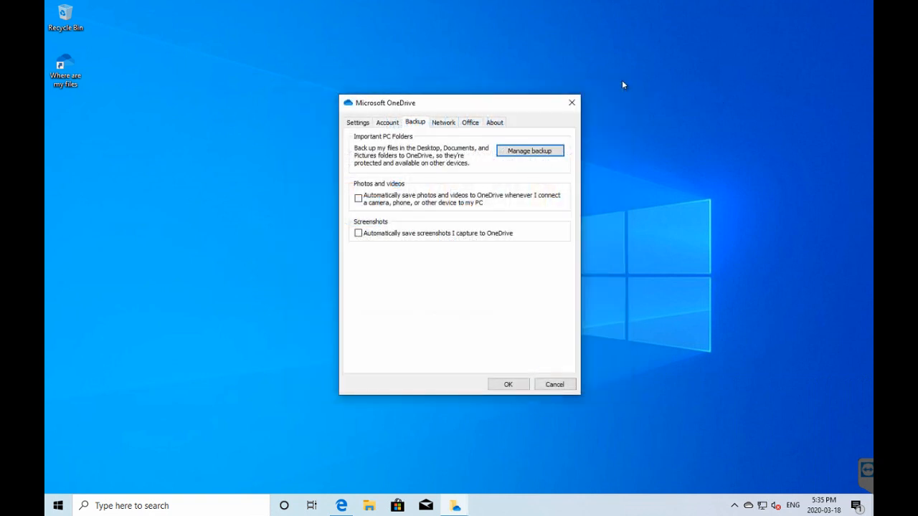
mouse_move(442, 79)
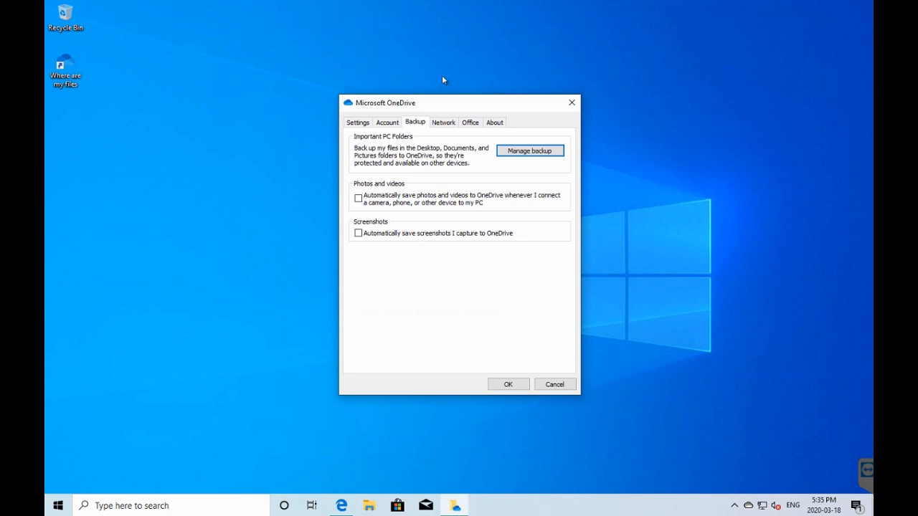
Step: Unlink this PC from the OneDrive account and close the Set up OneDrive window
click(387, 122)
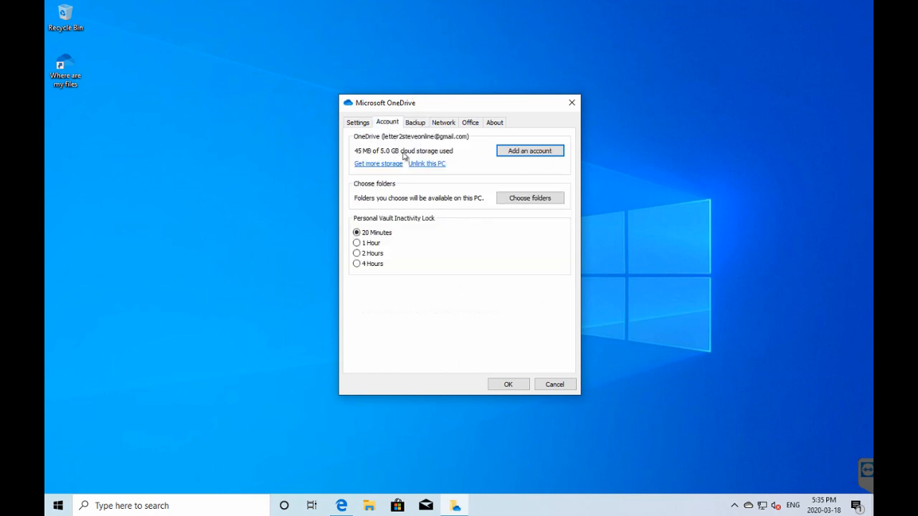
mouse_move(429, 167)
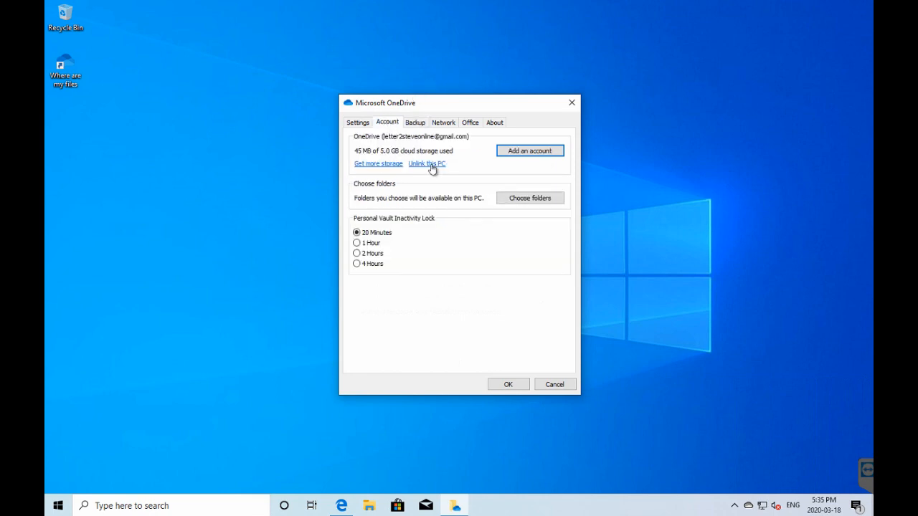
click(426, 164)
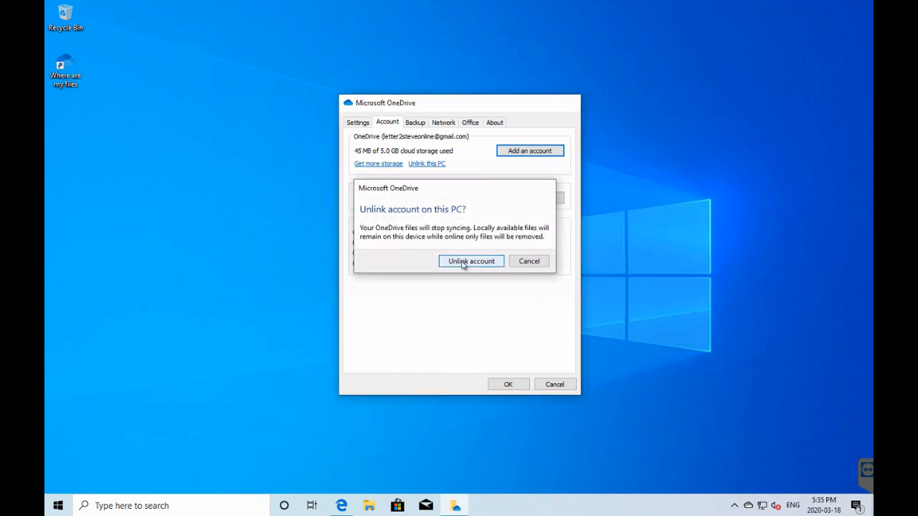
click(471, 261)
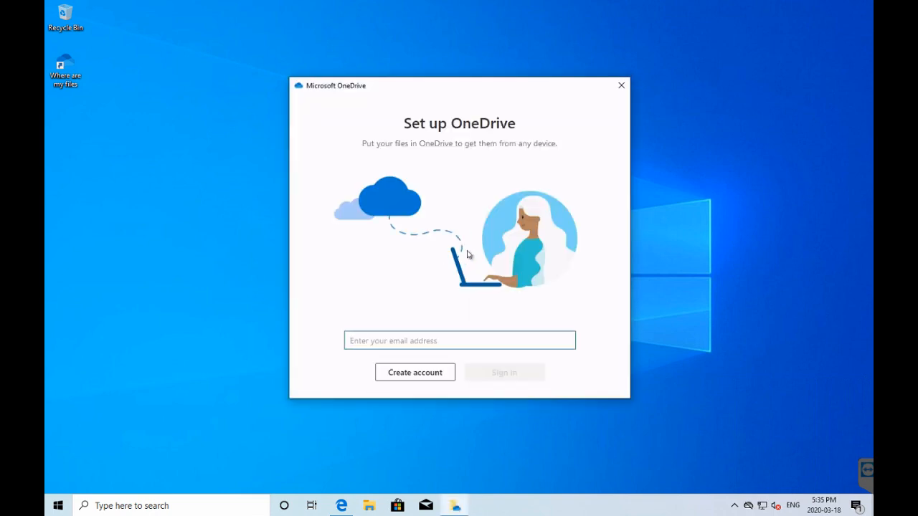
click(620, 85)
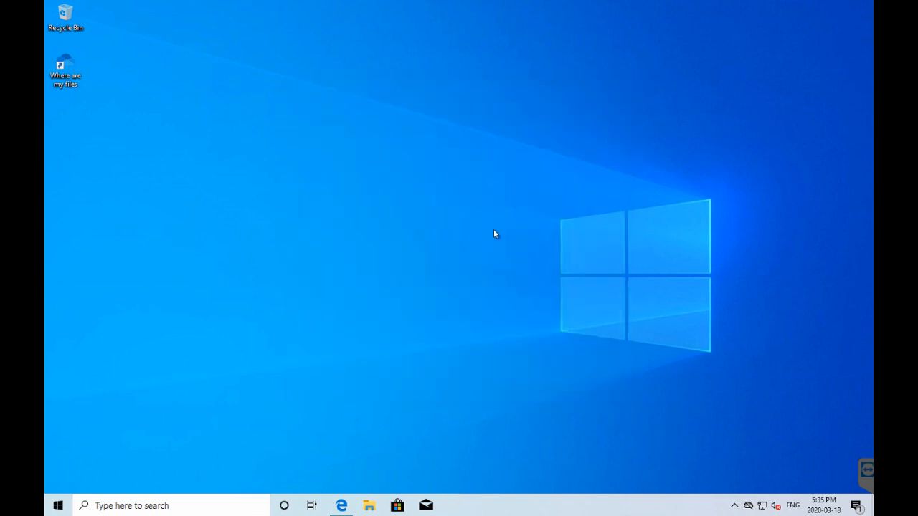
click(57, 505)
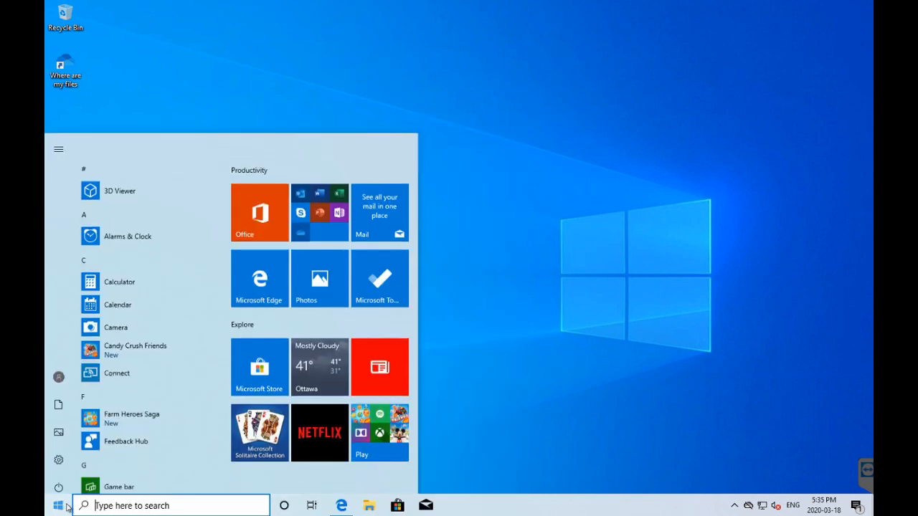
Step: Reach Control Panel's Programs and Features list, where Microsoft OneDrive appears
click(58, 149)
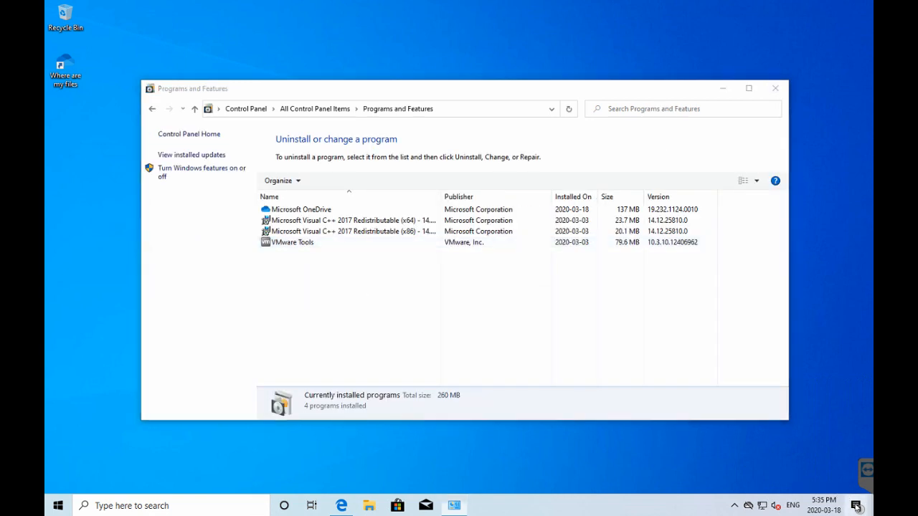
click(854, 506)
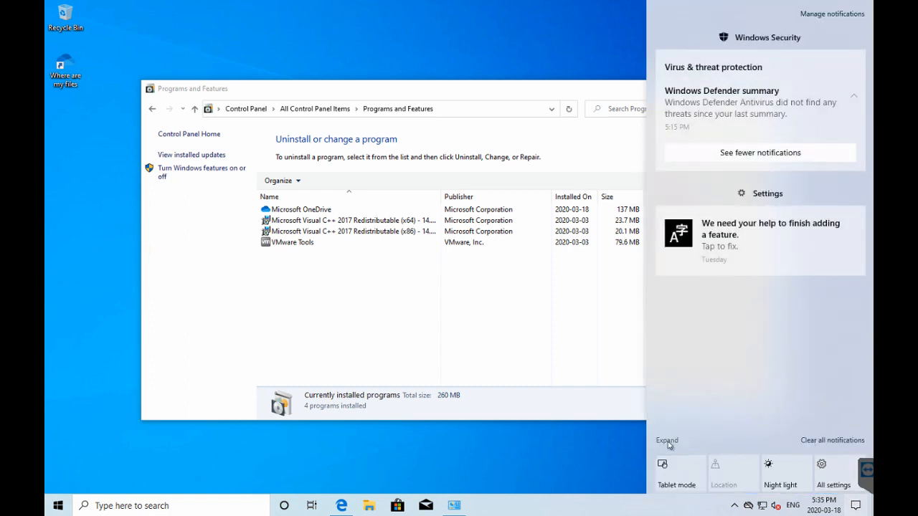
click(666, 440)
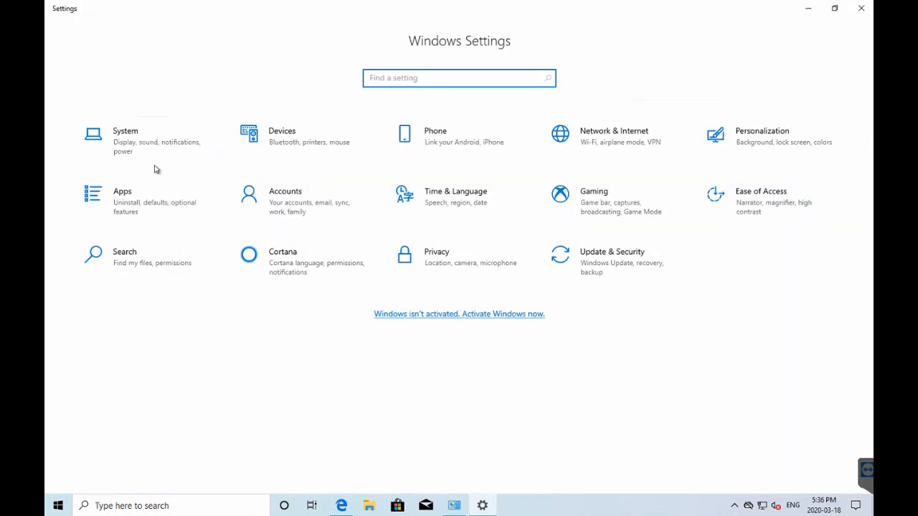
click(122, 201)
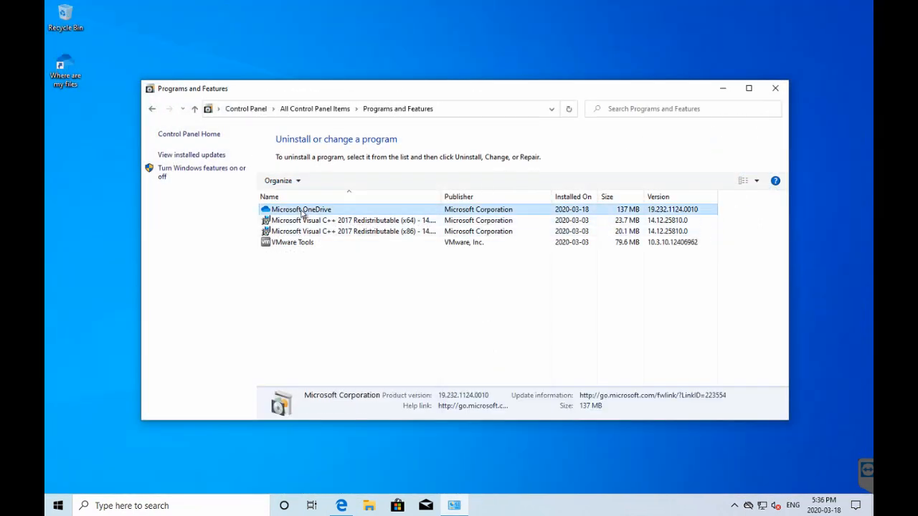
Step: Uninstall Microsoft OneDrive, approve User Account Control, and close Programs and Features
click(301, 209)
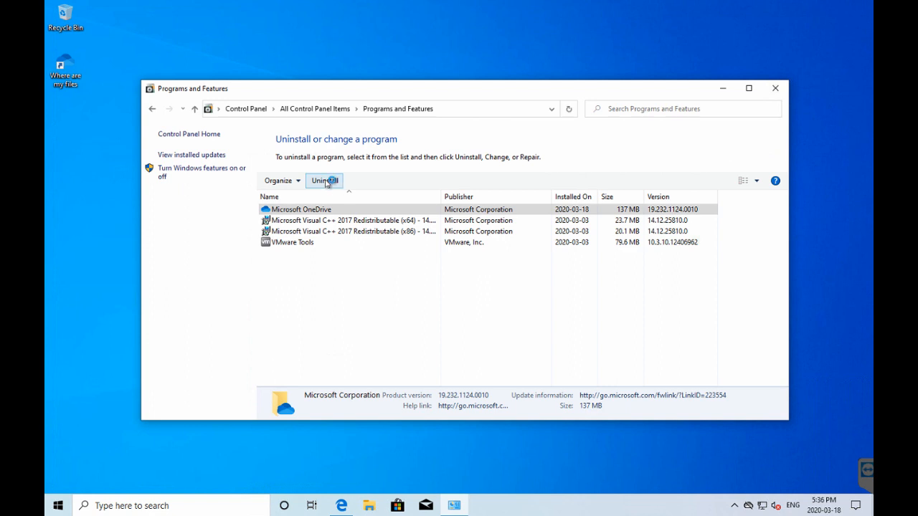
click(324, 180)
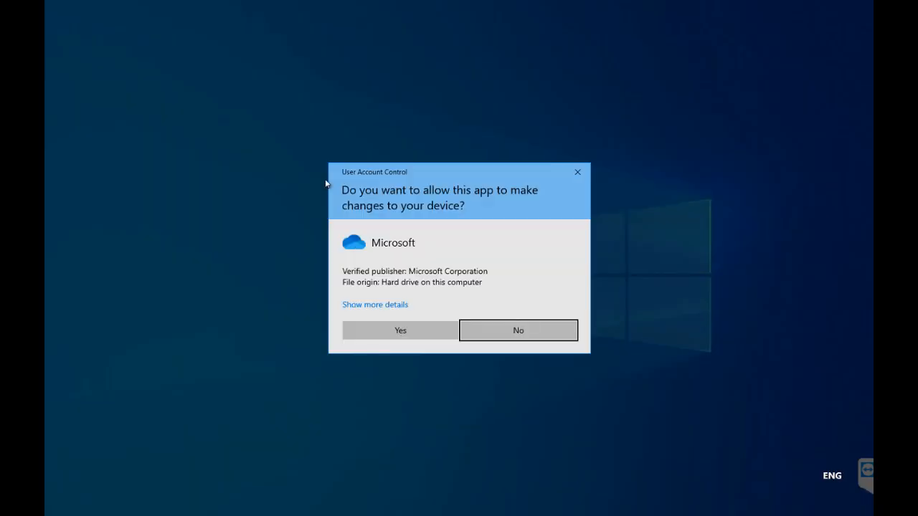
click(399, 330)
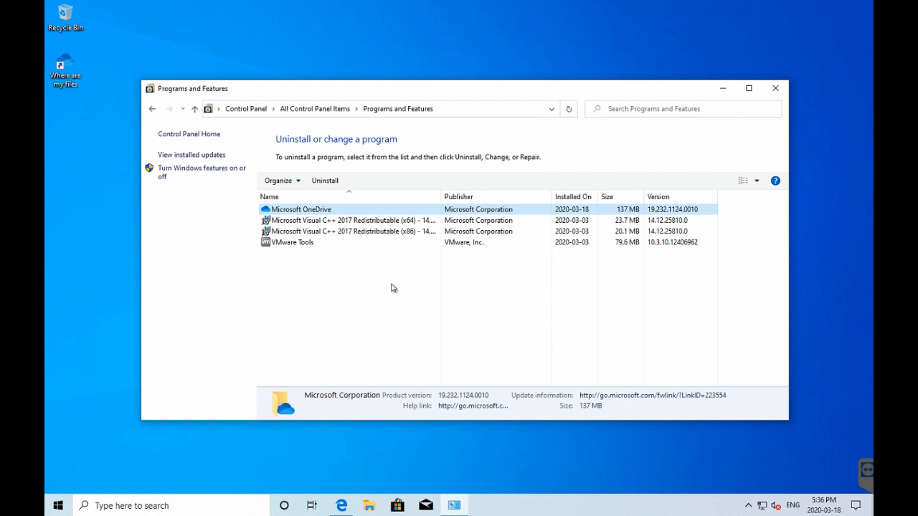
click(324, 180)
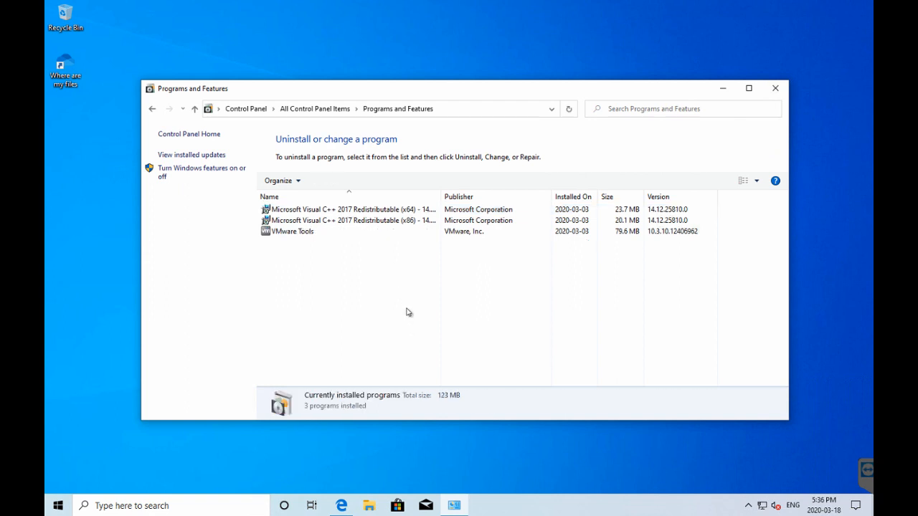
mouse_move(775, 88)
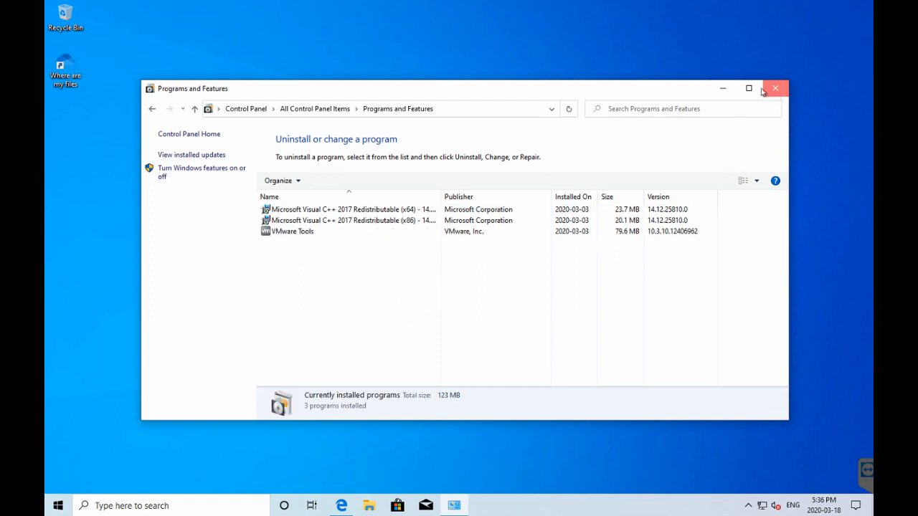
click(775, 88)
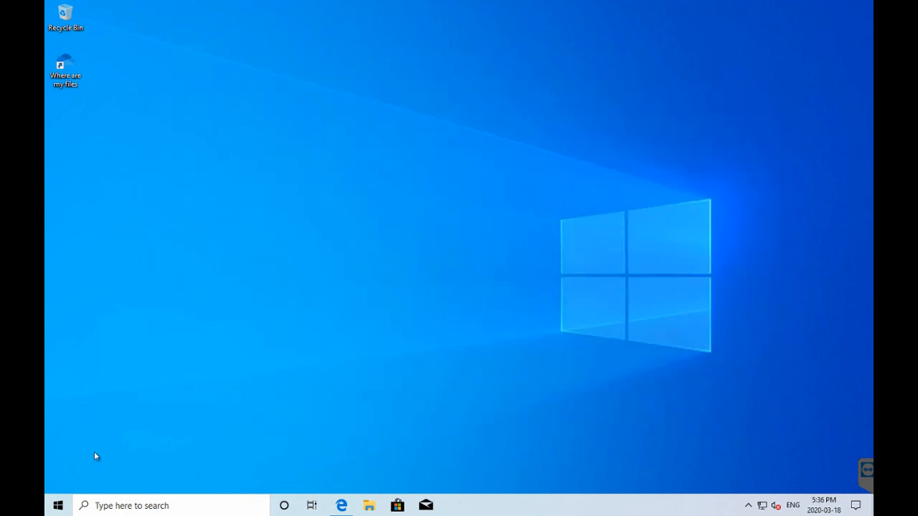
Step: Launch File Explorer from the taskbar and browse to This PC > OS (C:)
click(57, 505)
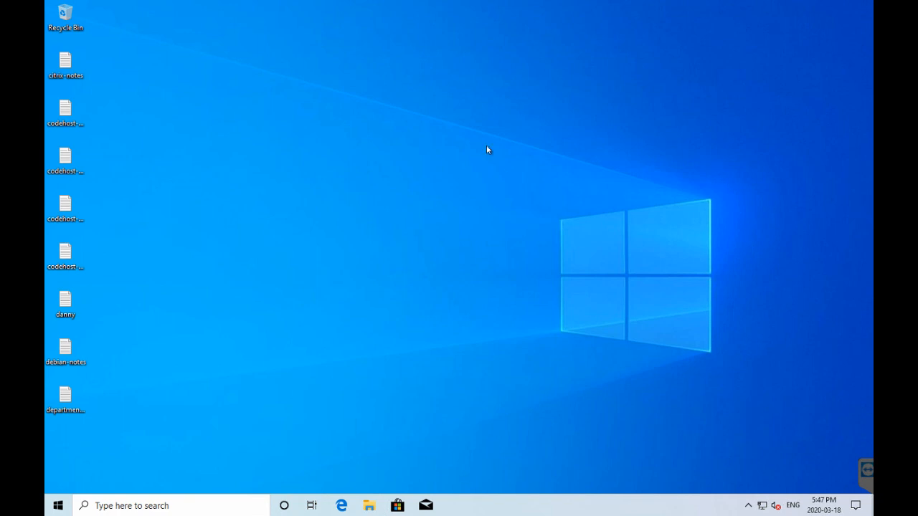
mouse_move(369, 505)
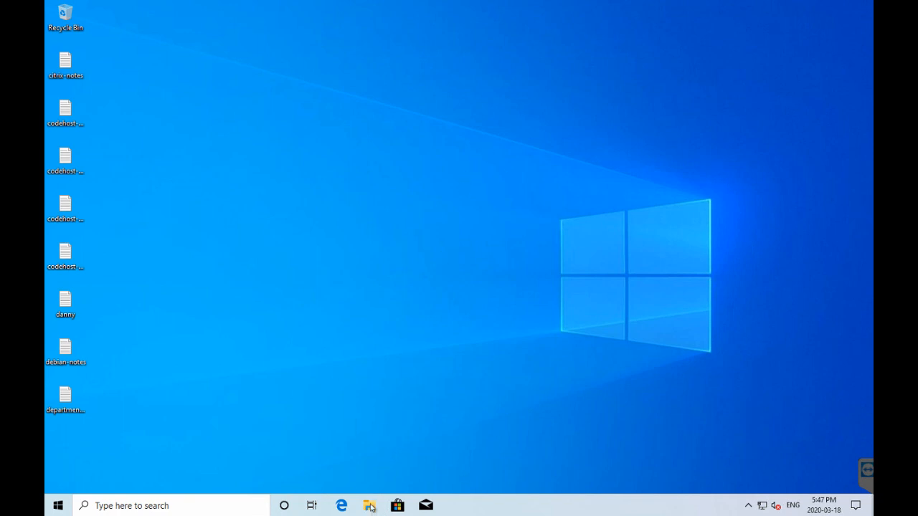
click(369, 506)
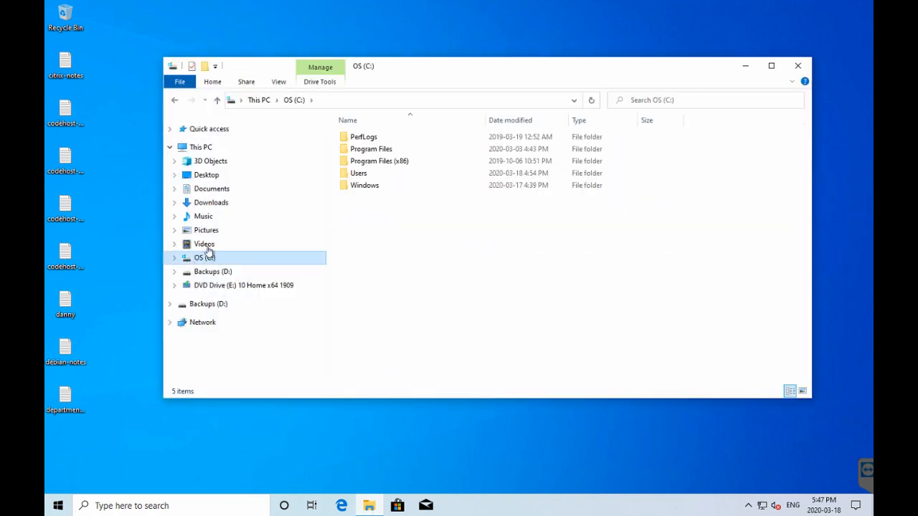
Step: Navigate to C:\Users\lette\OneDrive and open the Documents folder's properties
double_click(358, 173)
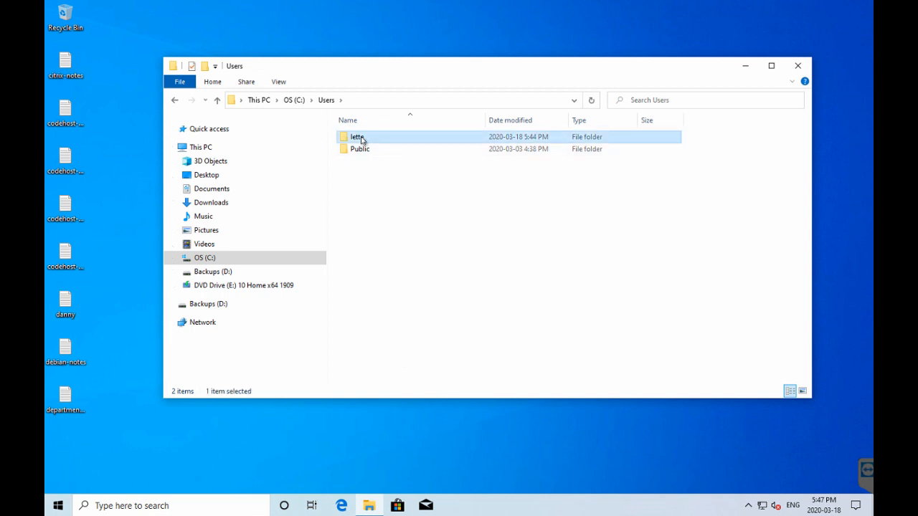
double_click(356, 136)
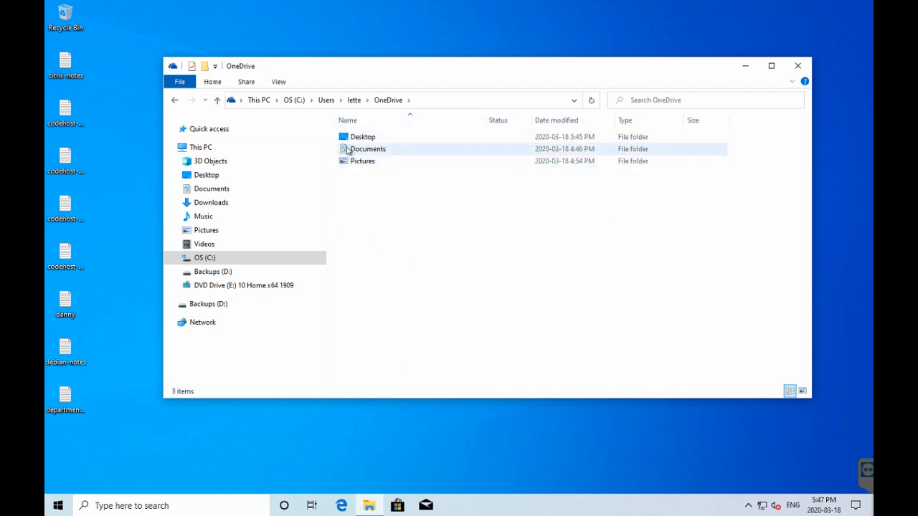
double_click(362, 160)
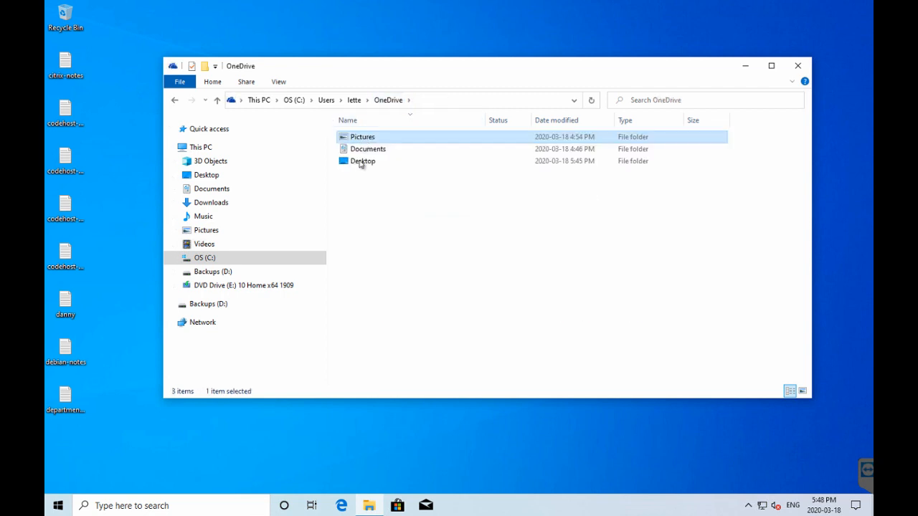
double_click(367, 149)
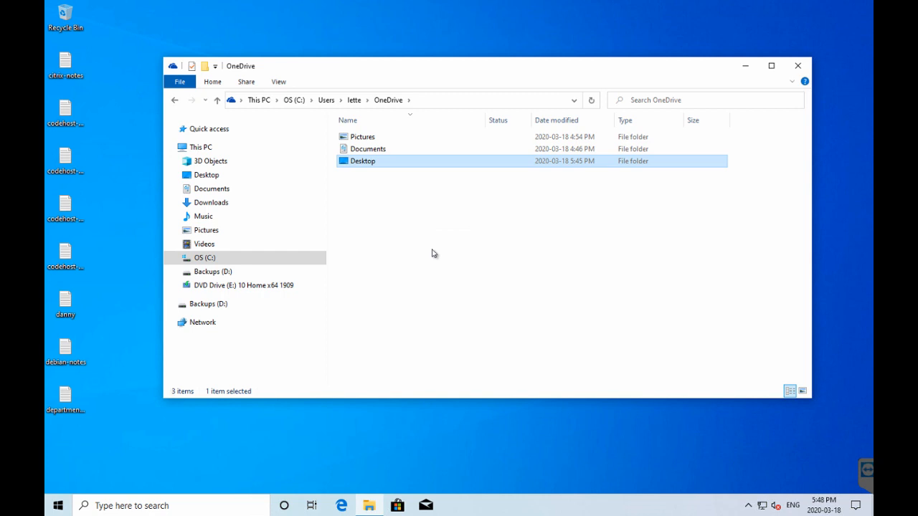
mouse_move(431, 247)
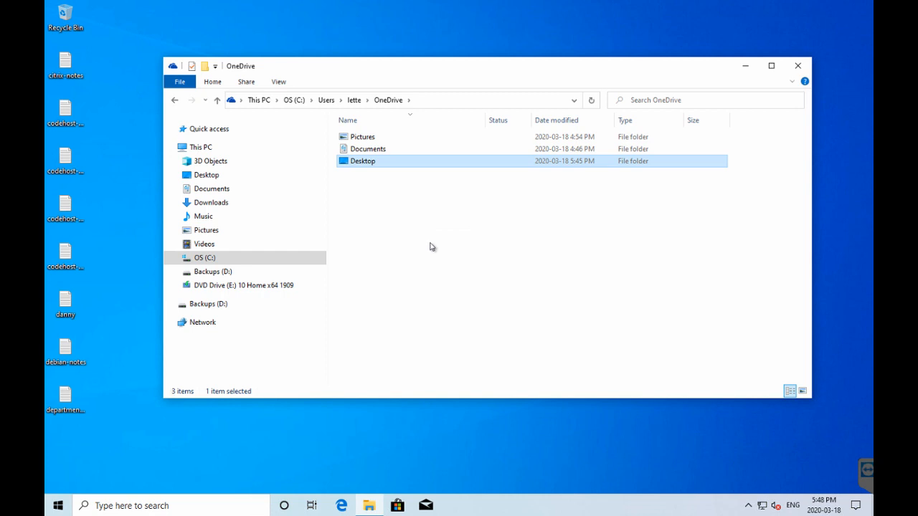
mouse_move(412, 222)
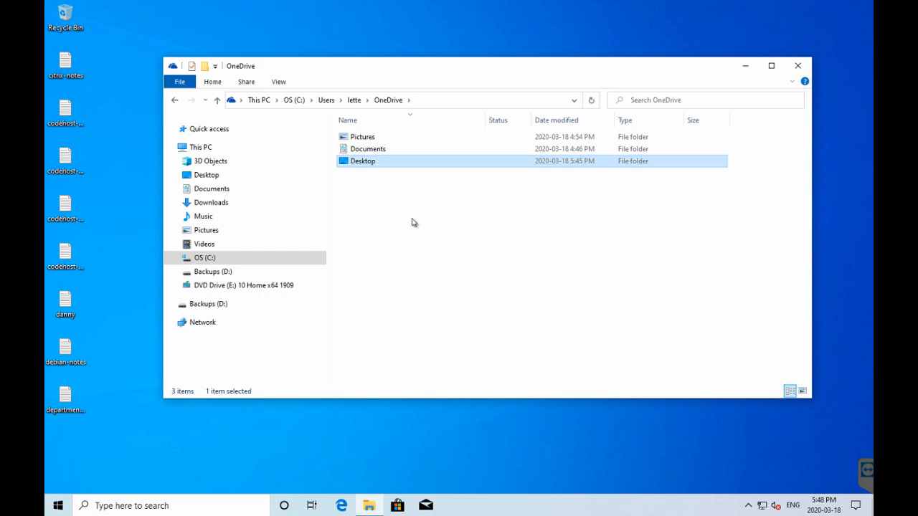
mouse_move(402, 213)
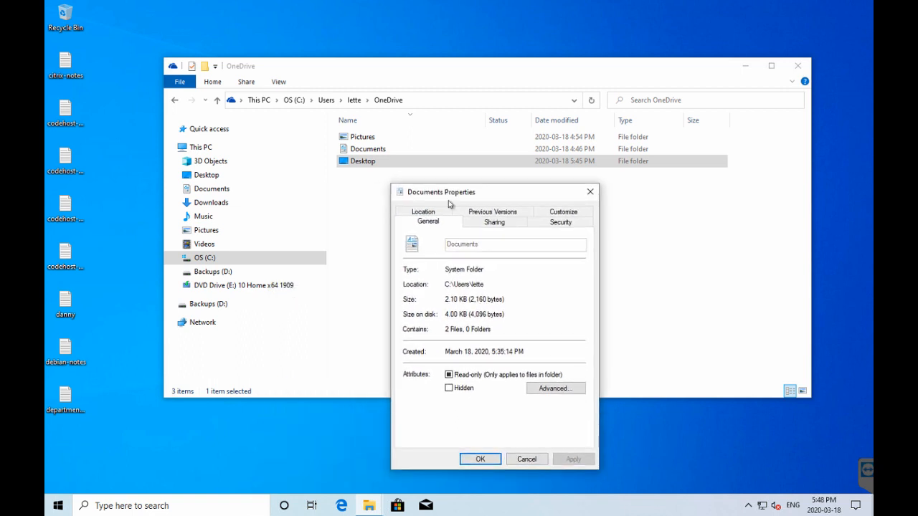
Step: Check the Location tab shows C:\Users\lette\Documents, then cancel the properties
click(422, 212)
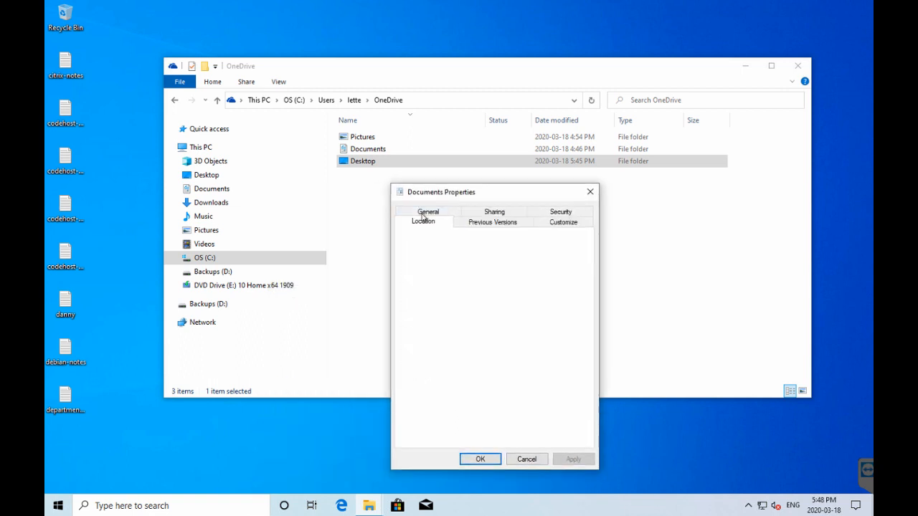
click(422, 221)
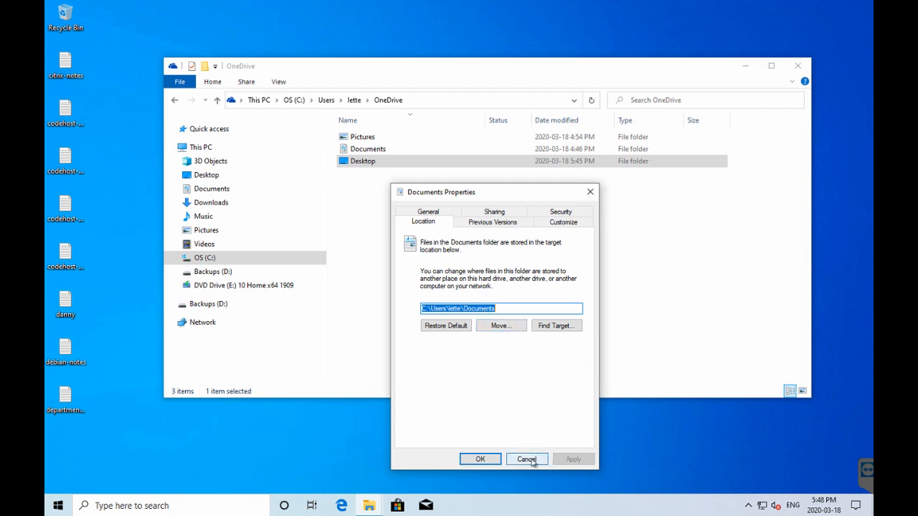
click(526, 459)
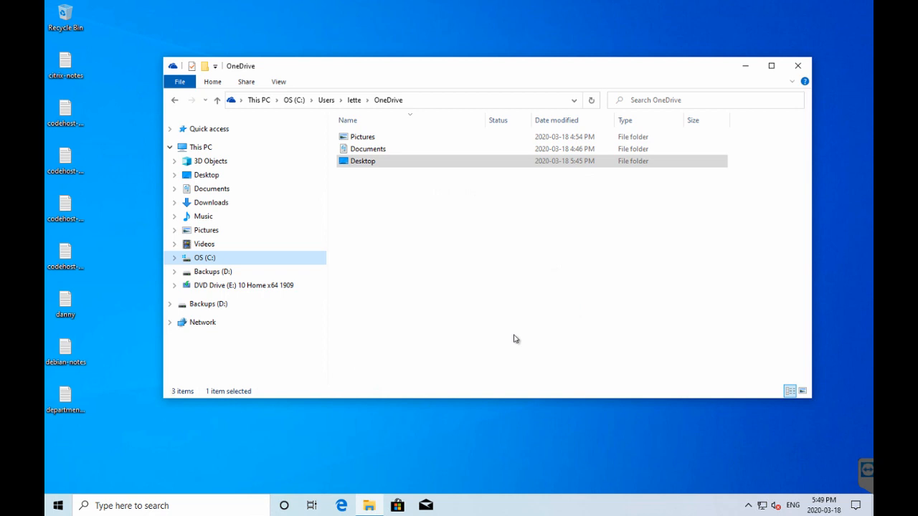
mouse_move(505, 328)
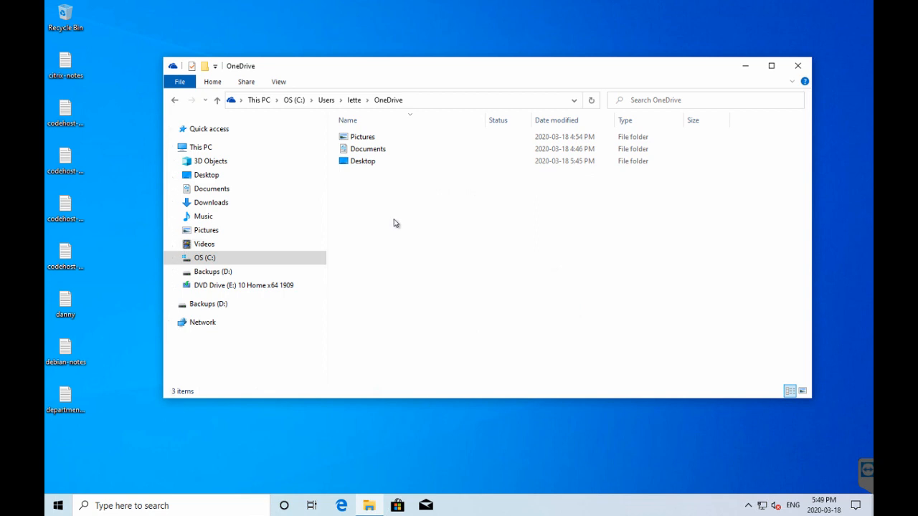
mouse_move(397, 210)
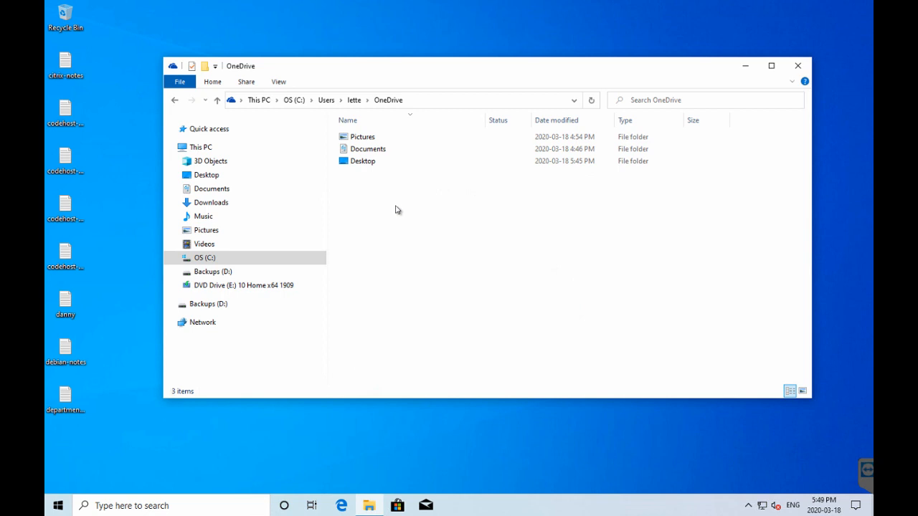
mouse_move(395, 193)
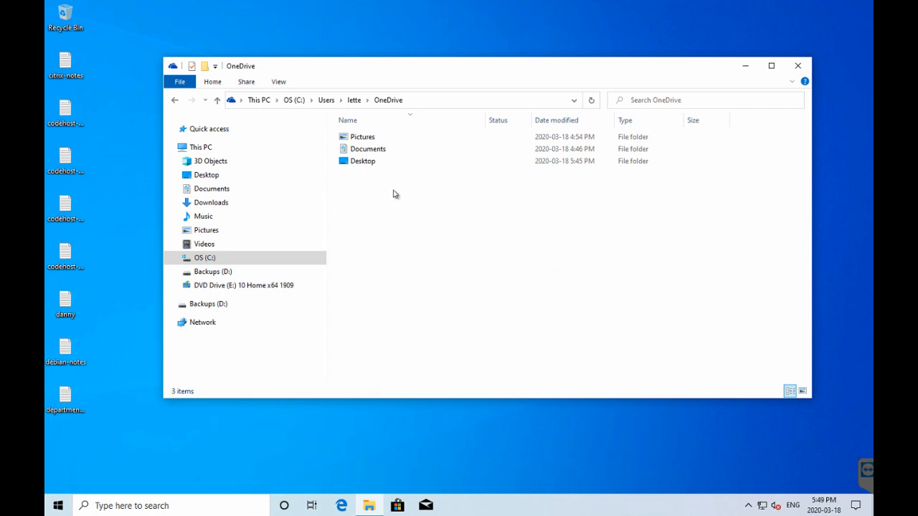
mouse_move(385, 185)
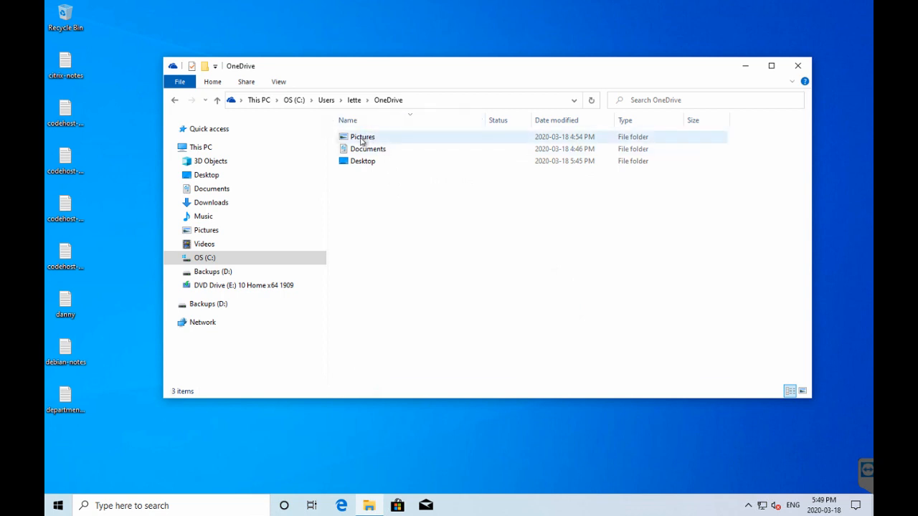
mouse_move(362, 136)
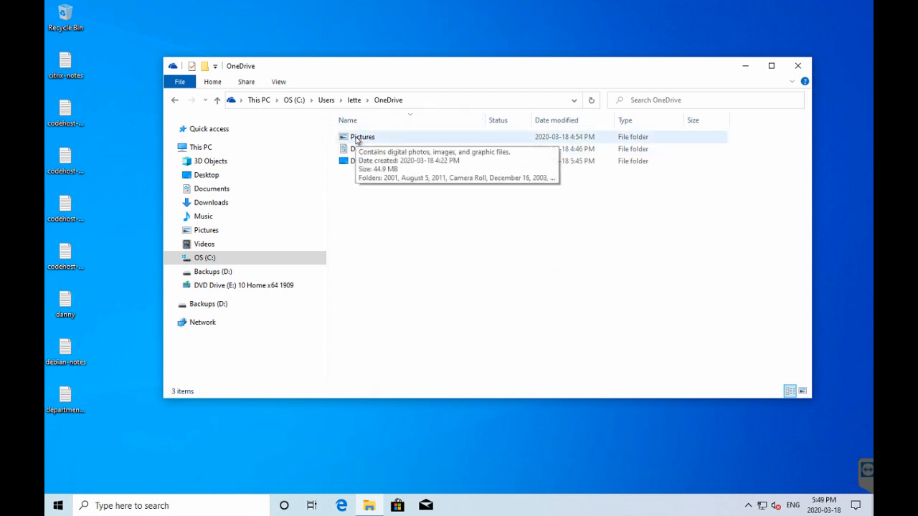
click(362, 137)
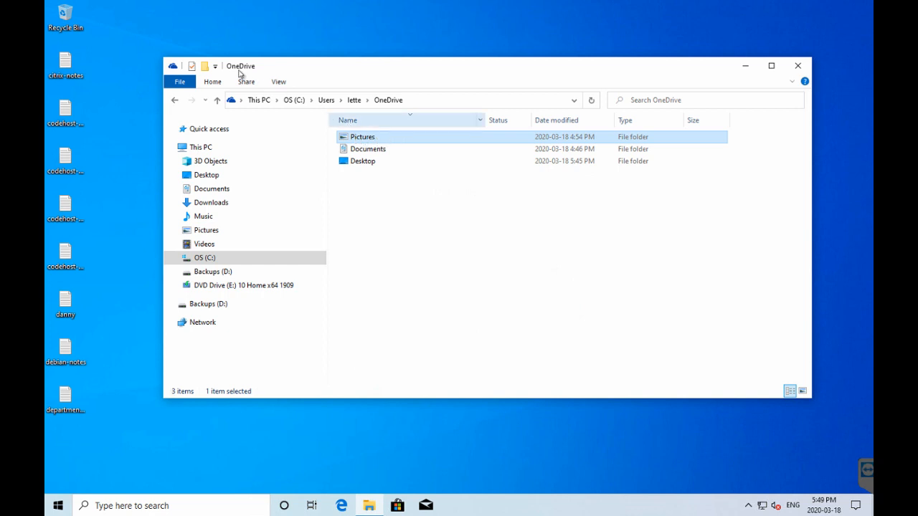
Step: Move Pictures from OneDrive into C:\Users\lette, replacing the duplicate files
click(212, 81)
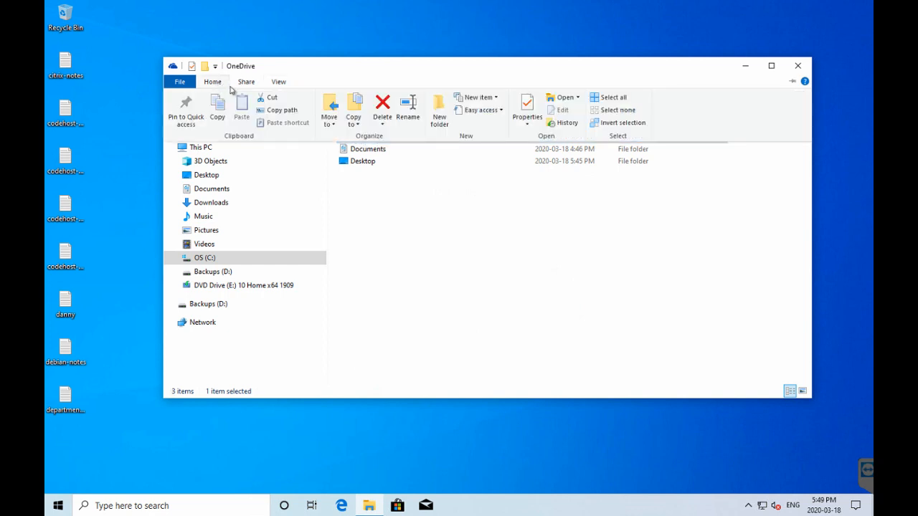
click(329, 108)
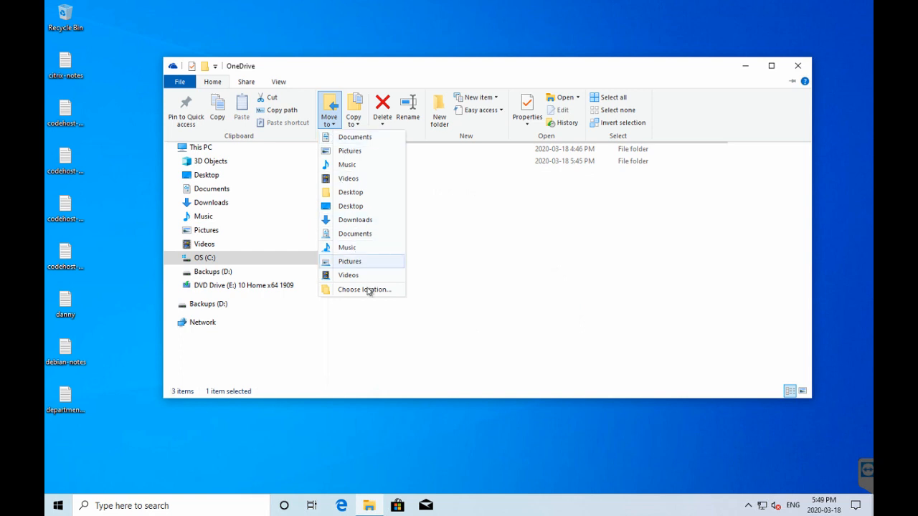
click(364, 289)
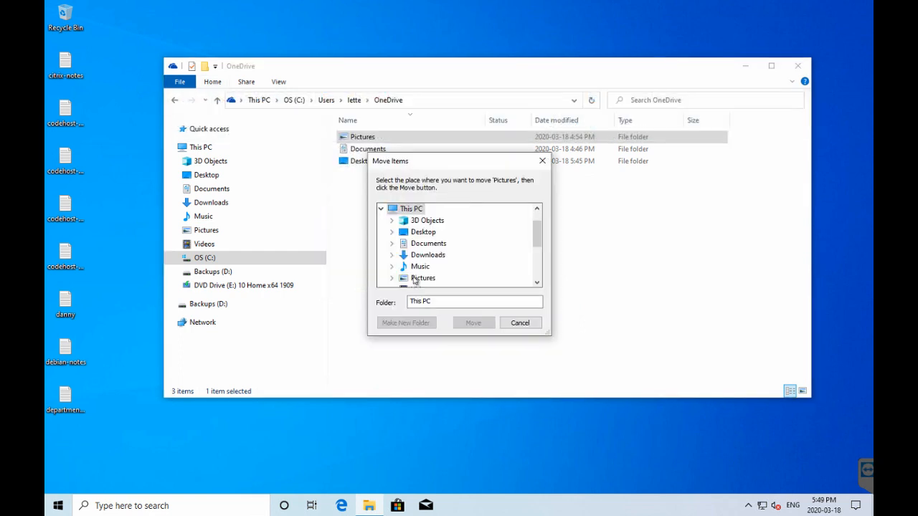
scroll(down, 3)
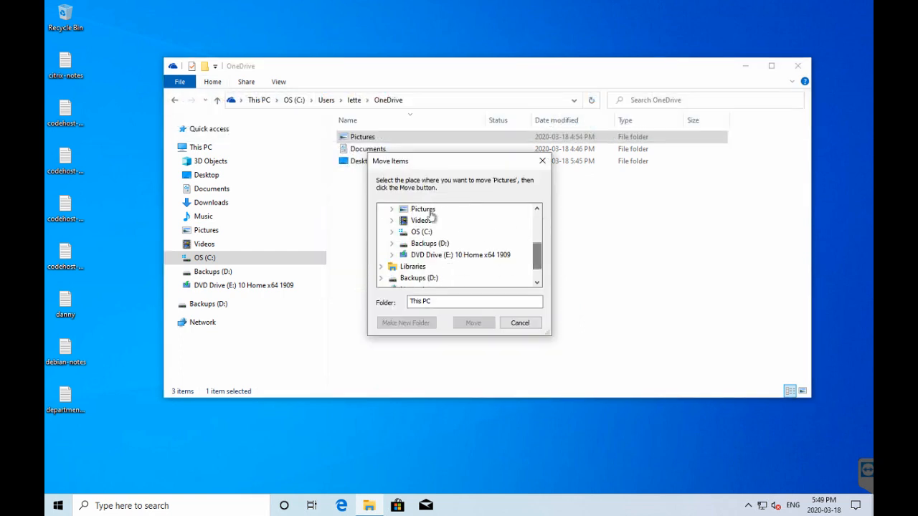
click(392, 231)
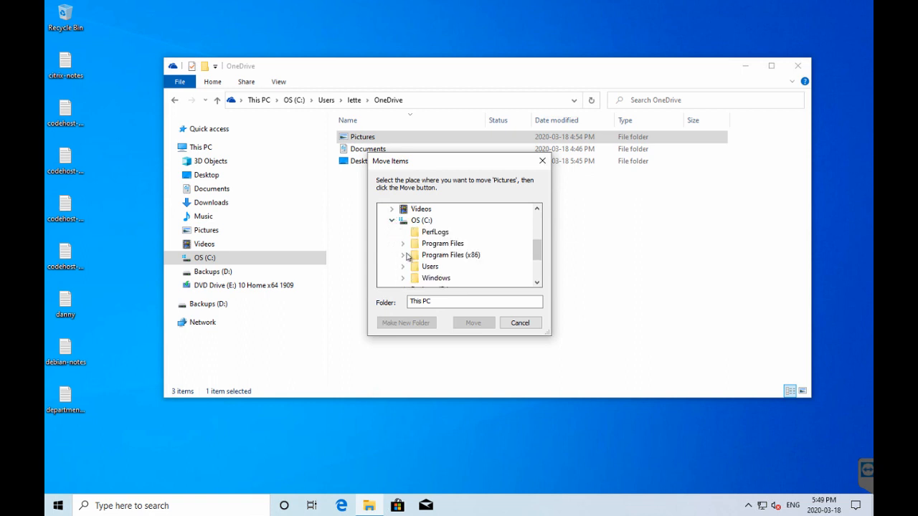
click(429, 254)
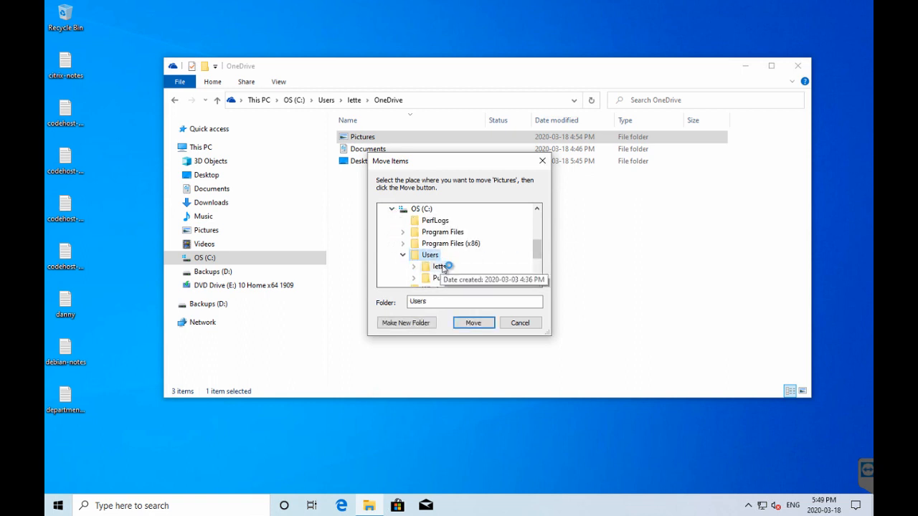
click(438, 266)
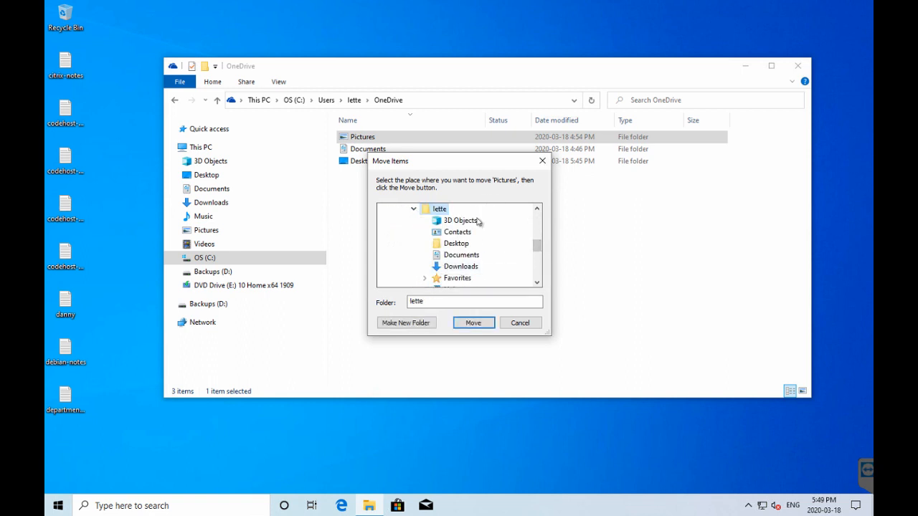
click(439, 209)
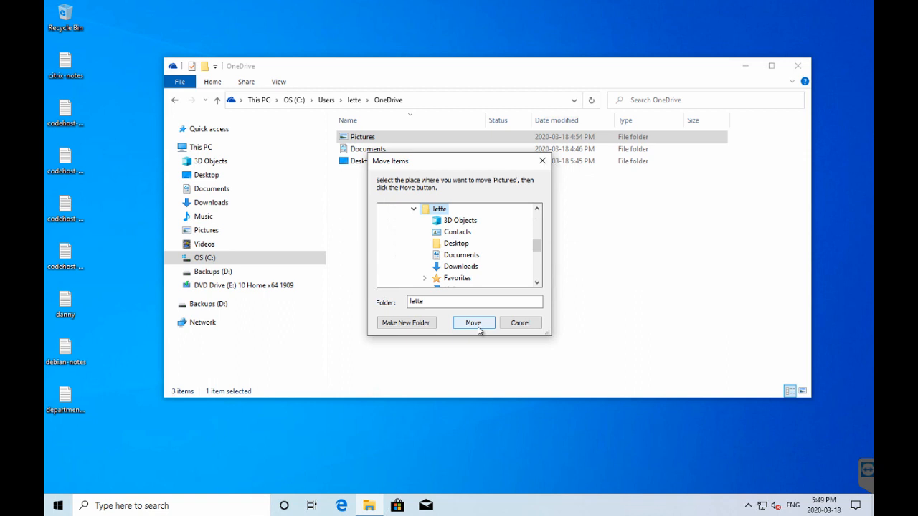
click(474, 323)
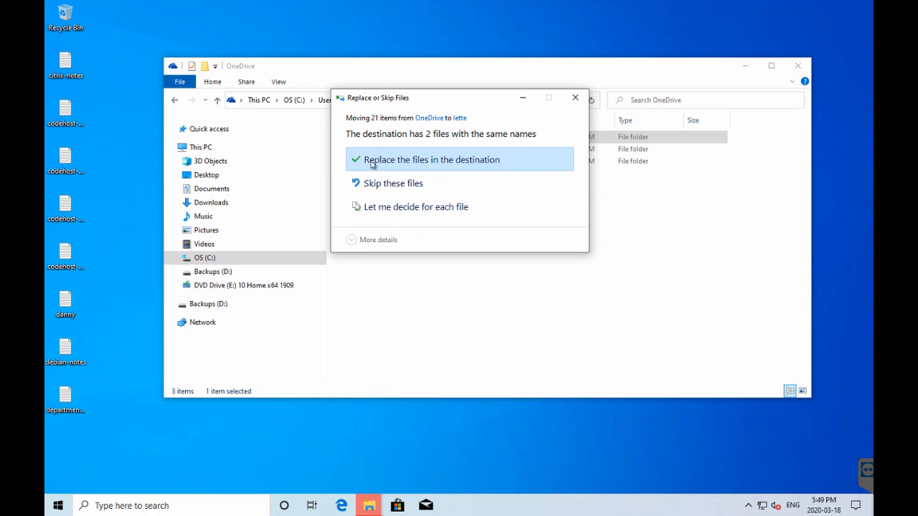
click(432, 159)
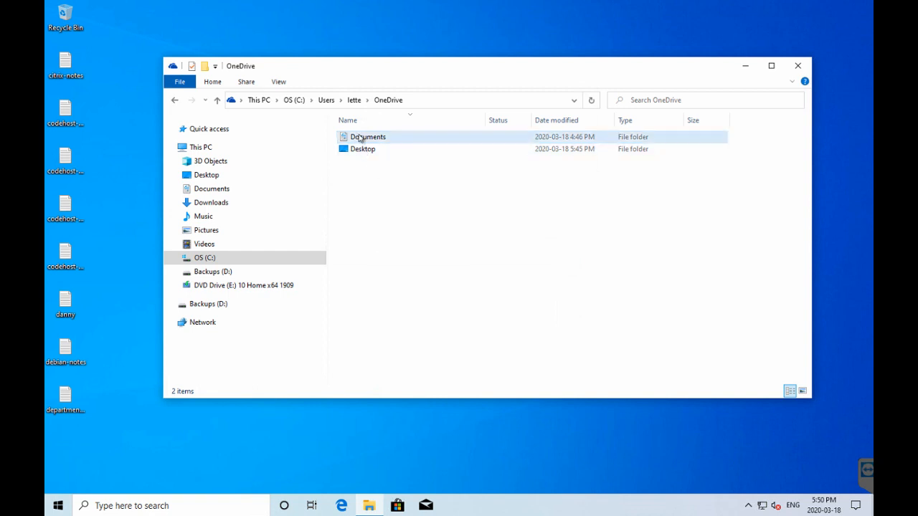
Step: Move the Documents folder from OneDrive into C:\Users\lette
right_click(367, 136)
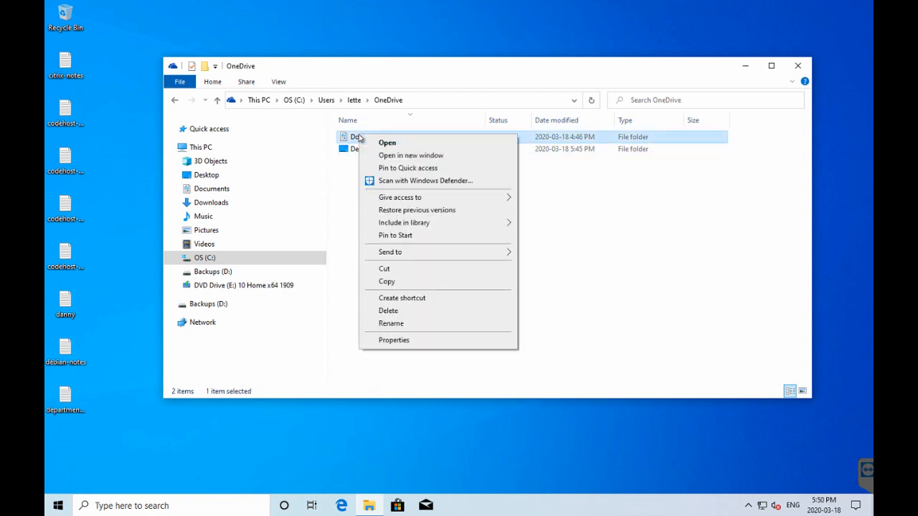
click(495, 389)
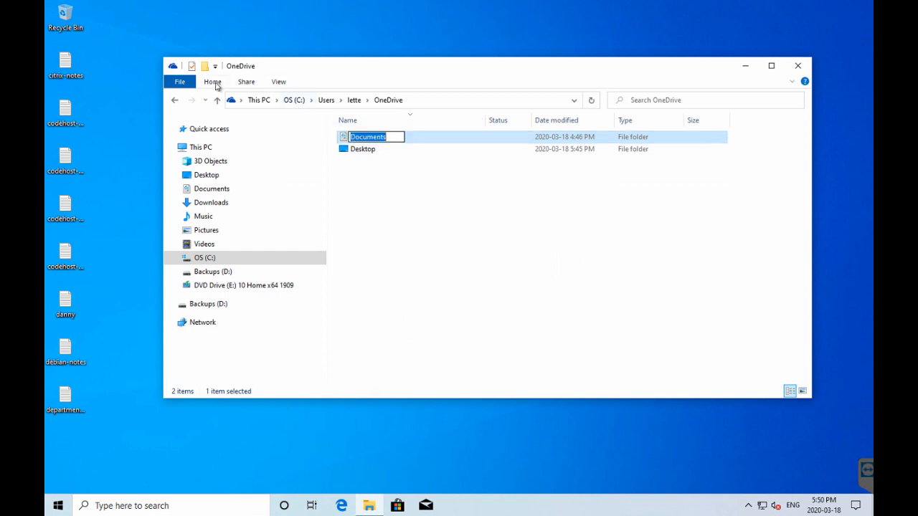
click(328, 108)
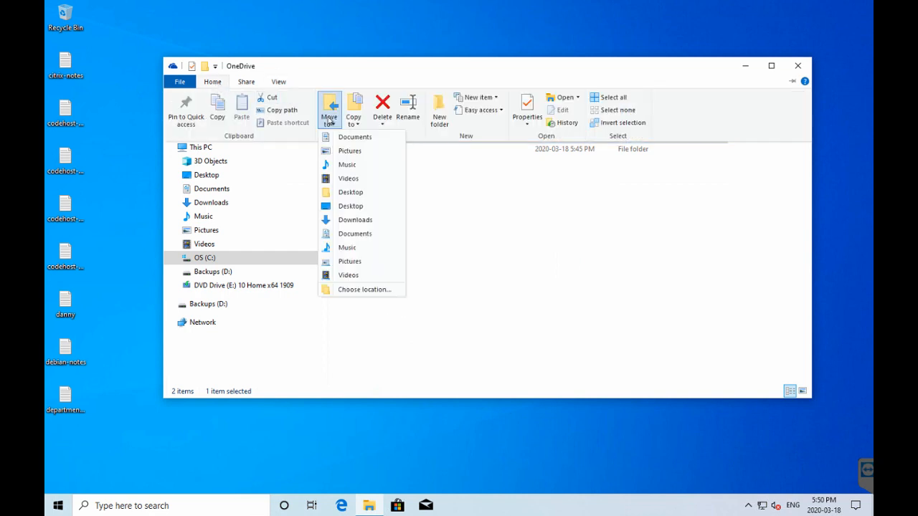
click(364, 289)
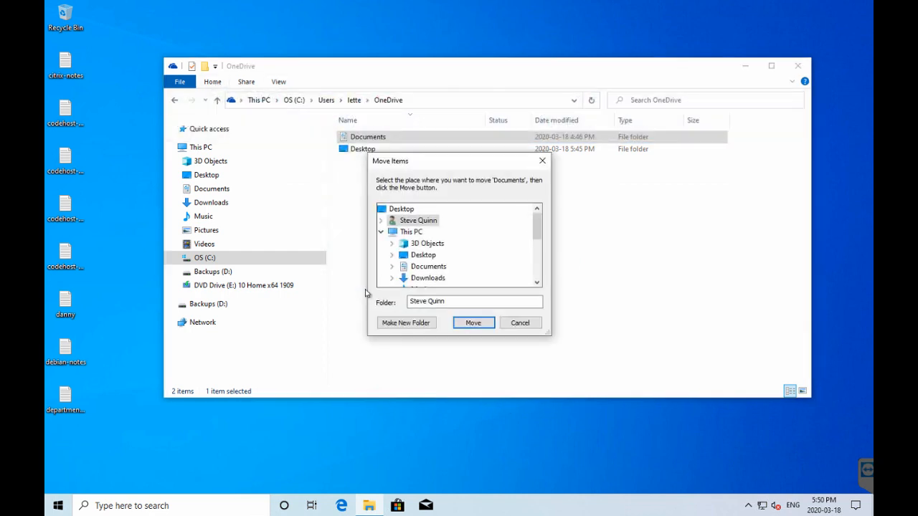
scroll(down, 3)
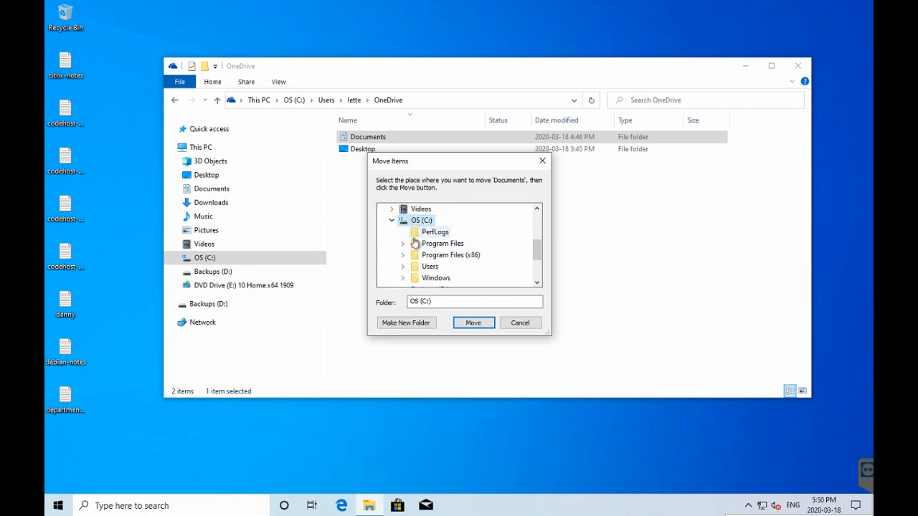
click(403, 254)
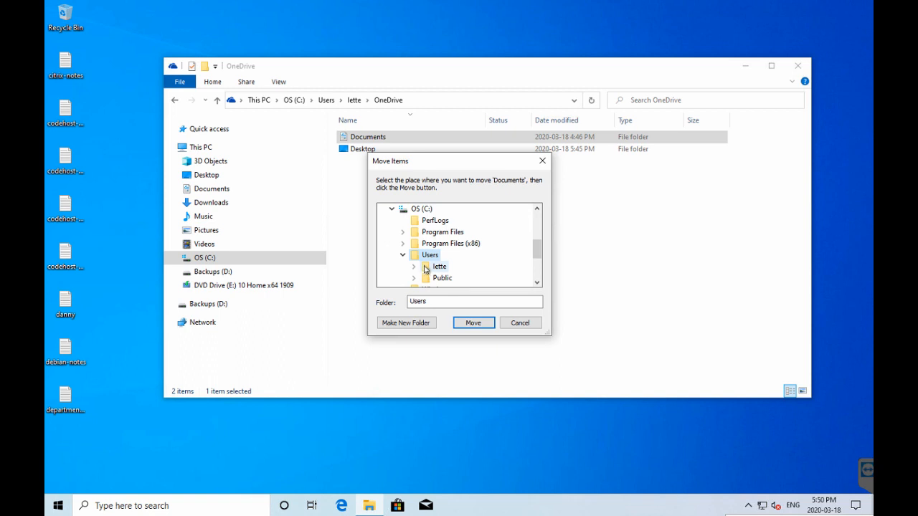
click(473, 323)
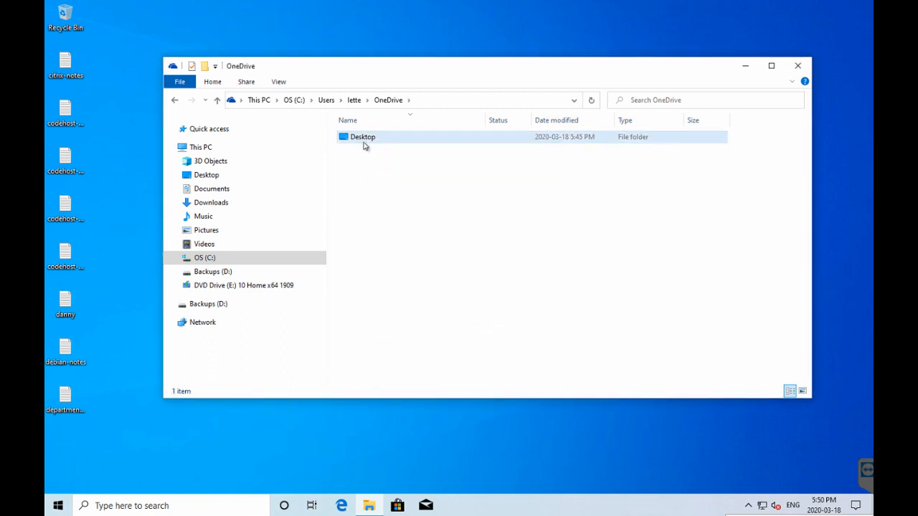
Step: Select the remaining Desktop folder in OneDrive
click(362, 136)
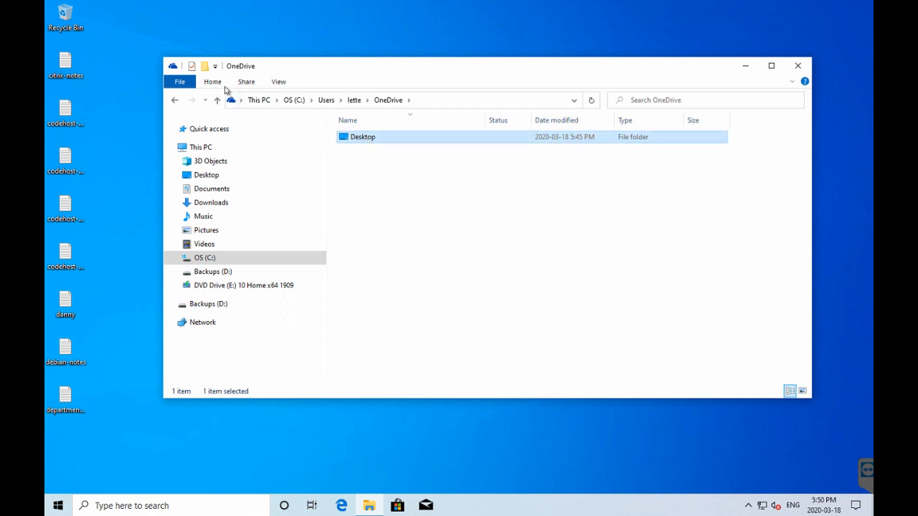
click(212, 81)
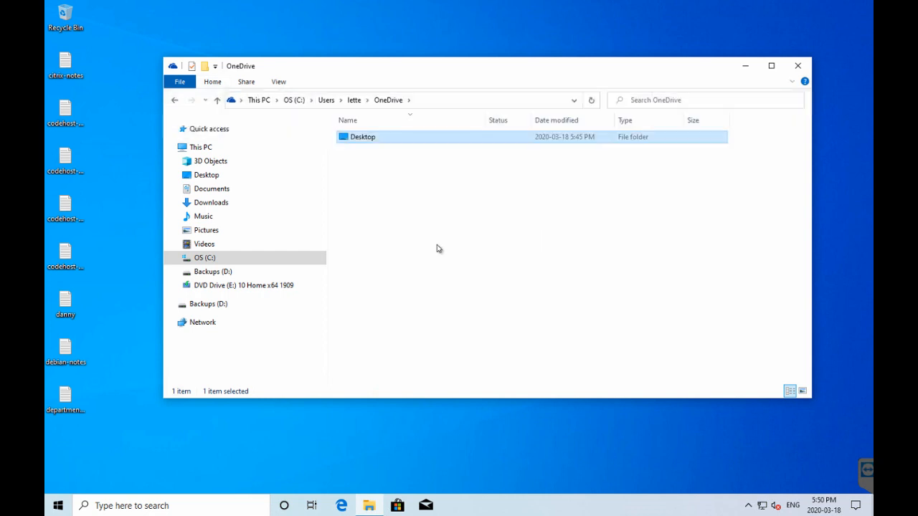
mouse_move(400, 217)
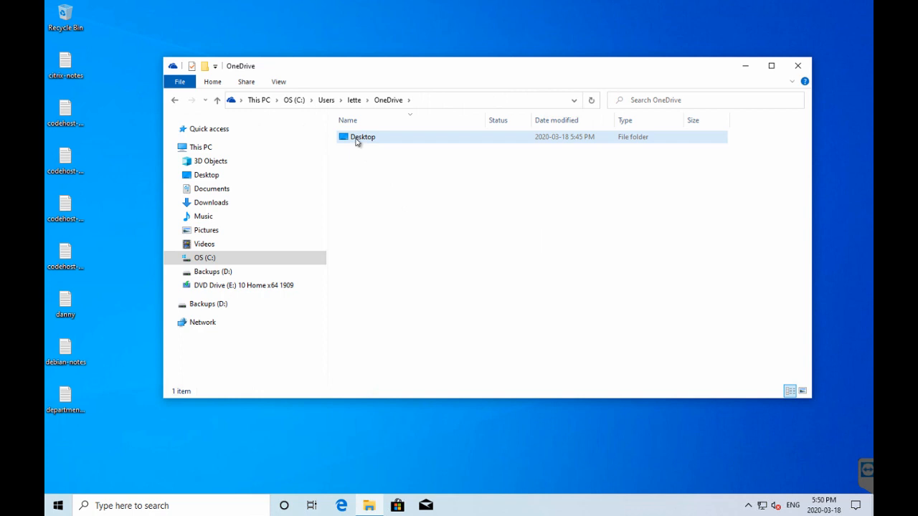
click(362, 137)
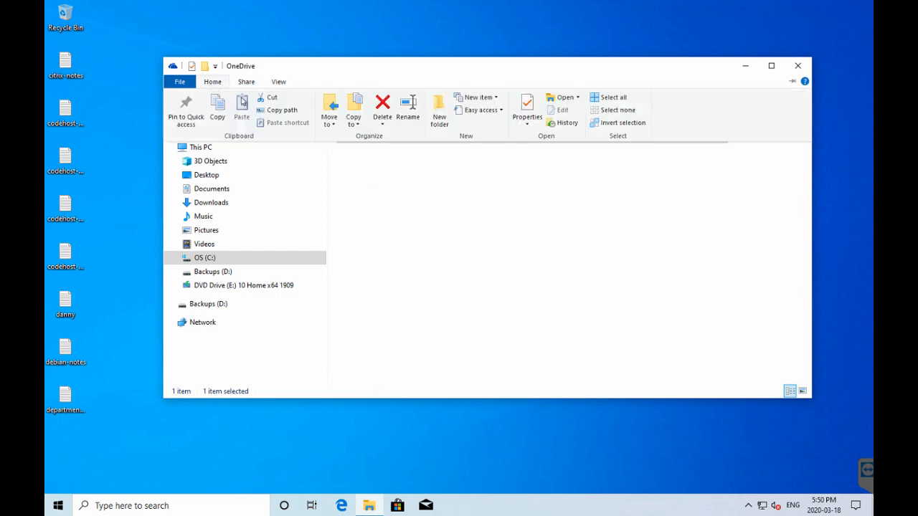
Step: Move Desktop from OneDrive to C:\Users\lette with Move to > Choose location
click(329, 107)
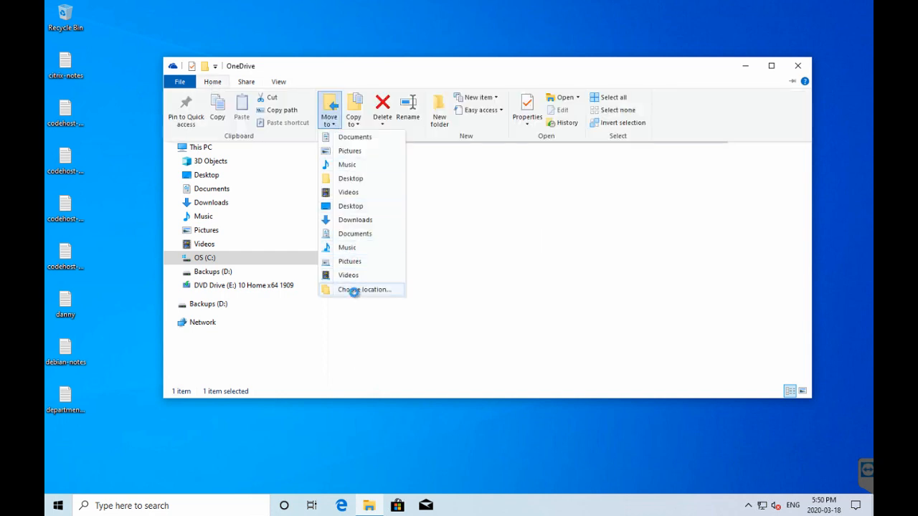
click(364, 288)
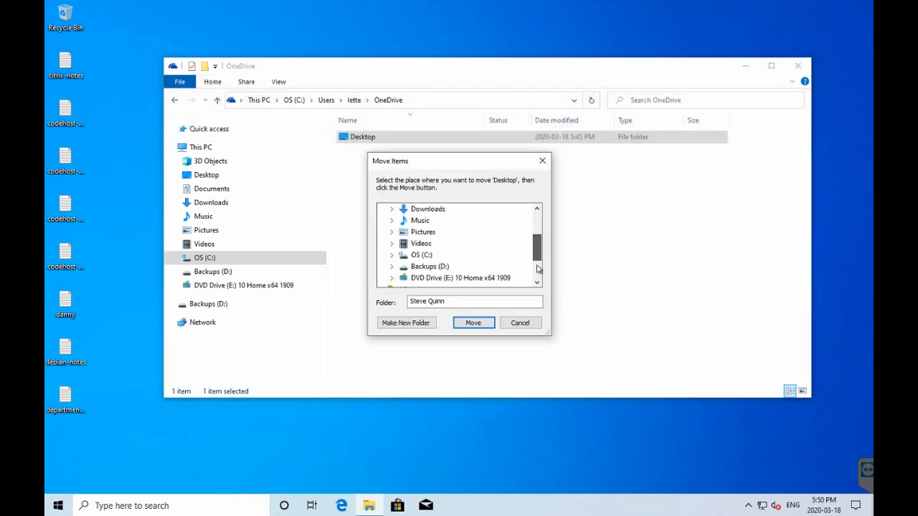
scroll(down, 3)
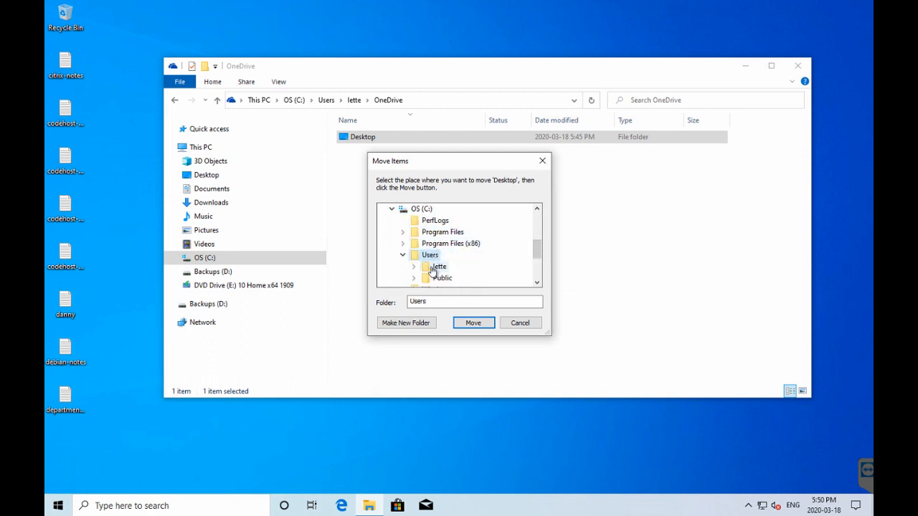
click(437, 266)
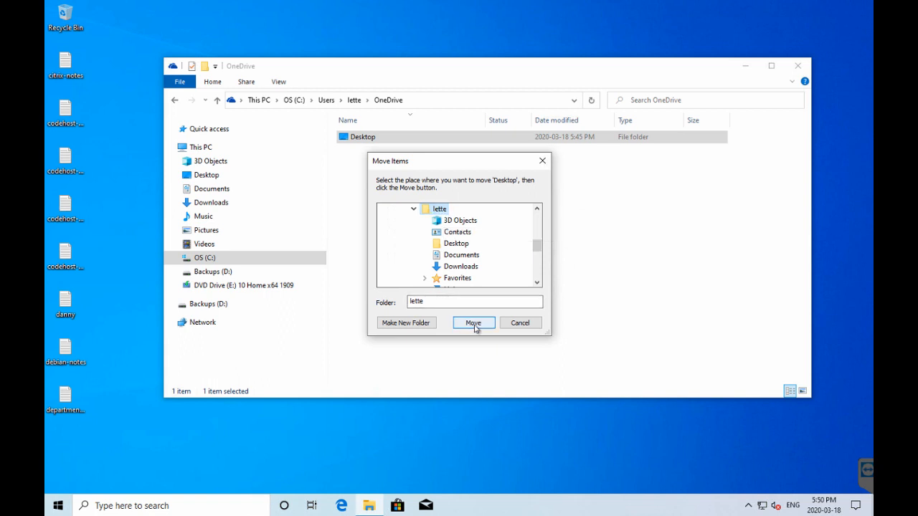
click(473, 323)
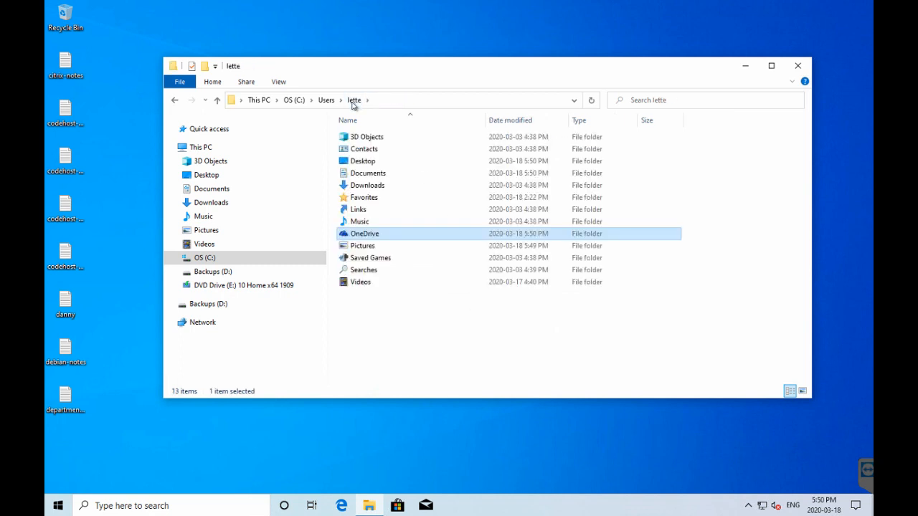
Step: Confirm lette's OneDrive folder is empty and check the Desktop and Documents contents
double_click(363, 233)
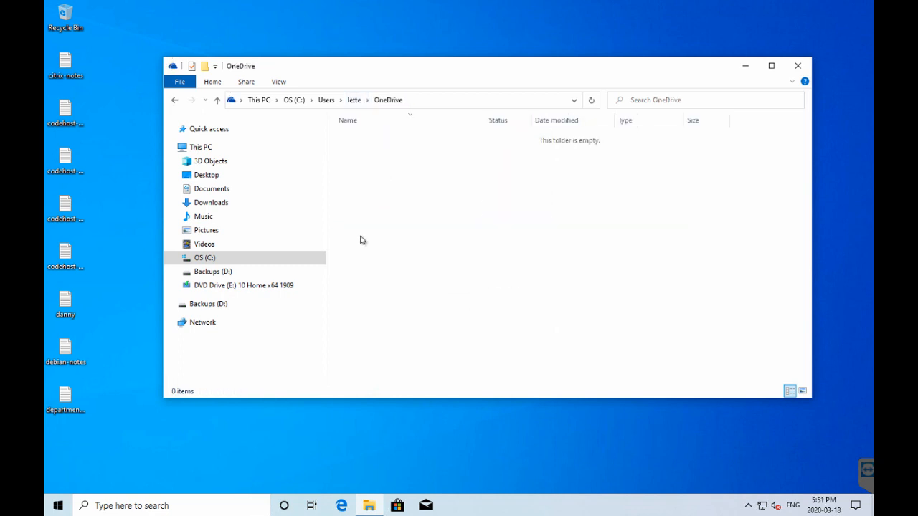
click(354, 100)
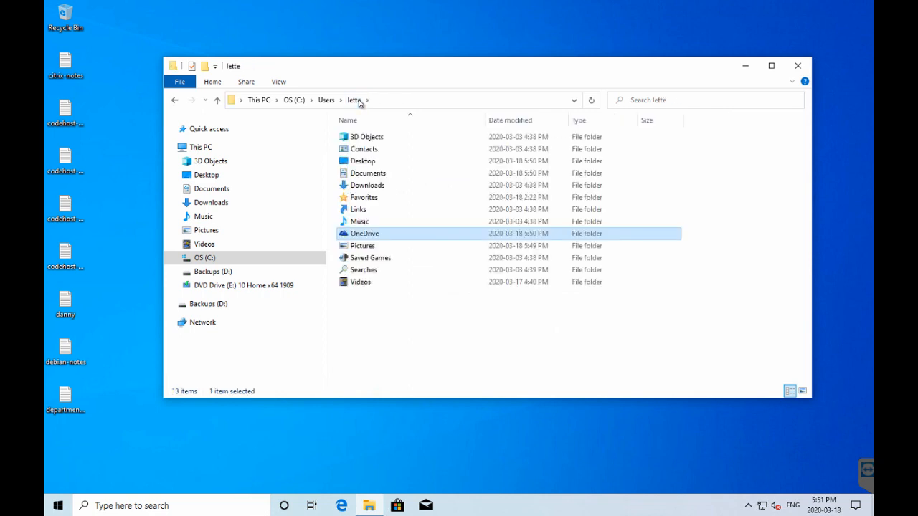
click(362, 161)
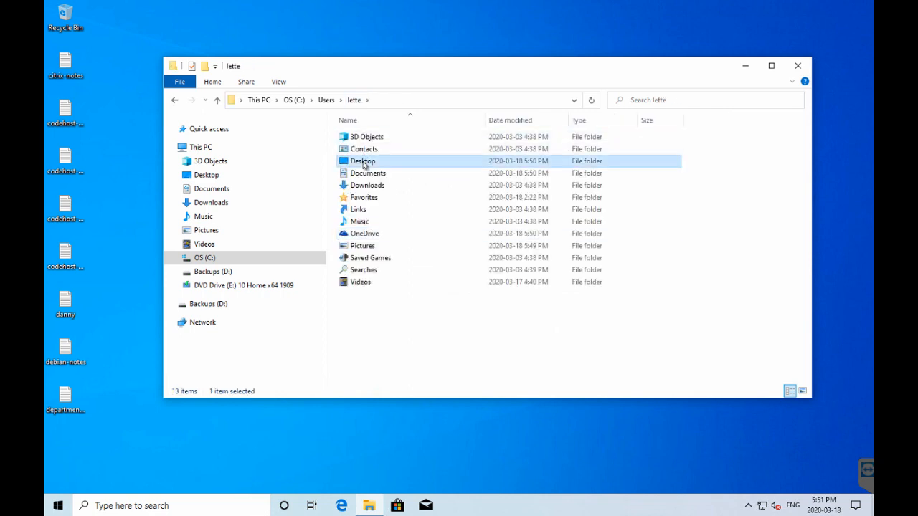
double_click(362, 160)
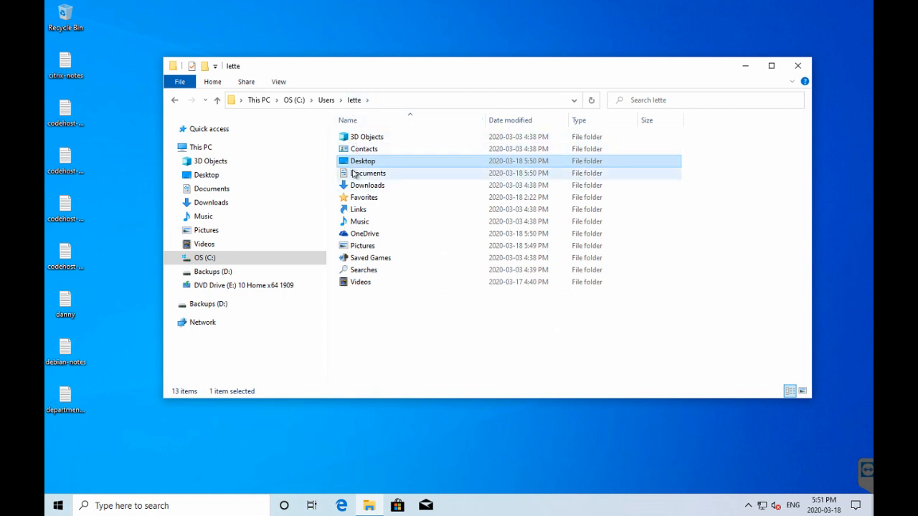
double_click(368, 173)
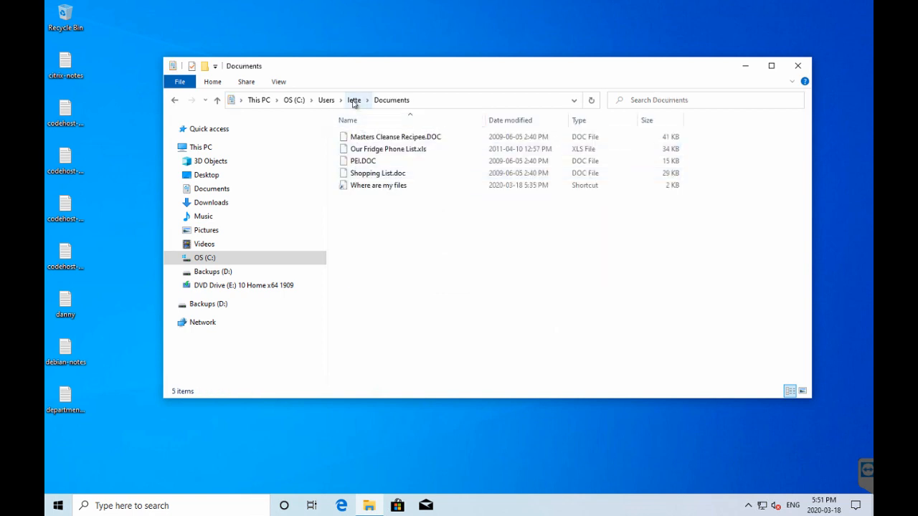
click(353, 100)
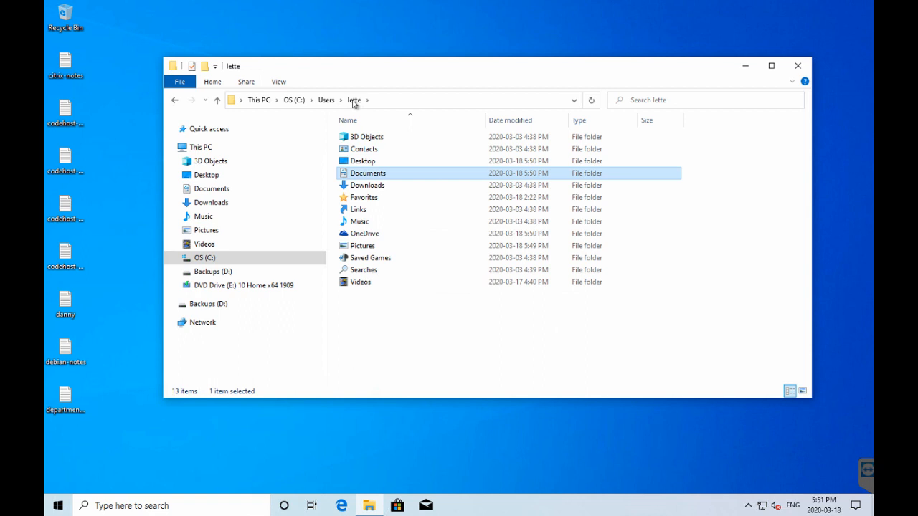
Step: Open Pictures, return via Users to lette, and recheck Desktop and Documents
double_click(362, 245)
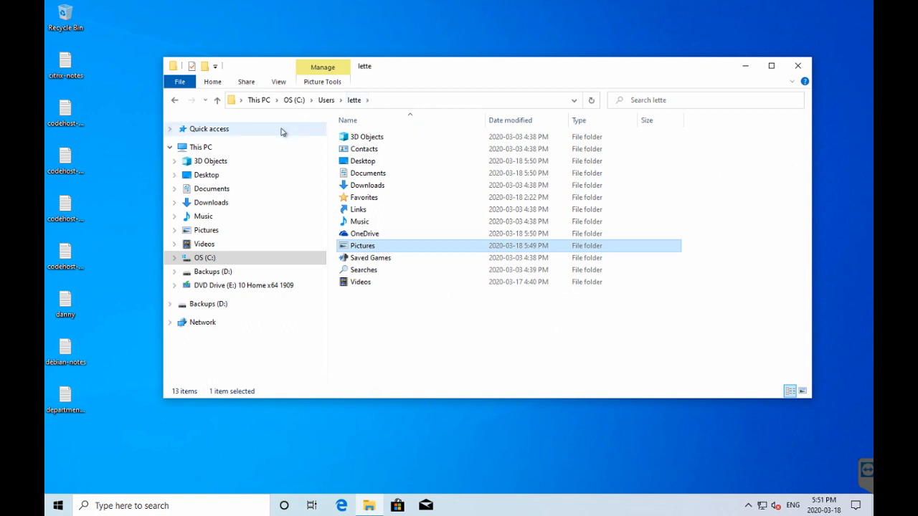
click(204, 258)
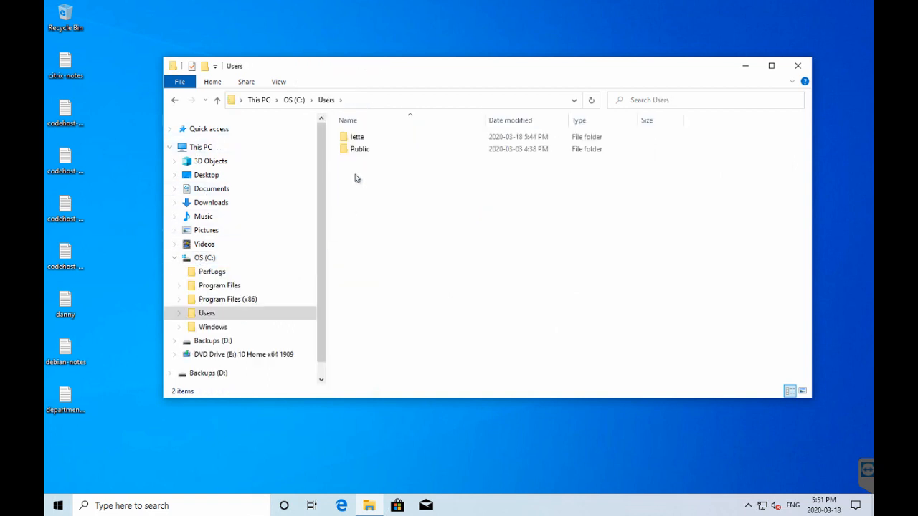
double_click(357, 136)
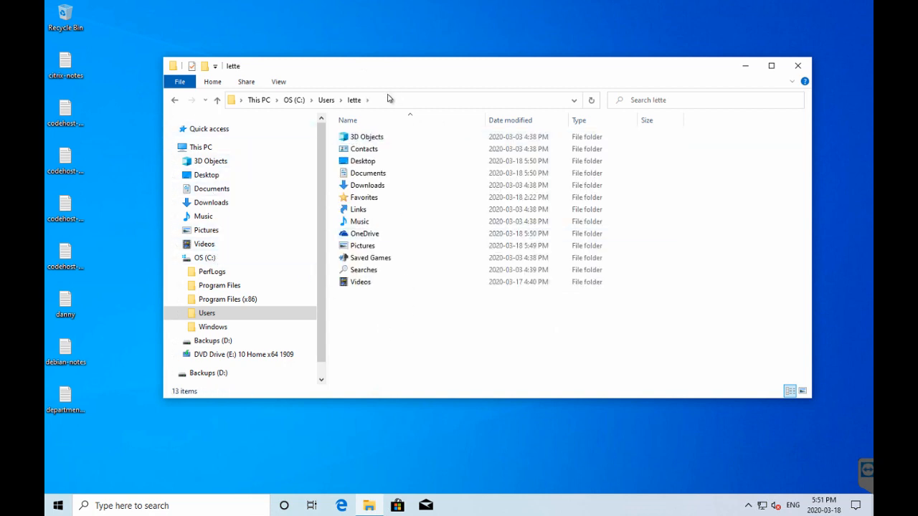
click(364, 148)
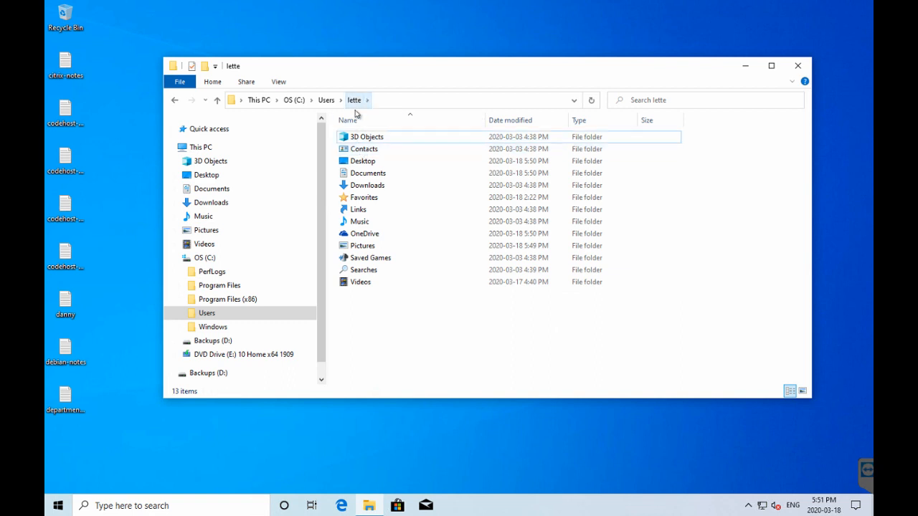
double_click(362, 160)
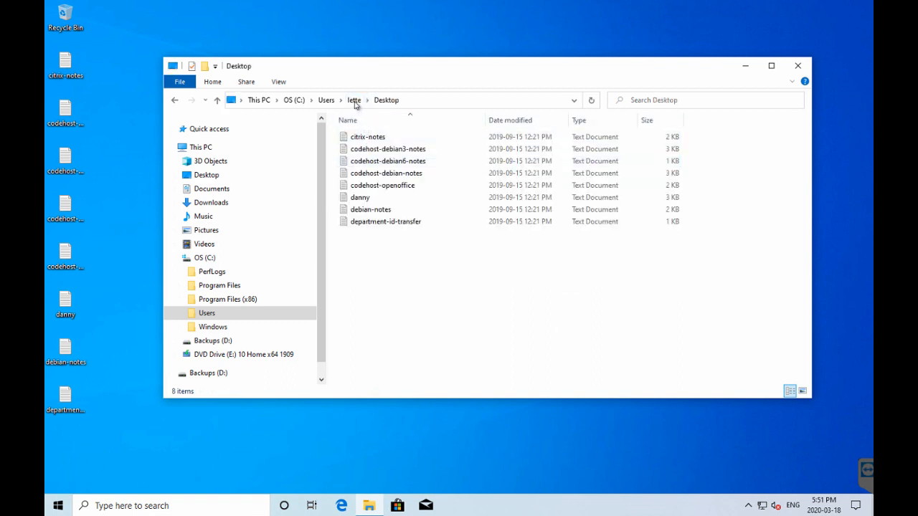
click(210, 188)
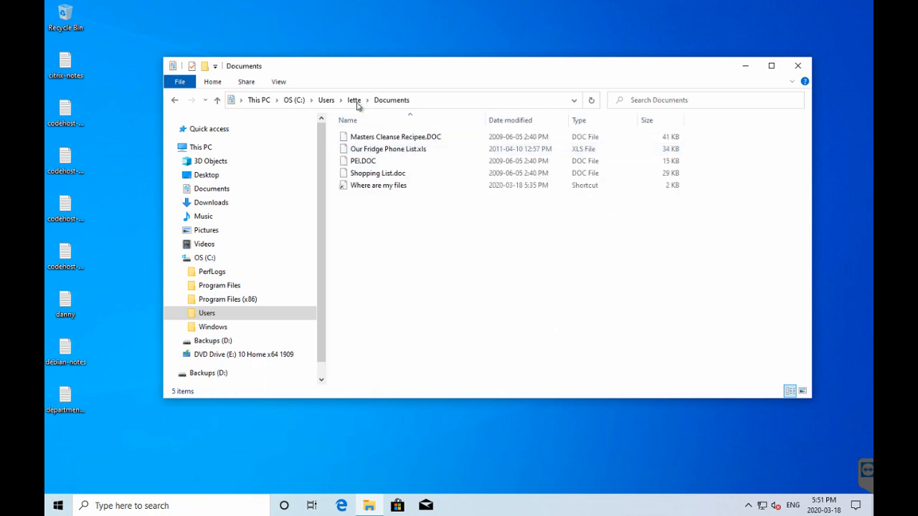
click(354, 100)
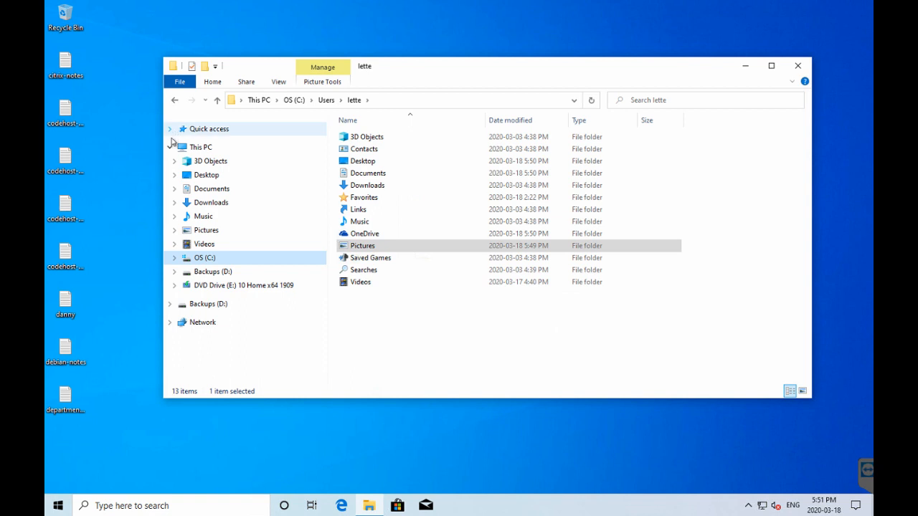
click(174, 147)
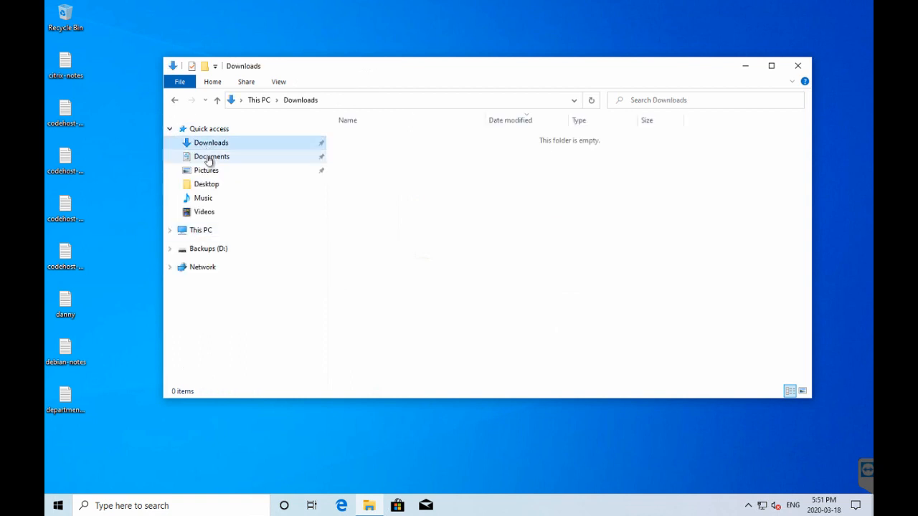
click(206, 170)
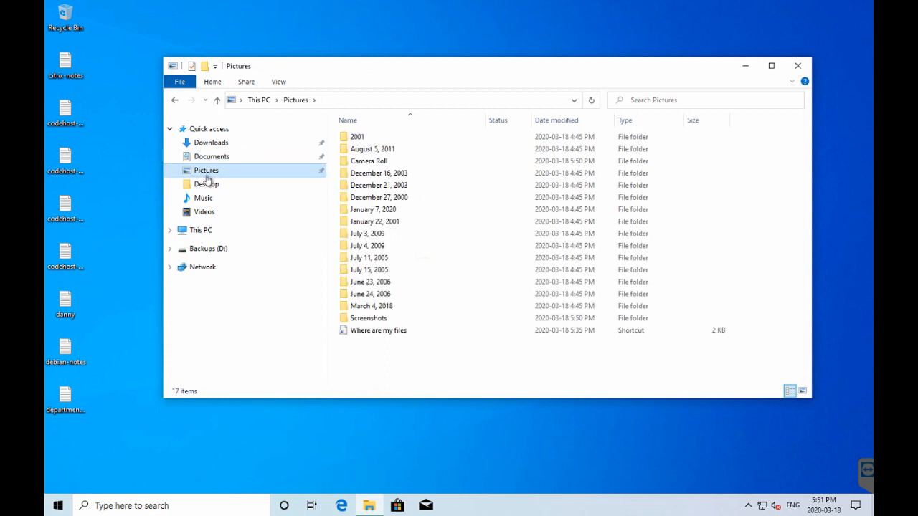
click(207, 184)
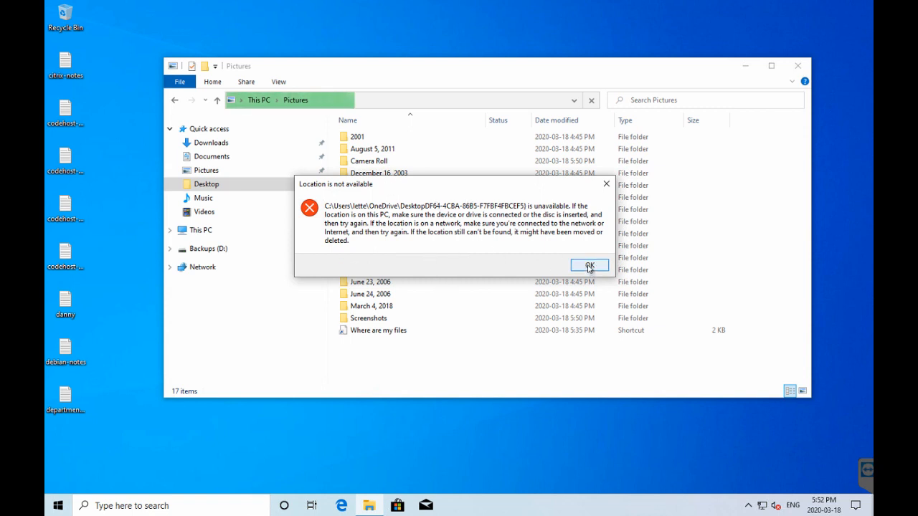
click(587, 265)
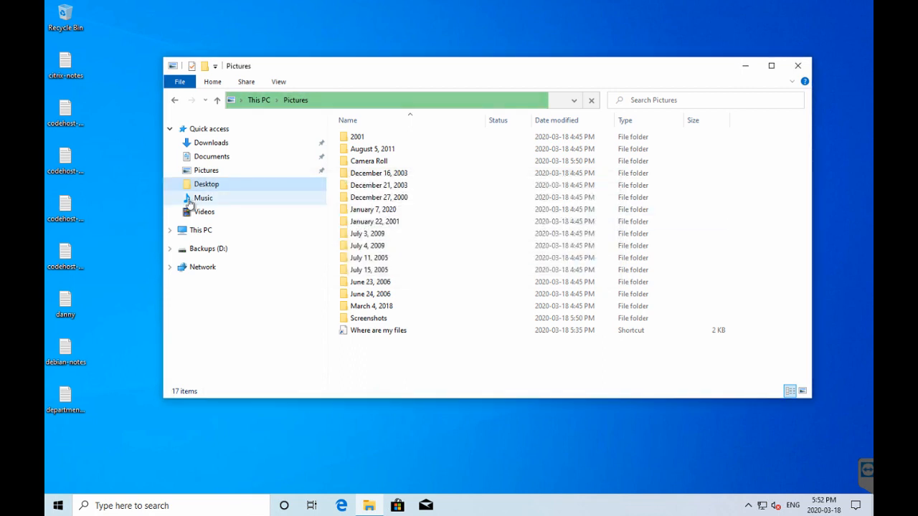
click(205, 211)
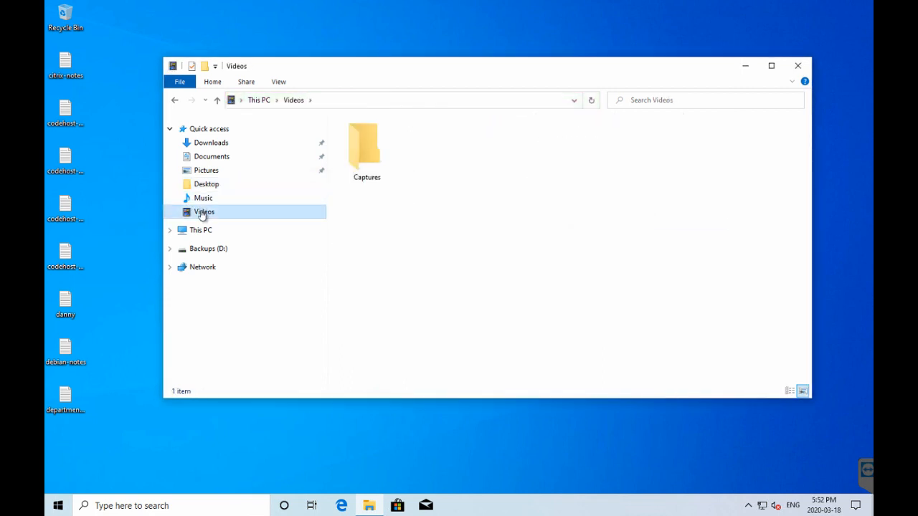
click(201, 230)
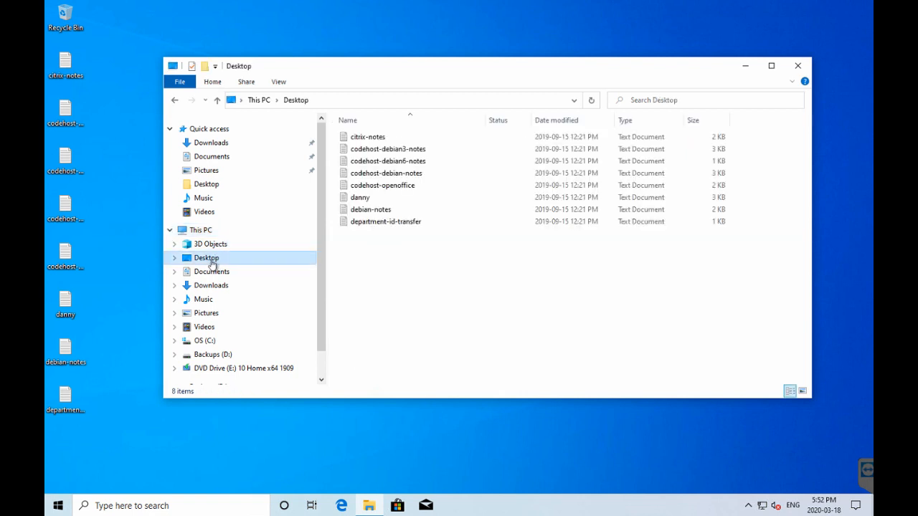
click(210, 285)
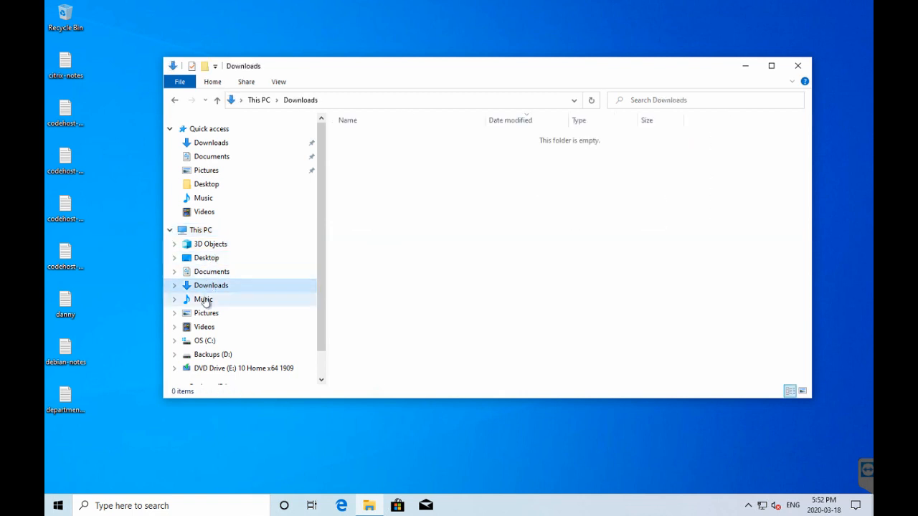
click(205, 313)
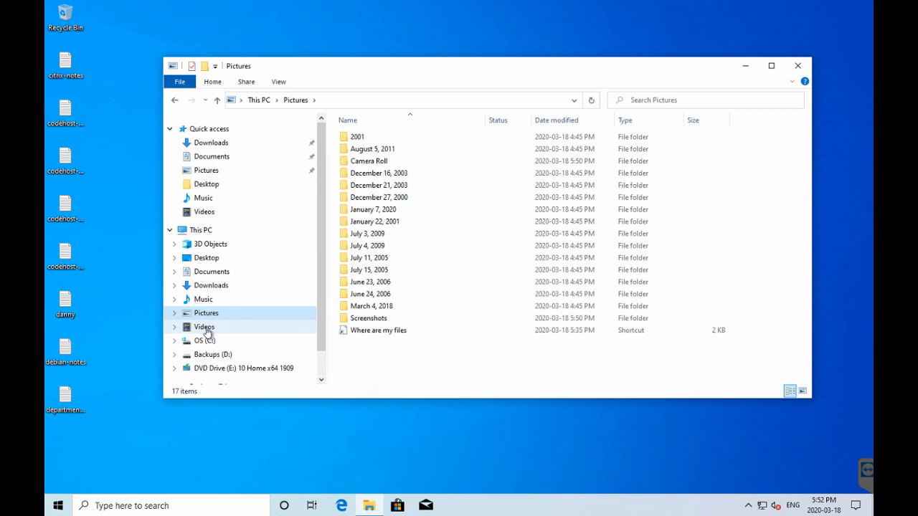
click(203, 341)
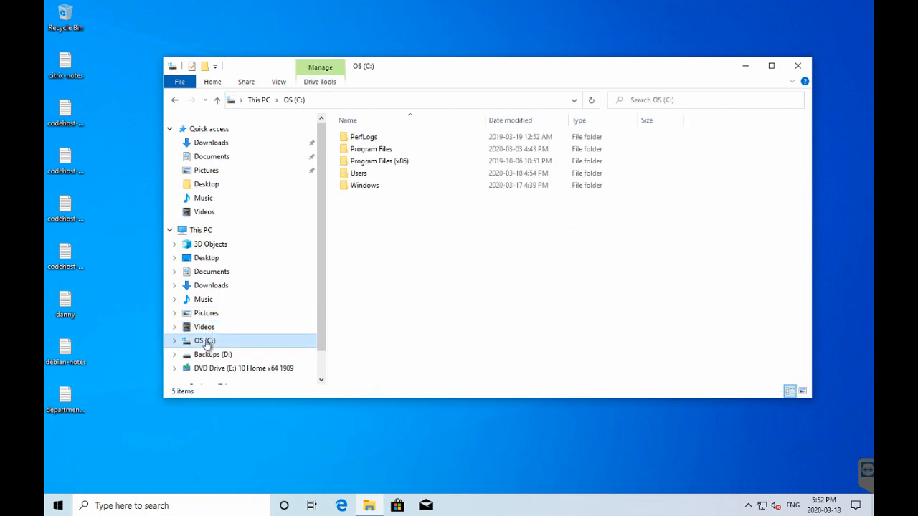
double_click(358, 173)
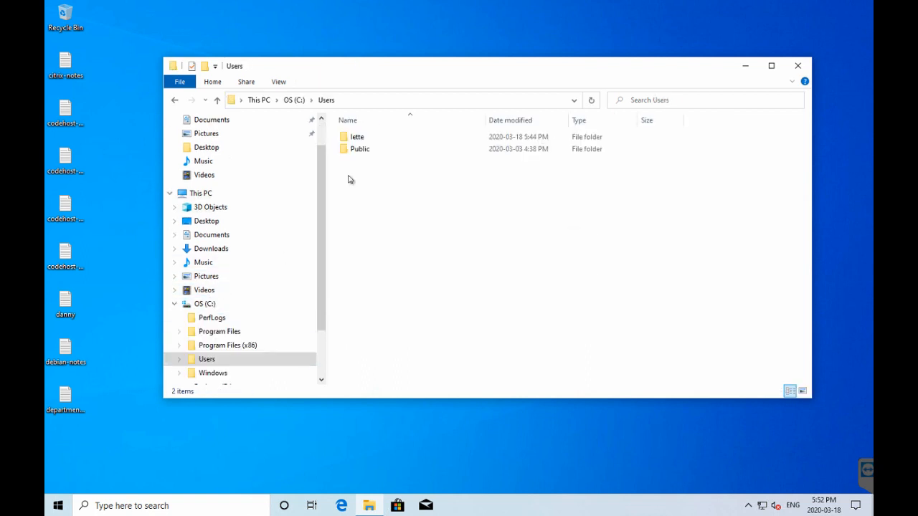
double_click(357, 136)
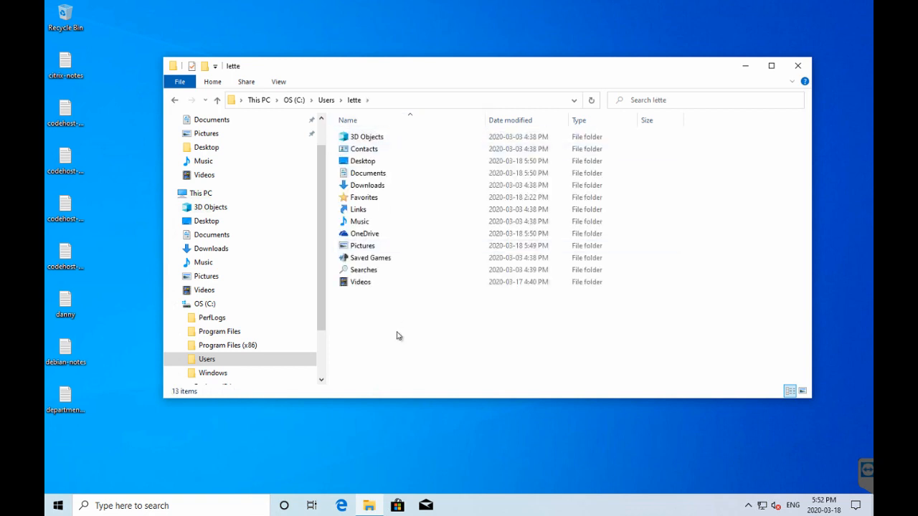
mouse_move(483, 280)
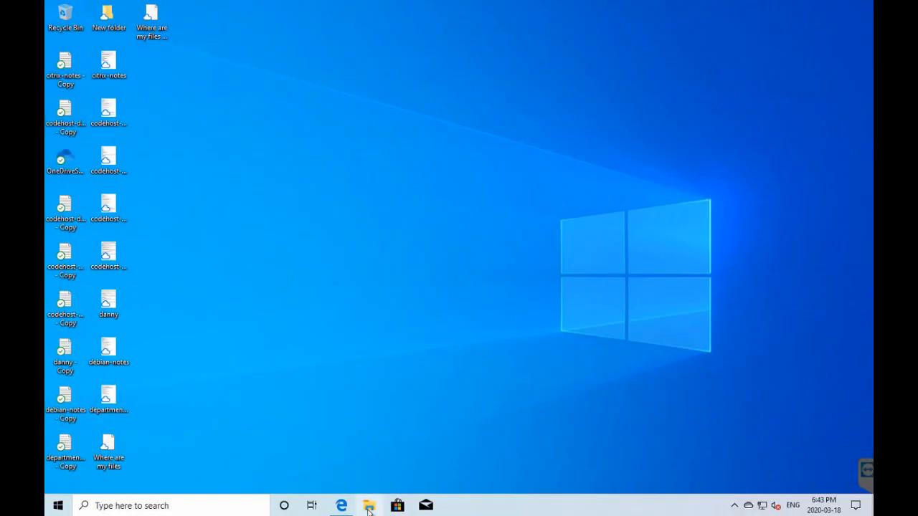
click(368, 505)
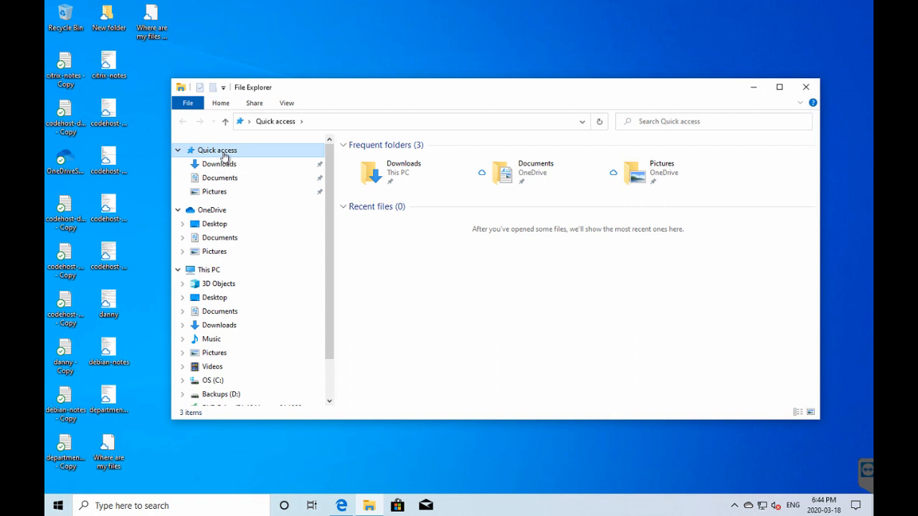
right_click(216, 150)
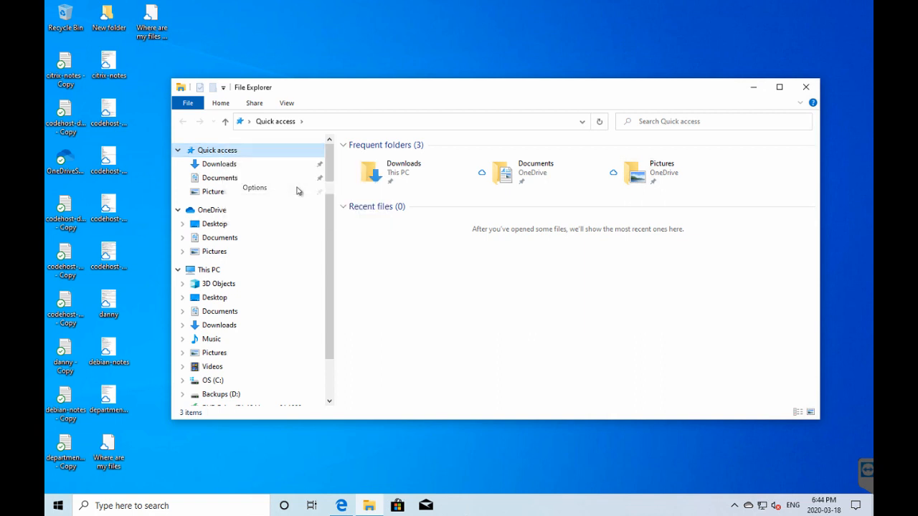
click(255, 188)
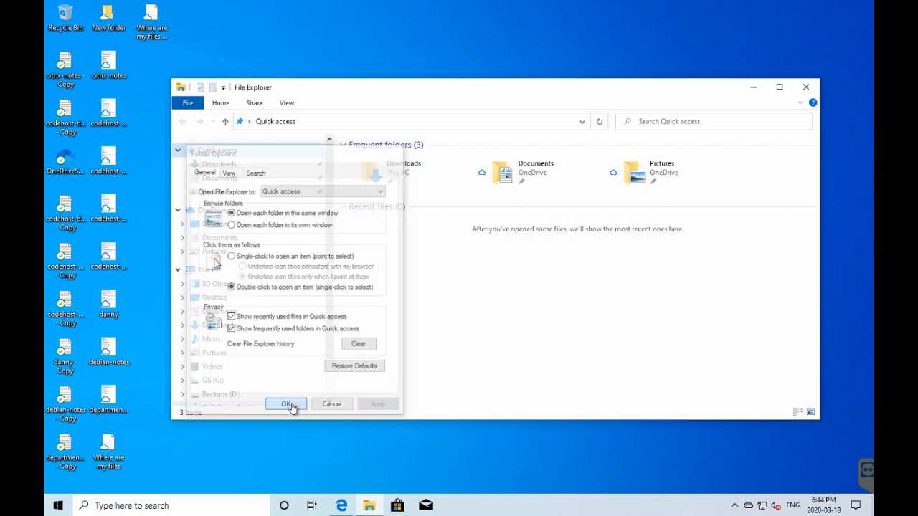
click(286, 403)
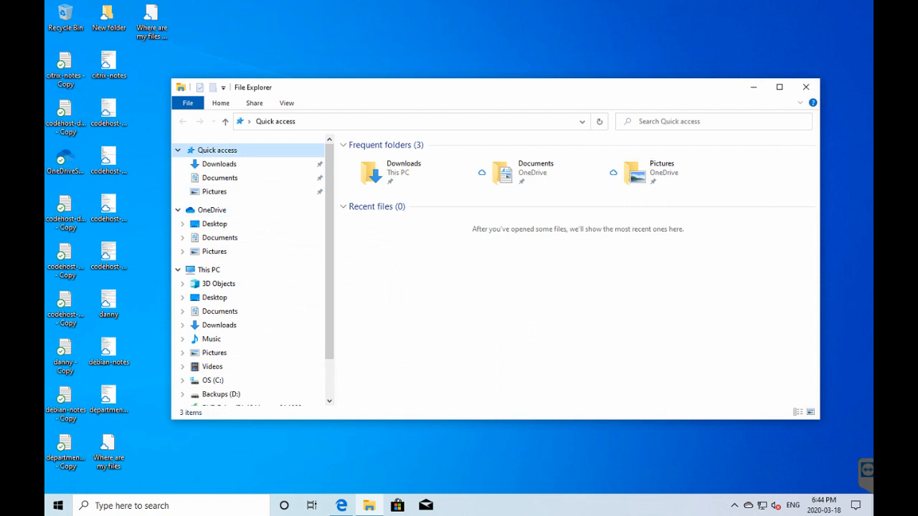
mouse_move(752, 87)
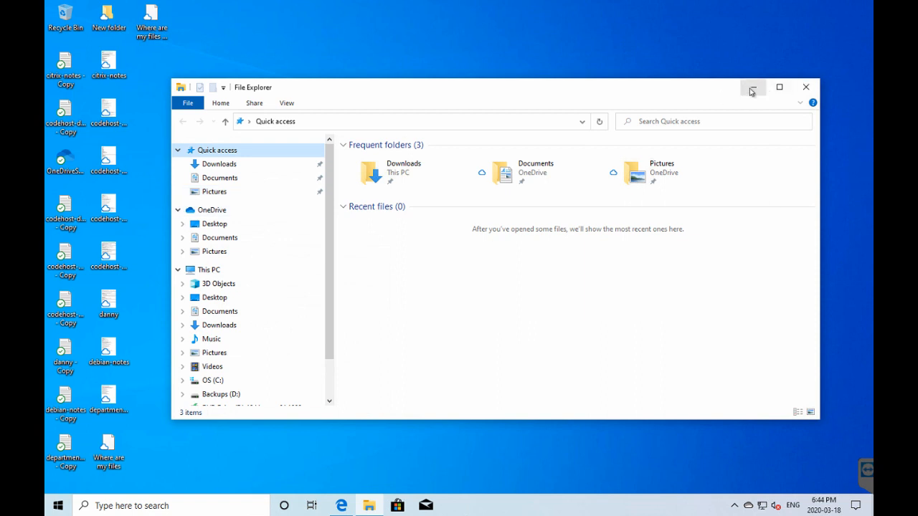
mouse_move(752, 87)
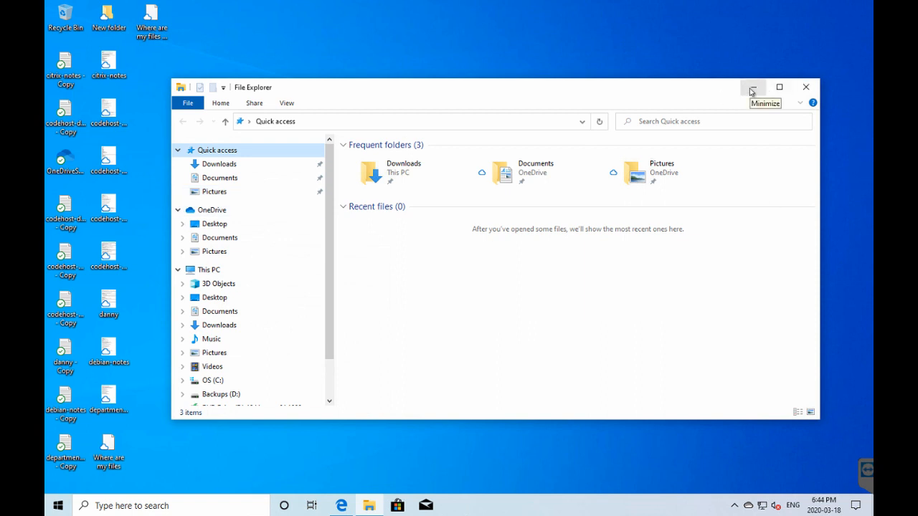
click(753, 87)
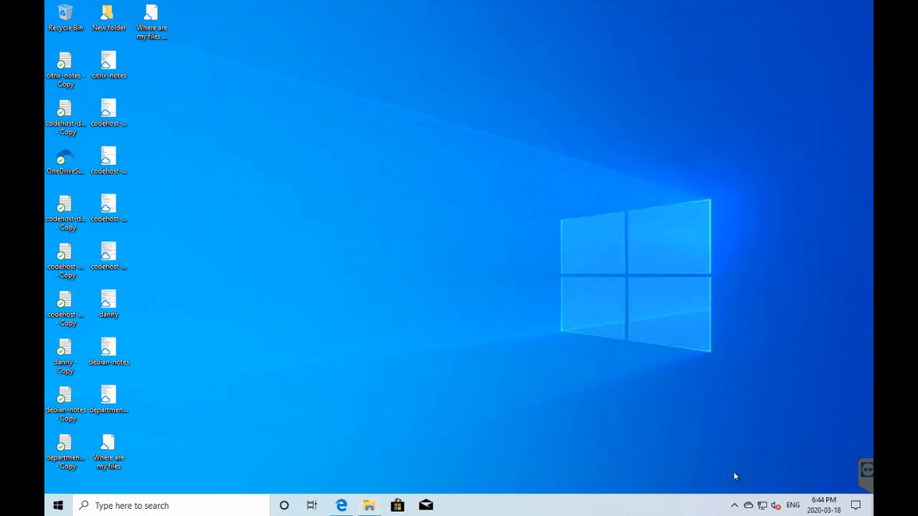
Step: Open OneDrive settings from the tray and view the folder backup management
click(747, 506)
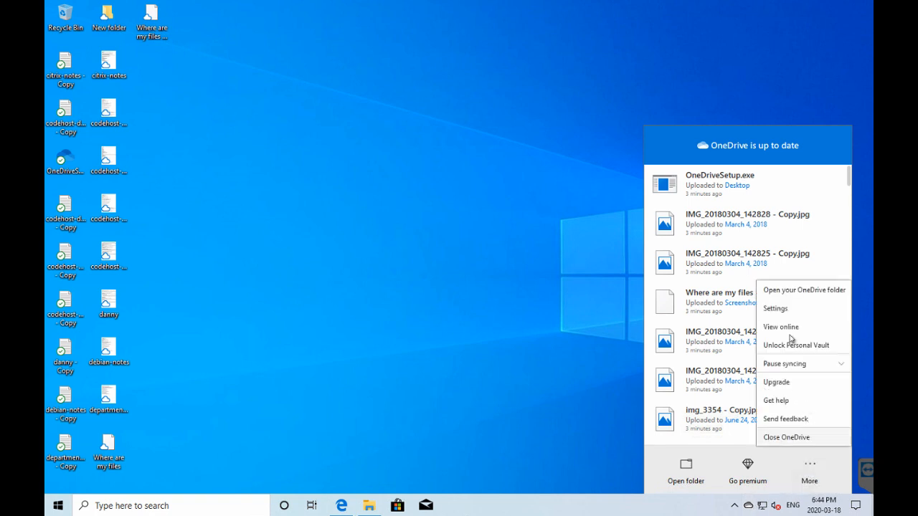
click(774, 308)
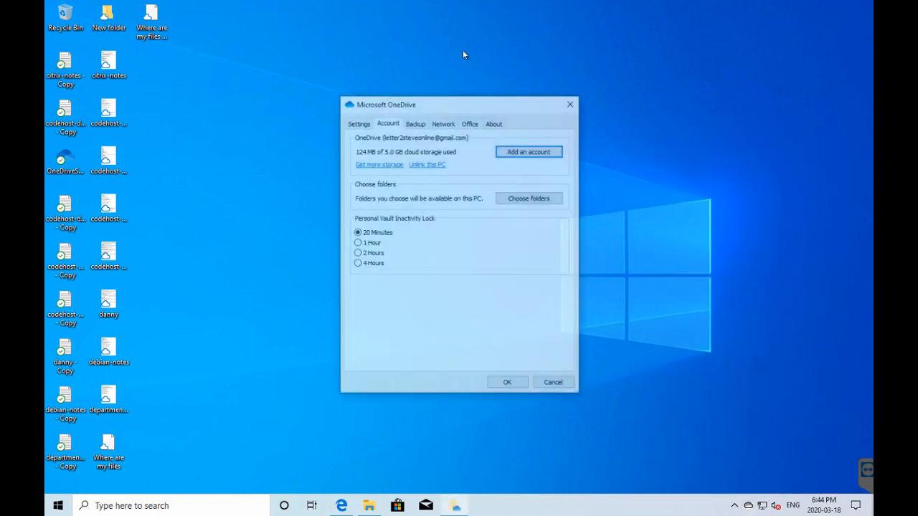
click(414, 124)
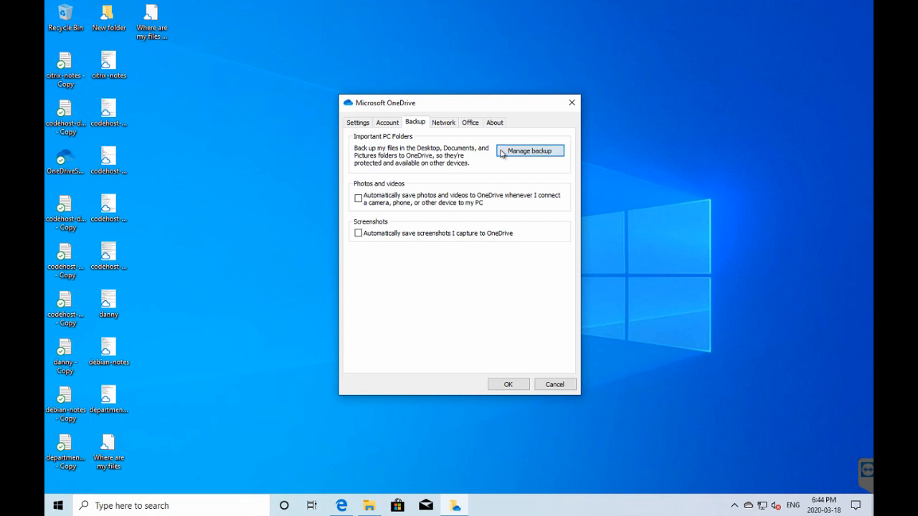
click(529, 150)
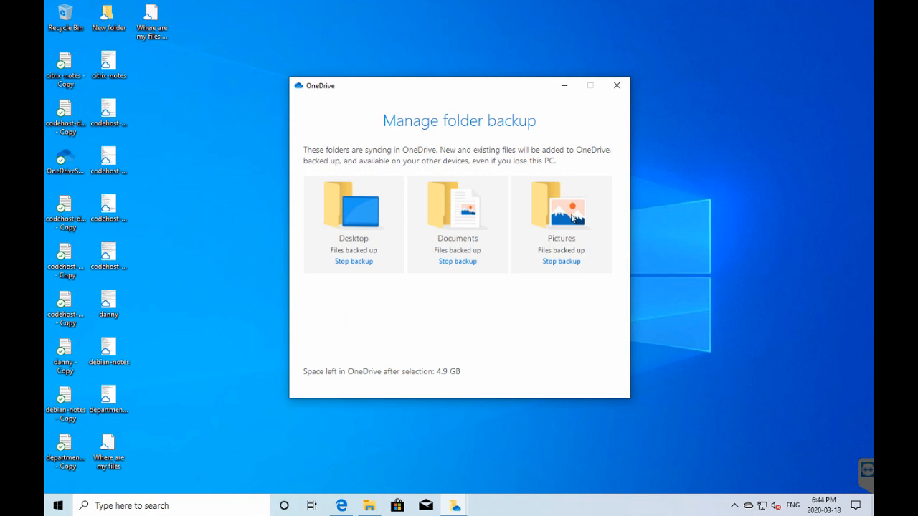
mouse_move(570, 255)
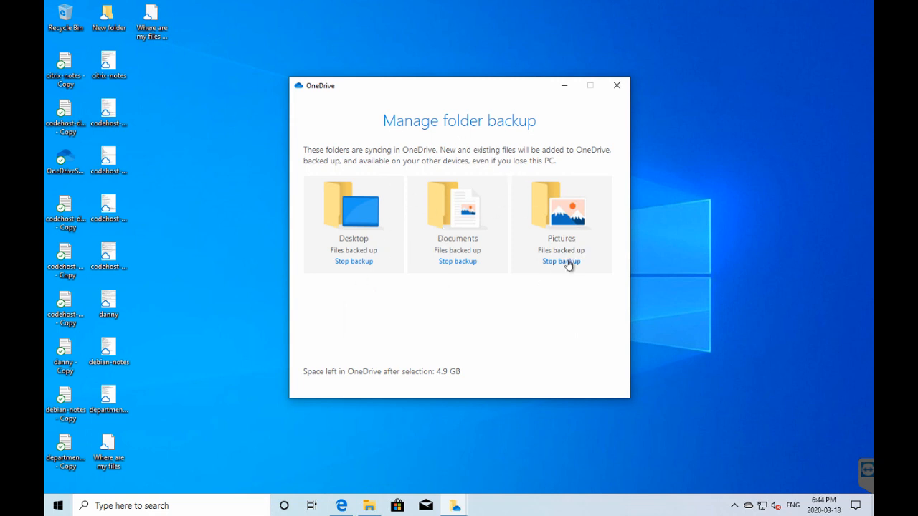
mouse_move(570, 262)
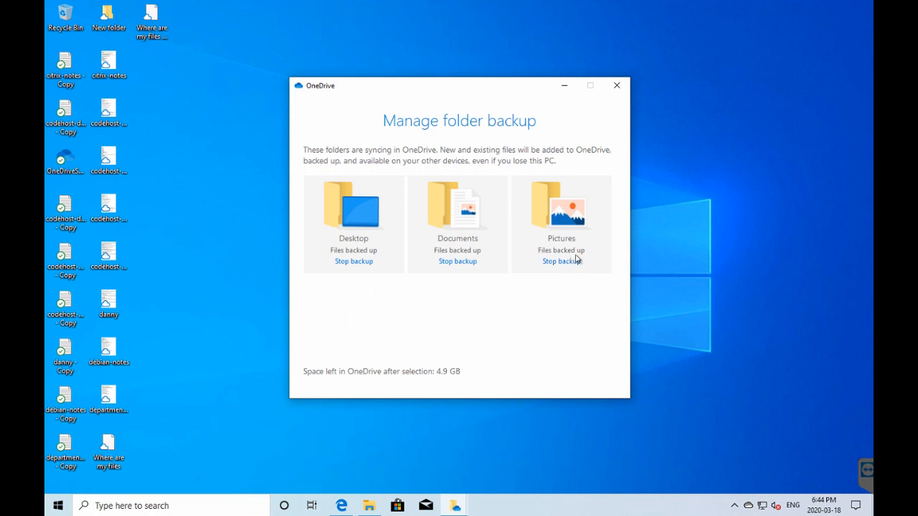
mouse_move(577, 255)
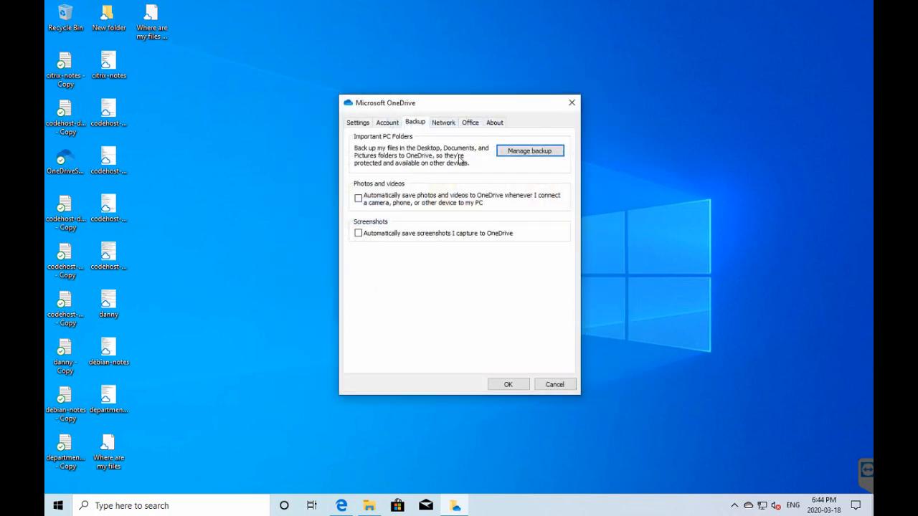
Step: Unlink this PC from the OneDrive account and close the setup prompt
click(387, 122)
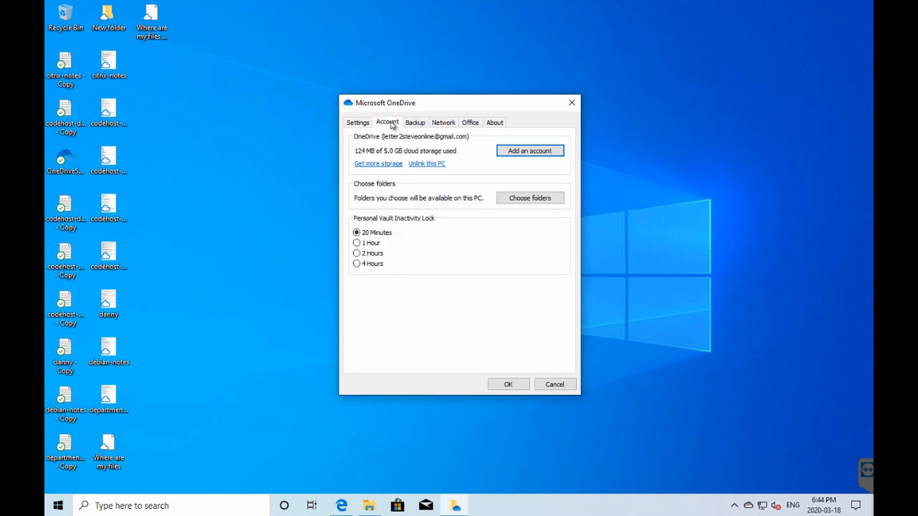
click(426, 163)
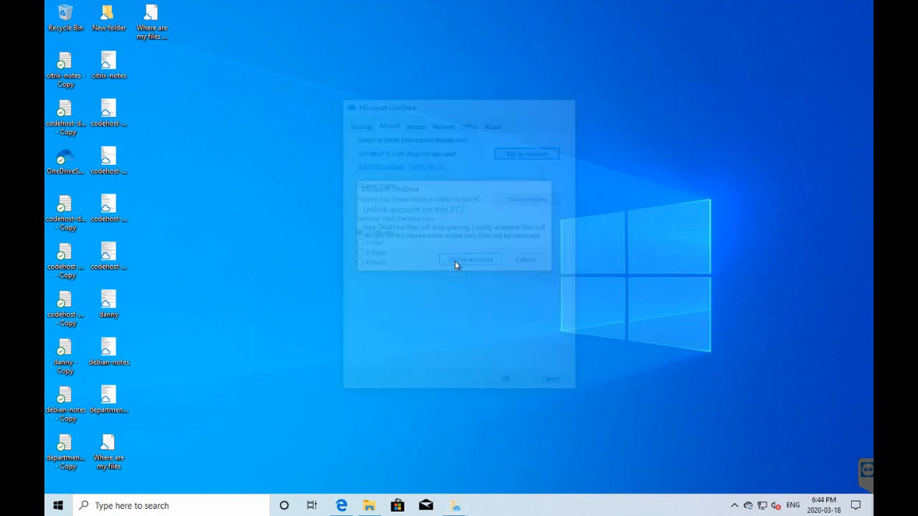
click(469, 260)
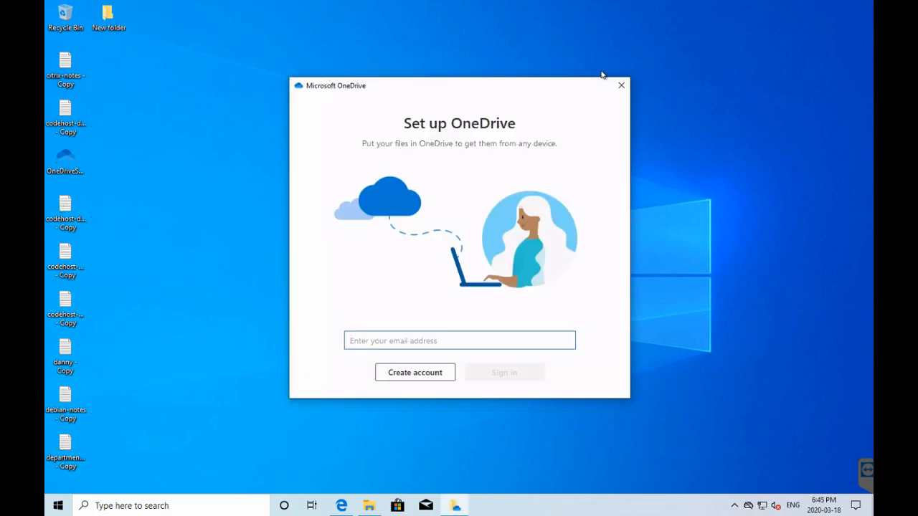
click(620, 85)
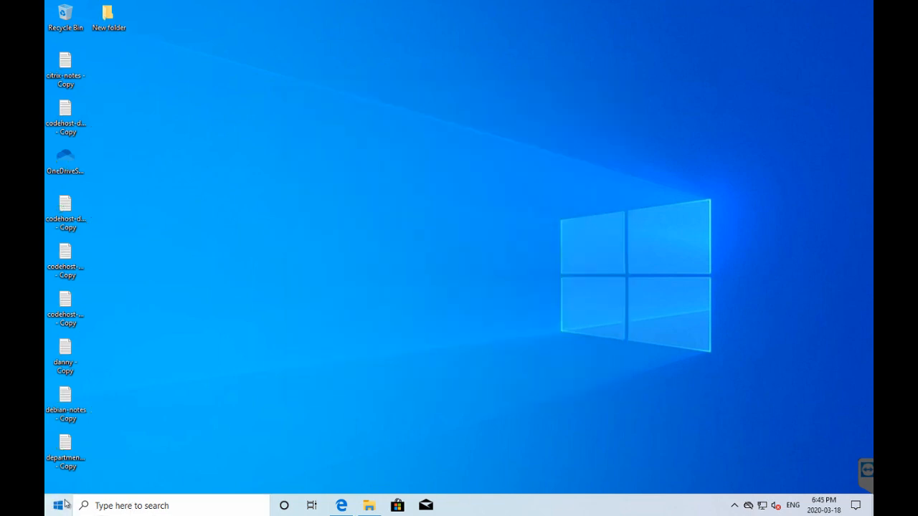
Step: Find Control Panel by searching 'cnt' and open Programs and Features
click(60, 505)
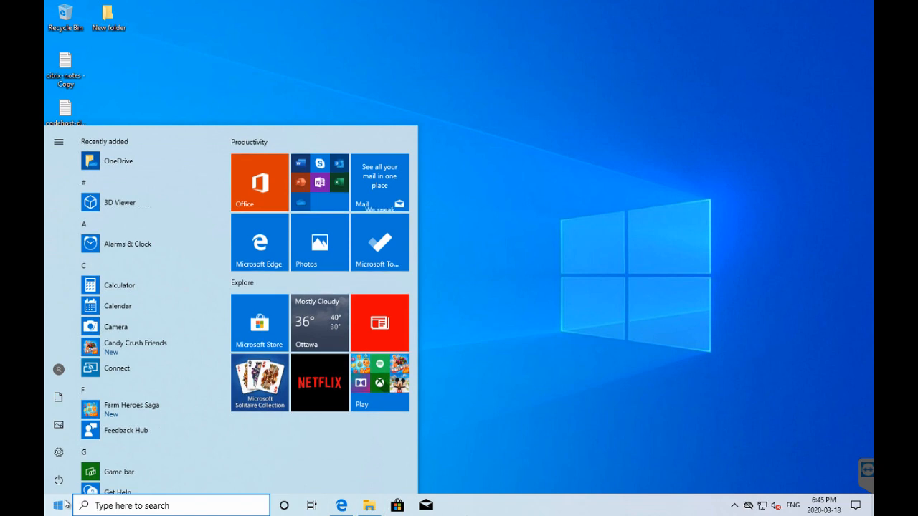
text(cnt)
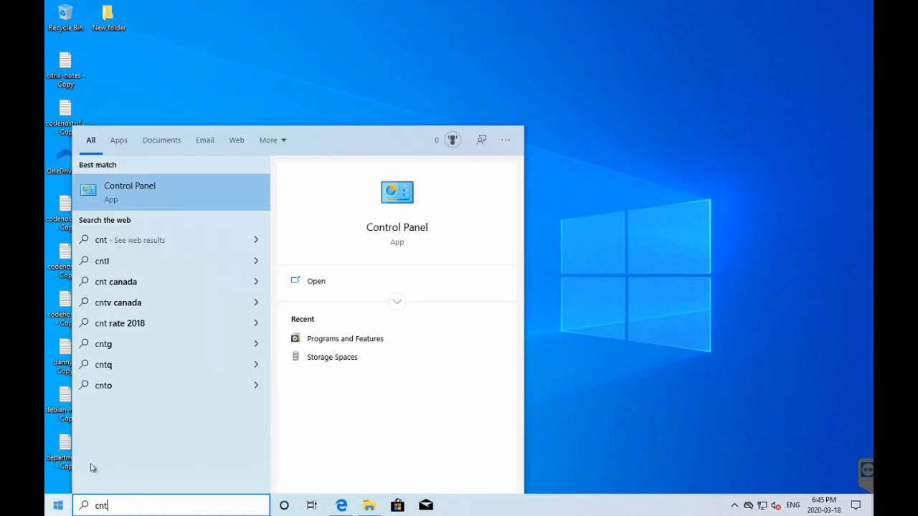
click(129, 191)
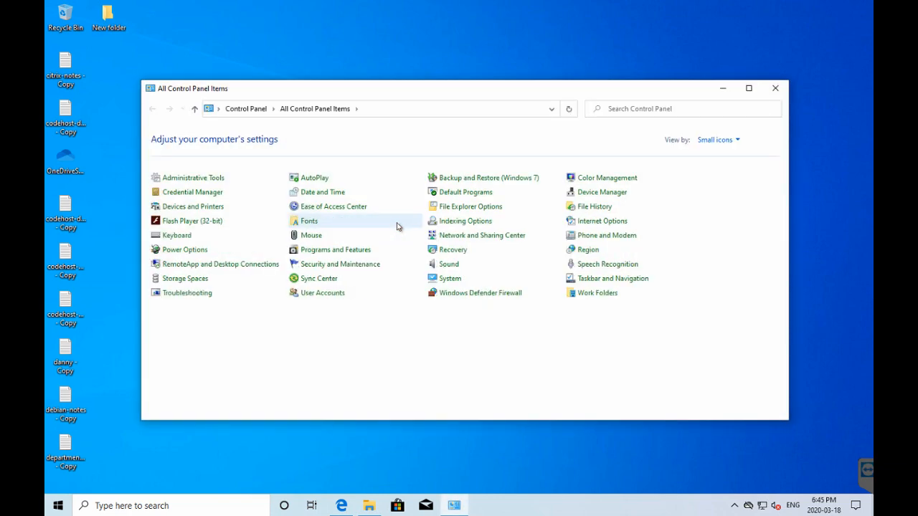
click(334, 249)
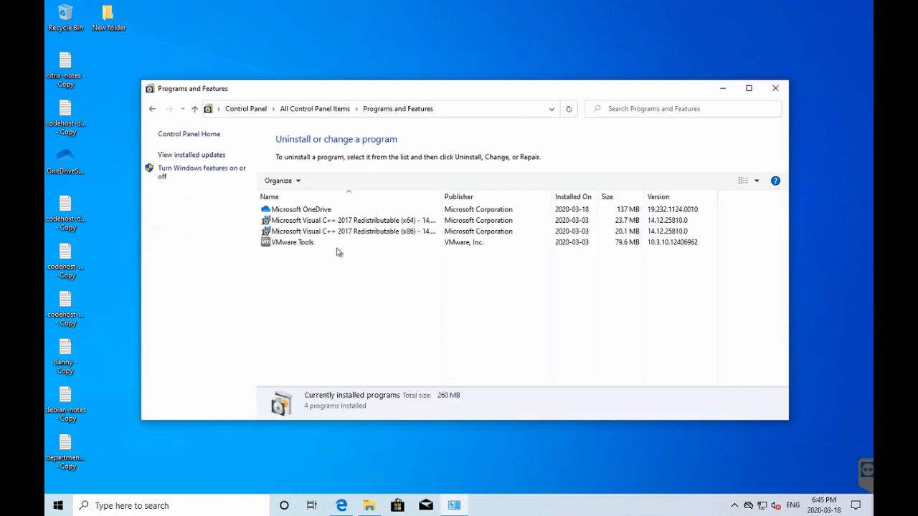
Step: Uninstall Microsoft OneDrive, approving the UAC prompt, and close Control Panel
click(301, 209)
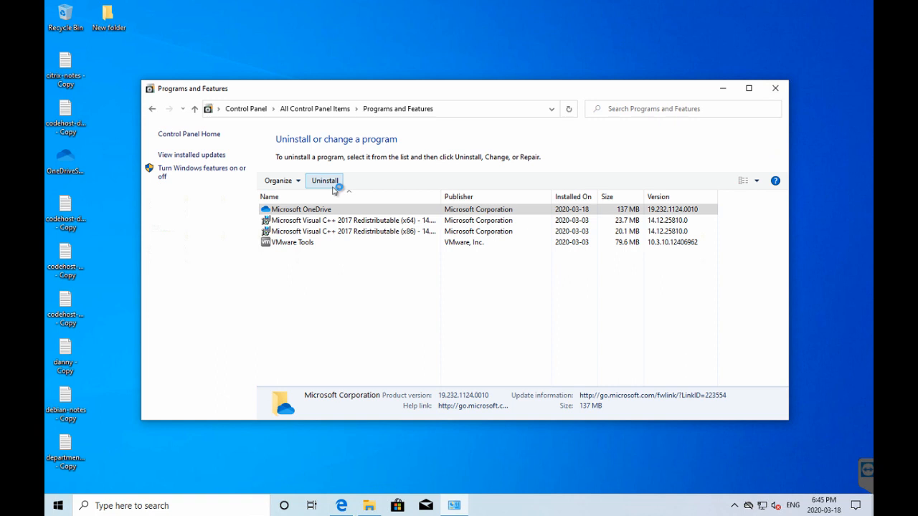
click(324, 180)
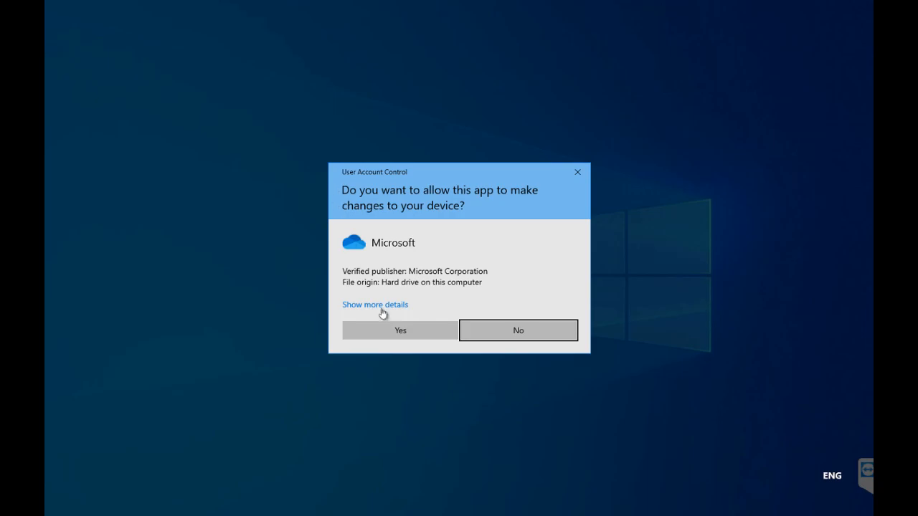
click(399, 330)
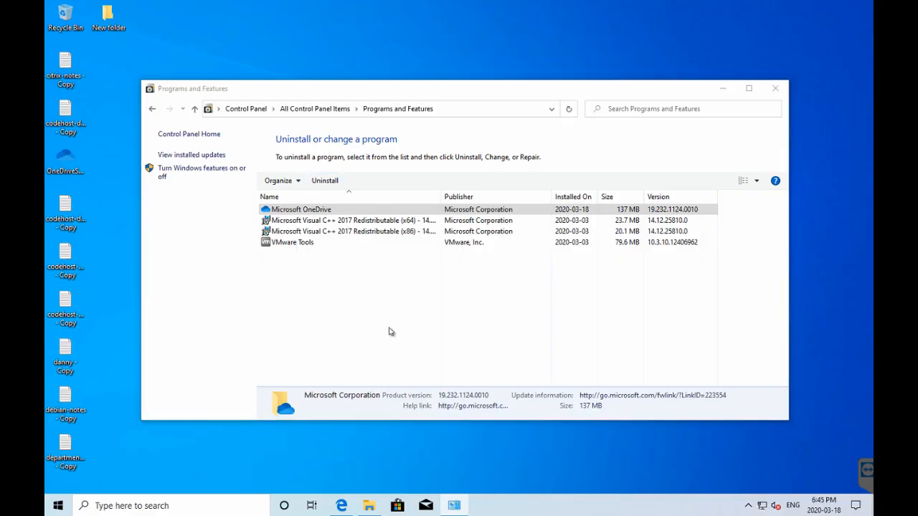
click(301, 208)
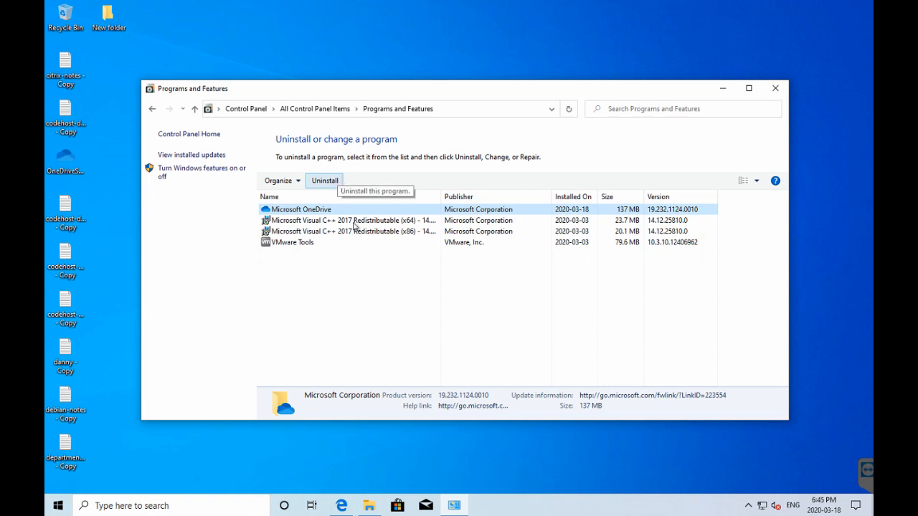
click(324, 180)
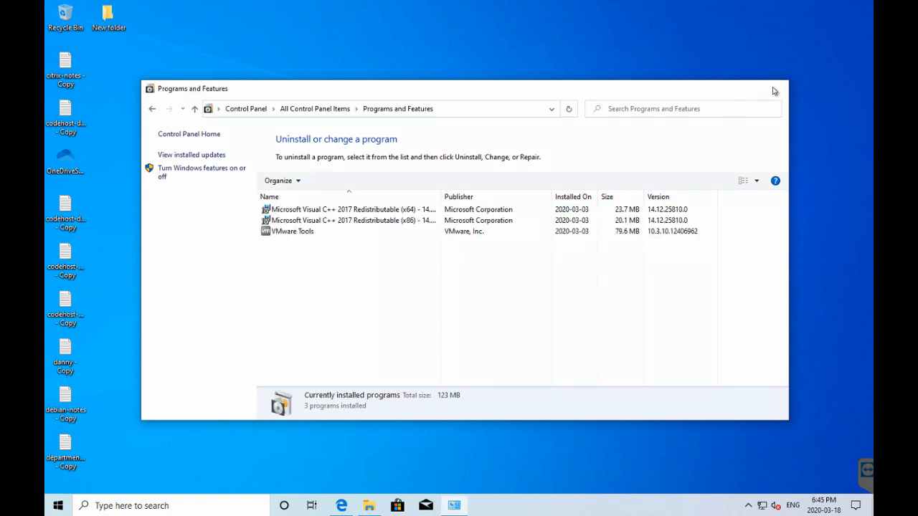
click(779, 88)
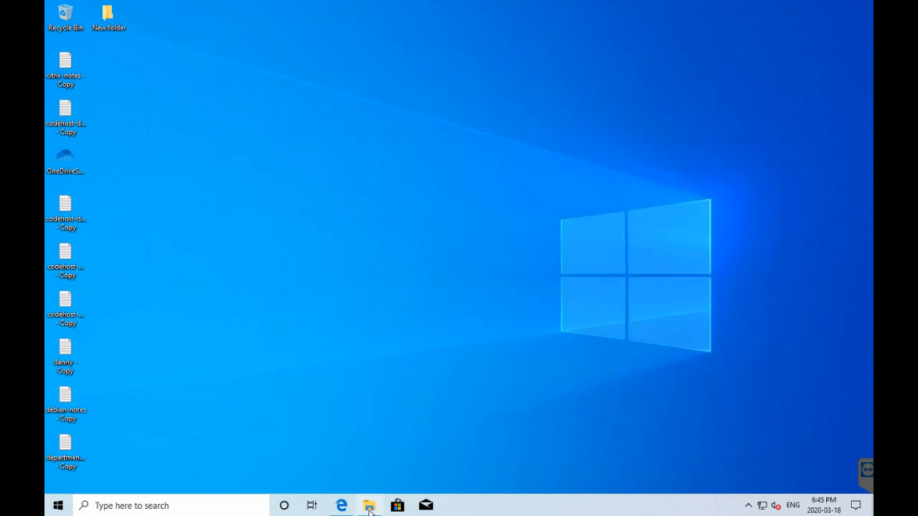
Step: Open File Explorer at C:\Users and go into lette's OneDrive folder
click(368, 505)
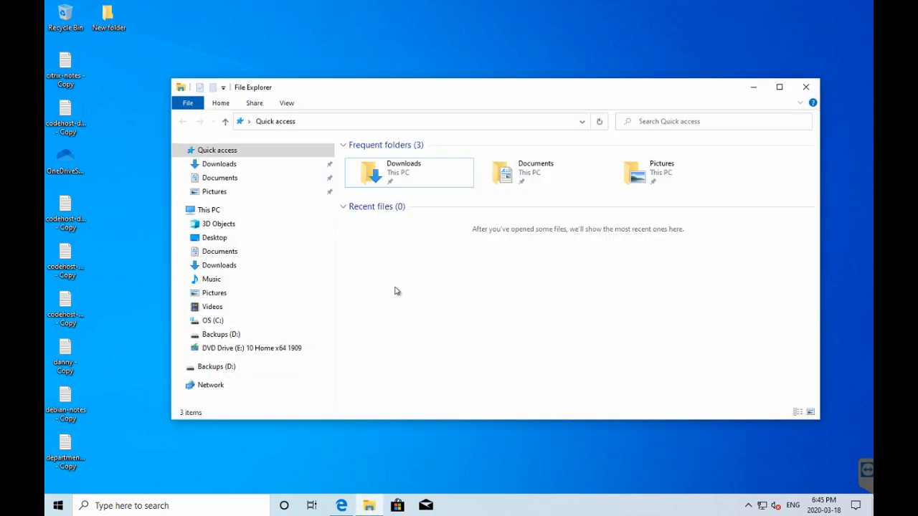
click(213, 321)
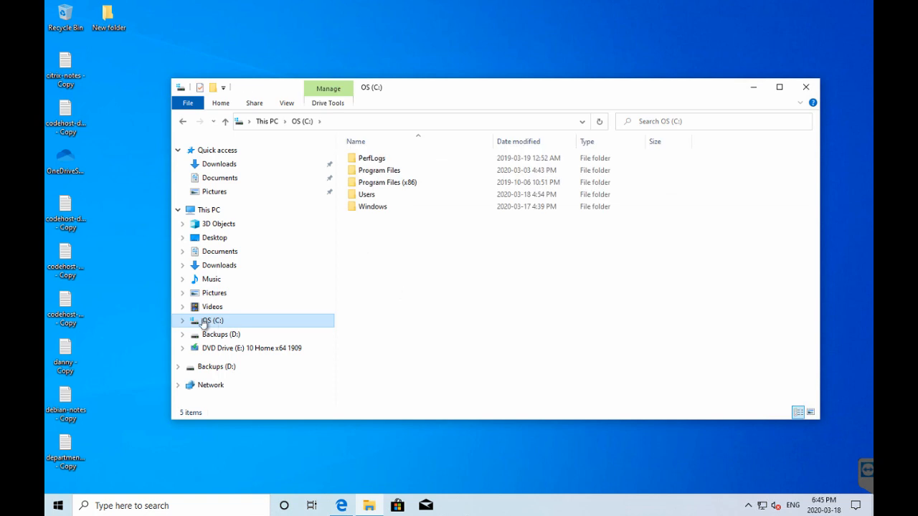
click(182, 321)
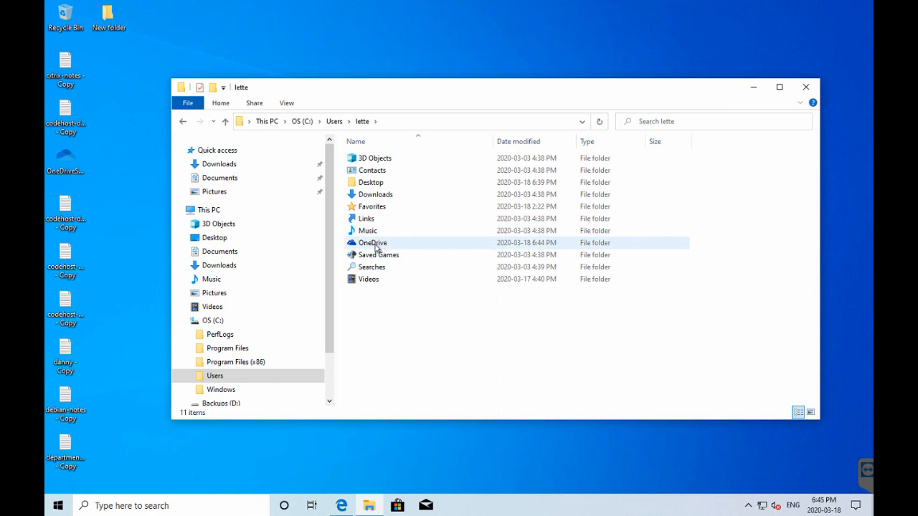
double_click(373, 242)
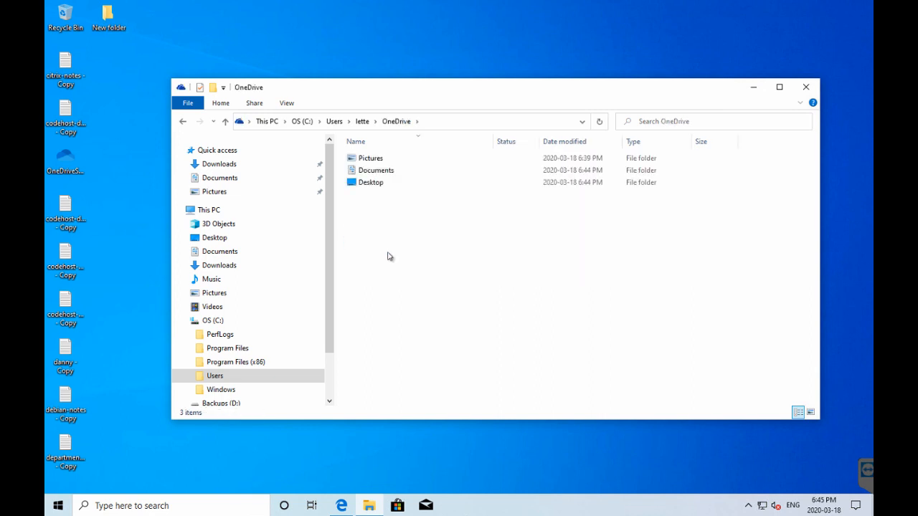
Step: Move the Pictures folder from OneDrive into the lette folder
click(370, 158)
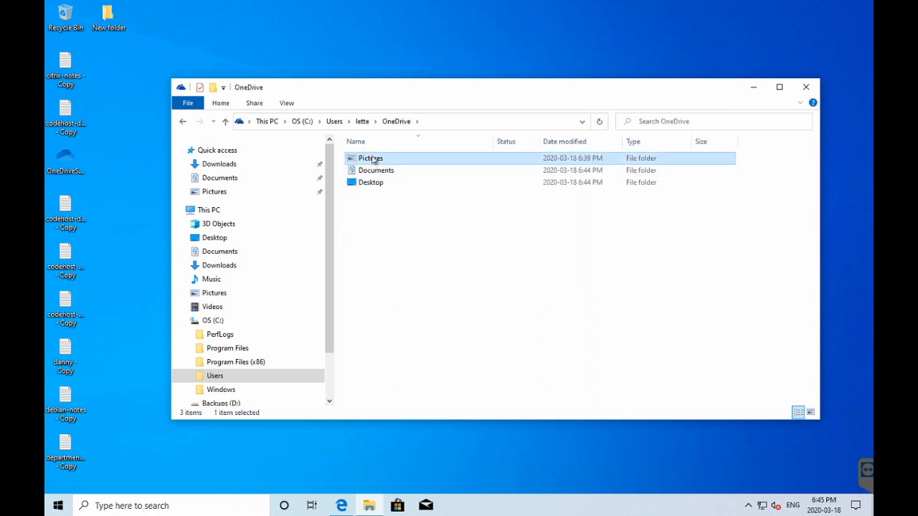
click(220, 102)
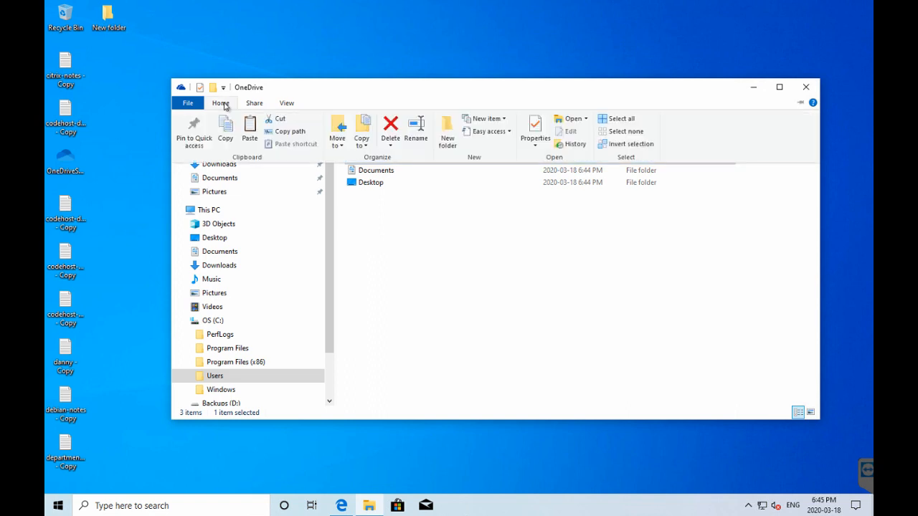
click(337, 131)
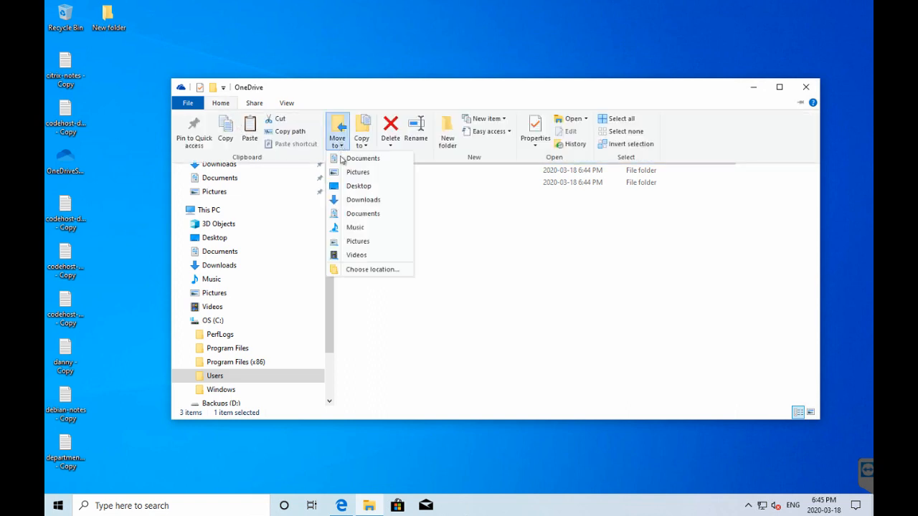
click(372, 269)
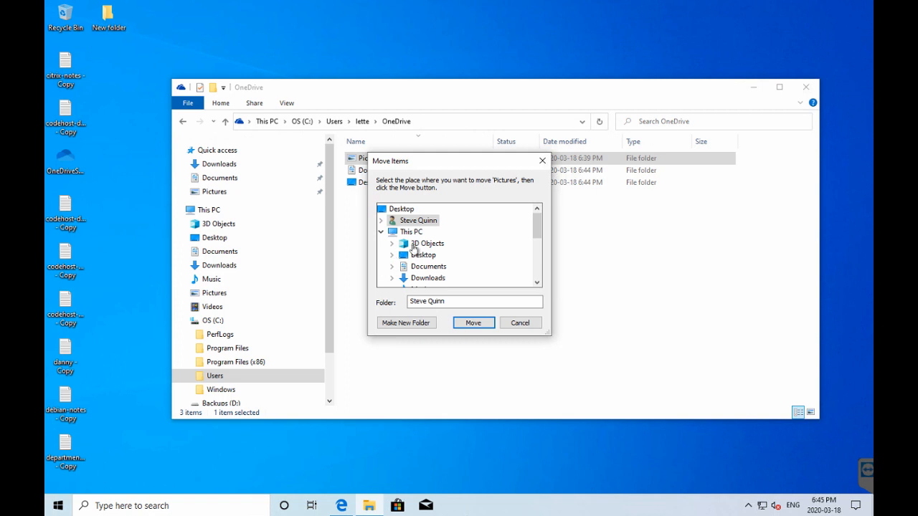
scroll(down, 3)
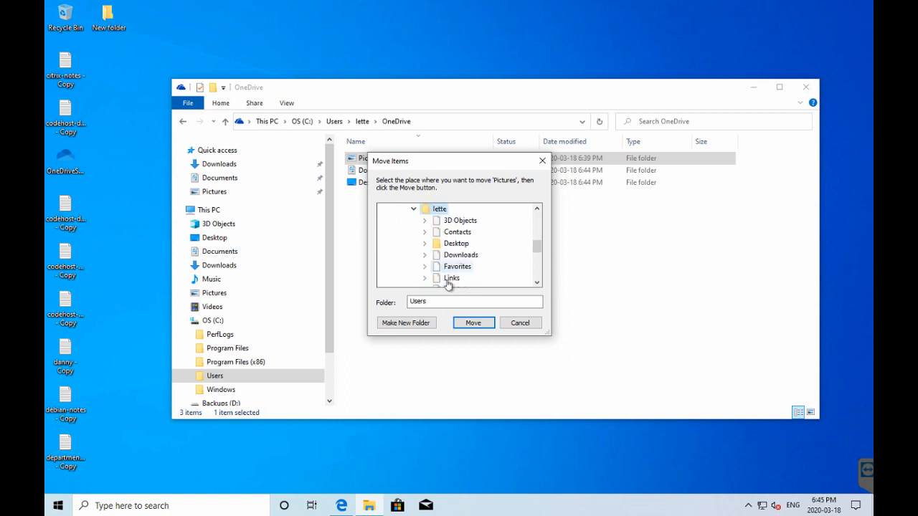
click(473, 322)
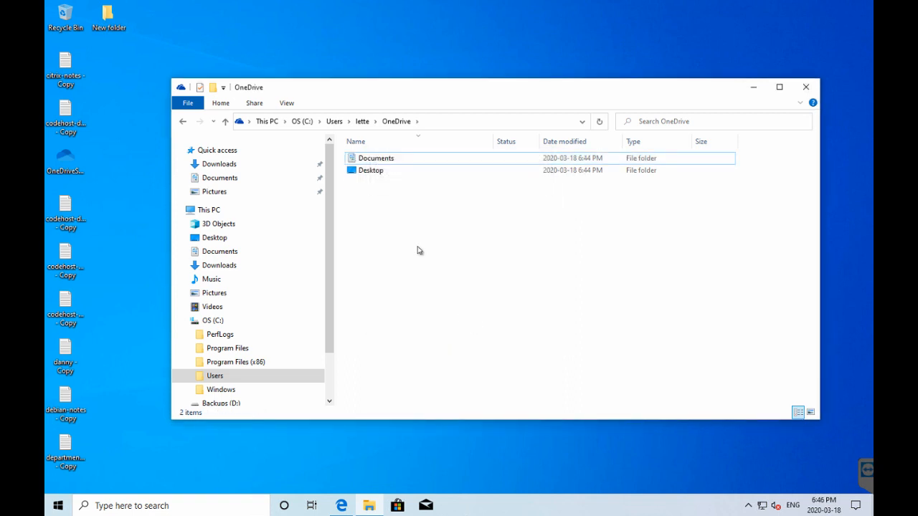
Step: Move the Documents folder from OneDrive into the lette folder
click(376, 158)
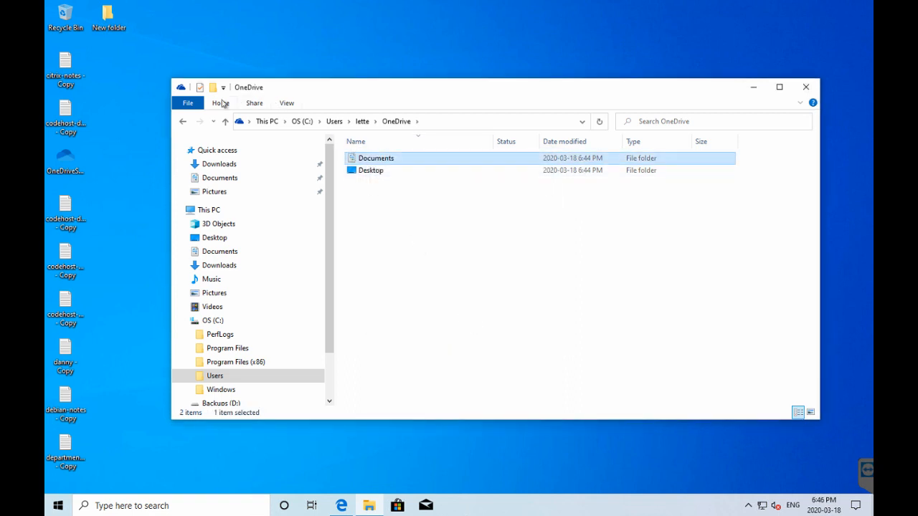
click(336, 131)
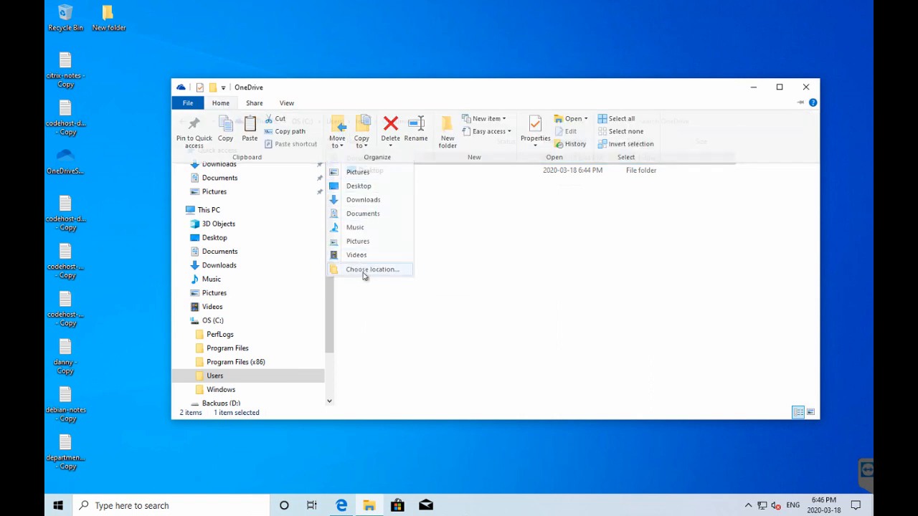
click(373, 269)
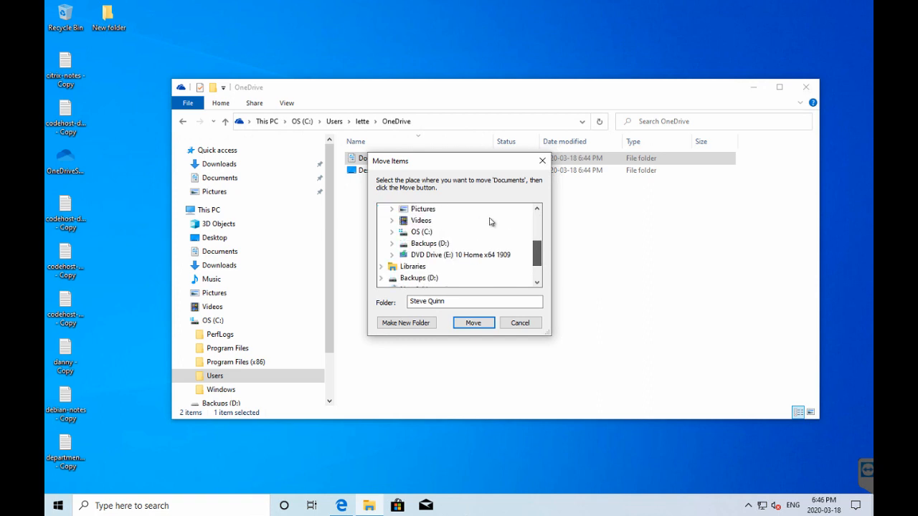
click(413, 231)
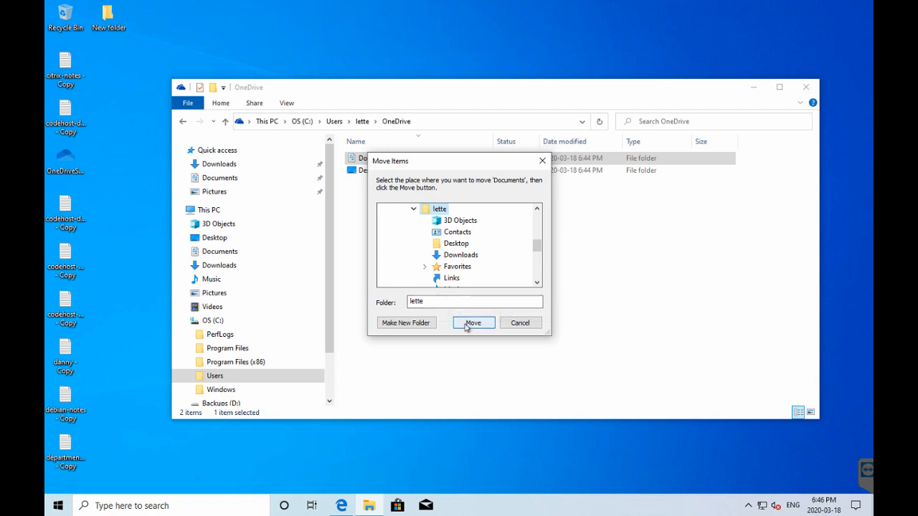
click(472, 322)
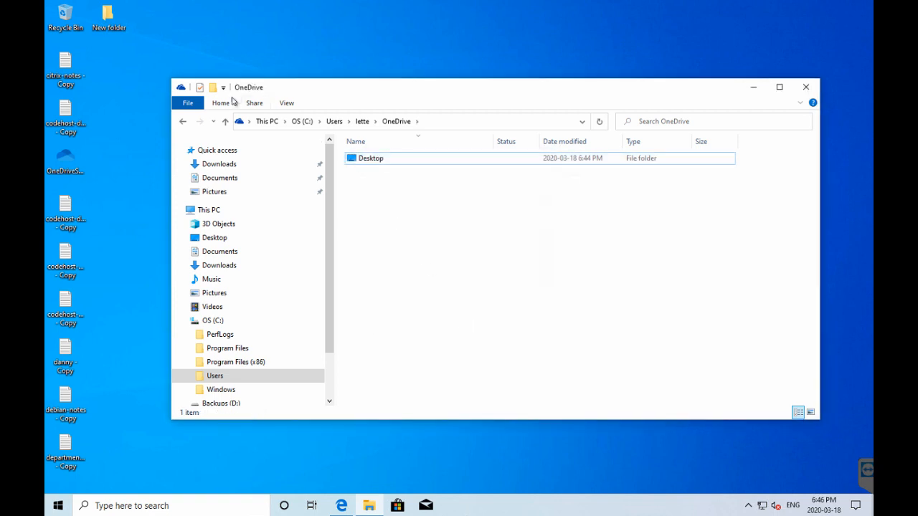
Step: Move the Desktop folder into lette, then go up to the lette folder
click(370, 158)
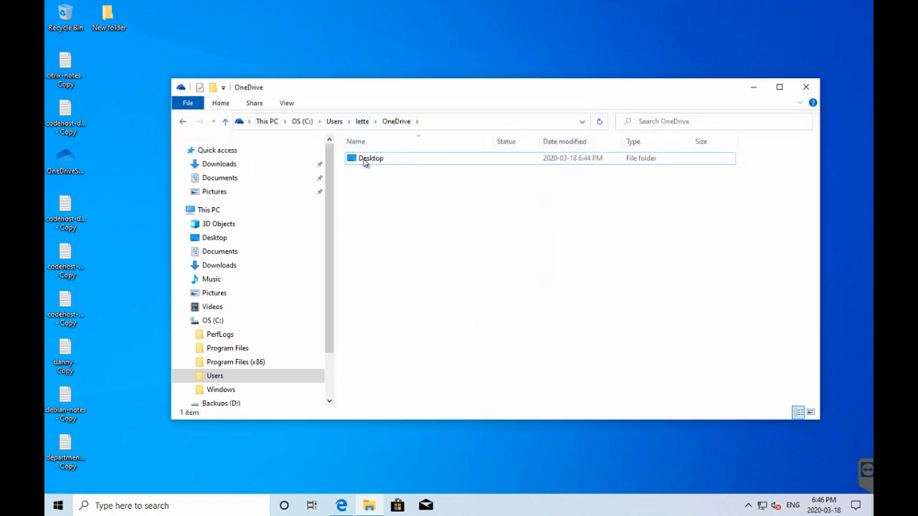
click(220, 103)
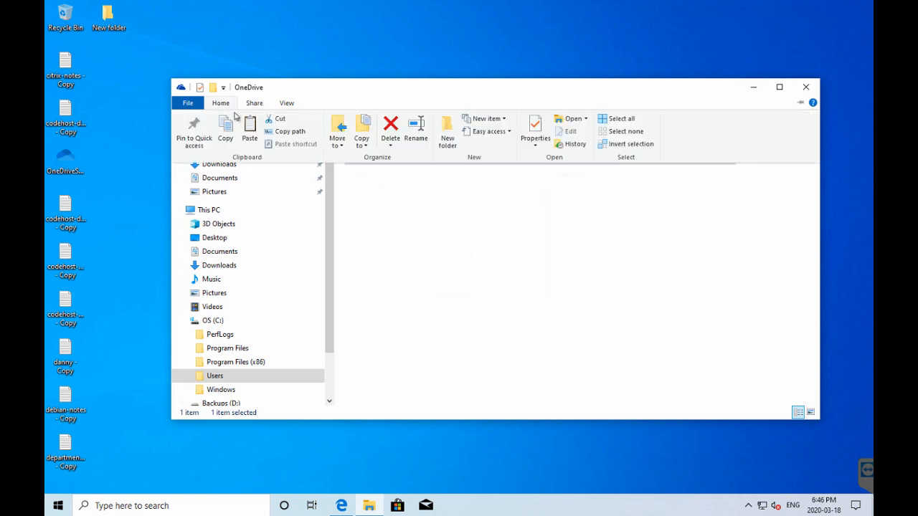
click(337, 131)
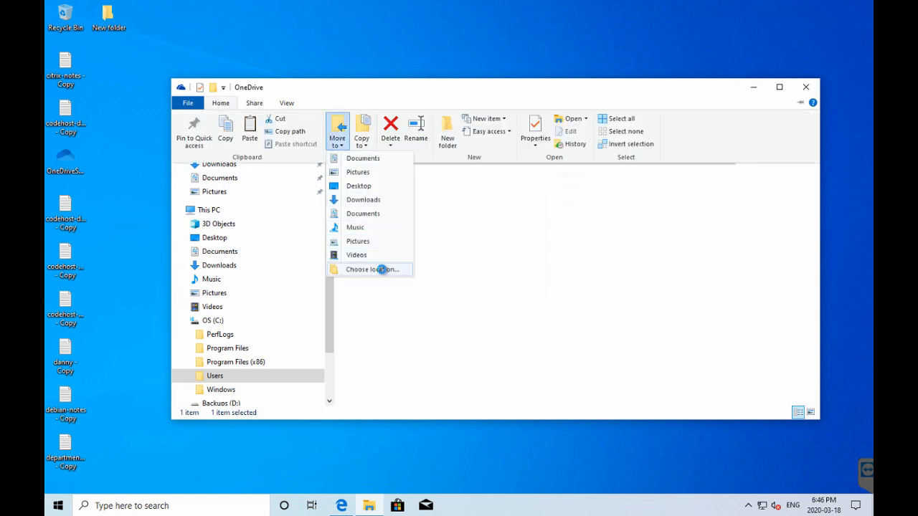
click(372, 269)
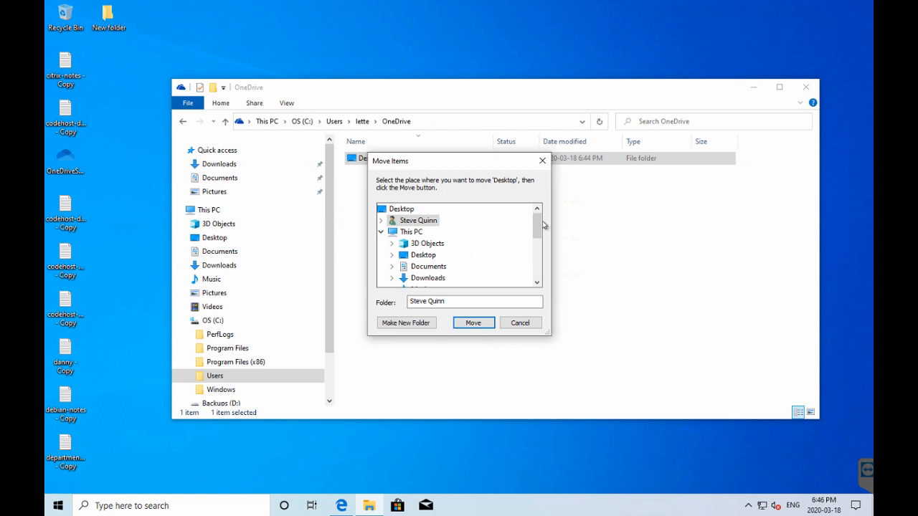
scroll(down, 3)
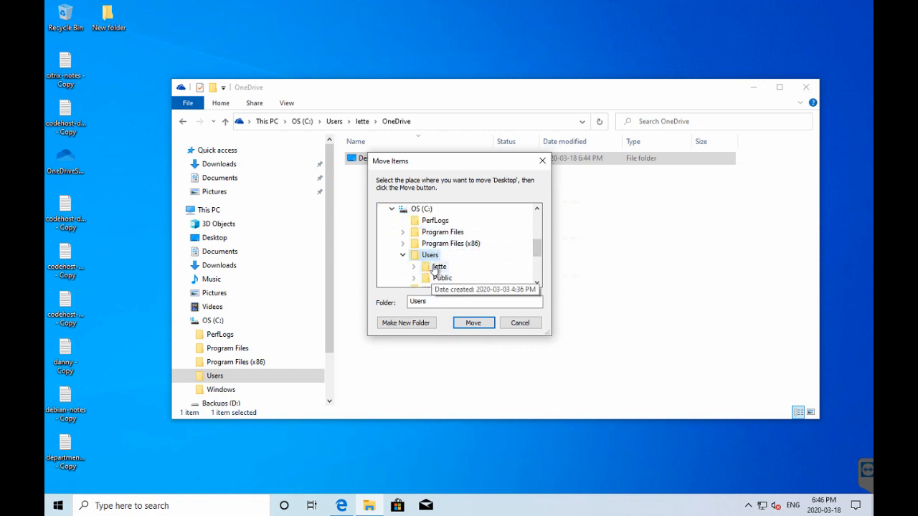
click(473, 322)
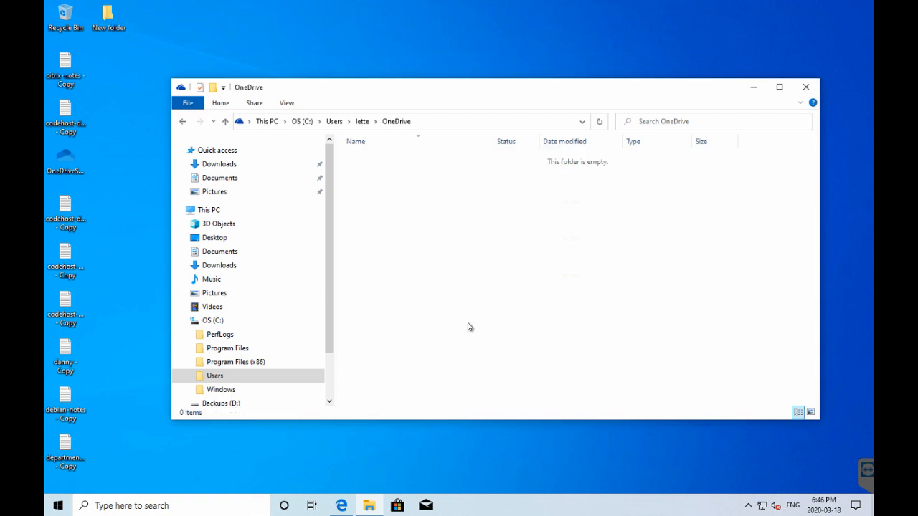
click(362, 120)
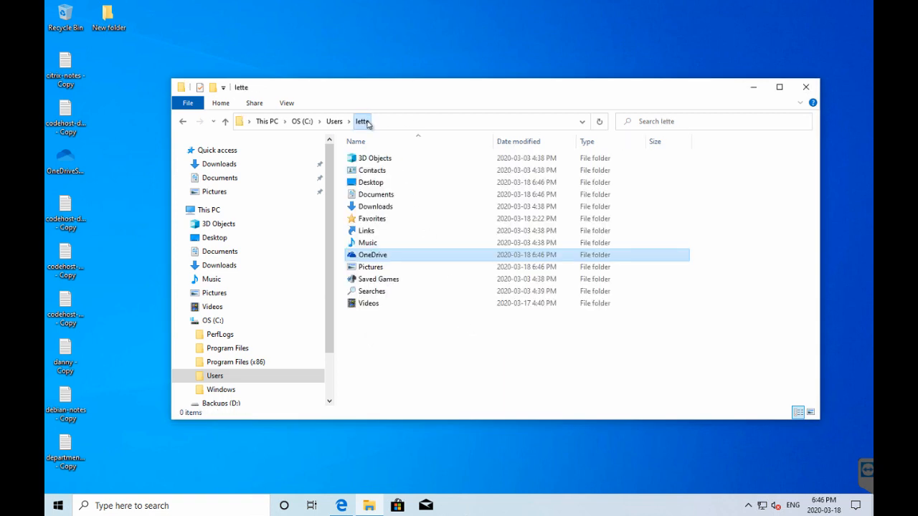
click(334, 120)
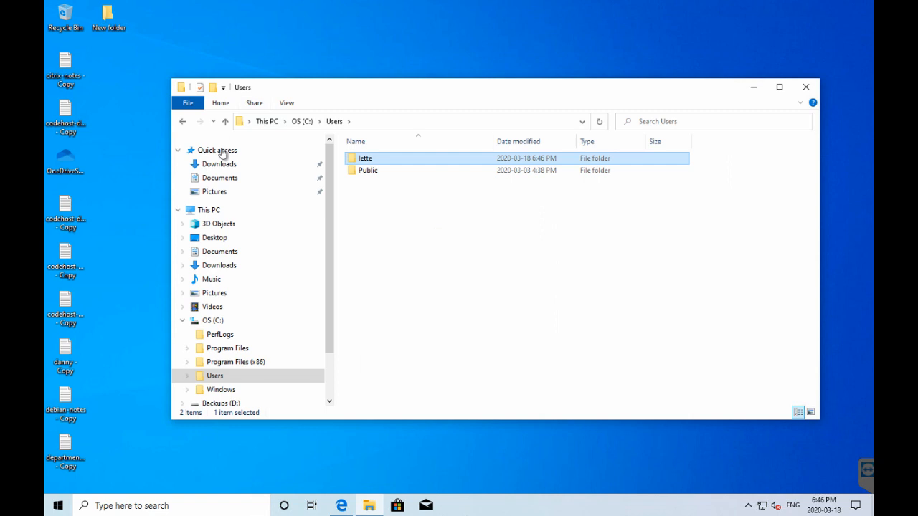
Step: Try the Downloads, Documents, Pictures and Desktop shortcuts, dismissing the unavailable Documents error
click(219, 164)
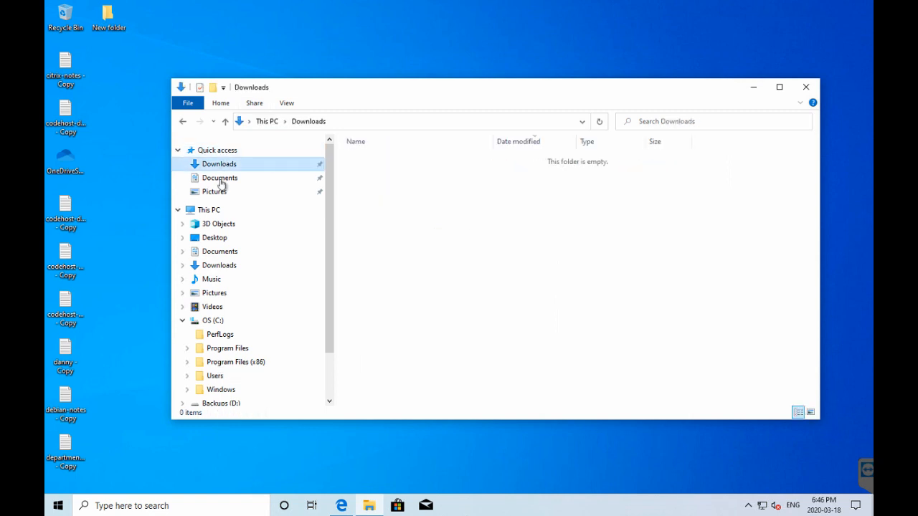
click(219, 177)
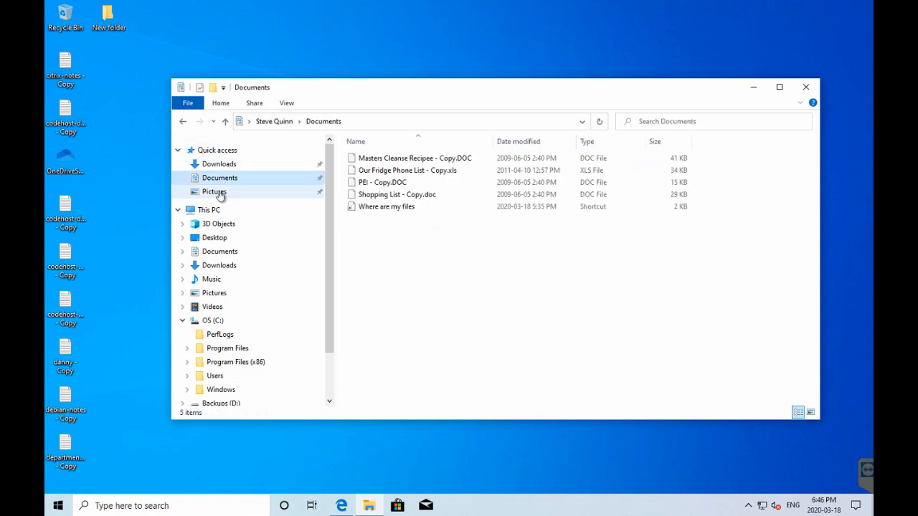
click(214, 192)
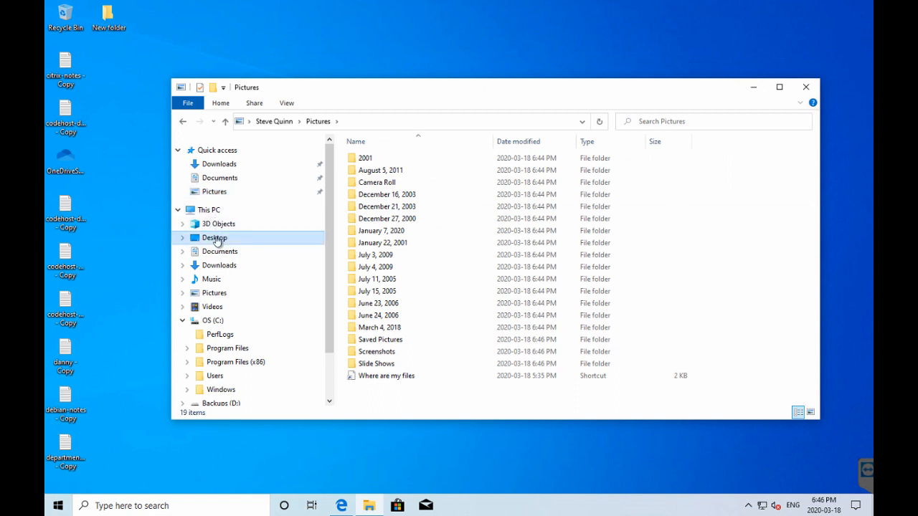
click(219, 250)
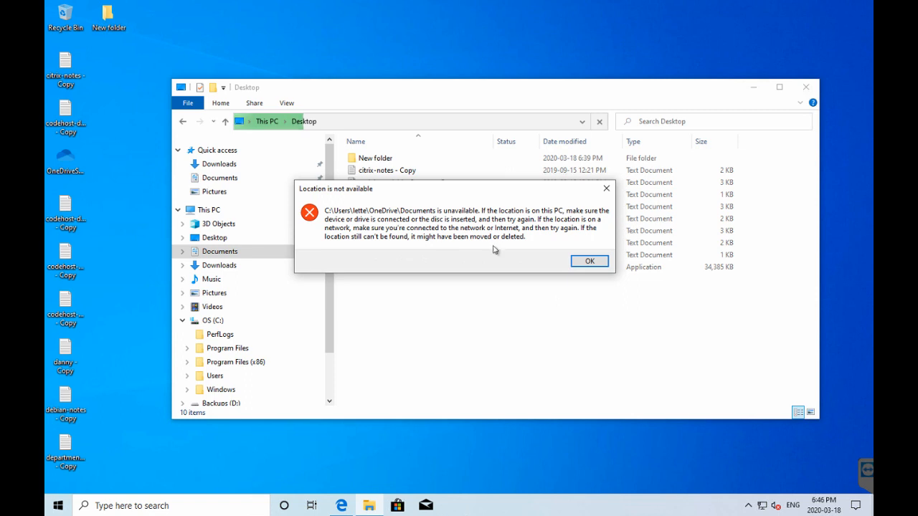
click(588, 260)
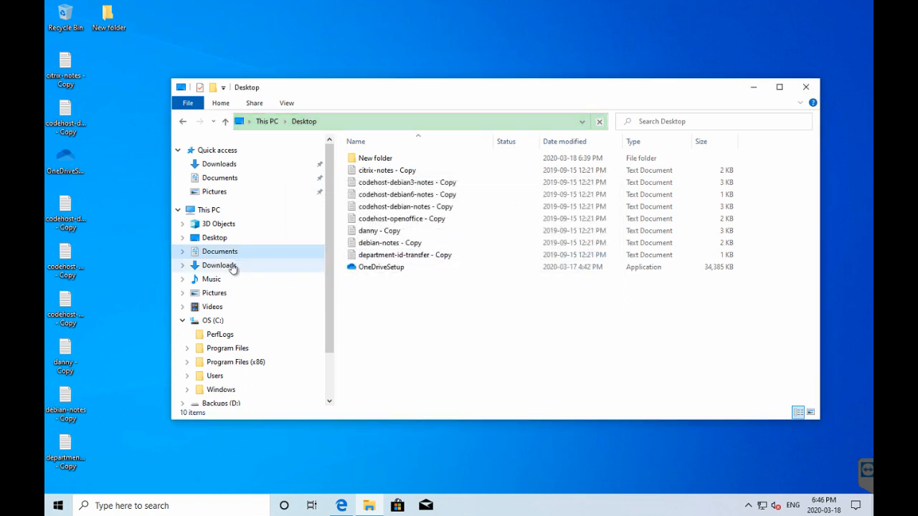
Step: Open Music, retry Pictures, dismiss its unavailable-location errors, and close File Explorer
click(211, 279)
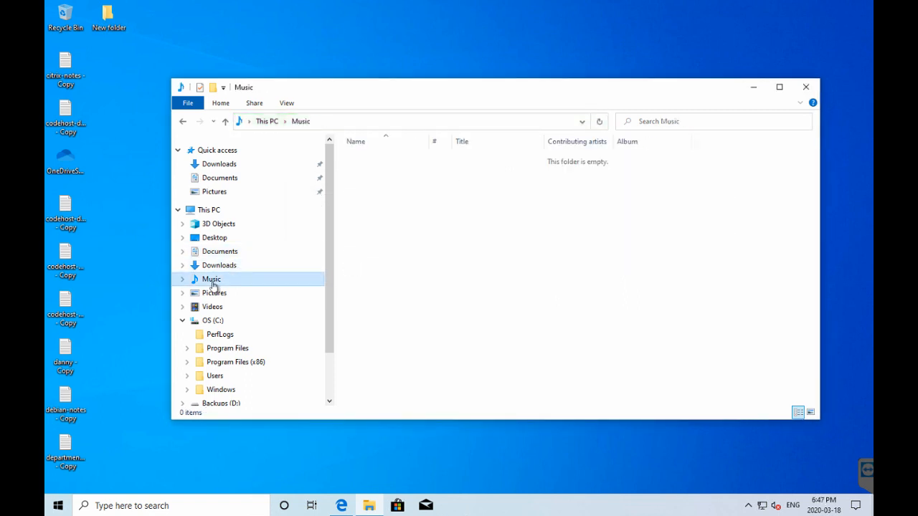
click(213, 293)
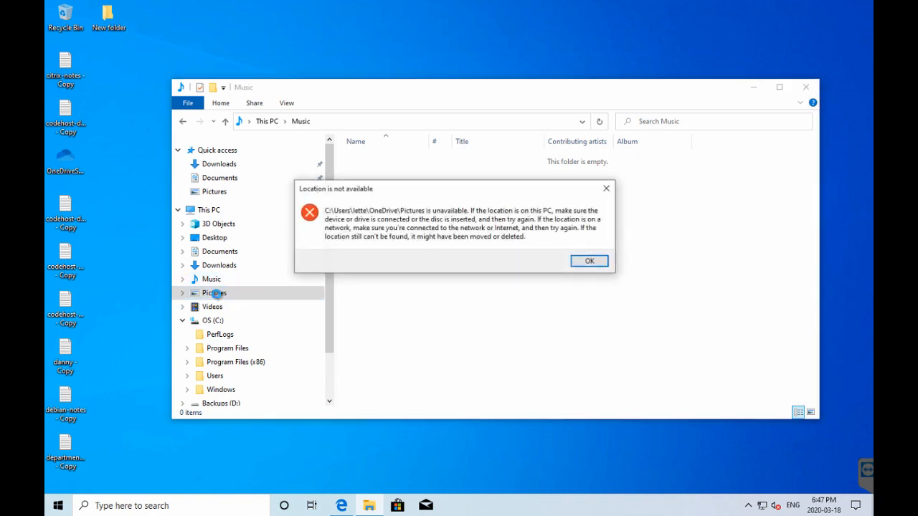
click(589, 260)
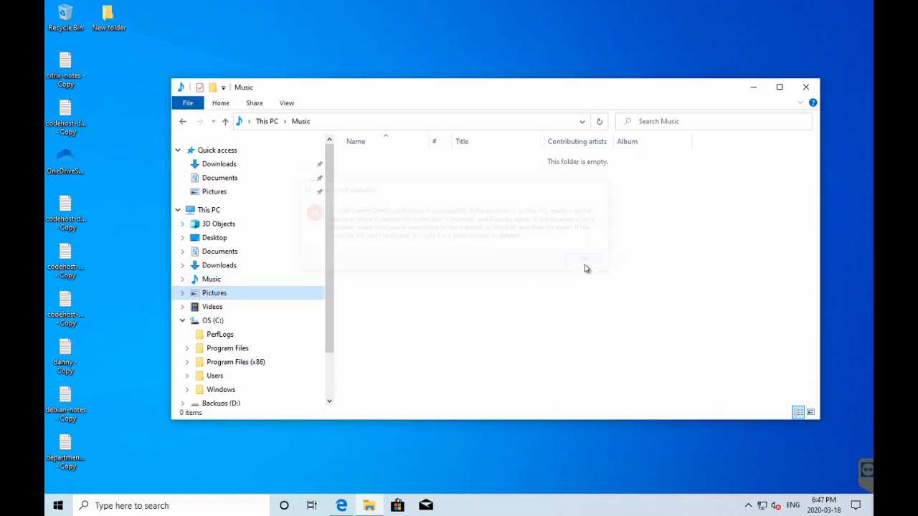
click(582, 259)
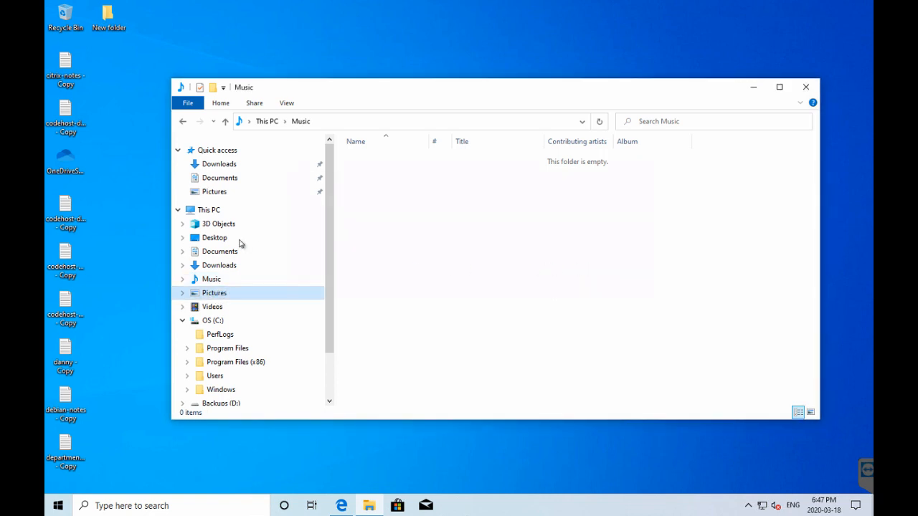
mouse_move(451, 261)
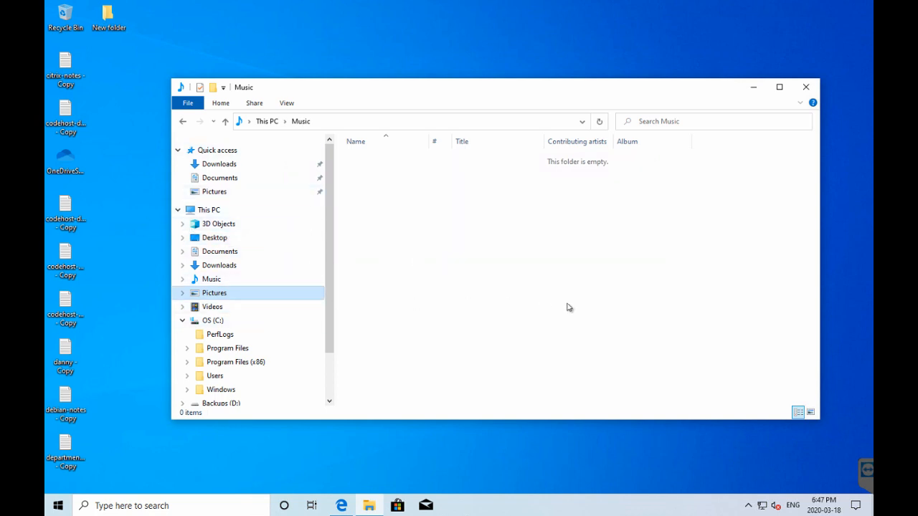
mouse_move(777, 84)
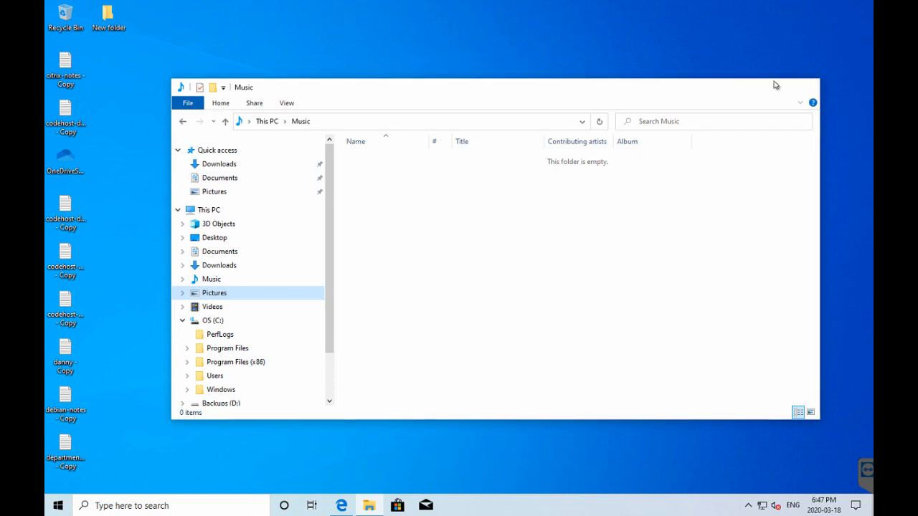
click(368, 505)
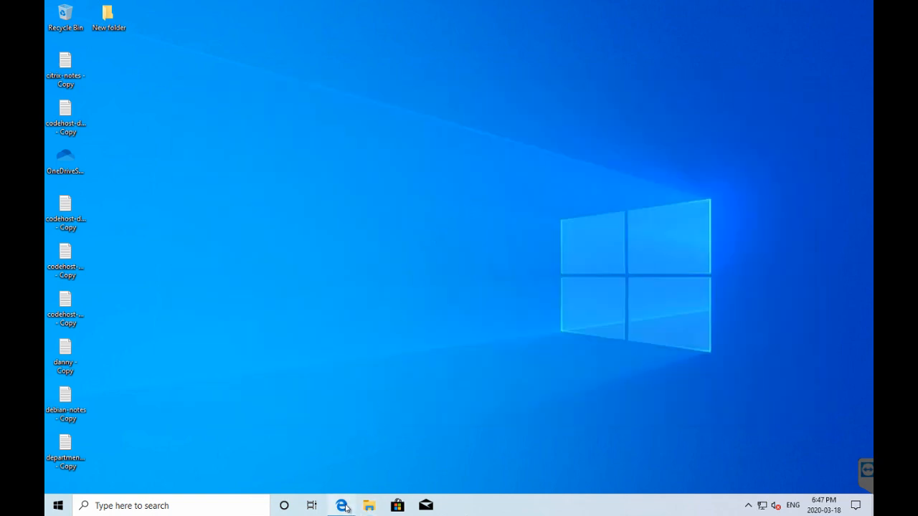
Step: Switch to the Removing OneDrive Google Doc showing step 5 on User Shell Folders
click(341, 506)
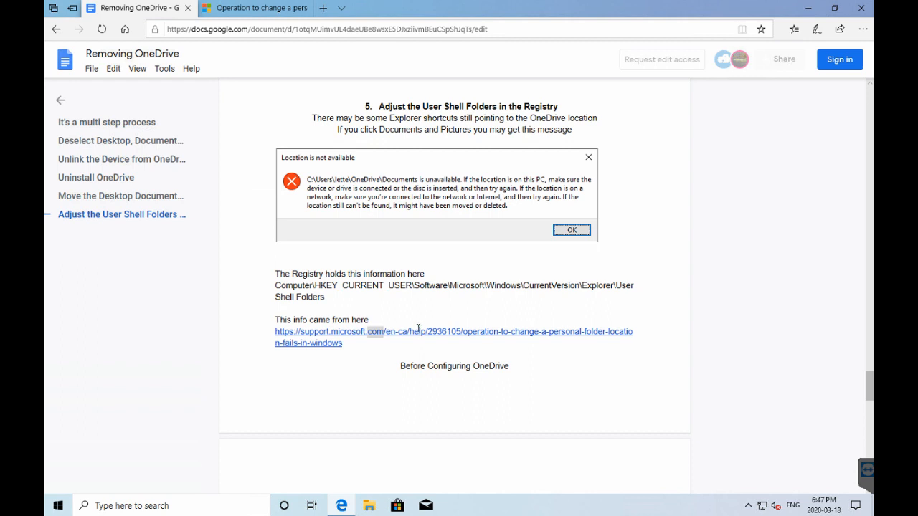
mouse_move(404, 182)
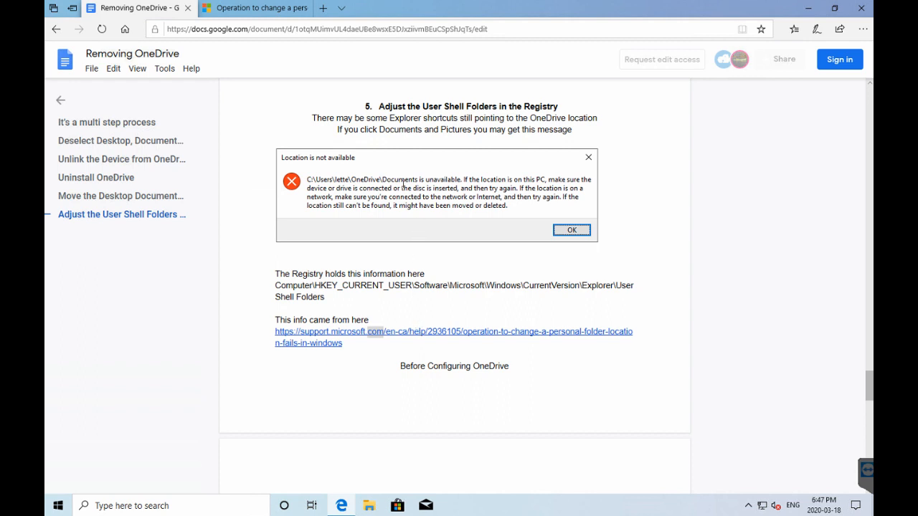
mouse_move(331, 264)
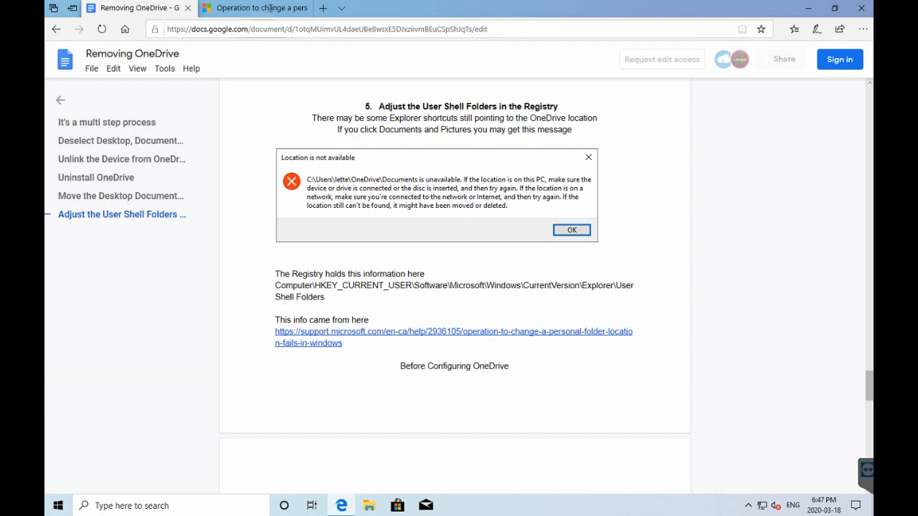
Step: Open the Microsoft Support article and scroll to its Workaround registry table
click(254, 8)
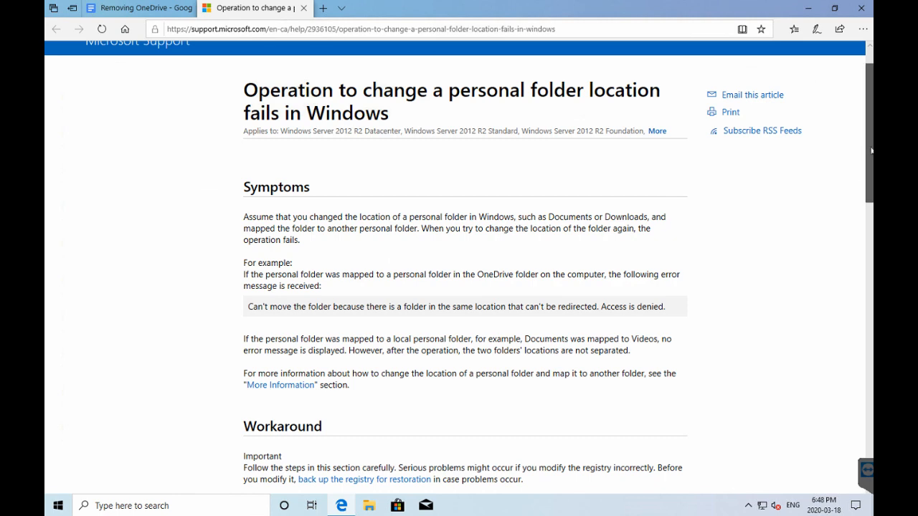
scroll(down, 3)
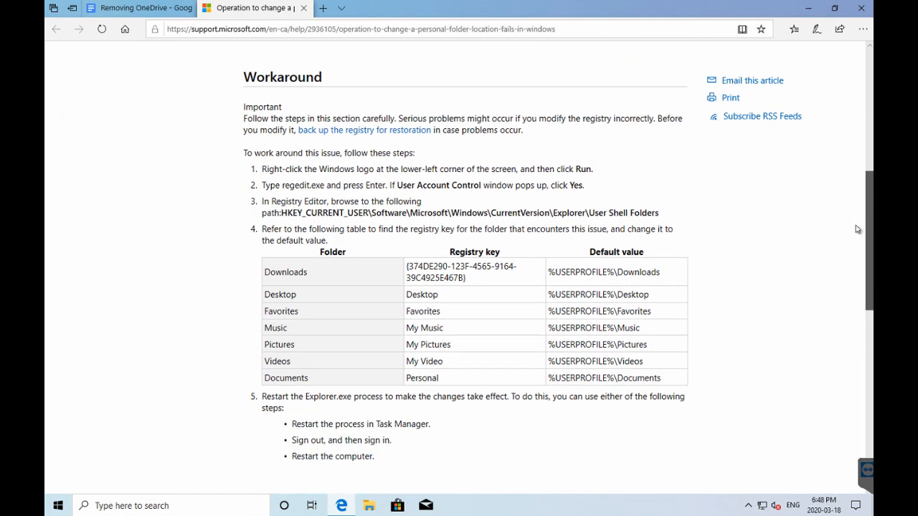
scroll(down, 3)
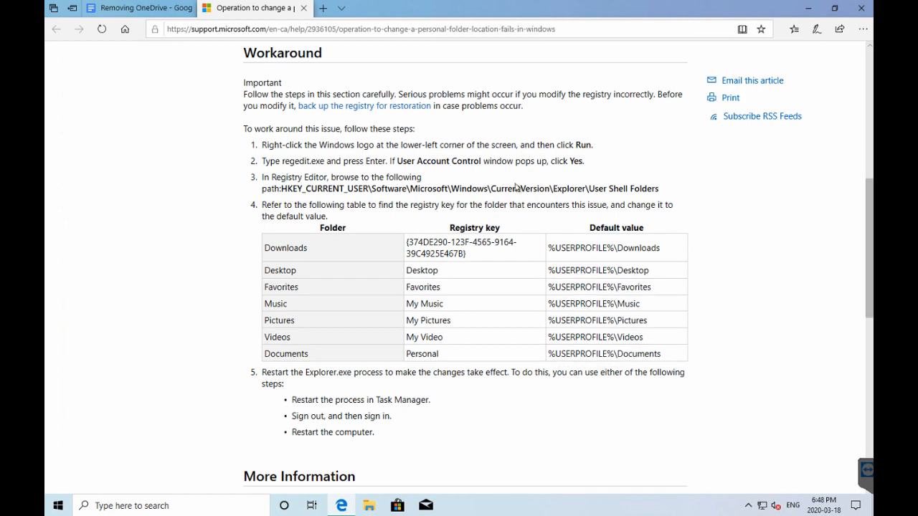
mouse_move(579, 188)
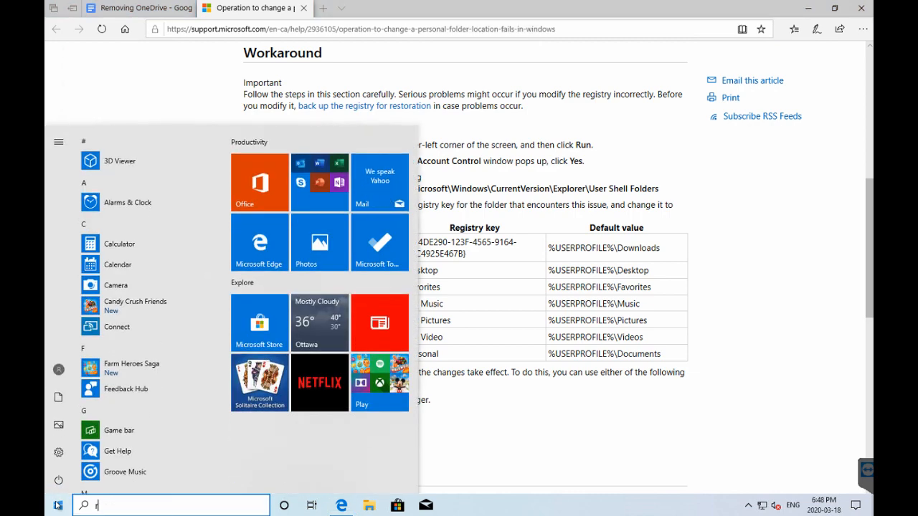
Step: Launch Registry Editor via 'regedit' search with UAC approved, showing HKEY_CURRENT_USER
text(regedit)
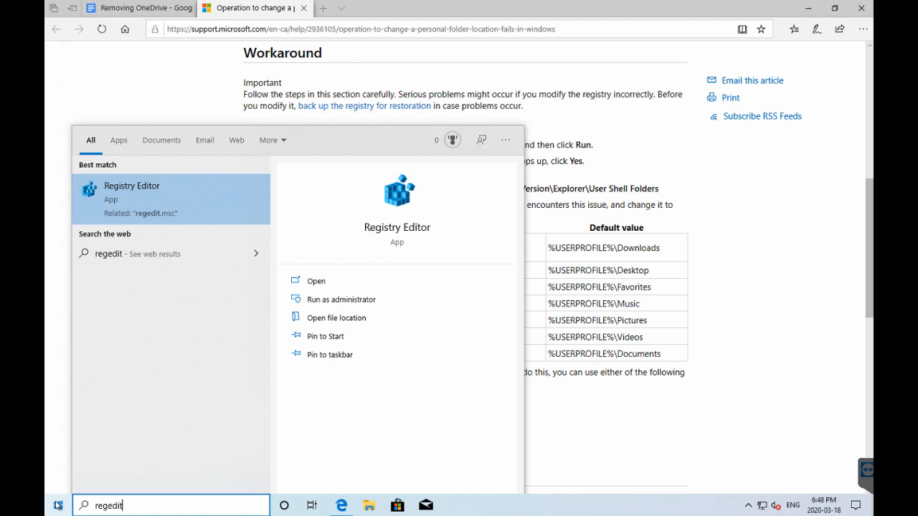
click(341, 298)
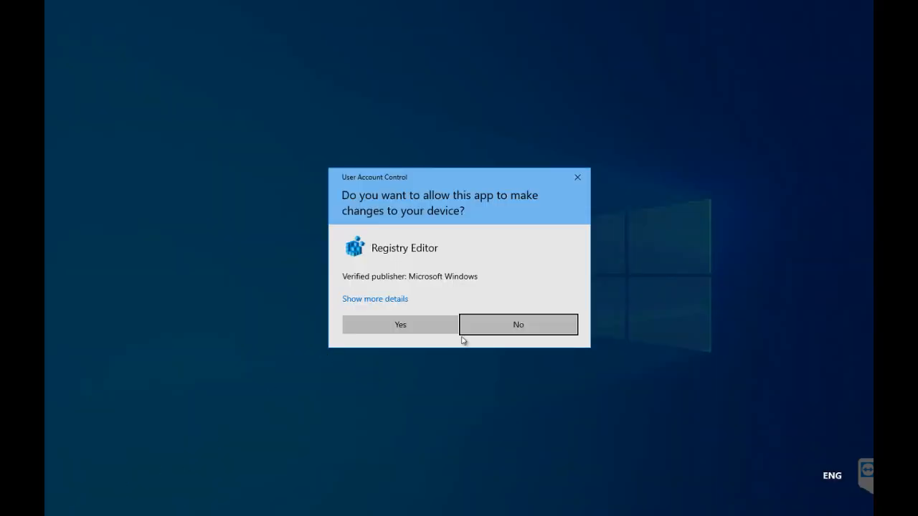
click(399, 324)
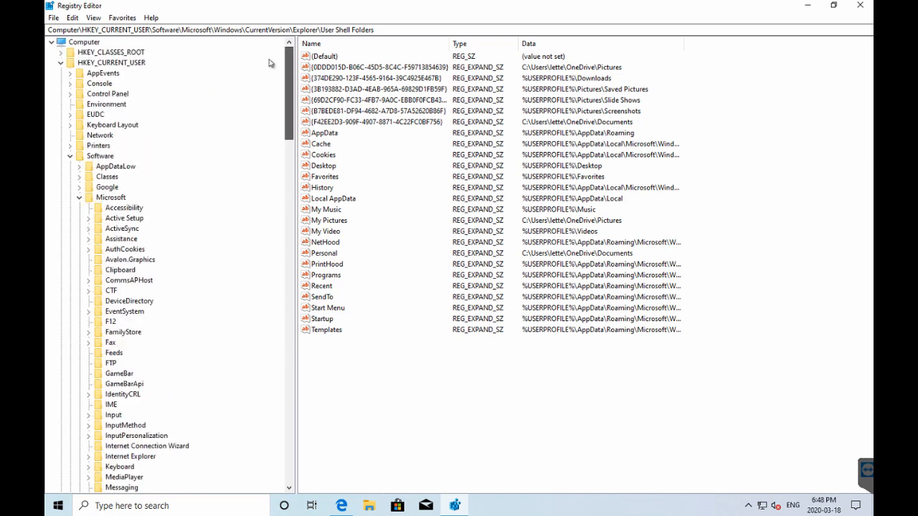
mouse_move(352, 289)
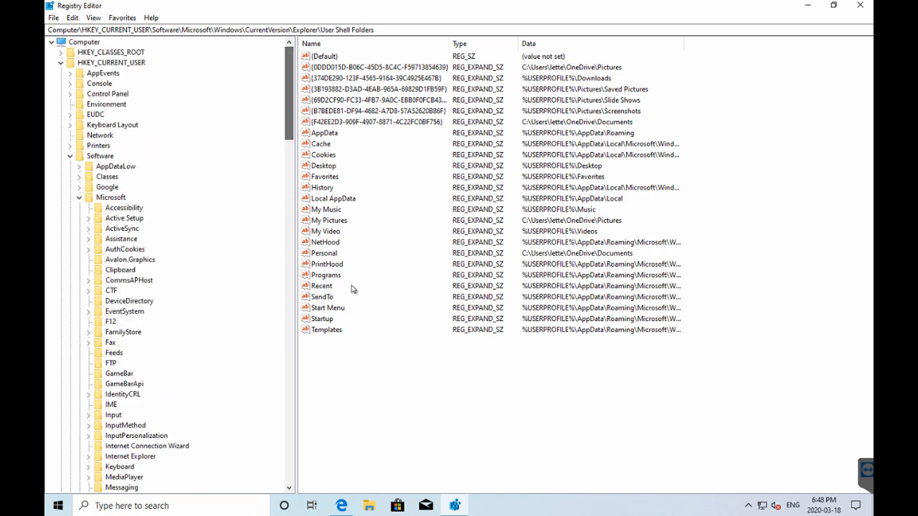
click(311, 505)
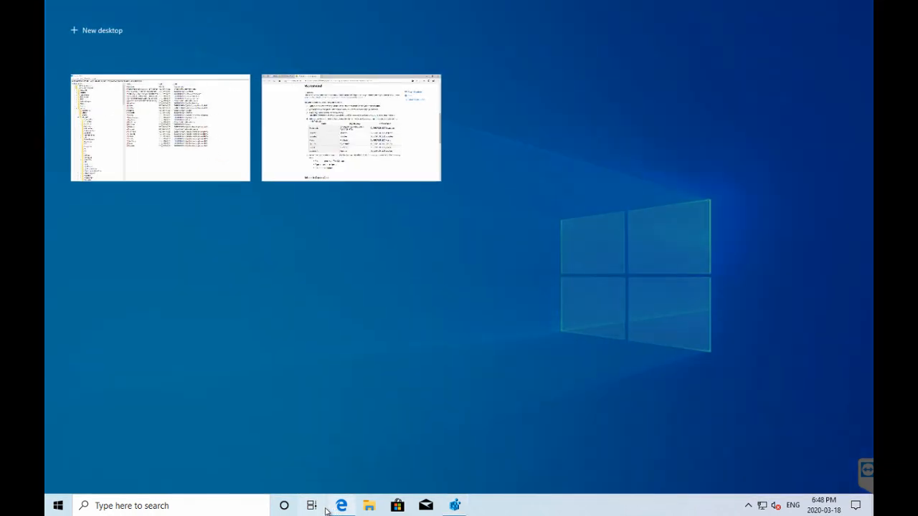
click(159, 127)
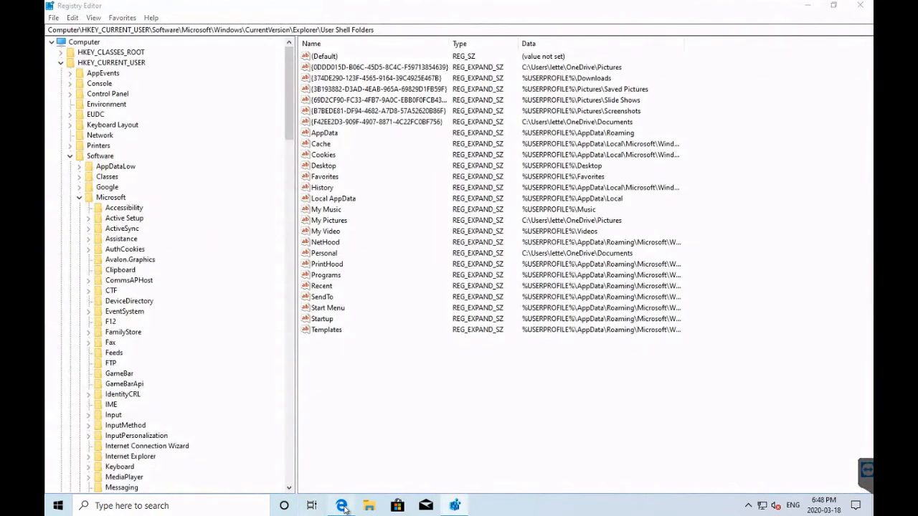
click(342, 506)
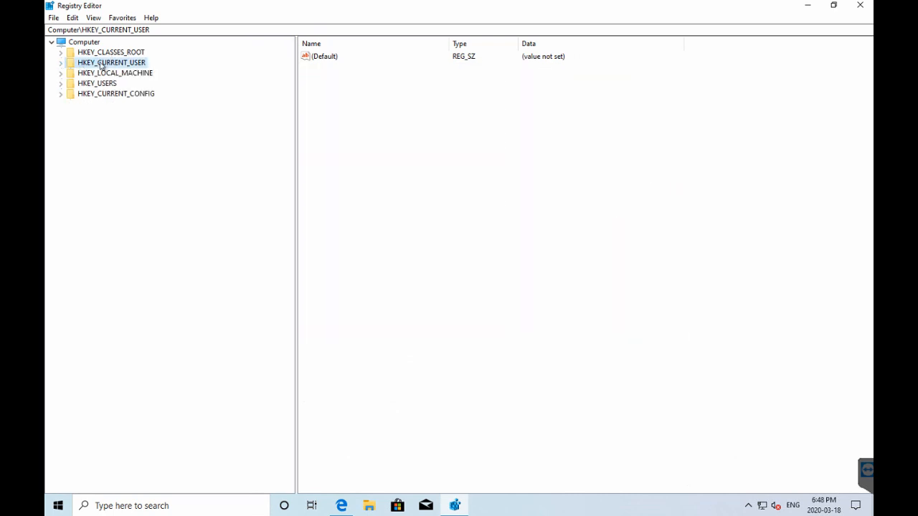
Step: Compare the support article's registry path and open HKCU\...\Explorer\User Shell Folders
click(61, 63)
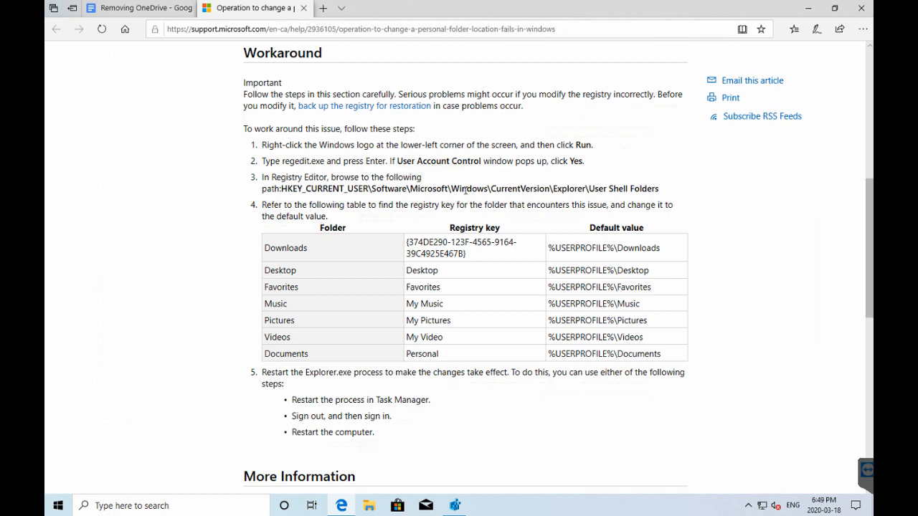
mouse_move(341, 505)
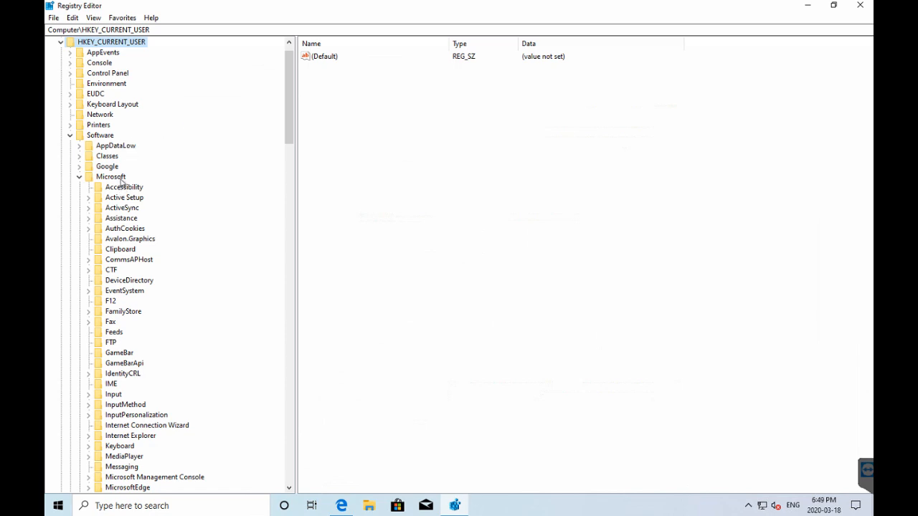
scroll(down, 3)
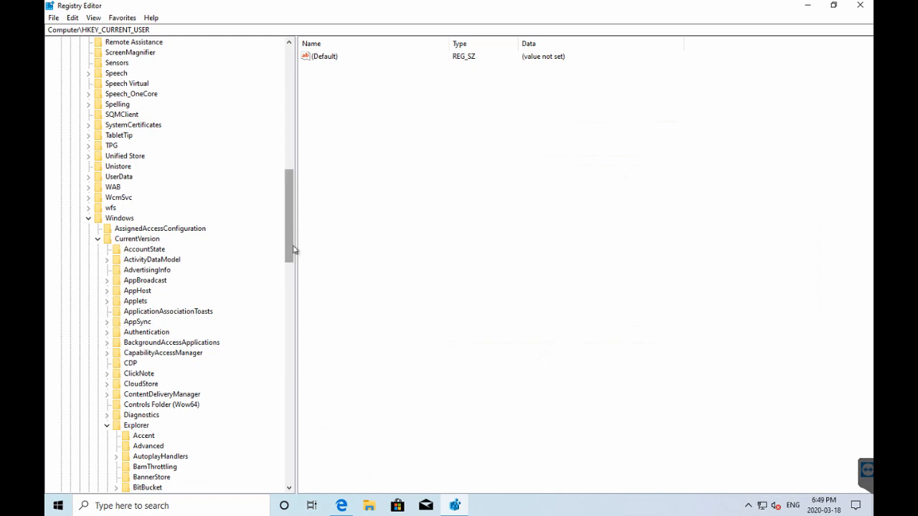
click(341, 506)
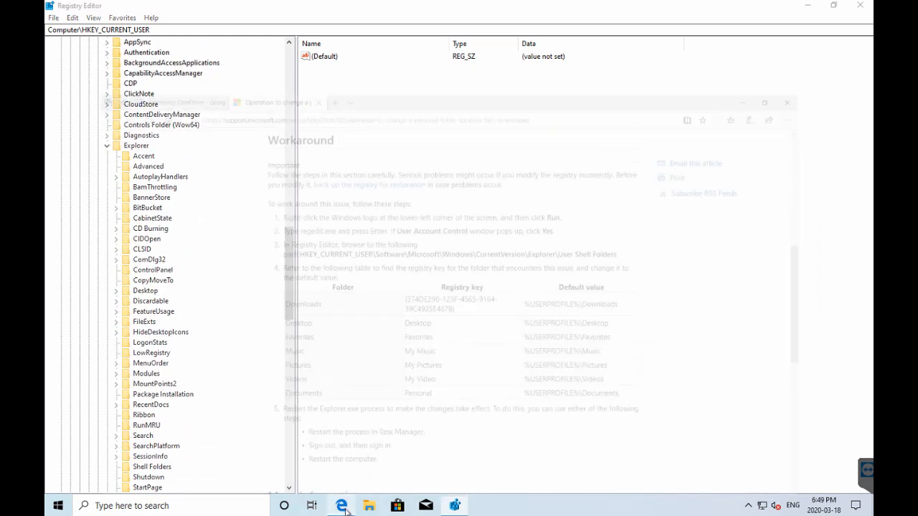
click(345, 506)
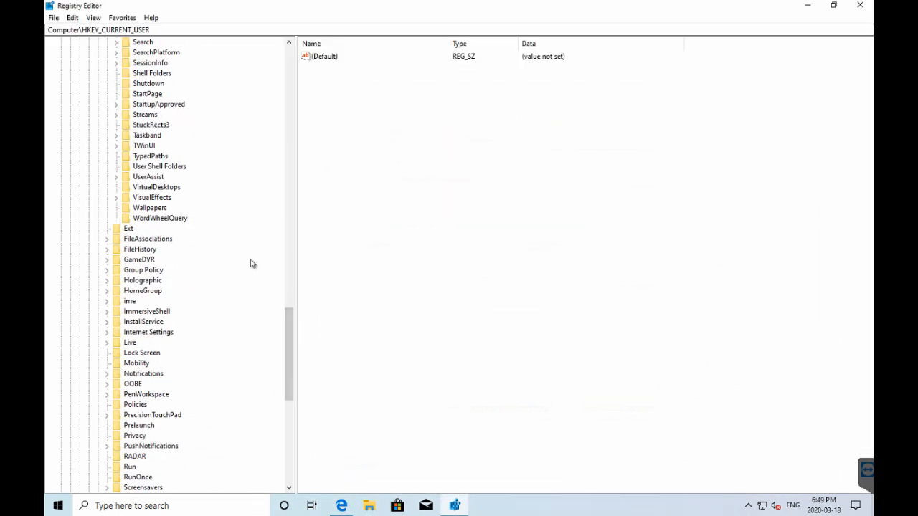
click(159, 165)
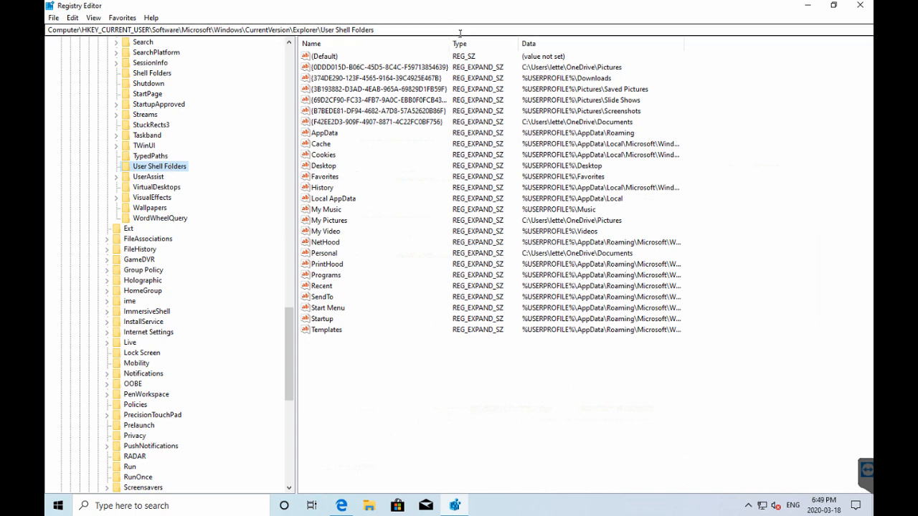
mouse_move(482, 413)
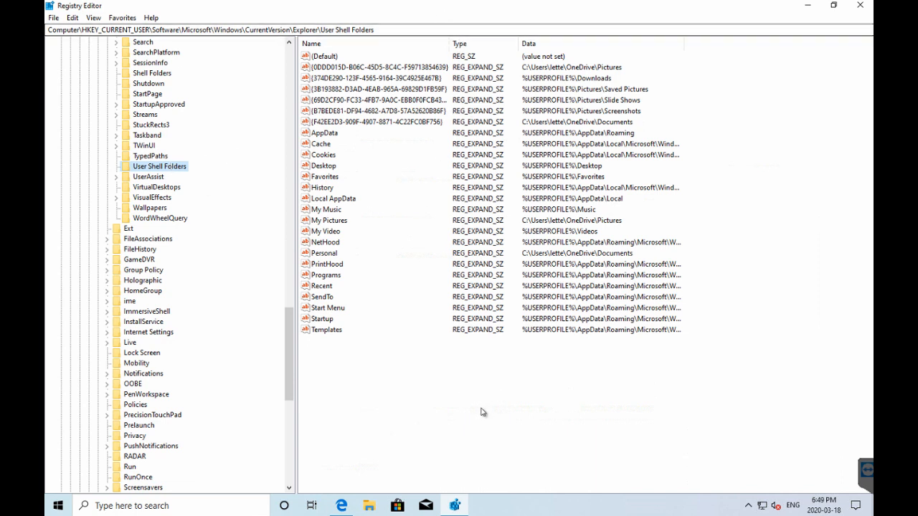
mouse_move(369, 506)
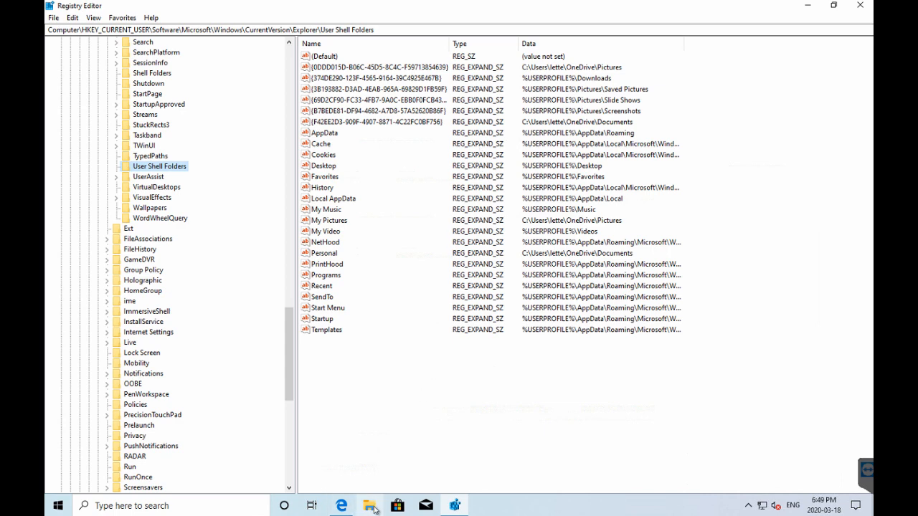
click(368, 505)
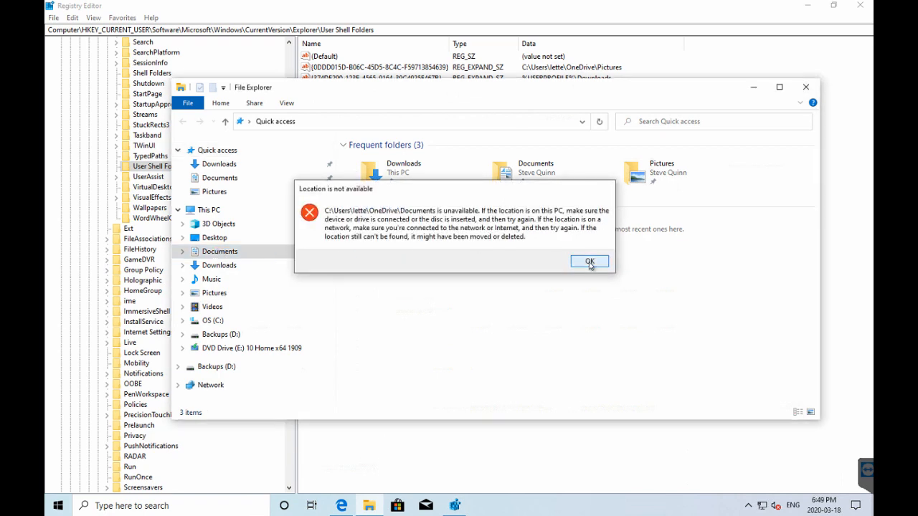
click(590, 261)
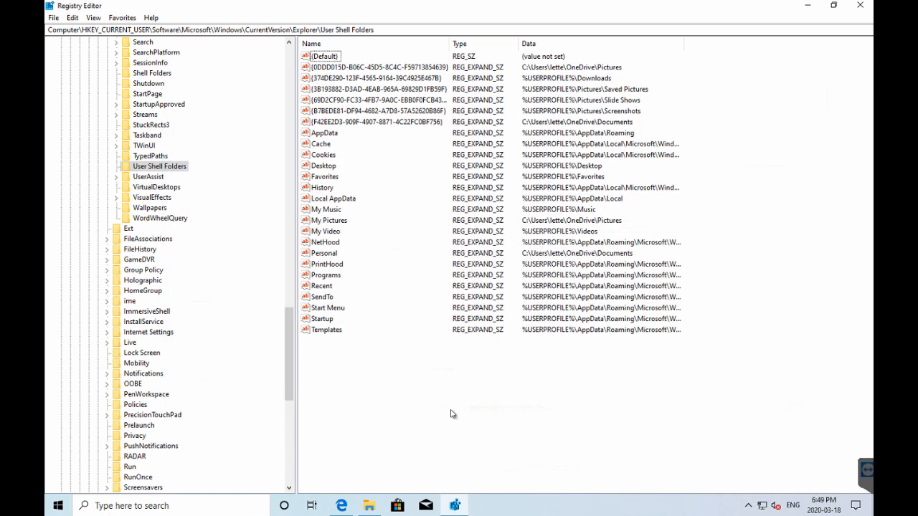
mouse_move(549, 328)
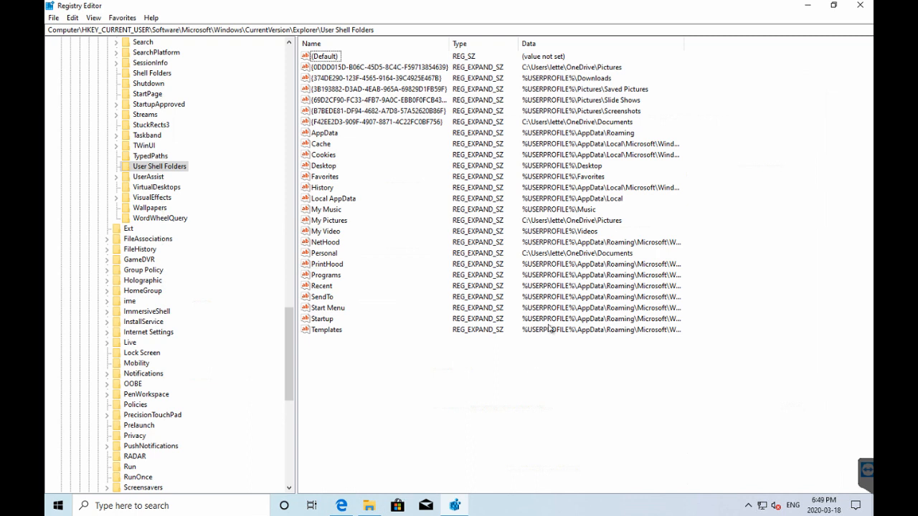
mouse_move(542, 172)
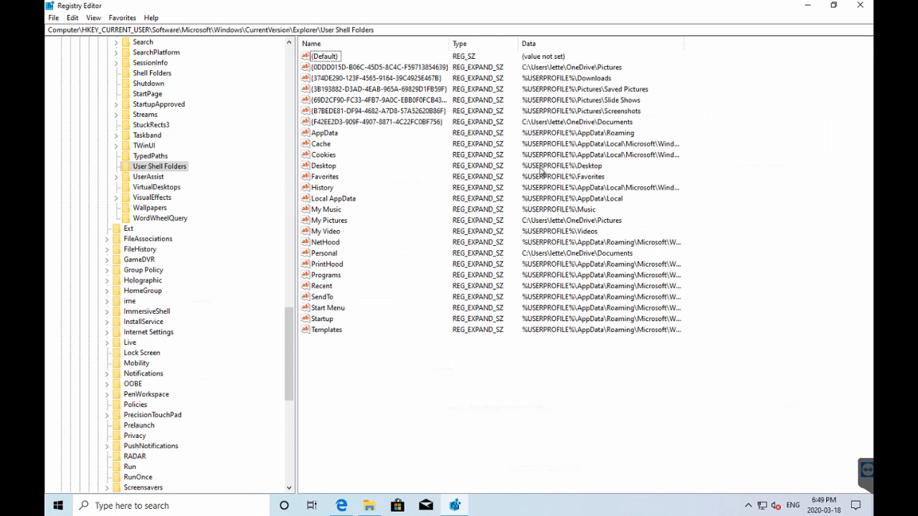
mouse_move(537, 173)
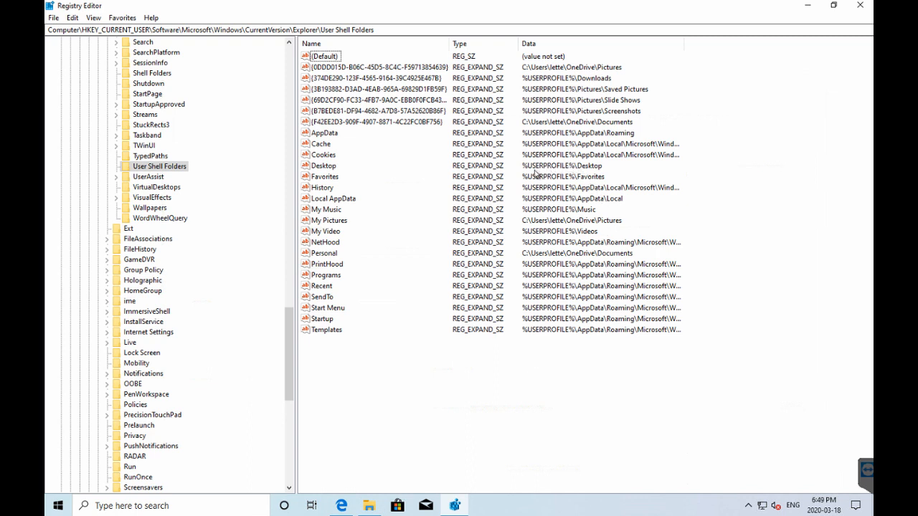
mouse_move(587, 170)
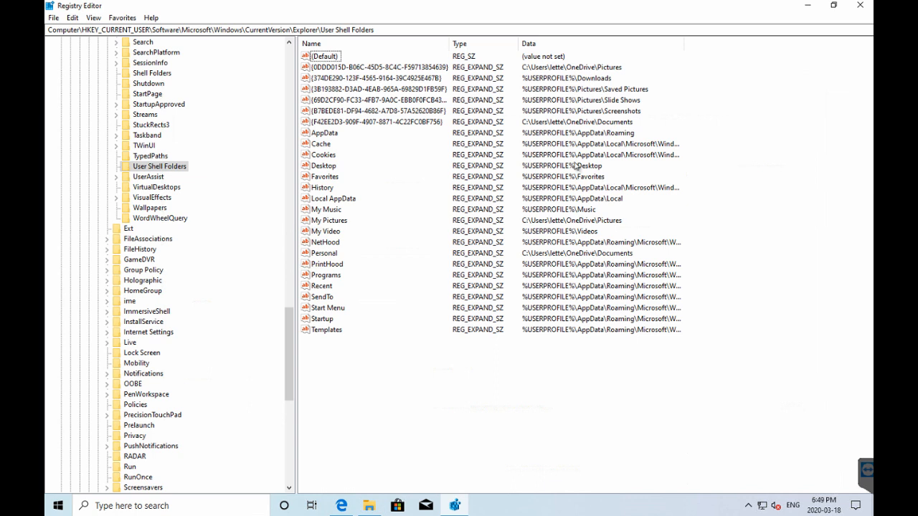
mouse_move(578, 165)
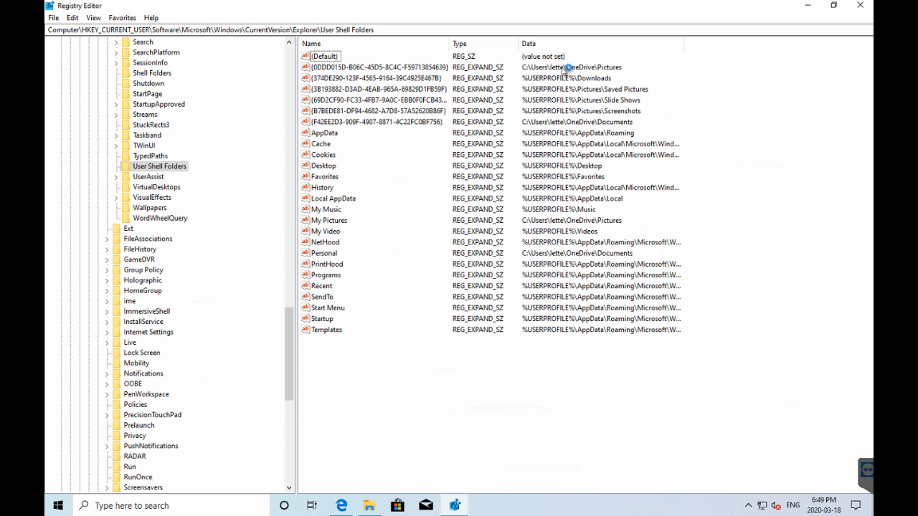
mouse_move(586, 74)
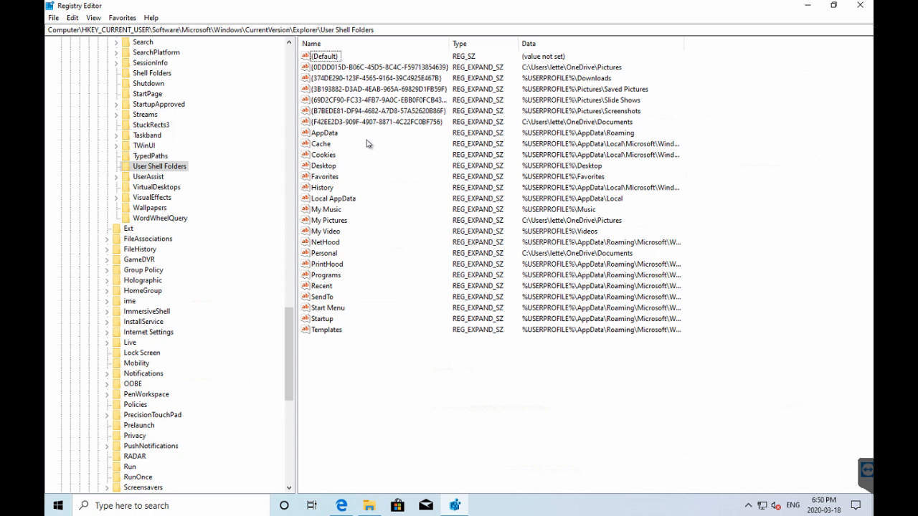
mouse_move(353, 167)
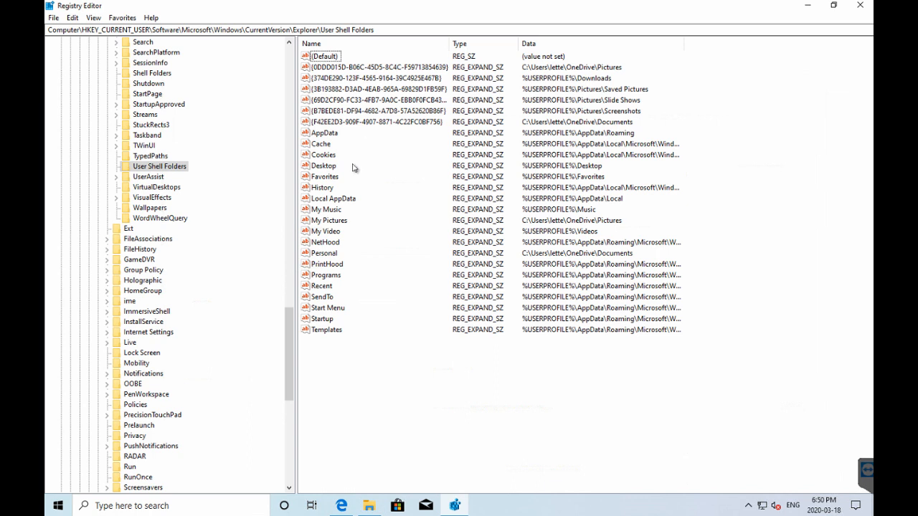
mouse_move(322, 167)
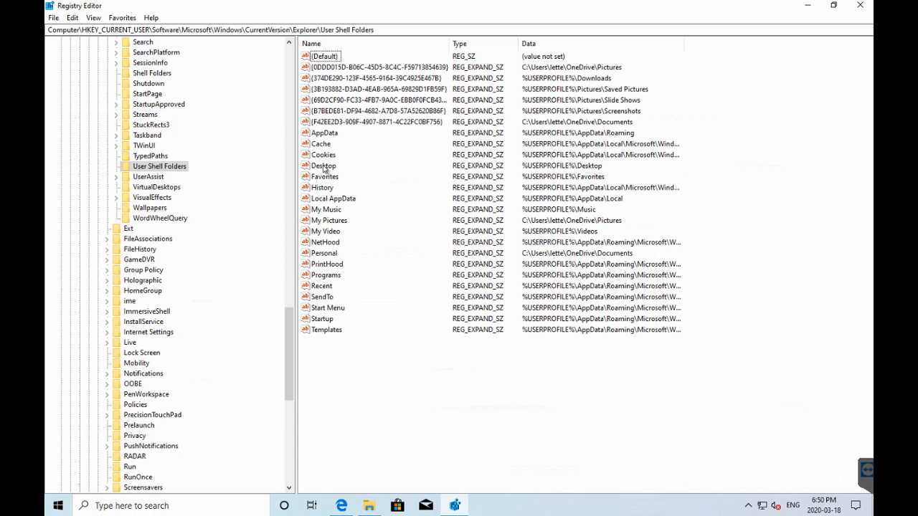
mouse_move(486, 144)
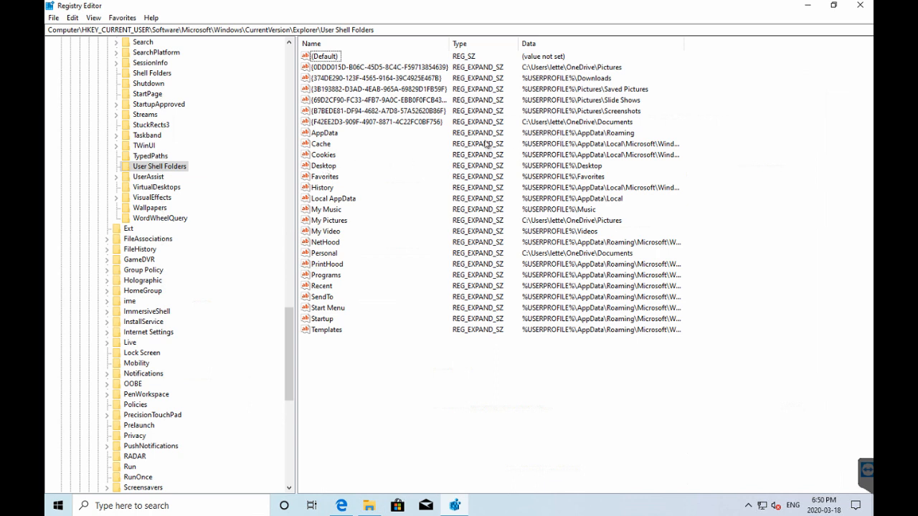
Step: Leave the Desktop value unchanged and point the {0DDD015D…} entry to %USERPROFILE%\Pictures
click(323, 166)
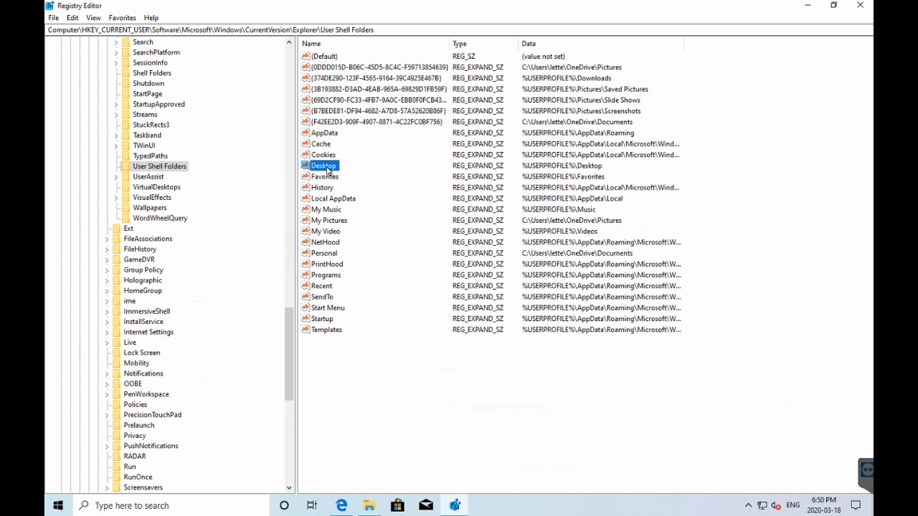
double_click(323, 166)
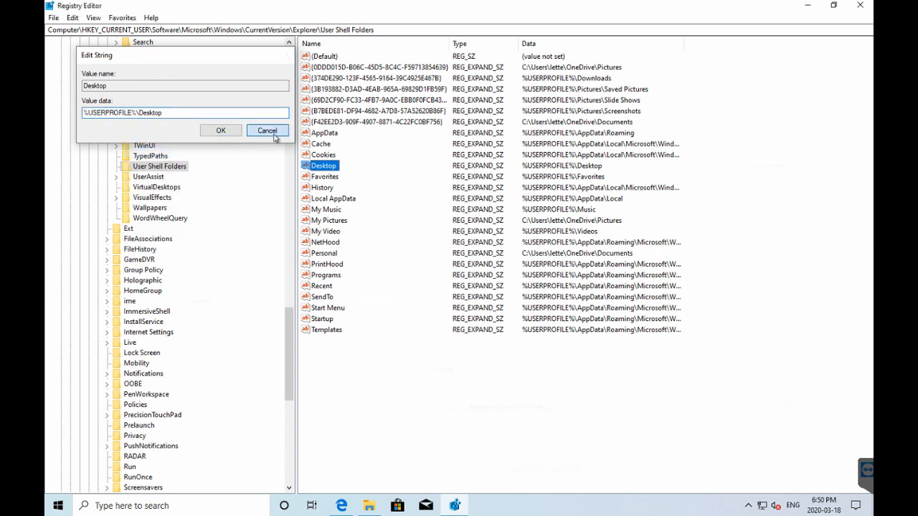
click(267, 131)
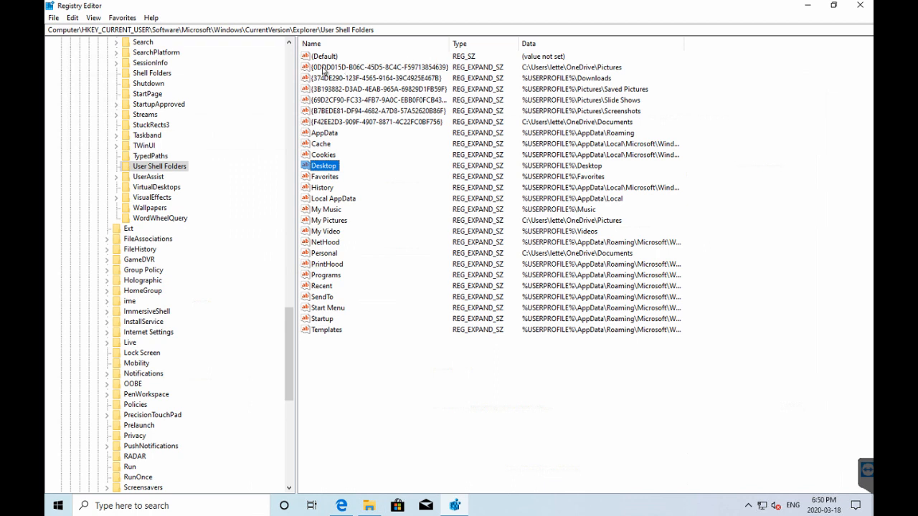
mouse_move(338, 71)
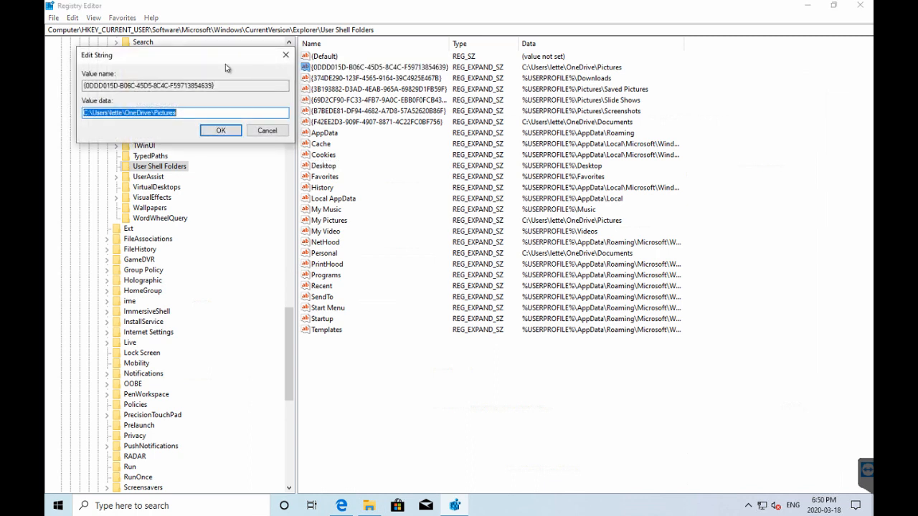
click(129, 113)
text(%USERPROFILE%)
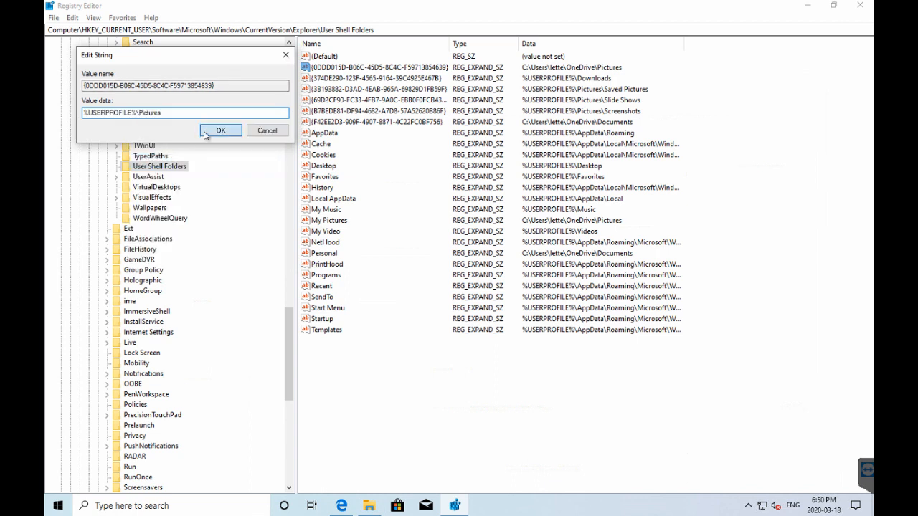
click(220, 130)
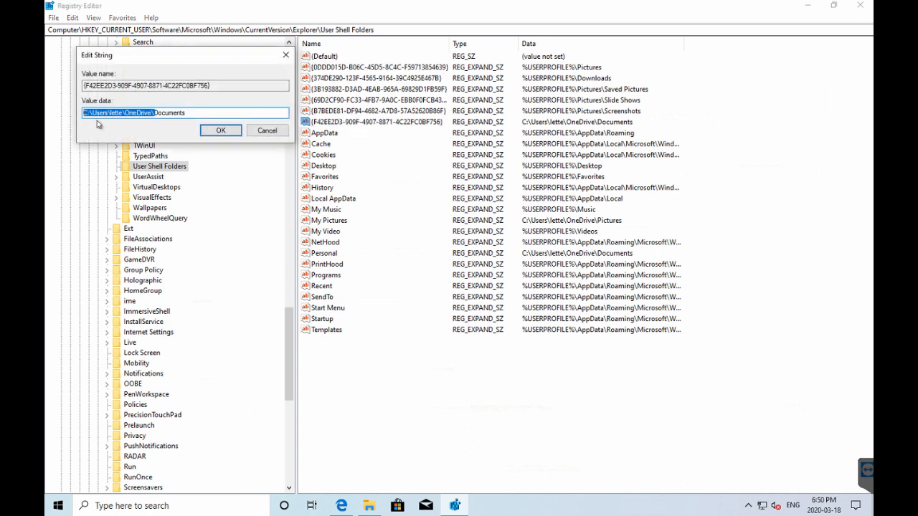
Step: Paste the Documents path, set My Pictures to %USERPROFILE%\Pictures, and edit Personal
right_click(144, 112)
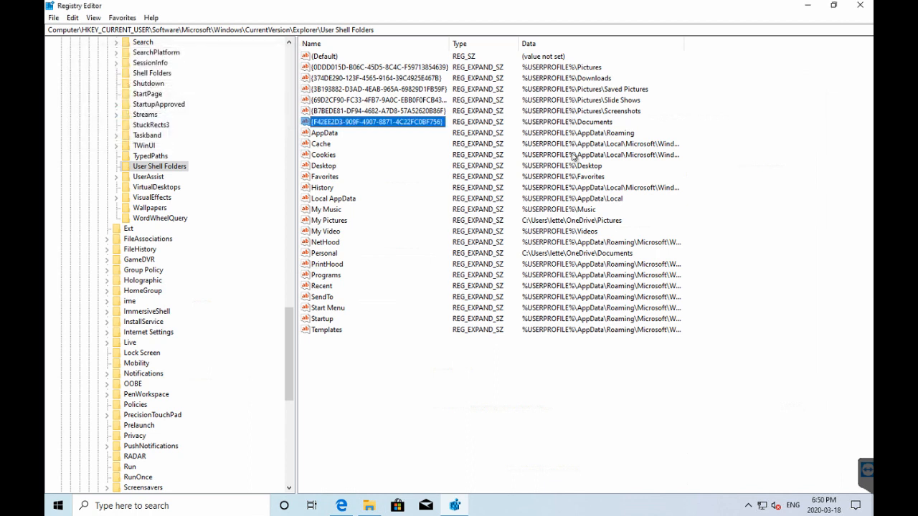
mouse_move(362, 227)
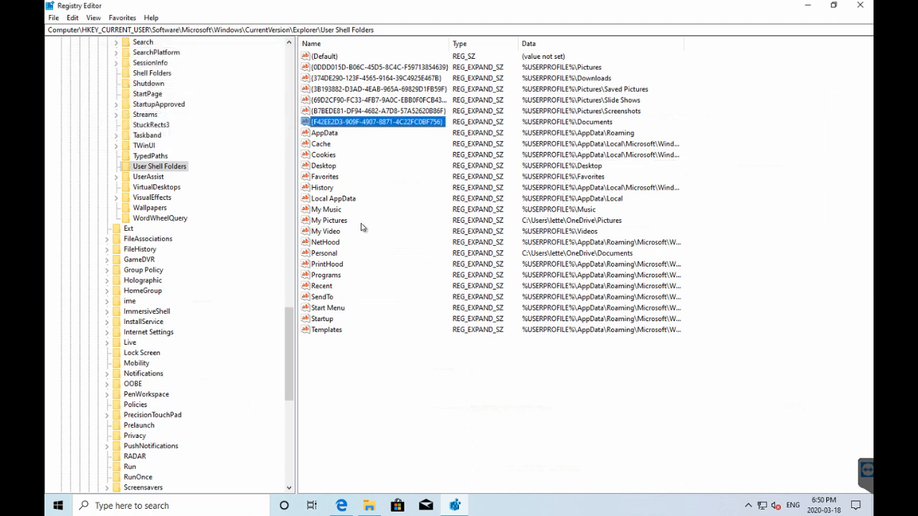
double_click(328, 221)
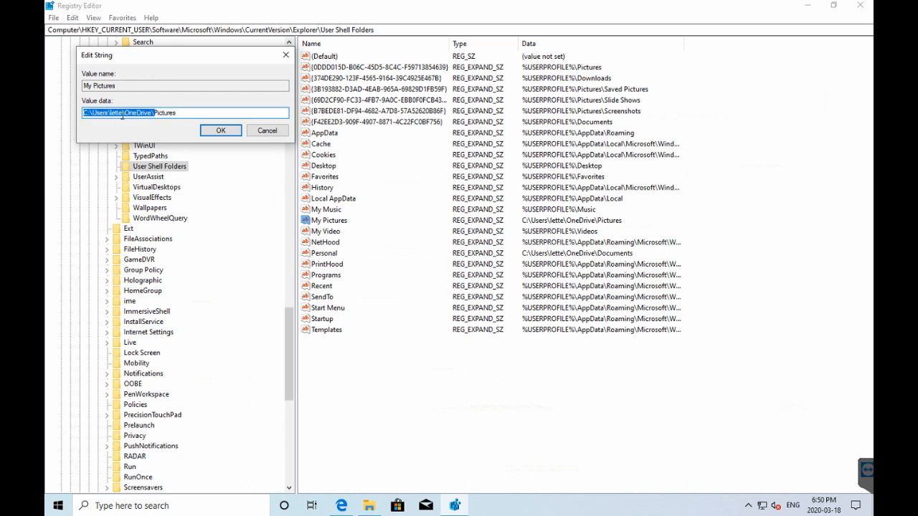
text(%USERPROFILE%\Pictures)
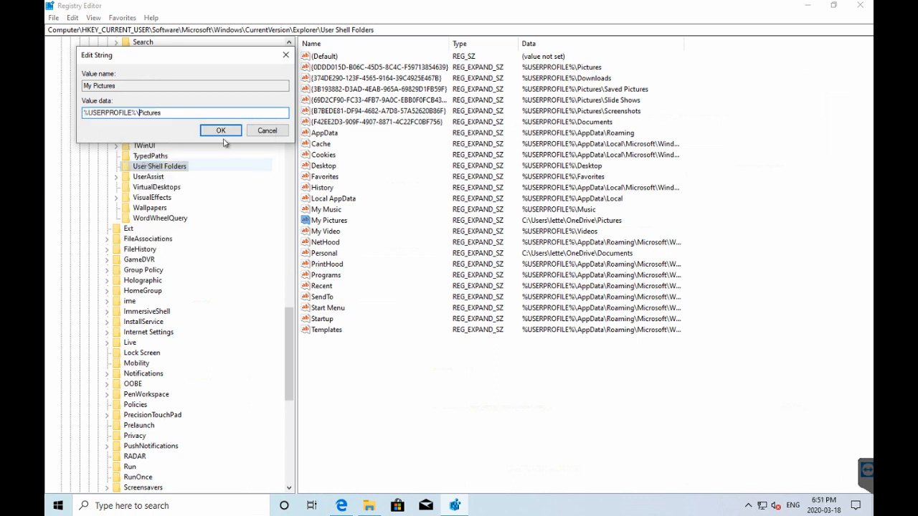
click(220, 130)
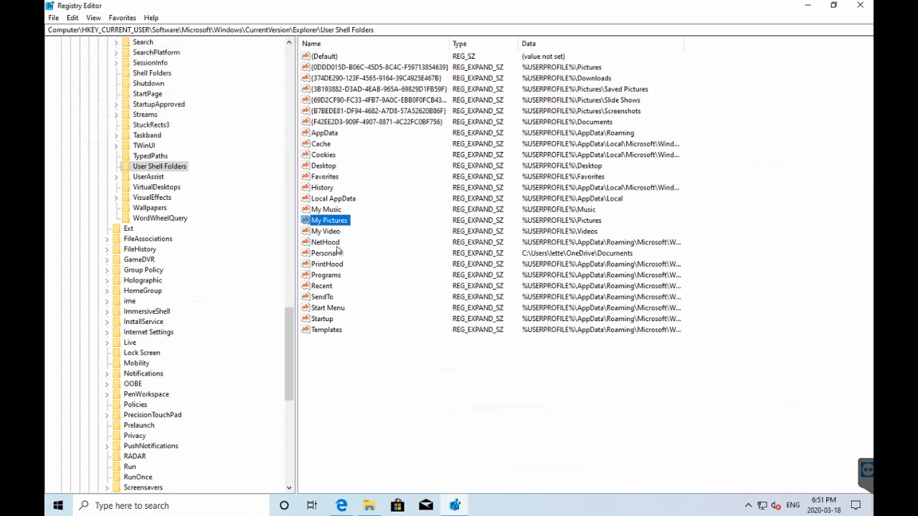
double_click(325, 253)
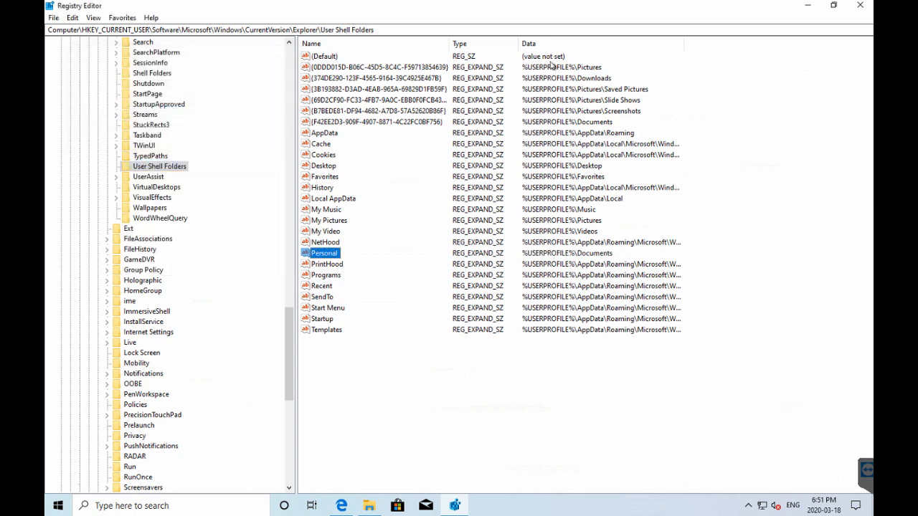
mouse_move(581, 339)
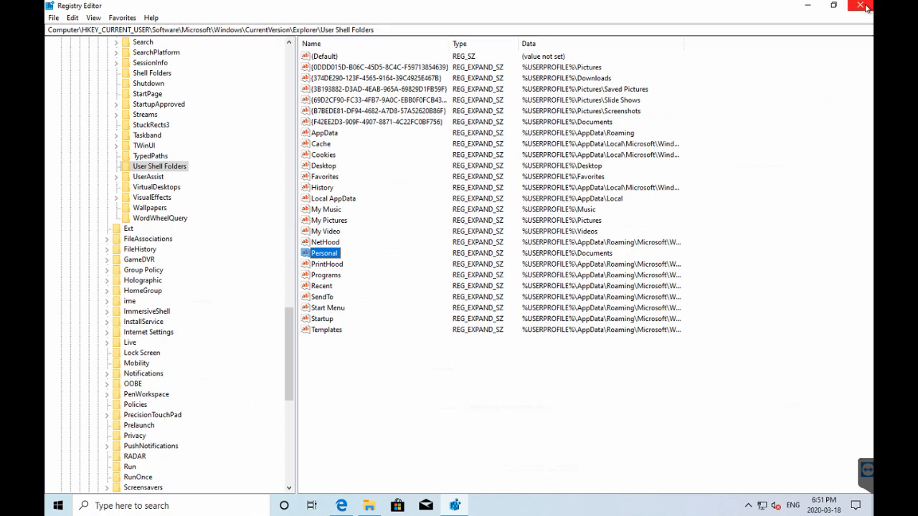
Step: Close Registry Editor, briefly open File Explorer, then review and minimize the Edge support article
click(859, 5)
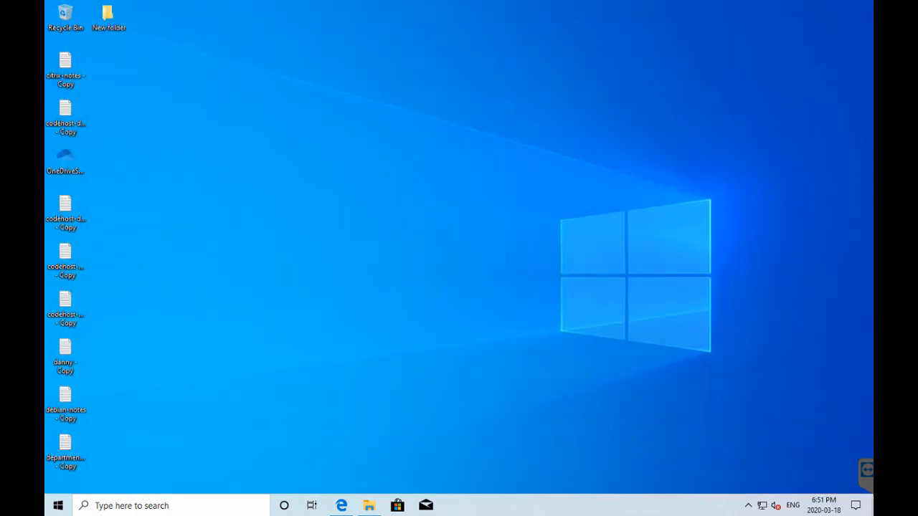
click(368, 506)
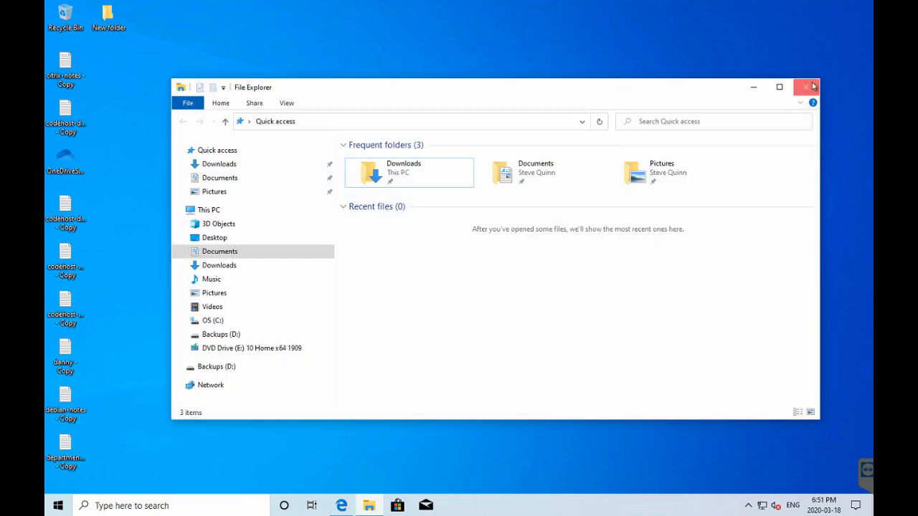
click(806, 87)
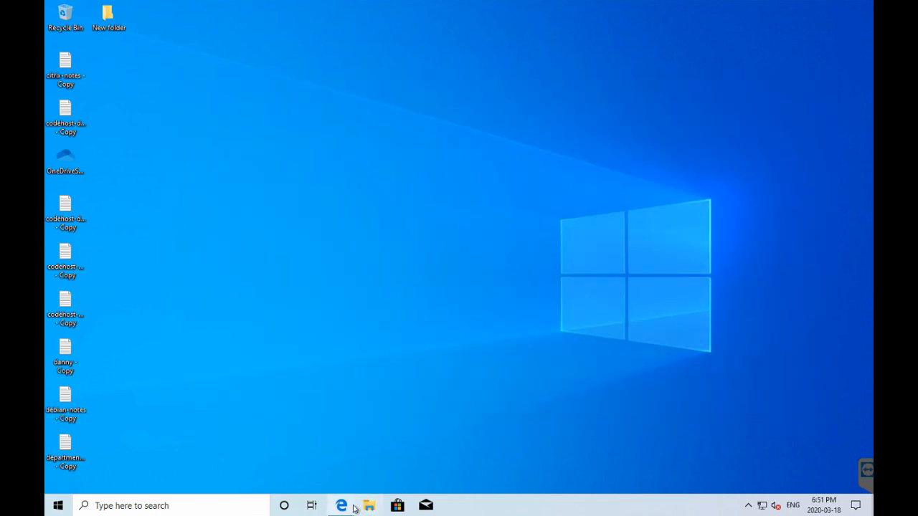
click(342, 505)
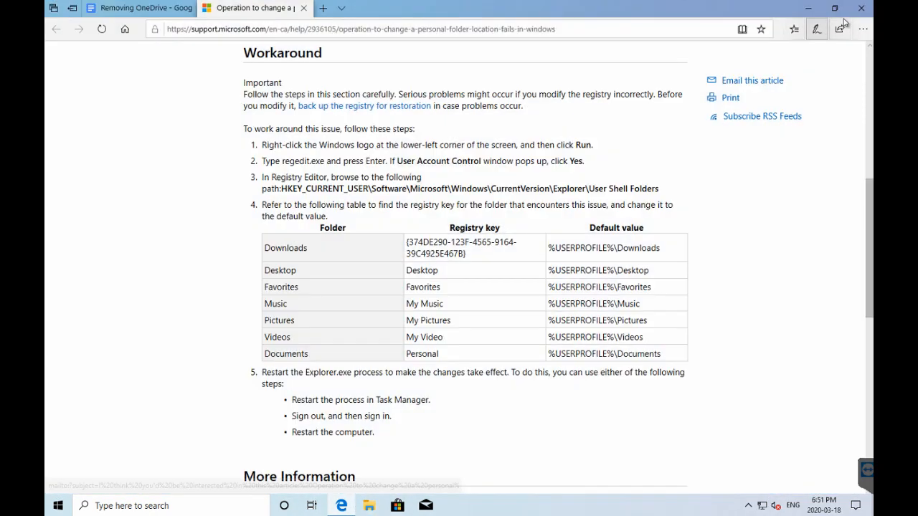
click(861, 8)
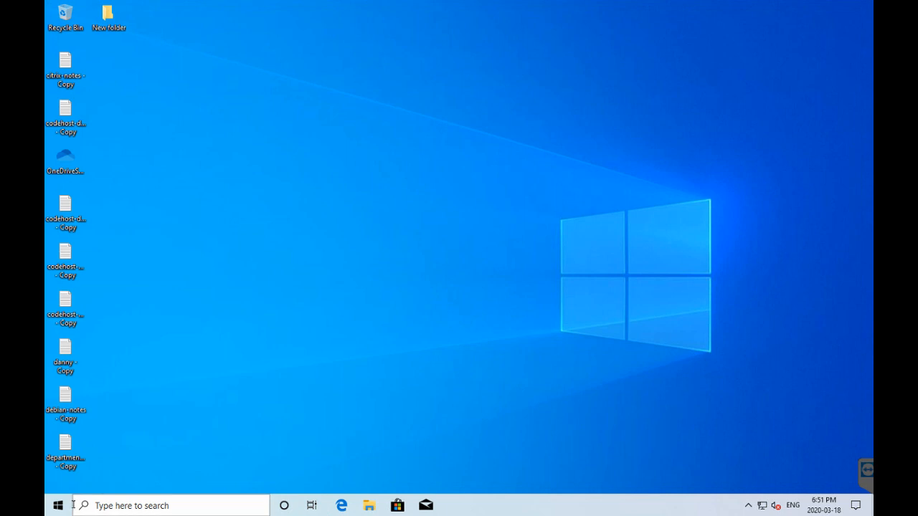
Step: Sign out of the Windows account through the Start menu's account options
click(58, 504)
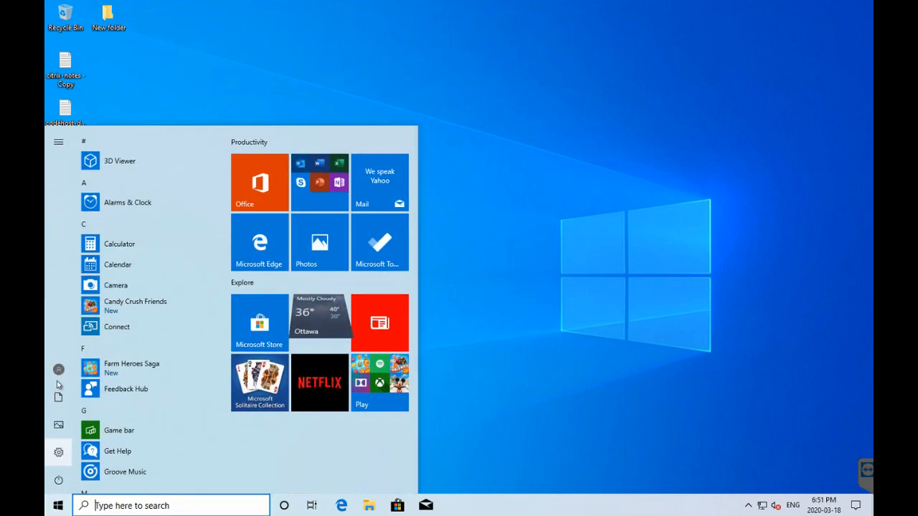
click(58, 369)
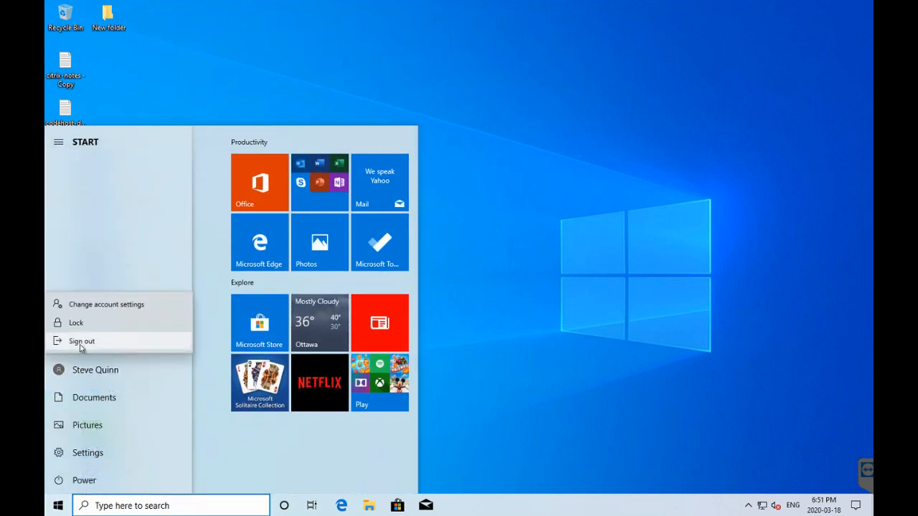
click(81, 341)
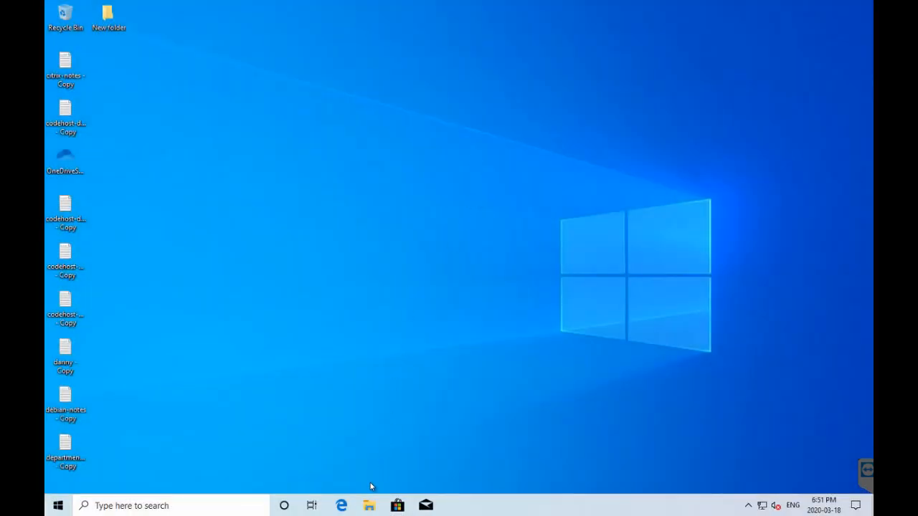
Step: Maximize File Explorer and confirm Downloads, Documents, Pictures, Desktop and Videos all load
click(369, 505)
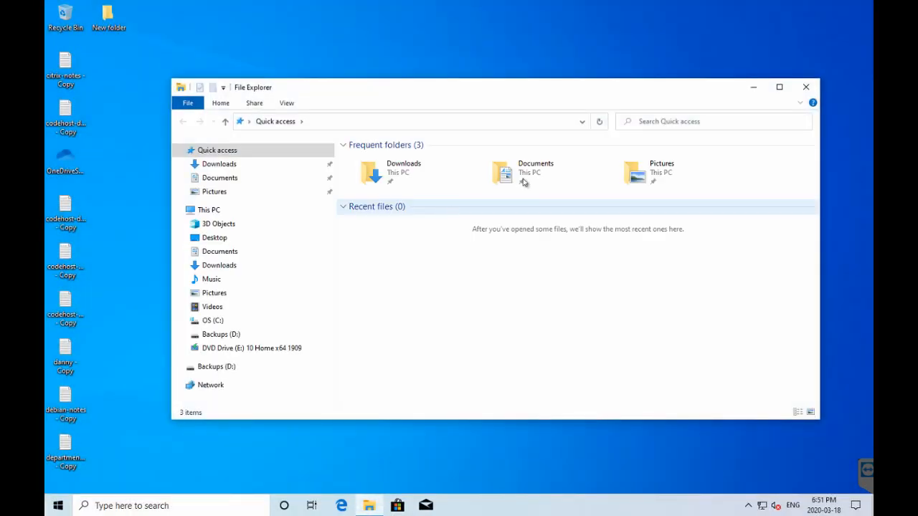
click(778, 87)
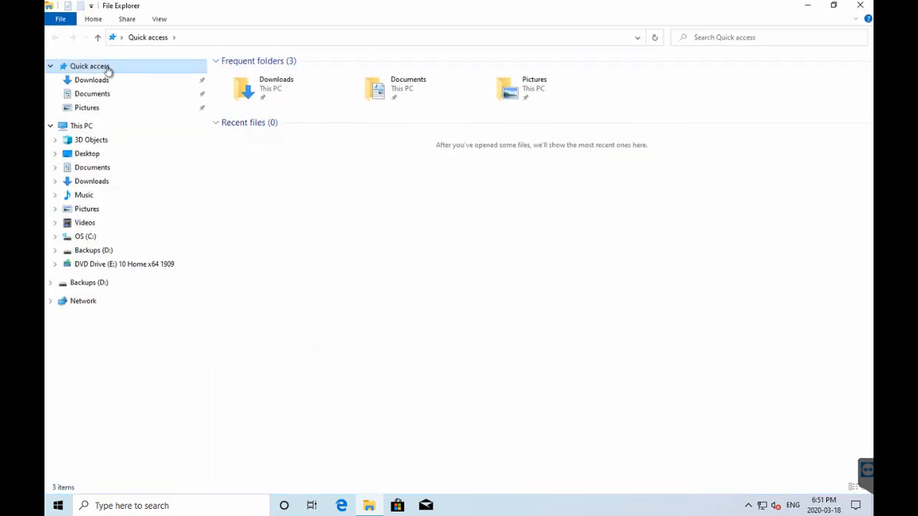
click(92, 79)
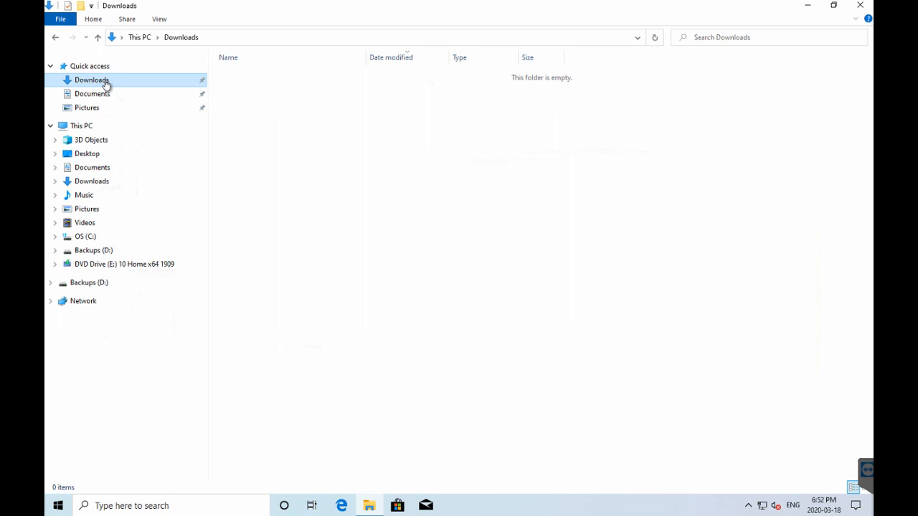
click(92, 93)
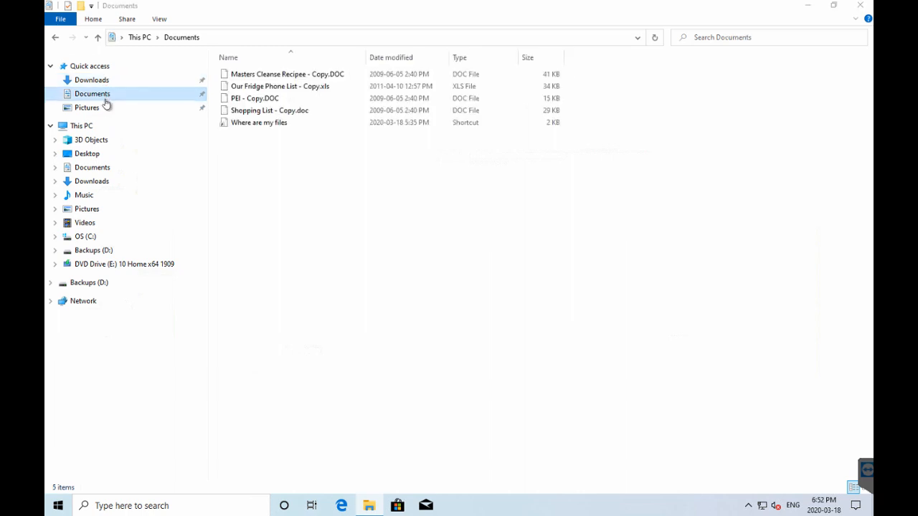
click(87, 107)
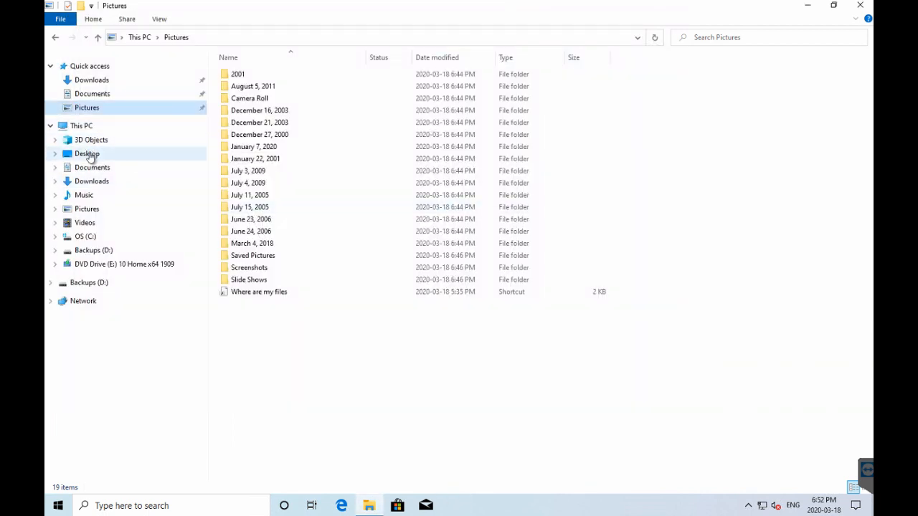
click(87, 153)
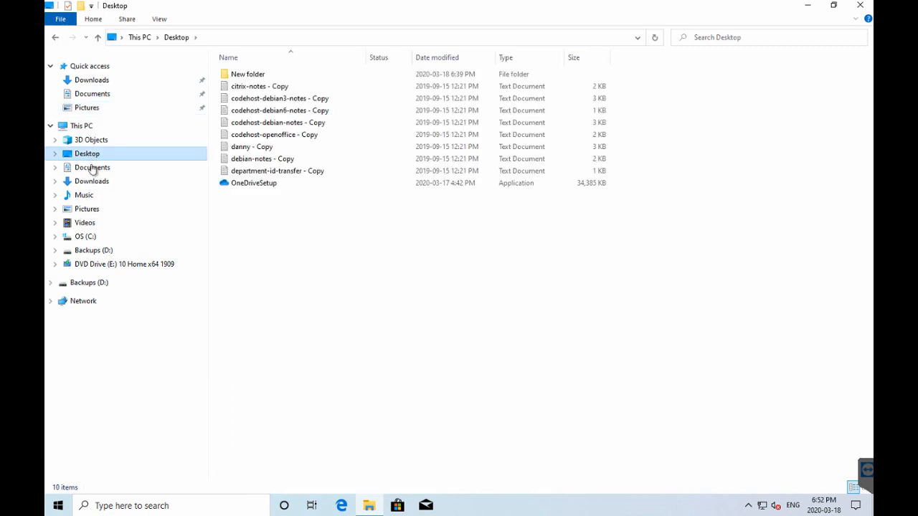
click(92, 167)
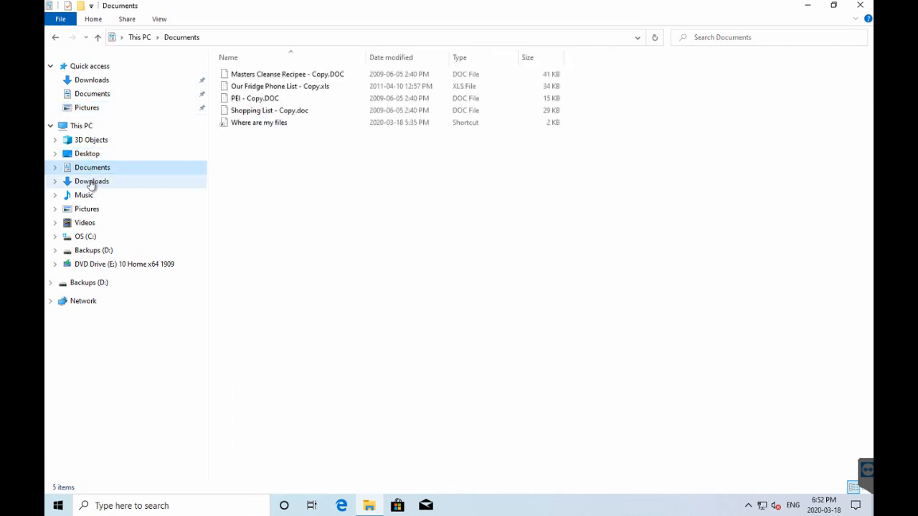
click(84, 194)
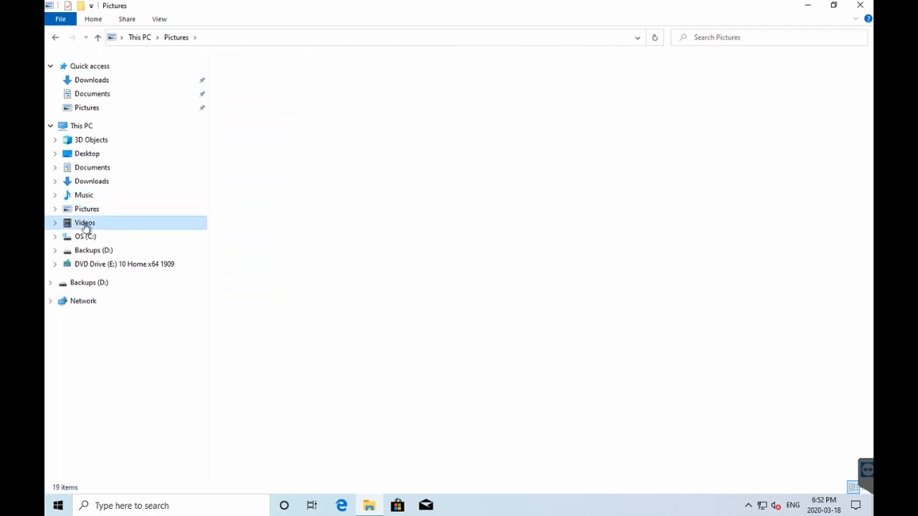
click(84, 235)
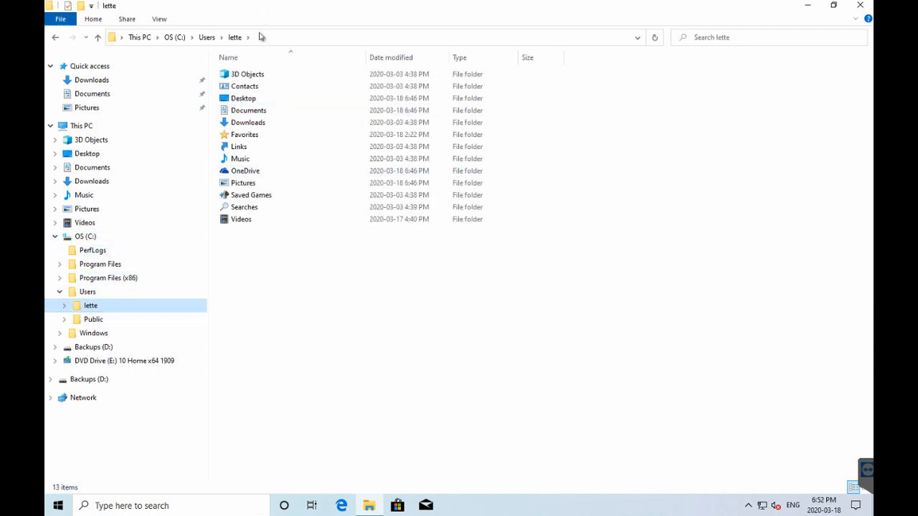
Step: Open Documents and Pictures in lette's profile, then the empty OneDrive folder
double_click(243, 98)
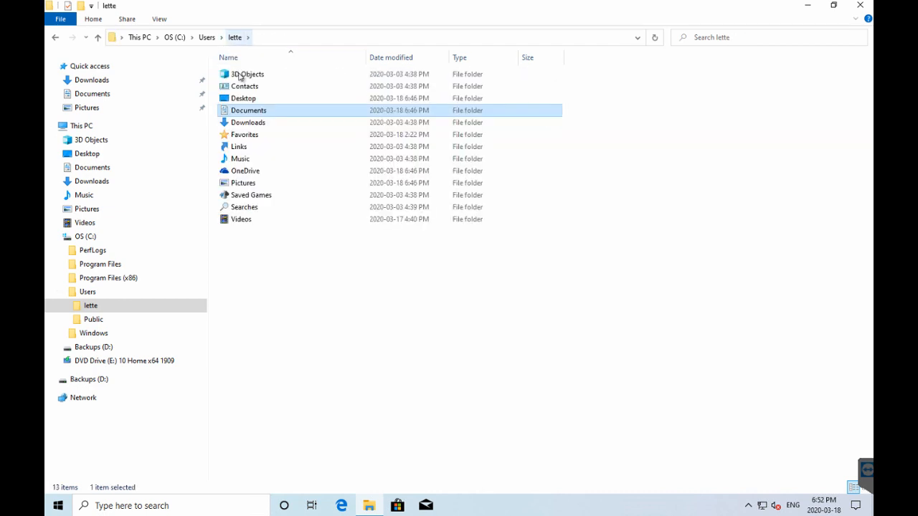
double_click(243, 182)
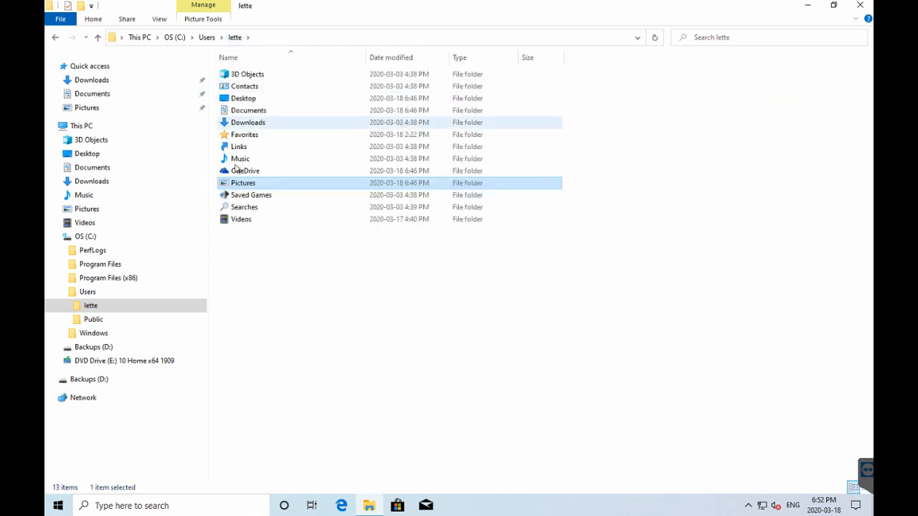
double_click(245, 171)
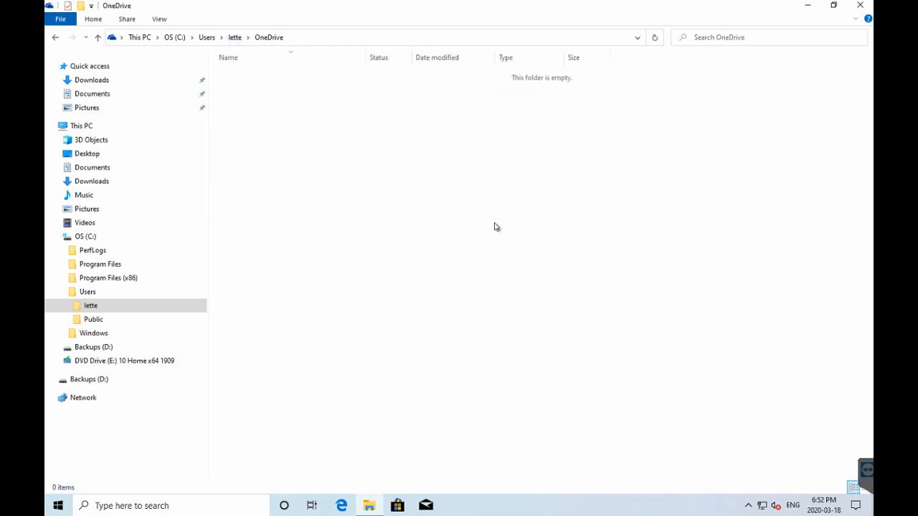
mouse_move(441, 255)
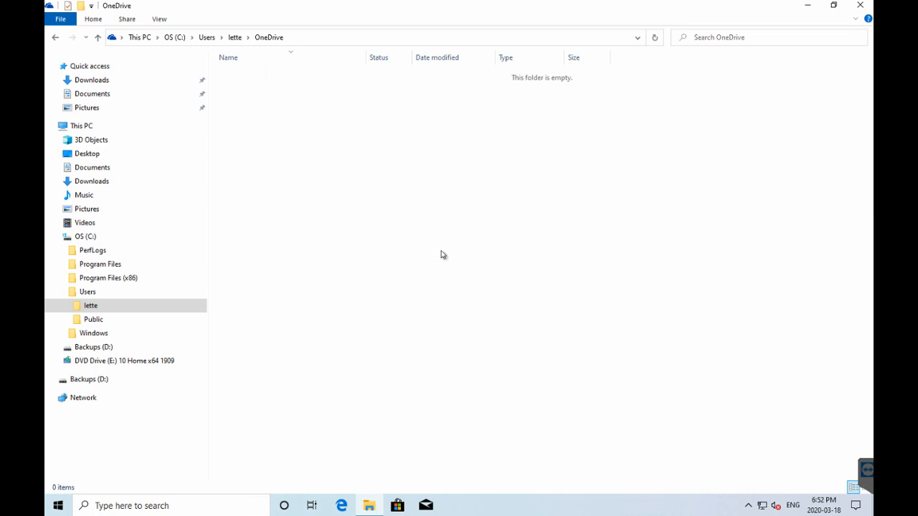
mouse_move(729, 186)
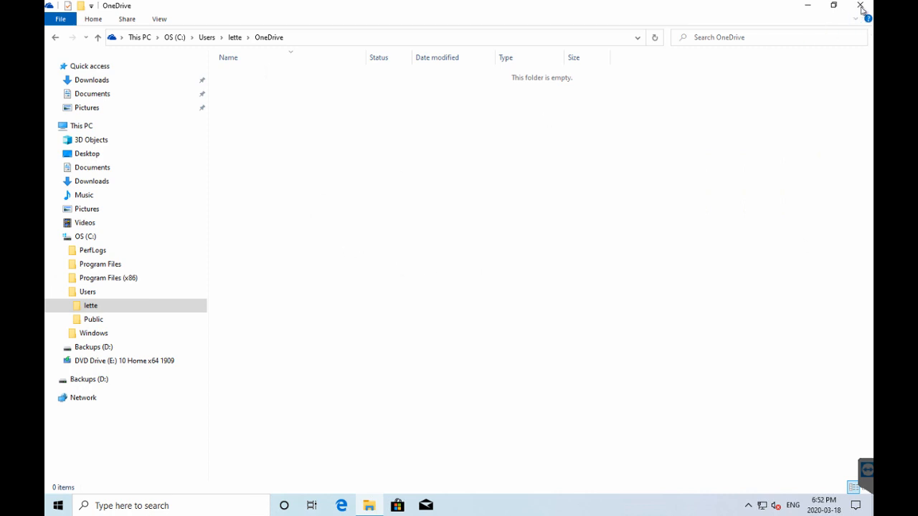
mouse_move(858, 104)
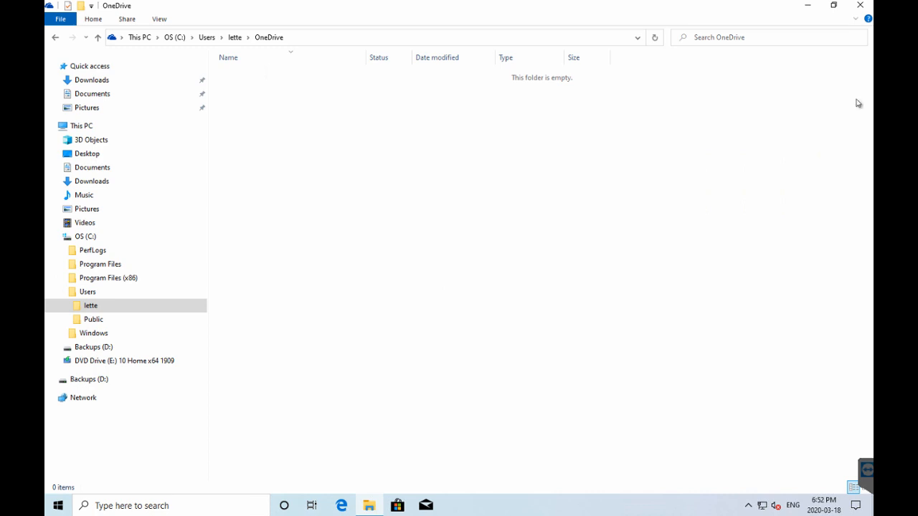